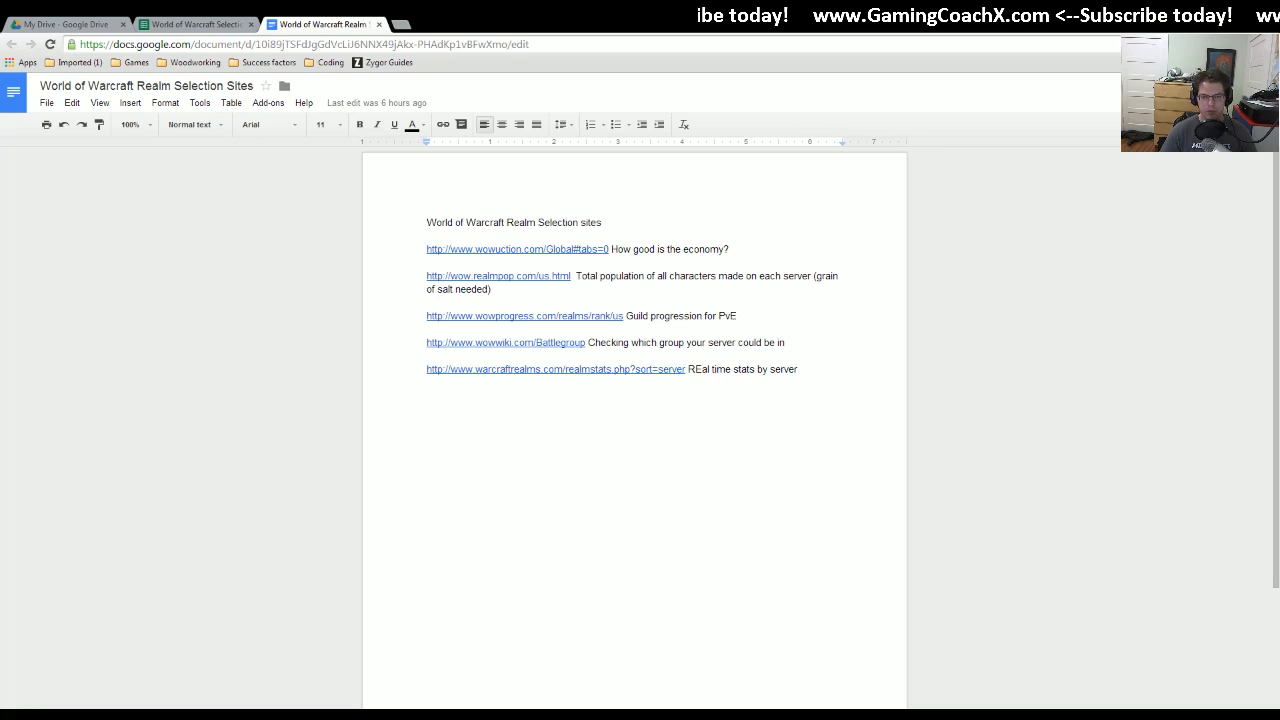
# - View WoWuction's Top EU and US realms by daily market volume, then return to the sites doc
pyautogui.click(495, 249)
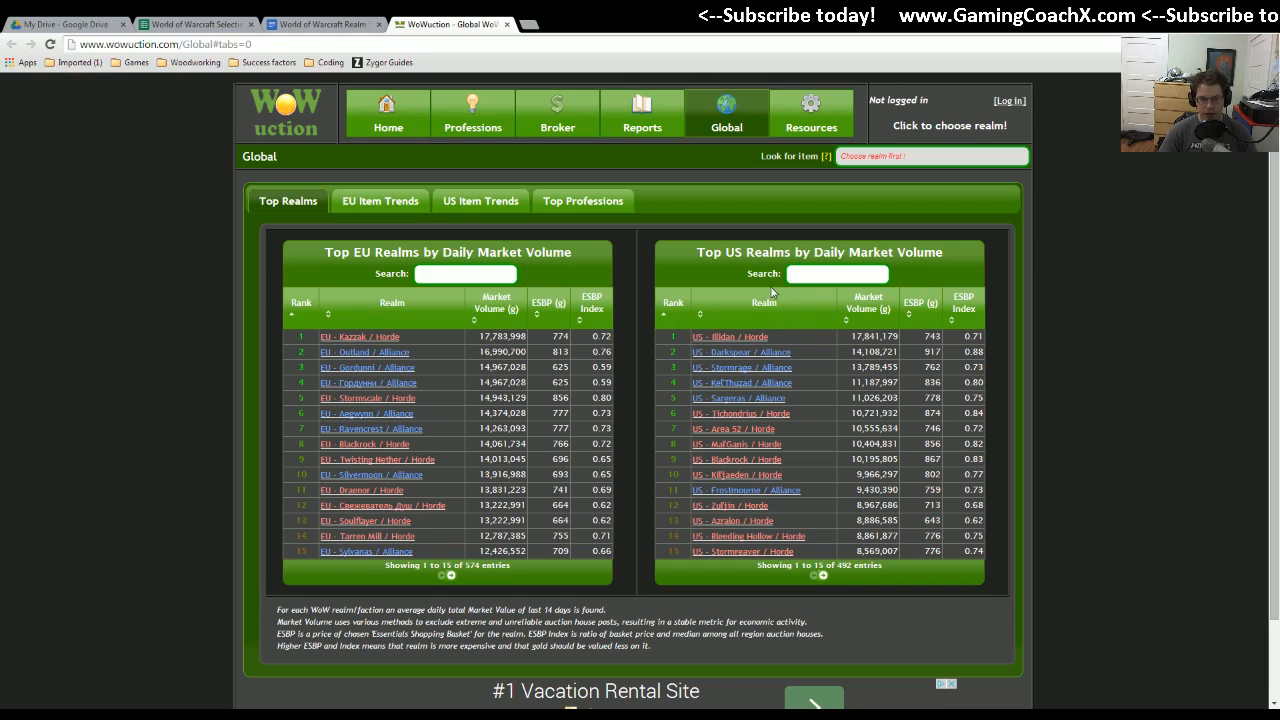
pyautogui.moveTo(343, 429)
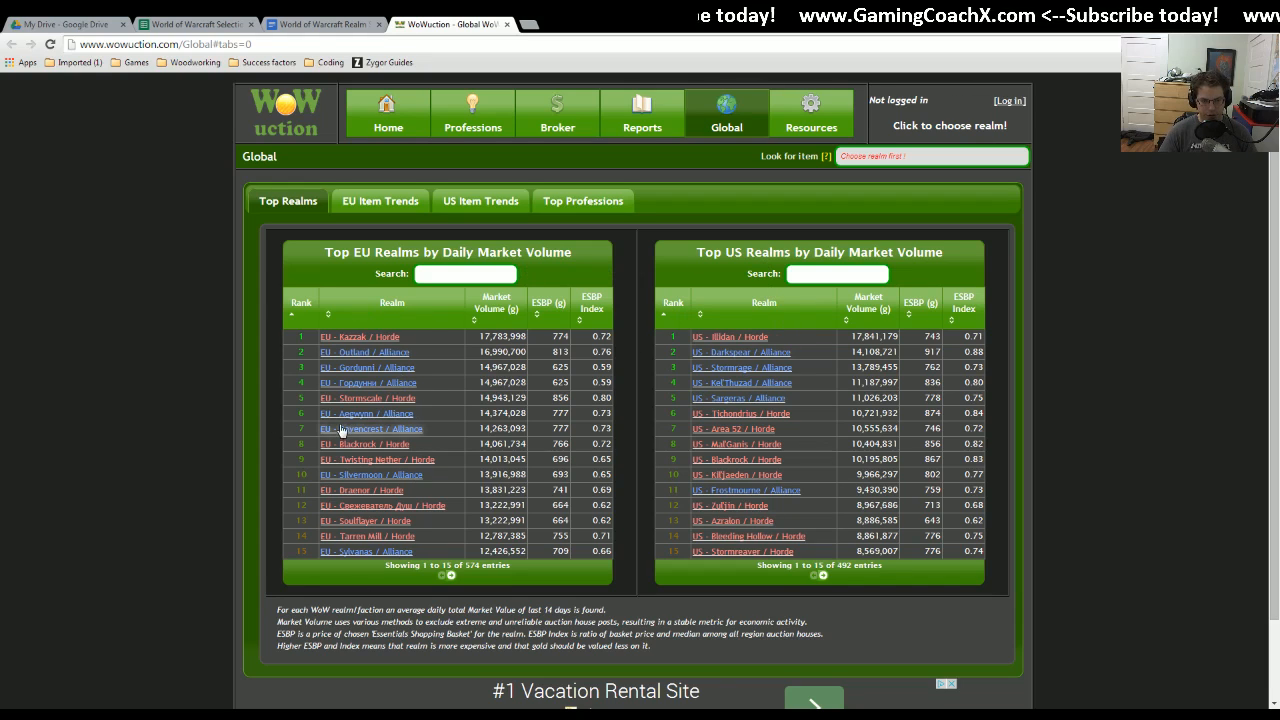
pyautogui.moveTo(724, 430)
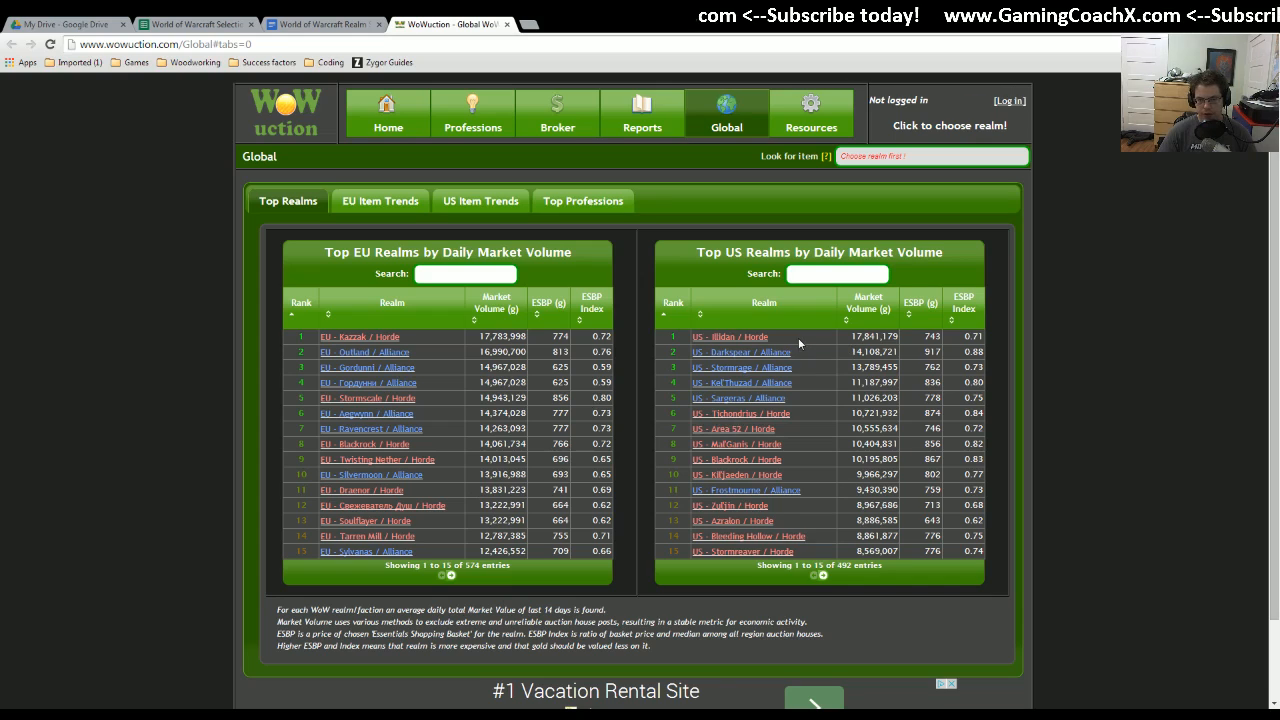
pyautogui.moveTo(802, 389)
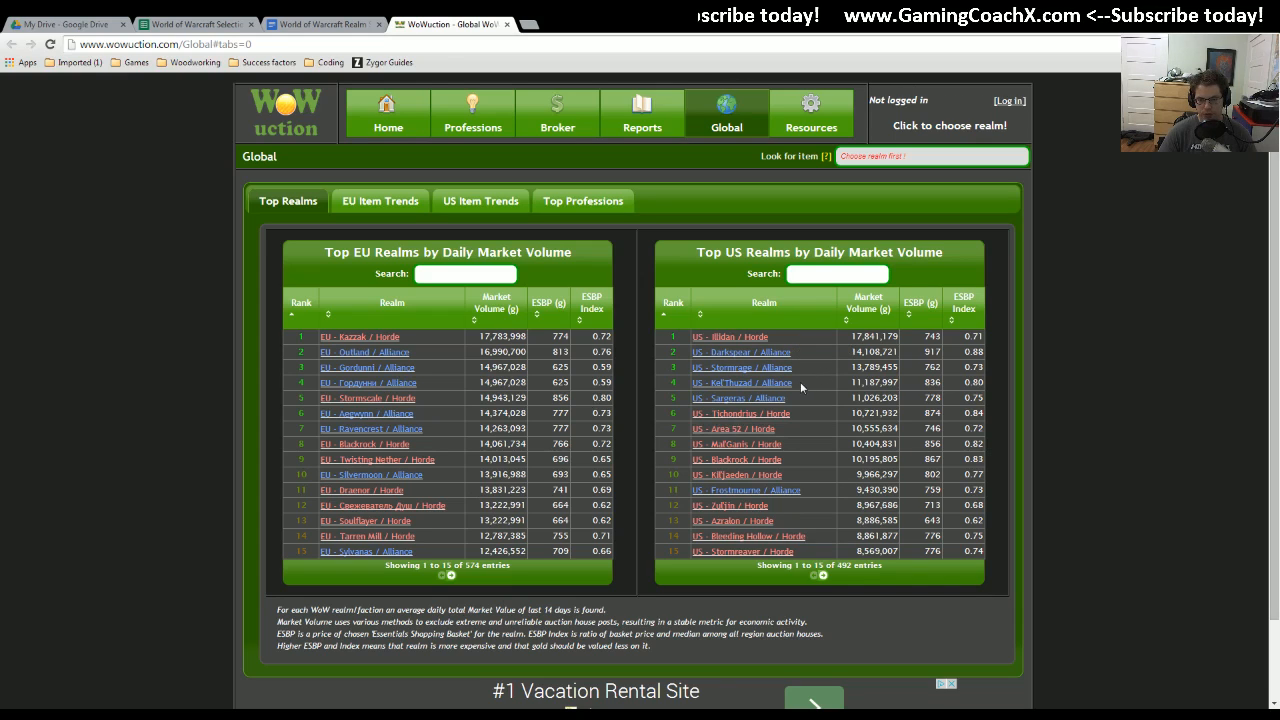
pyautogui.moveTo(770, 415)
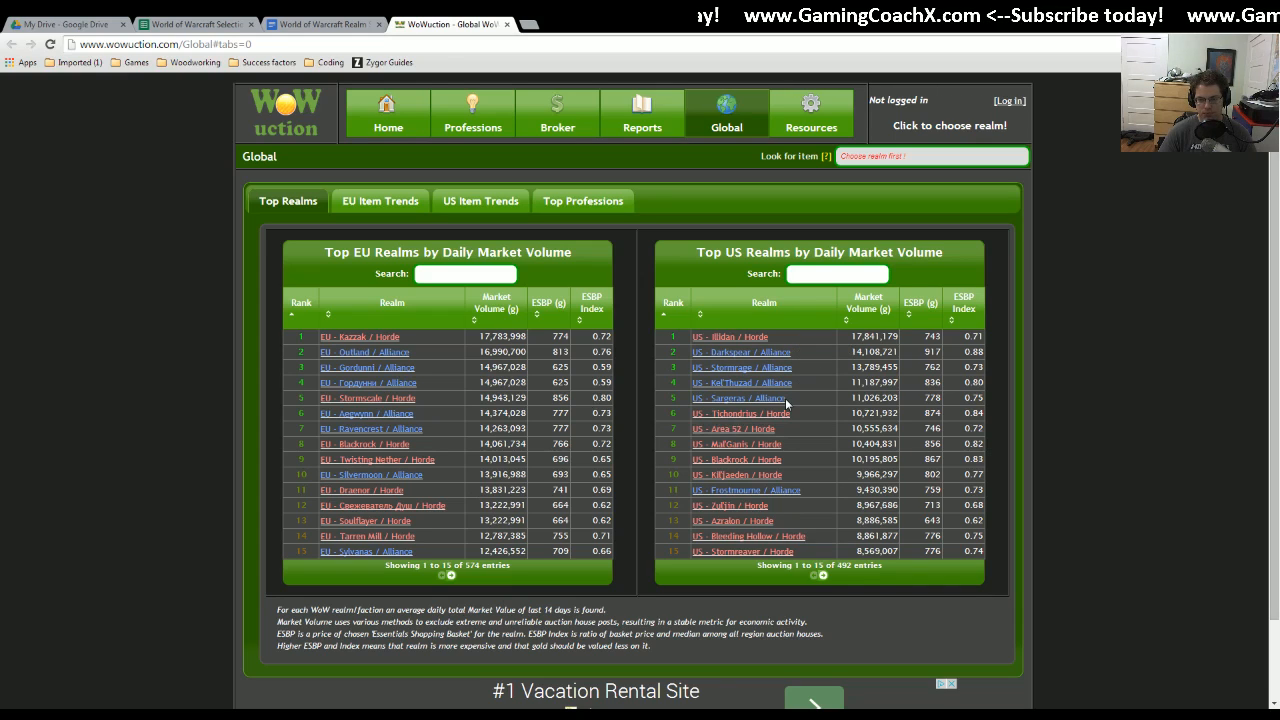
pyautogui.moveTo(775, 367)
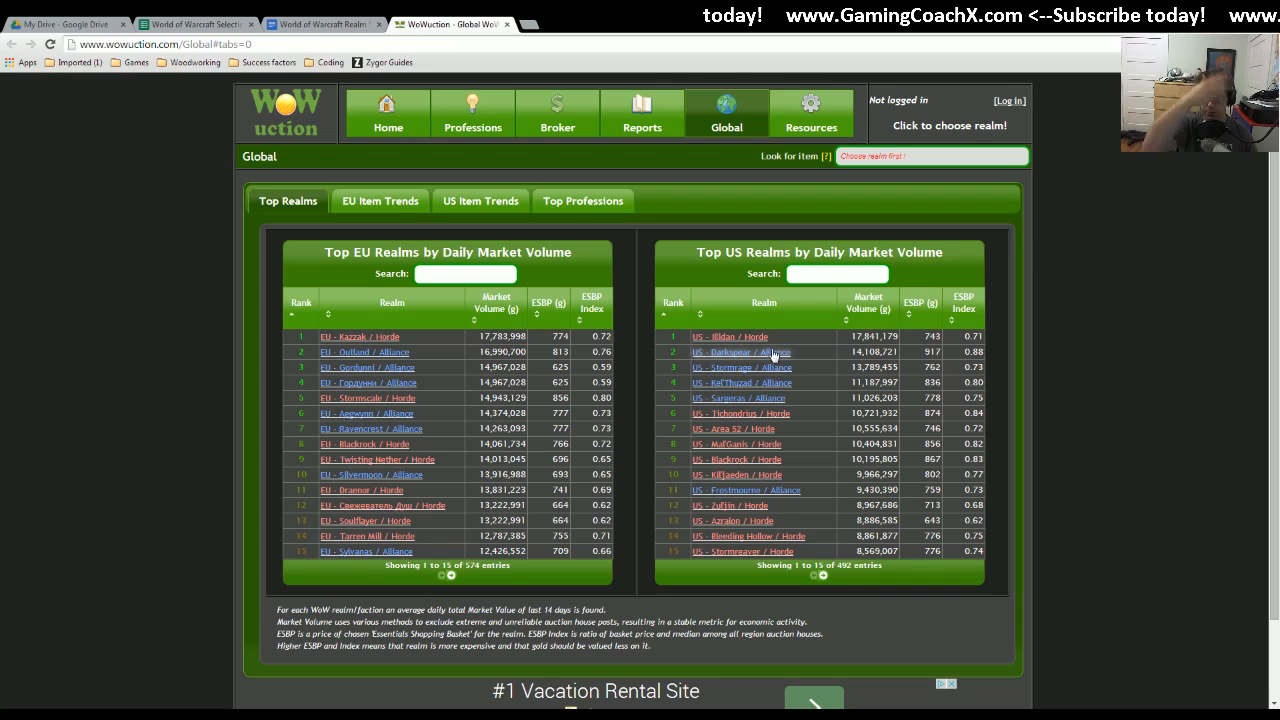
pyautogui.click(320, 24)
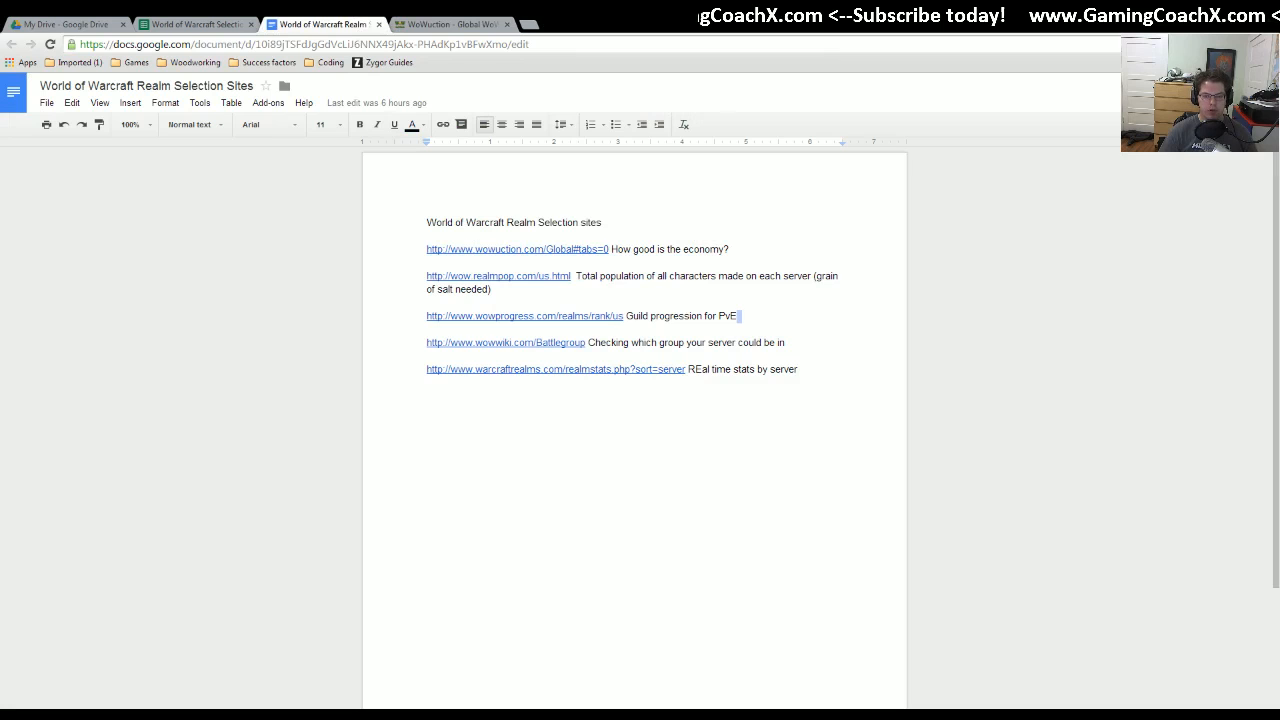
# - Sort Realm Pop's US realm table by Total population, largest first, then return to the doc
pyautogui.click(498, 276)
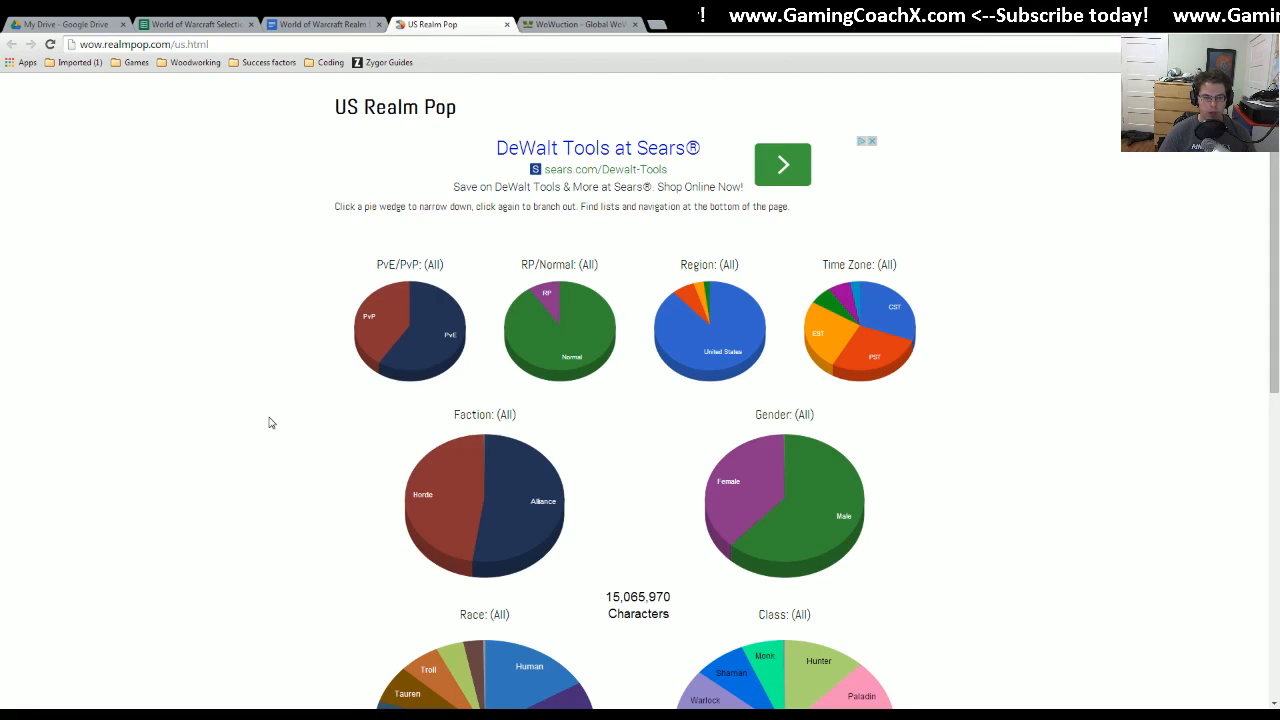
pyautogui.scroll(-3)
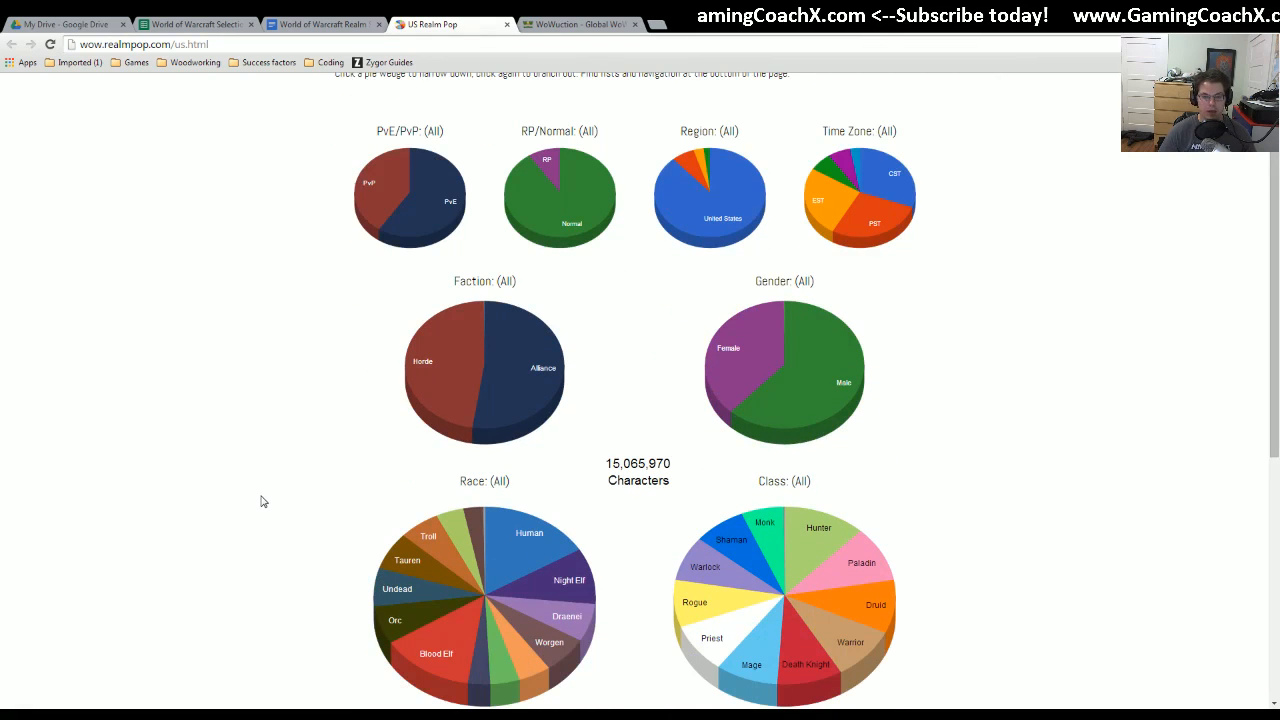
pyautogui.scroll(-3)
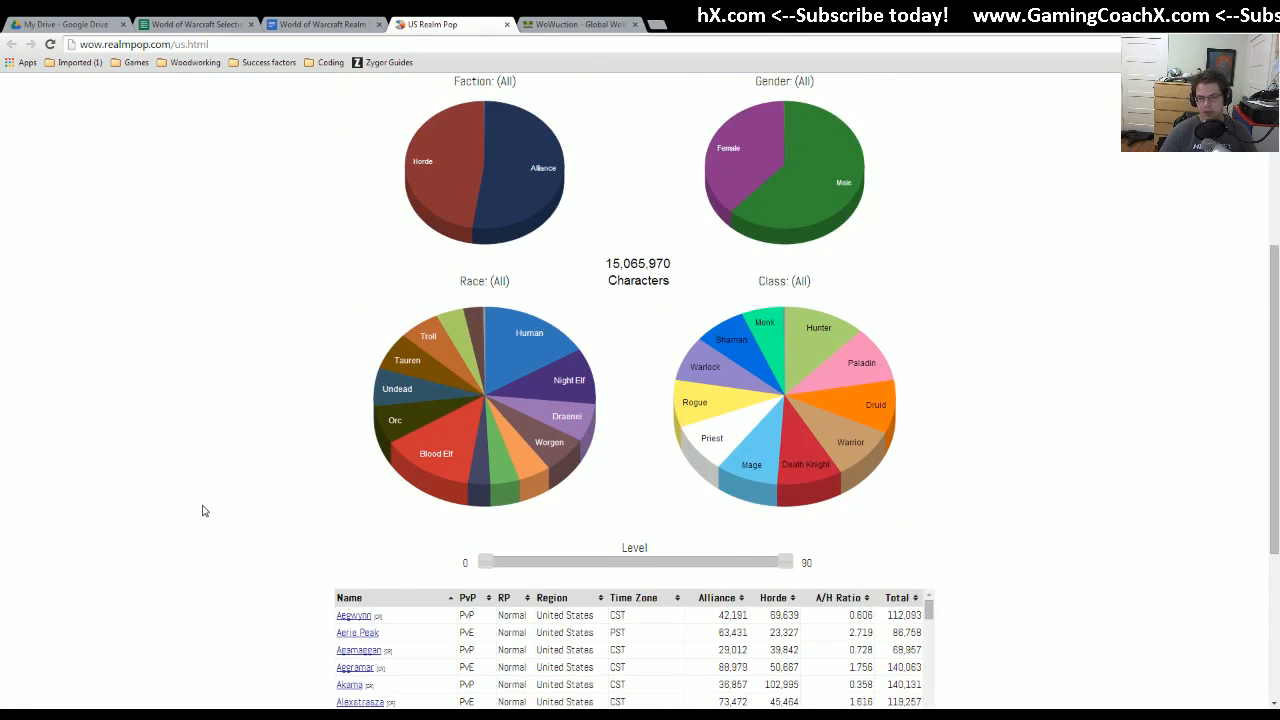
pyautogui.scroll(-3)
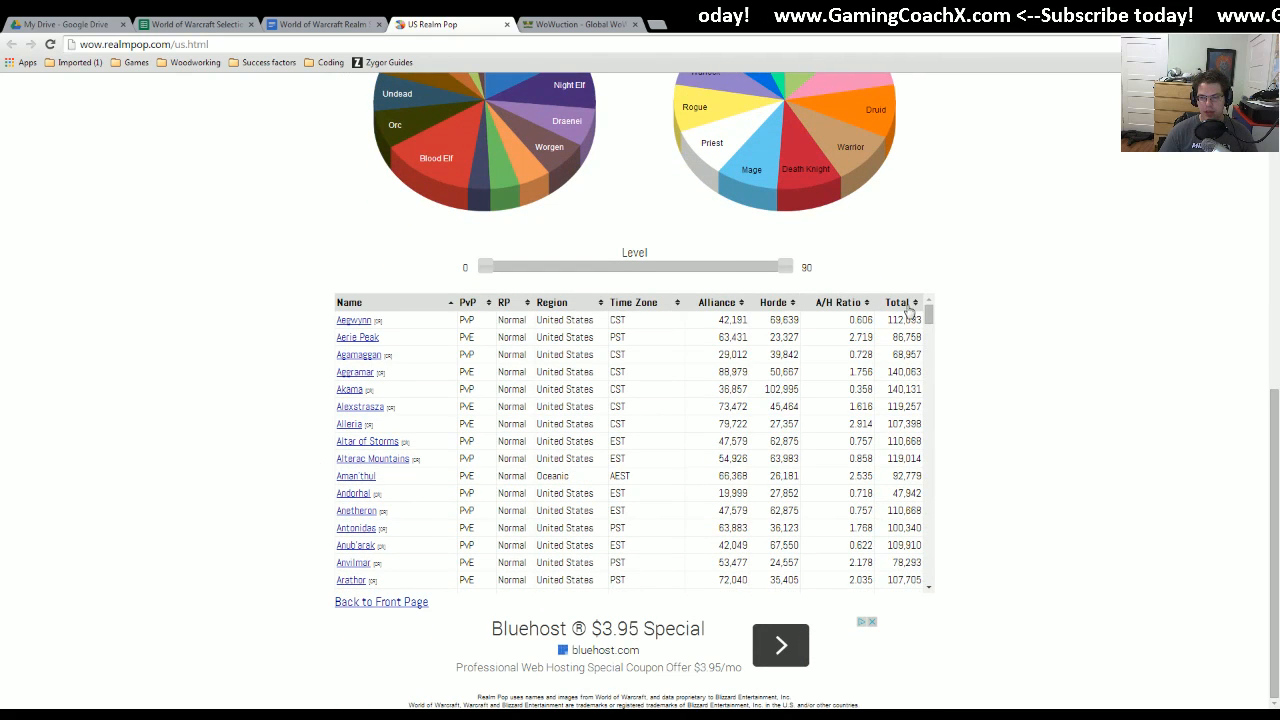
pyautogui.click(897, 302)
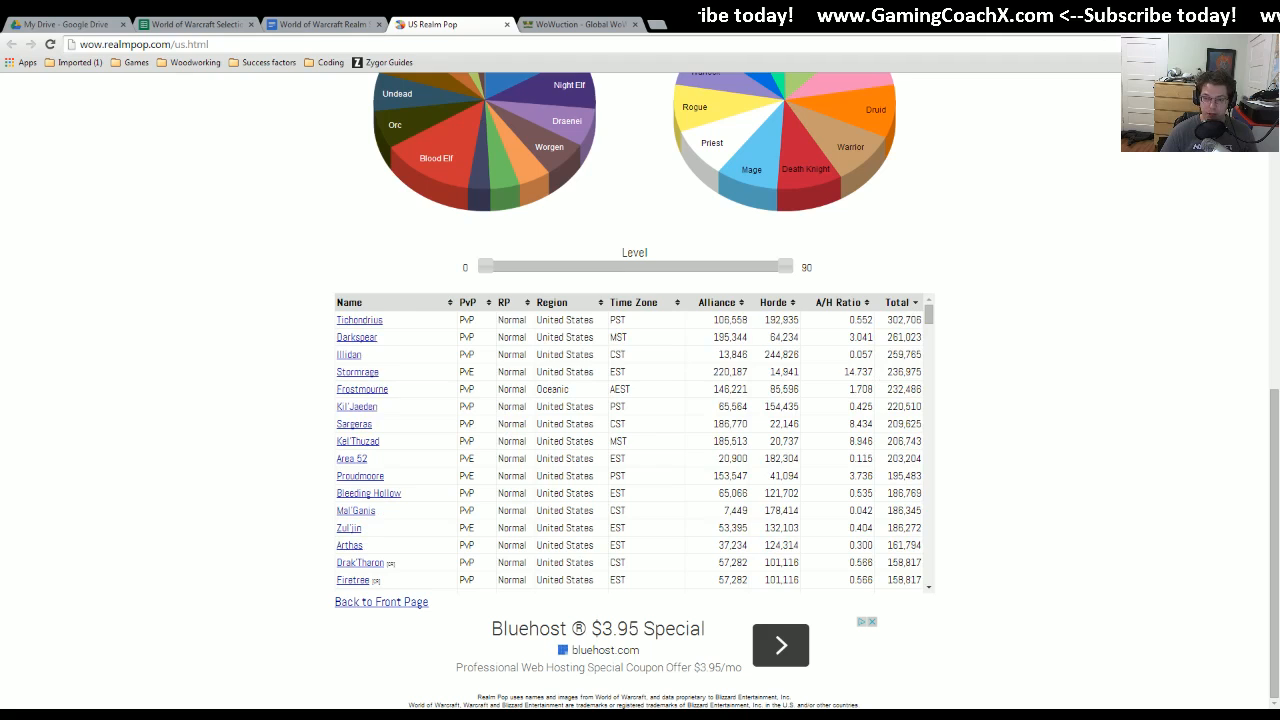
pyautogui.click(895, 302)
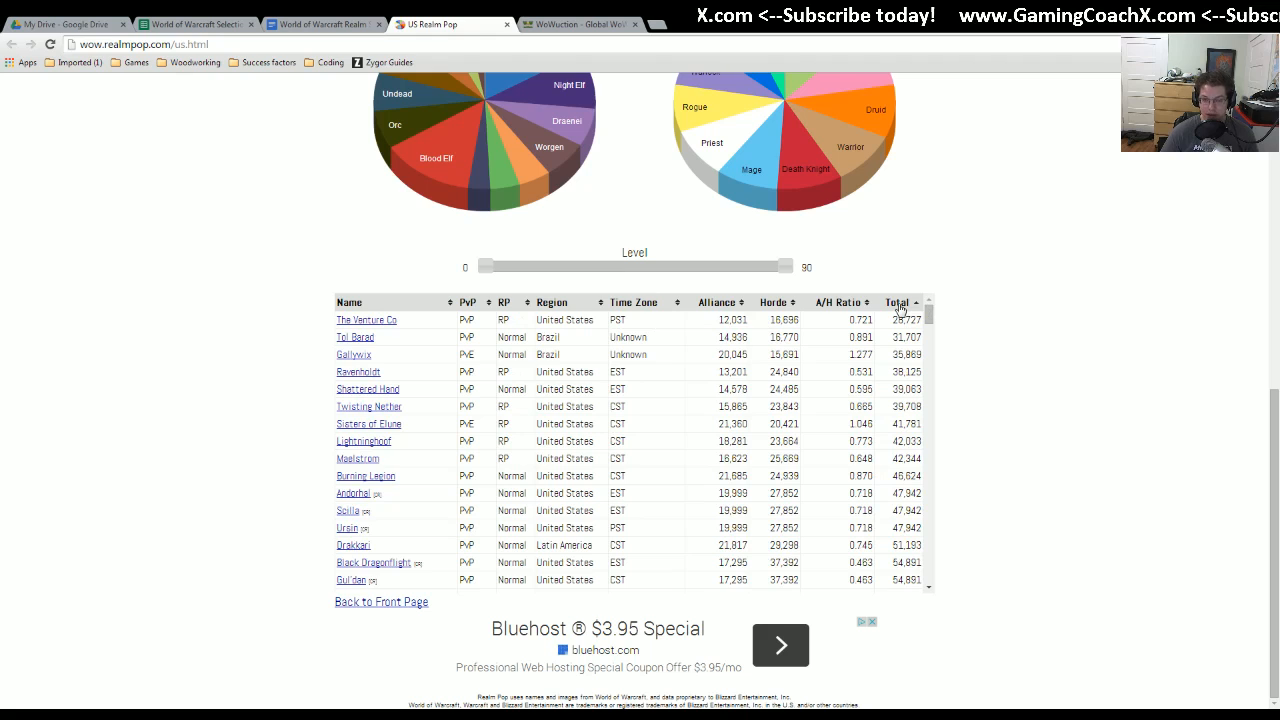
pyautogui.click(899, 303)
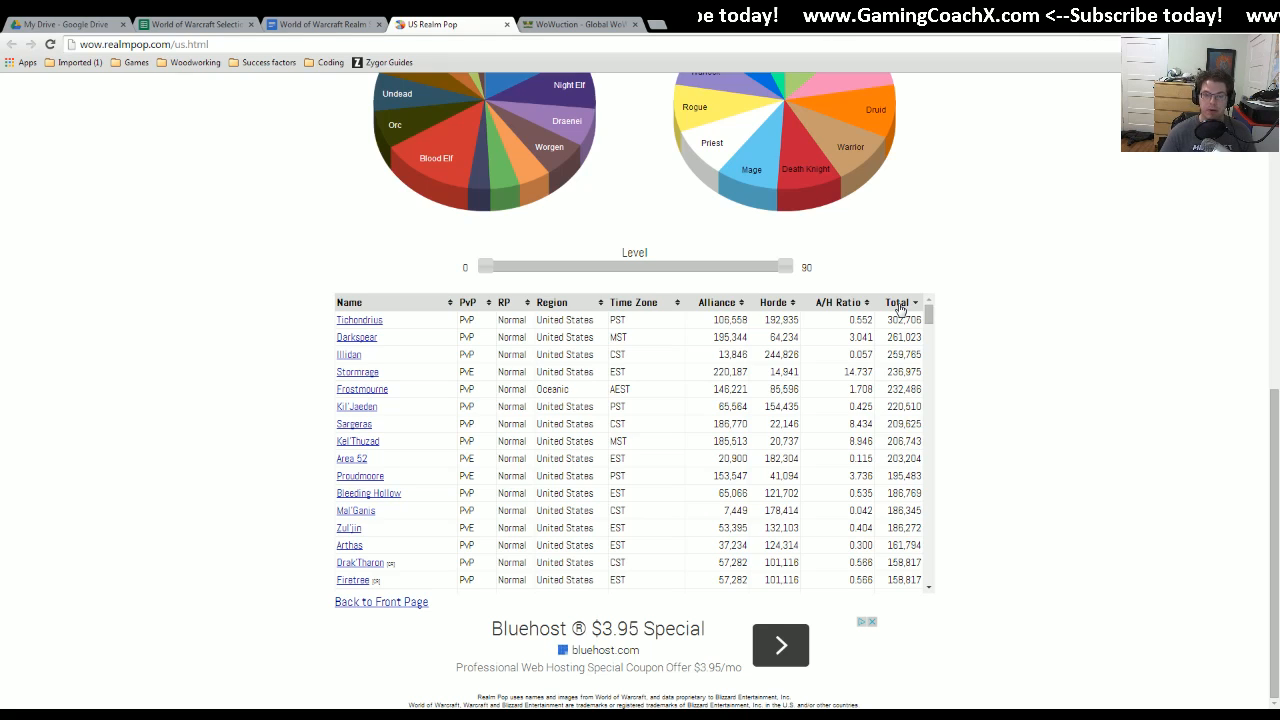
pyautogui.moveTo(807, 353)
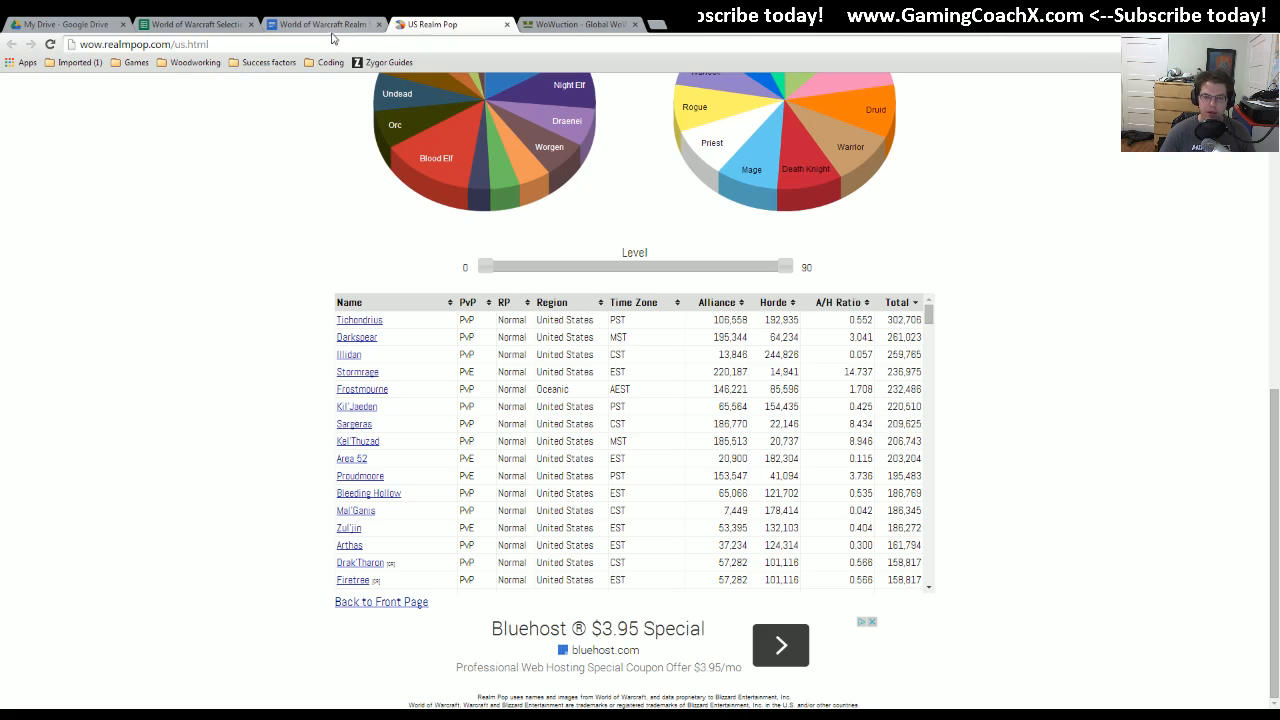
pyautogui.moveTo(585, 458)
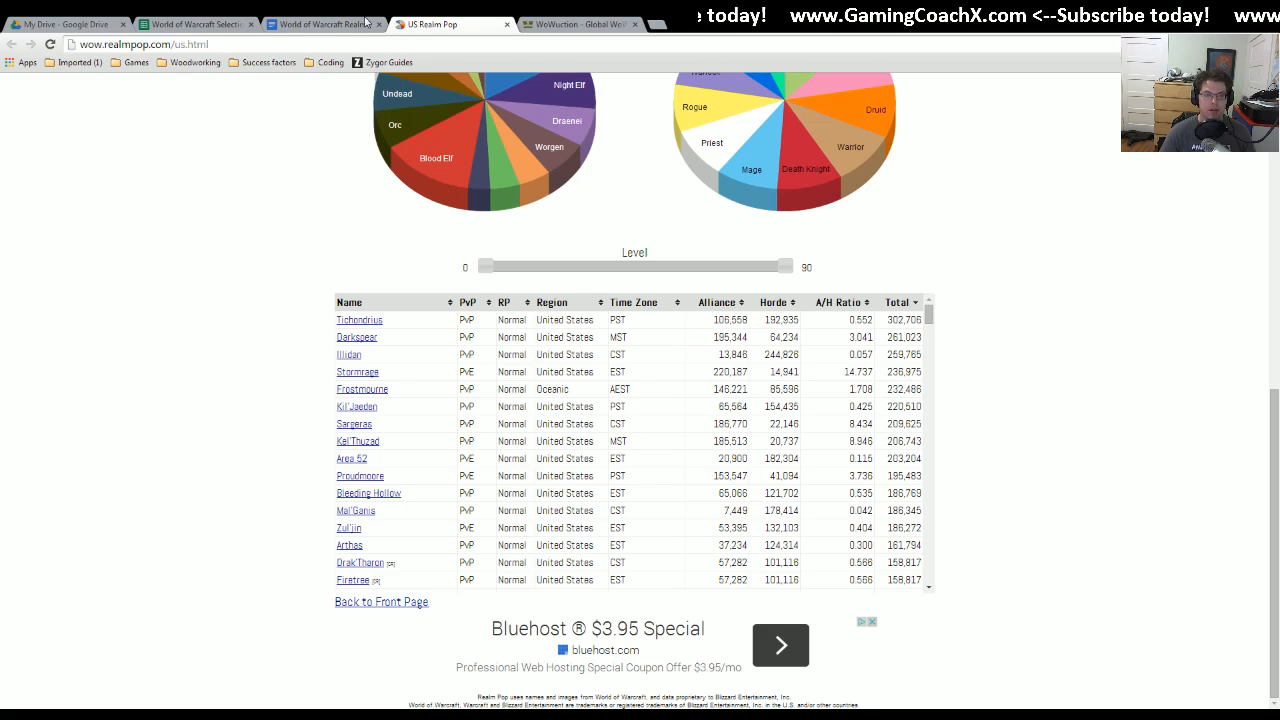
pyautogui.click(320, 24)
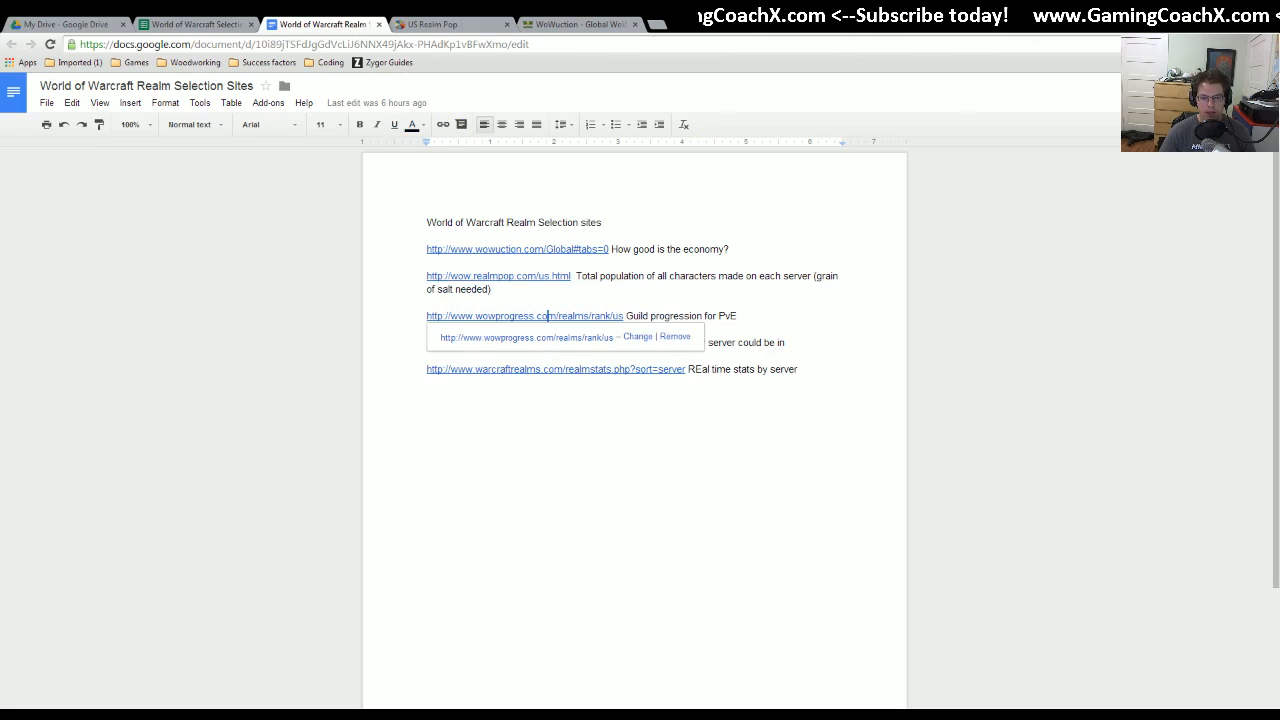
# - Scroll WoWProgress's US WoW Realms ranking table, then return to the sites doc
pyautogui.click(547, 337)
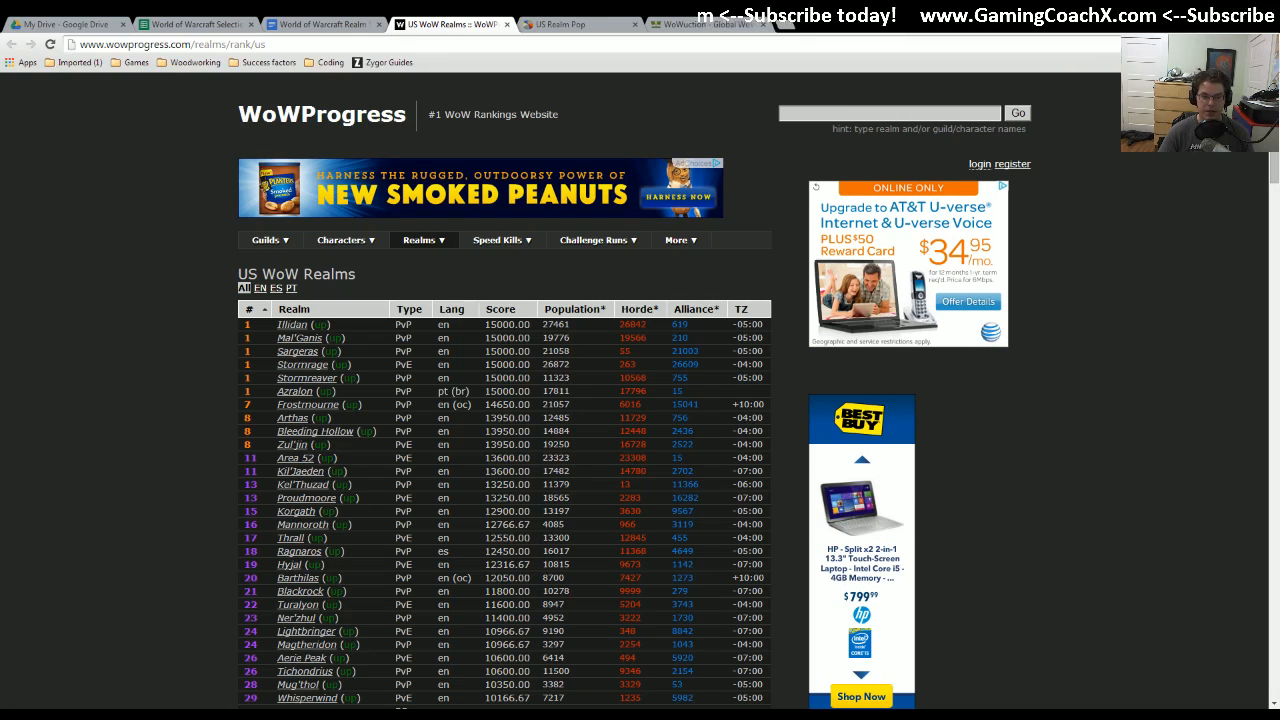
pyautogui.scroll(-3)
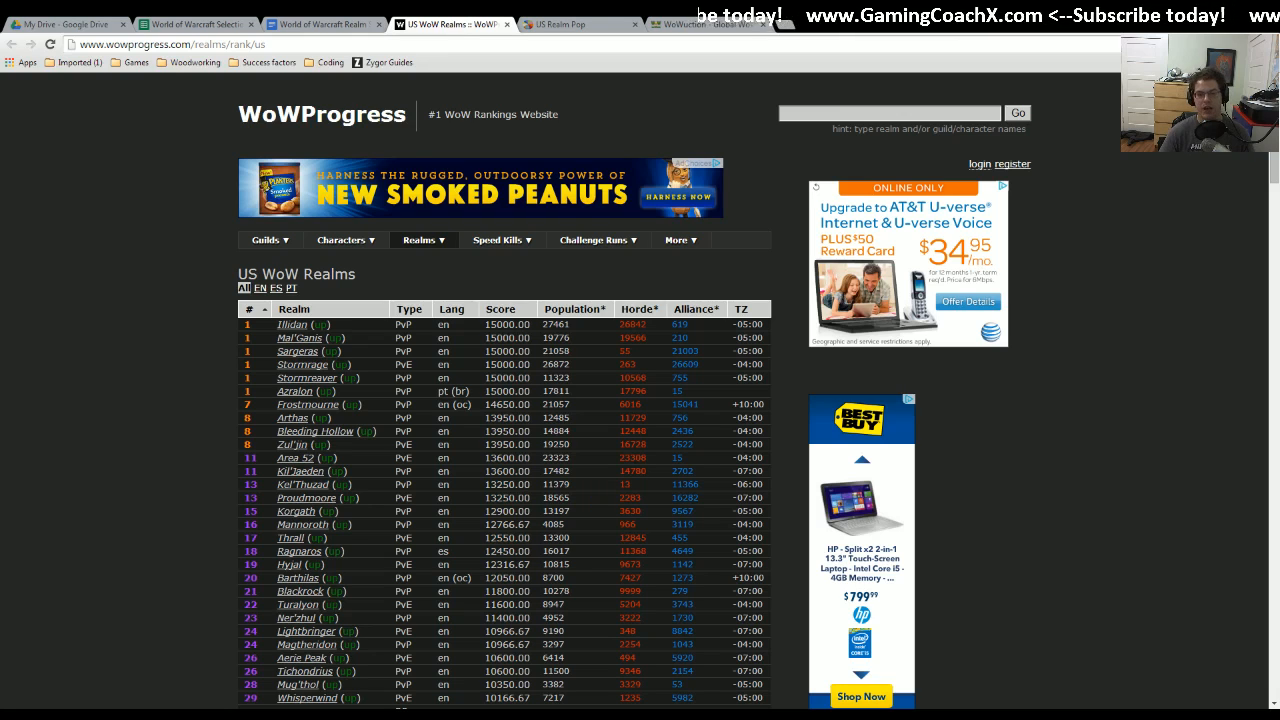
pyautogui.moveTo(477, 282)
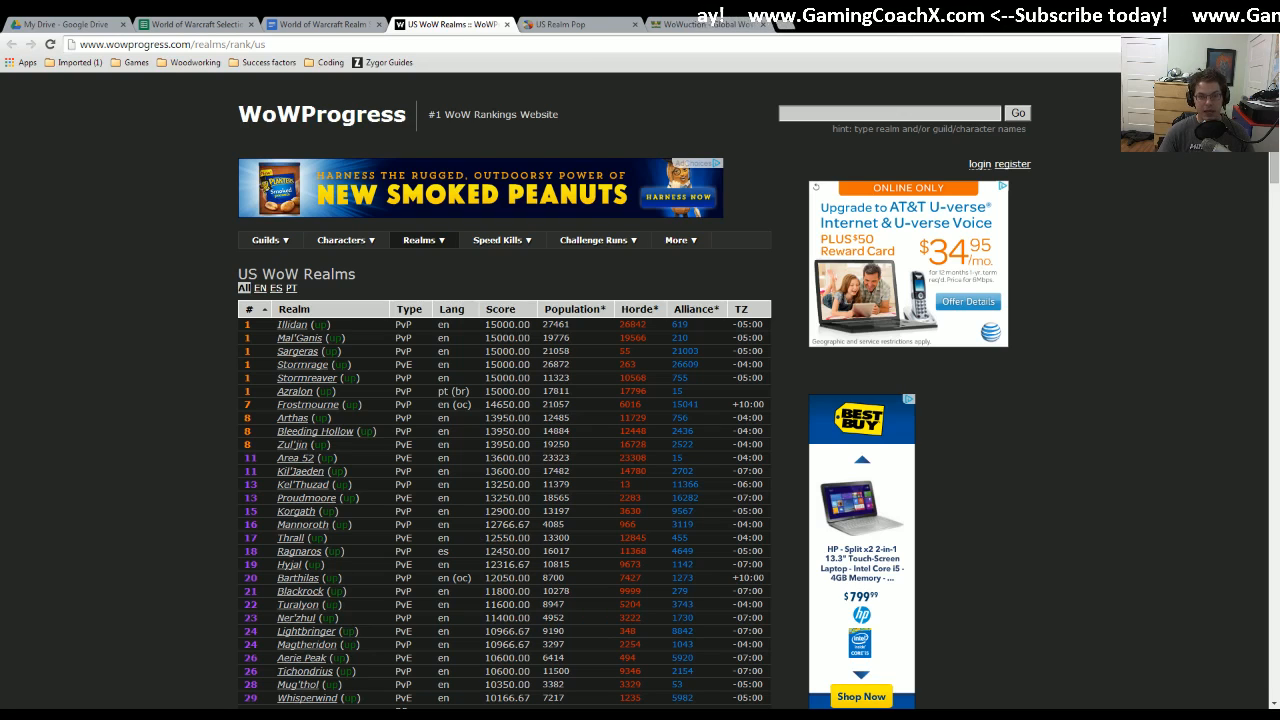
pyautogui.moveTo(415, 378)
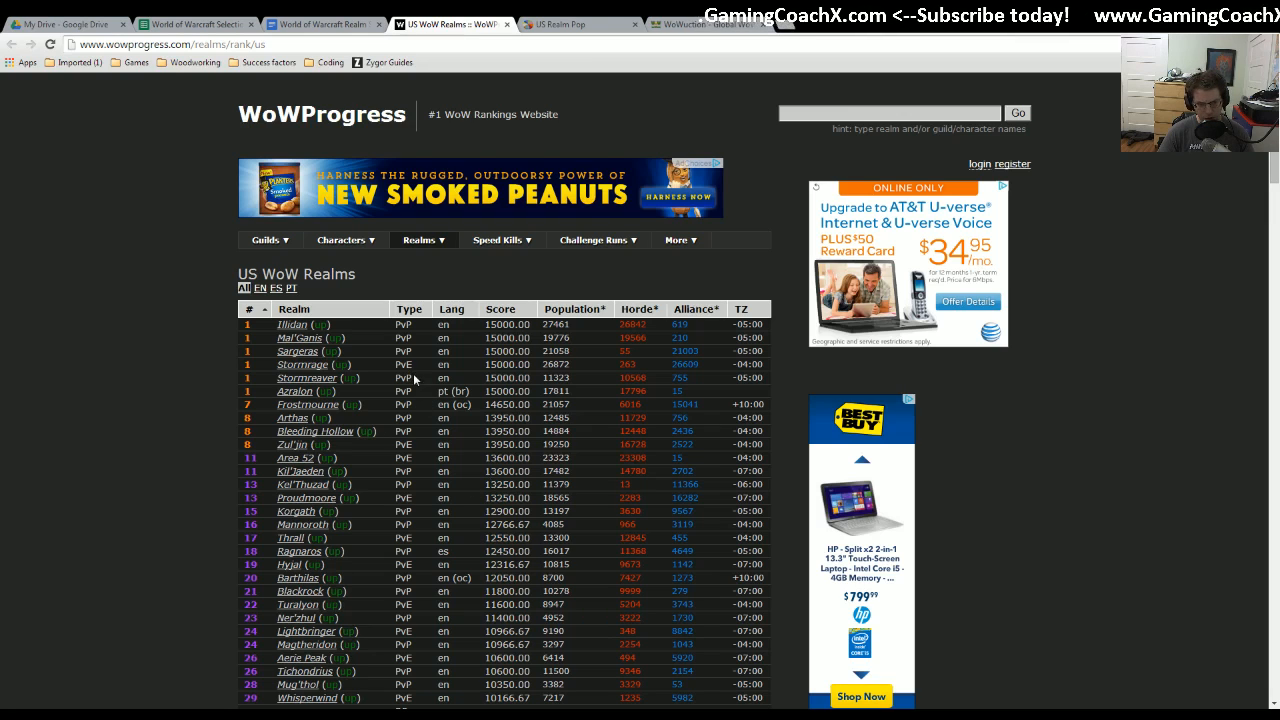
pyautogui.moveTo(456, 315)
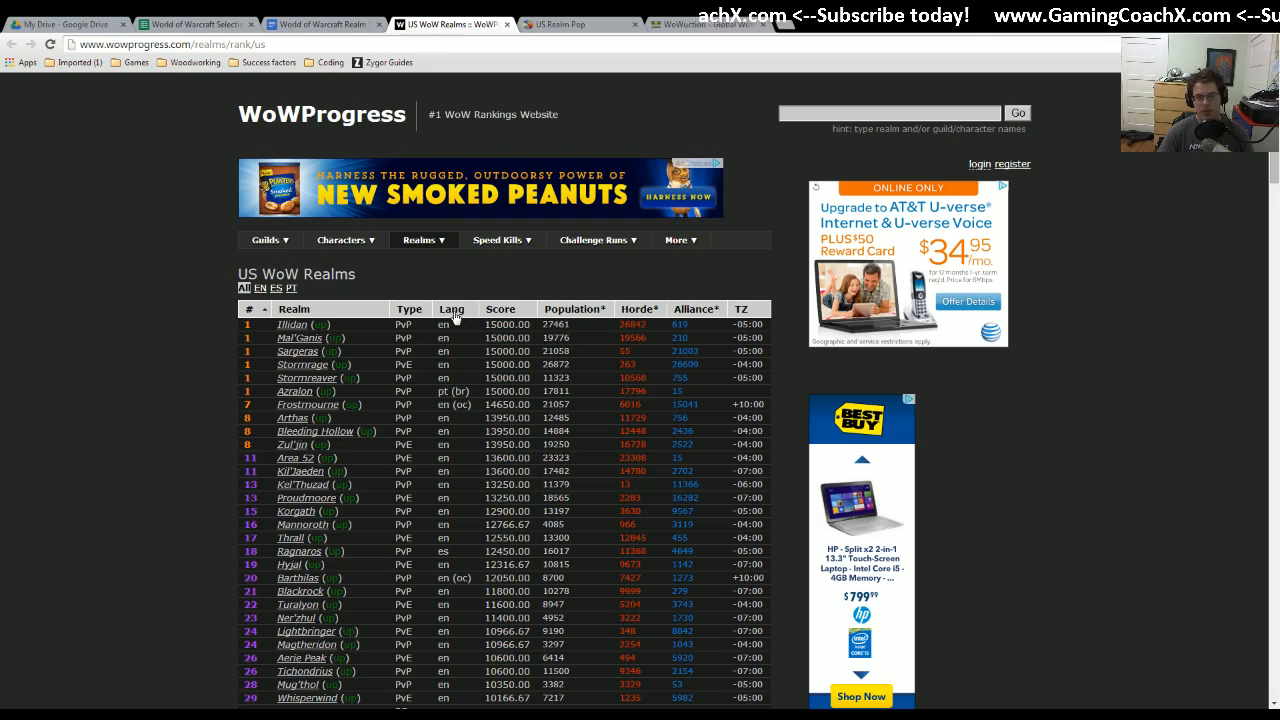
pyautogui.moveTo(677, 314)
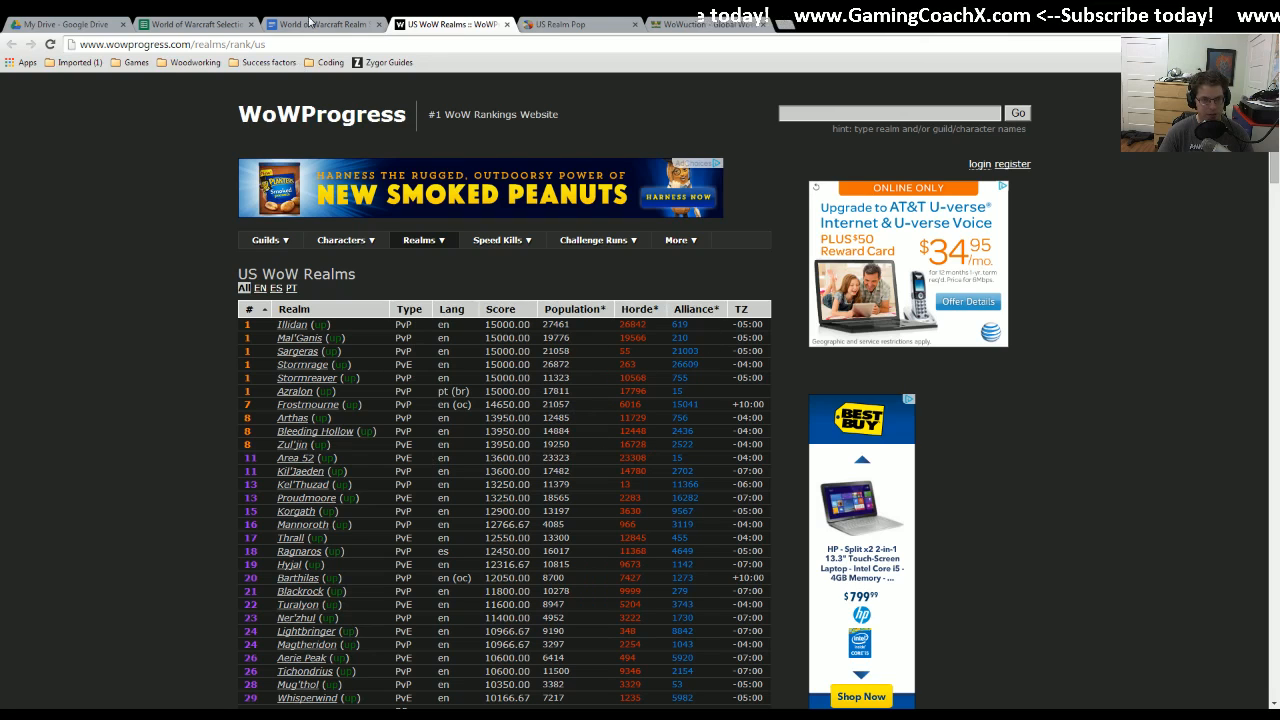
pyautogui.click(320, 23)
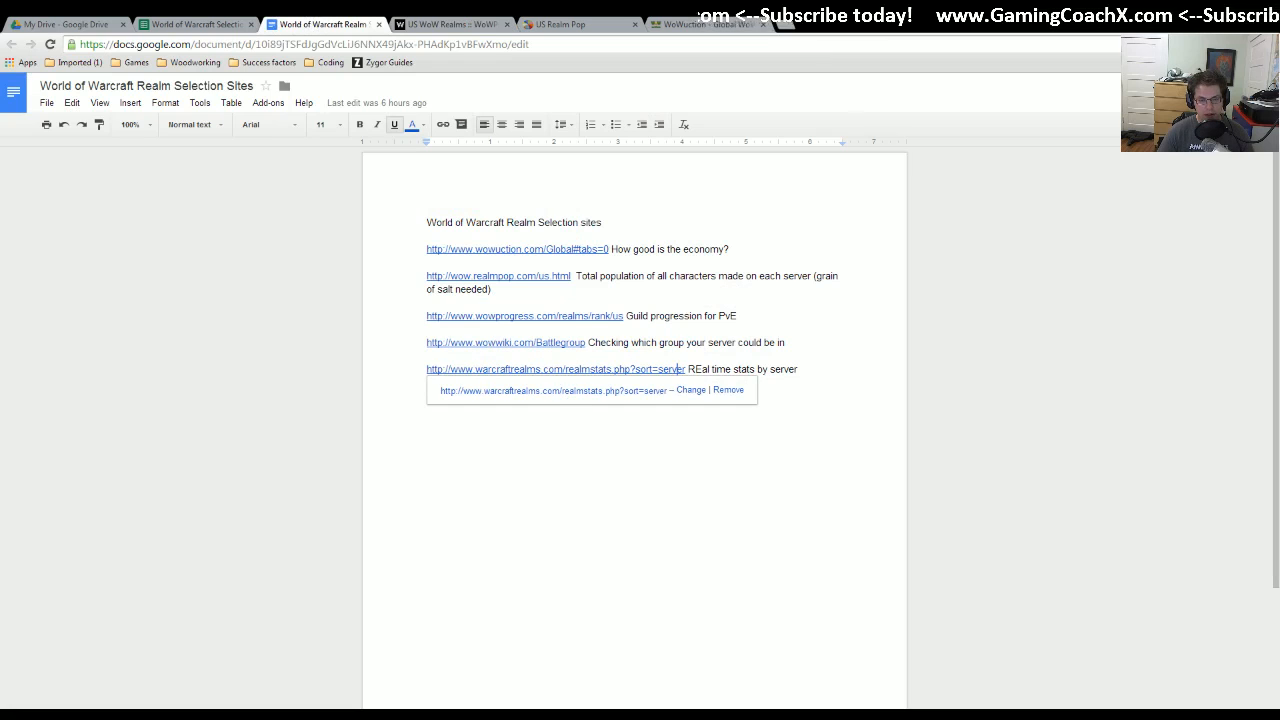
# - Re-sort WarcraftRealms' US quick server stats by Horde population, then return to the sites doc
pyautogui.click(551, 369)
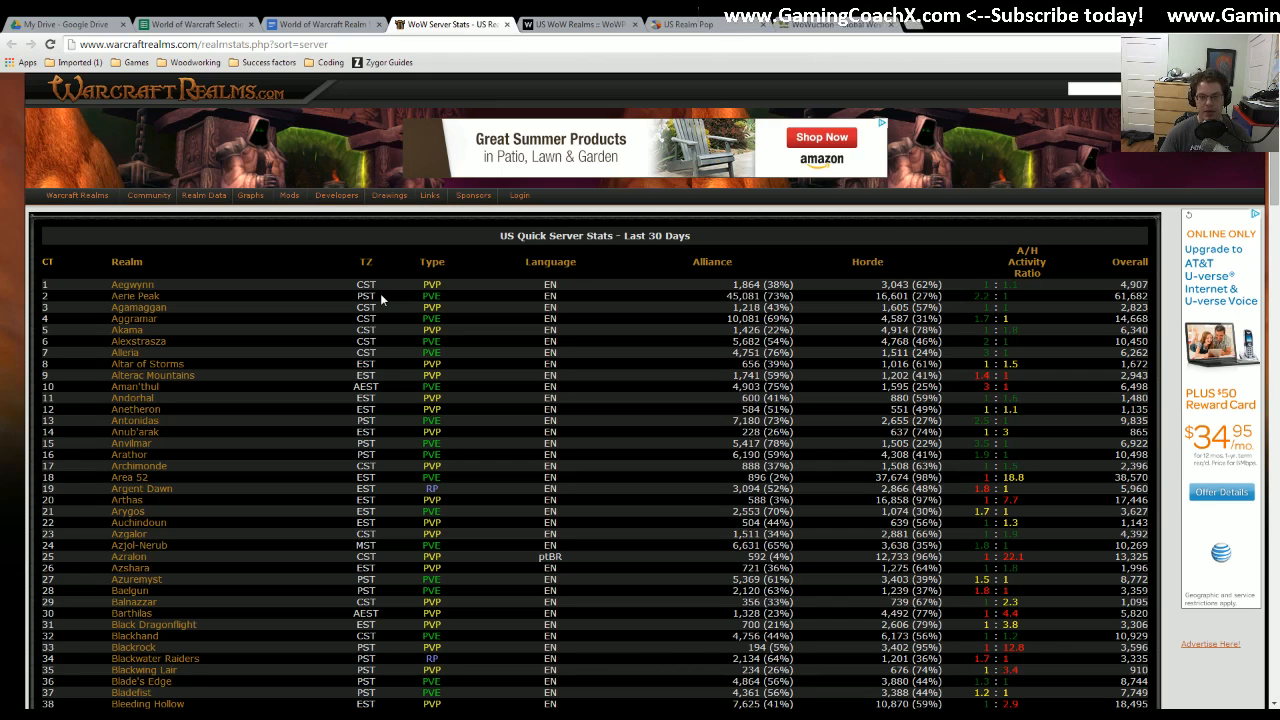
pyautogui.click(204, 195)
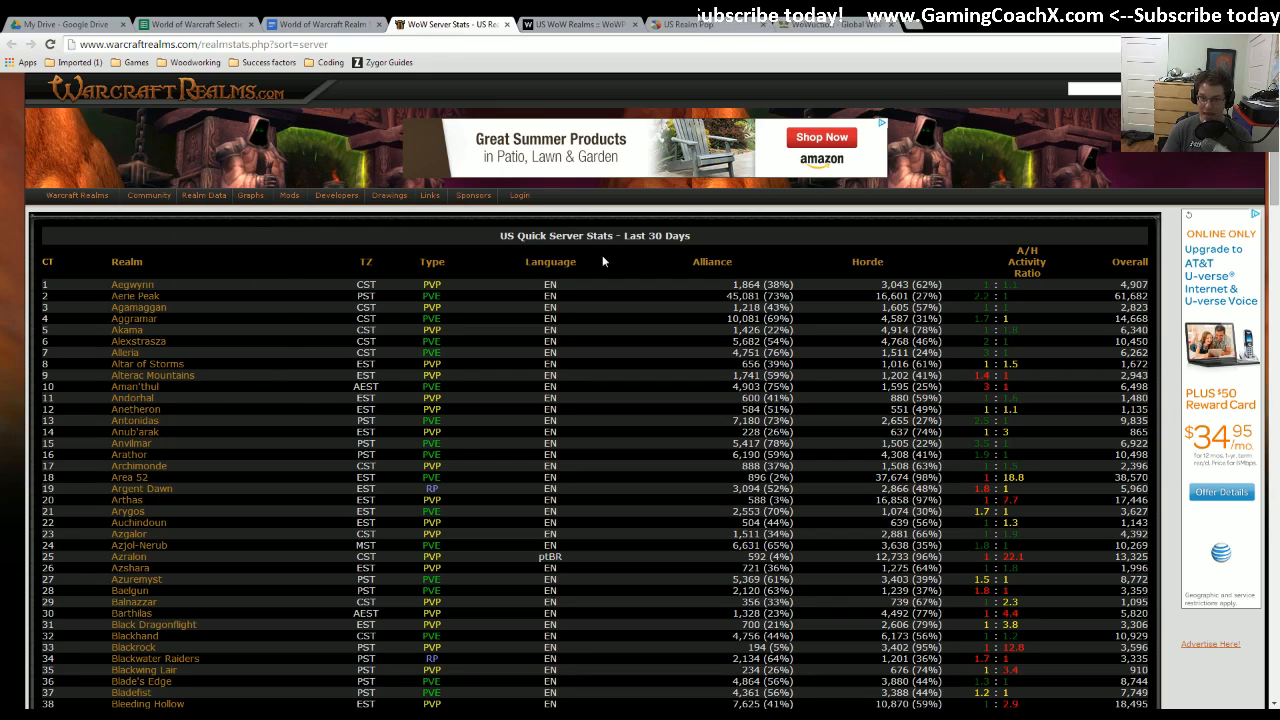
pyautogui.moveTo(612, 441)
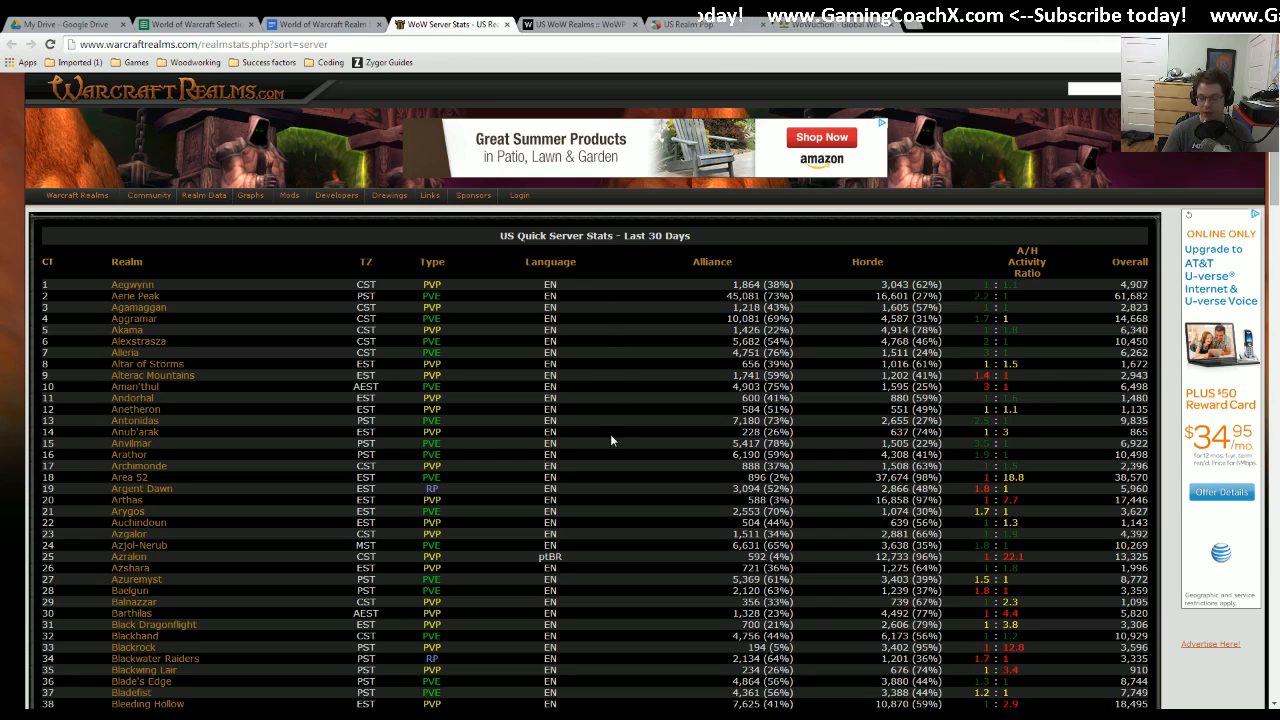
pyautogui.moveTo(595, 428)
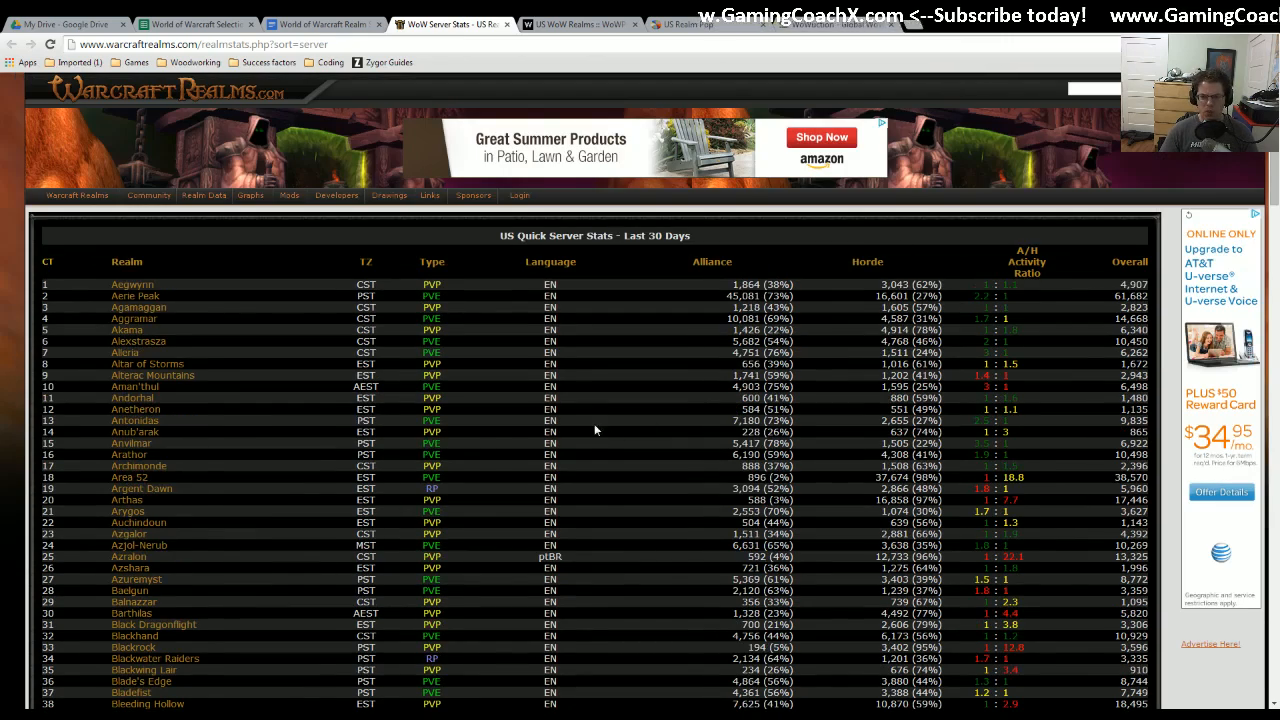
pyautogui.scroll(-3)
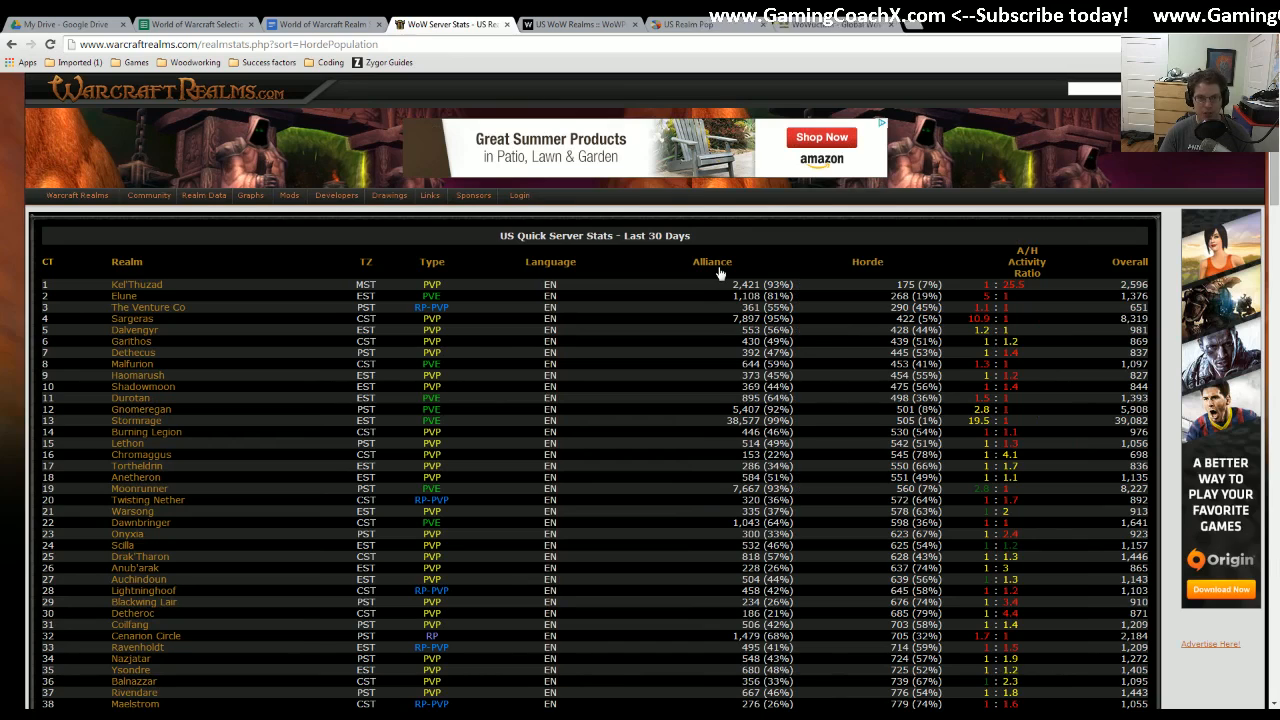
pyautogui.click(300, 24)
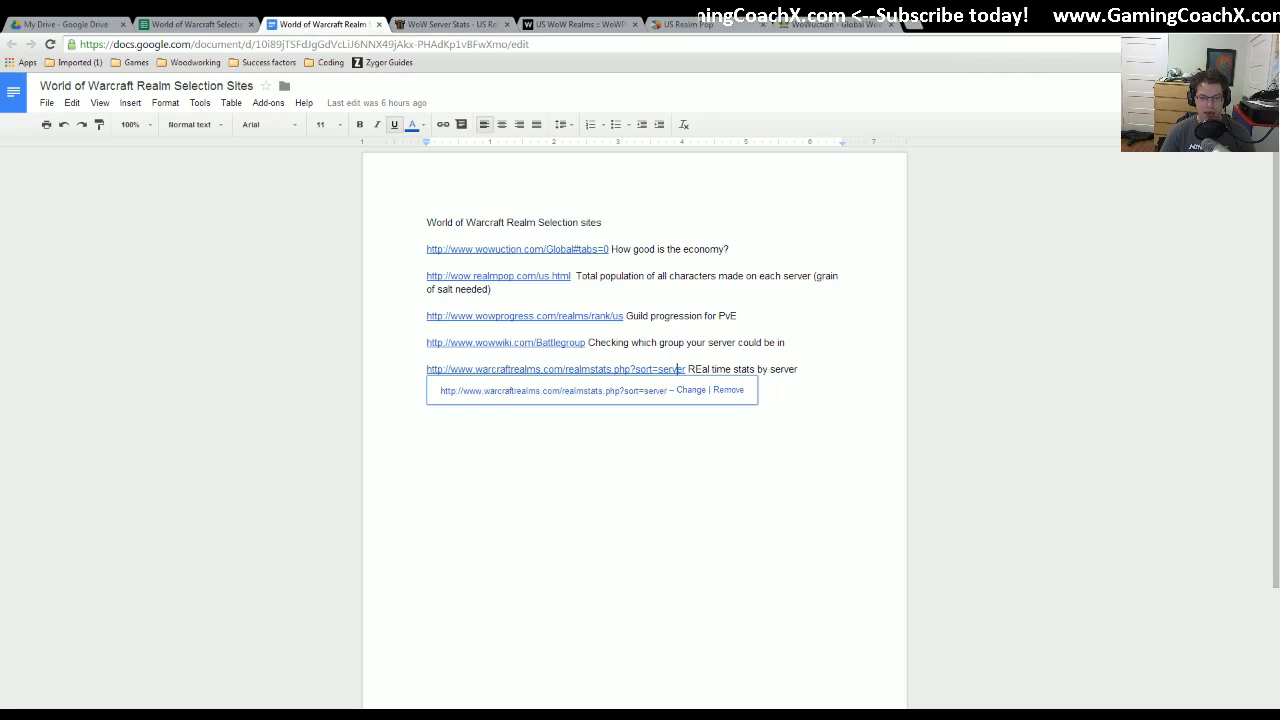
# - Scroll through the US Battlegroups realm tables on WoWWiki's Battlegroup page
pyautogui.click(505, 342)
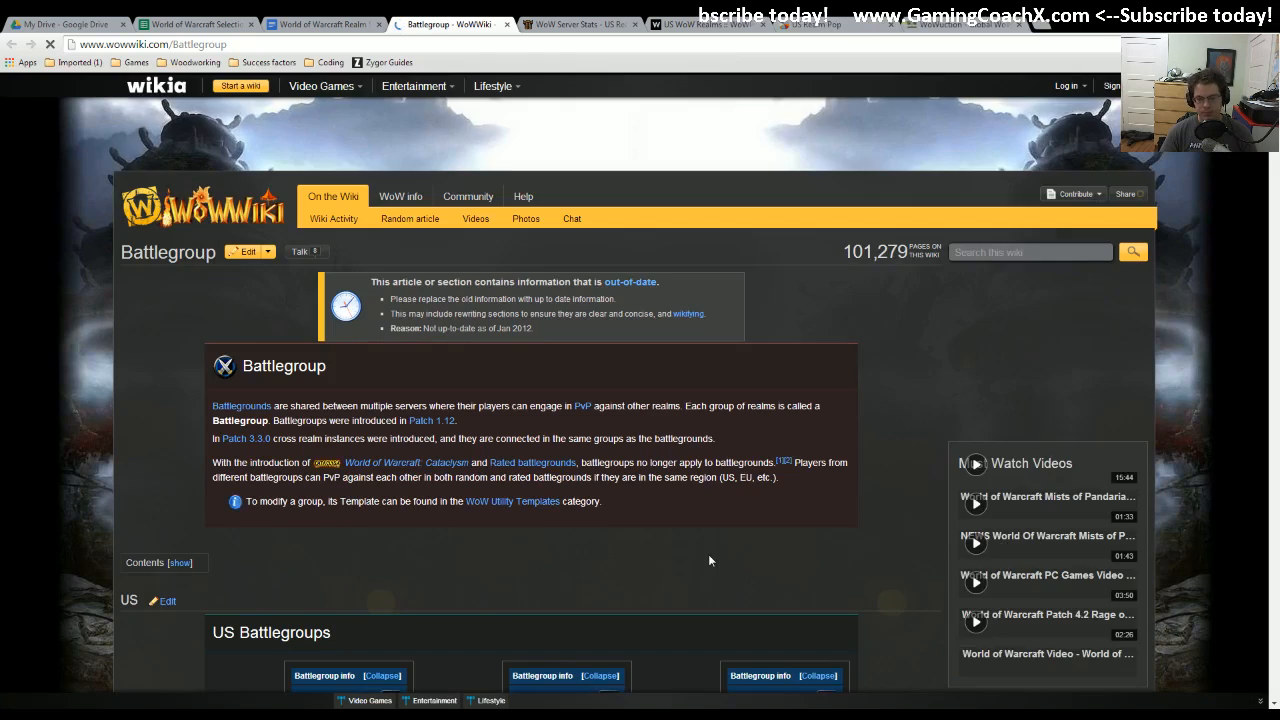
pyautogui.scroll(-3)
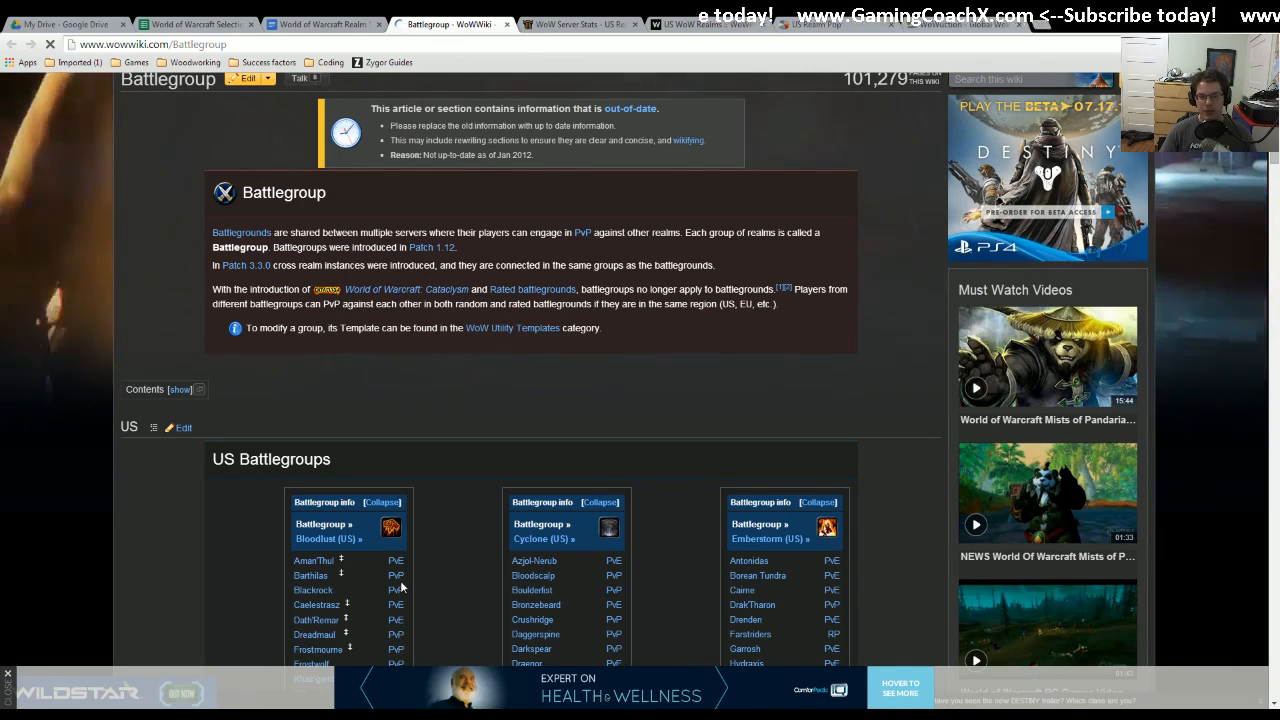
pyautogui.scroll(-3)
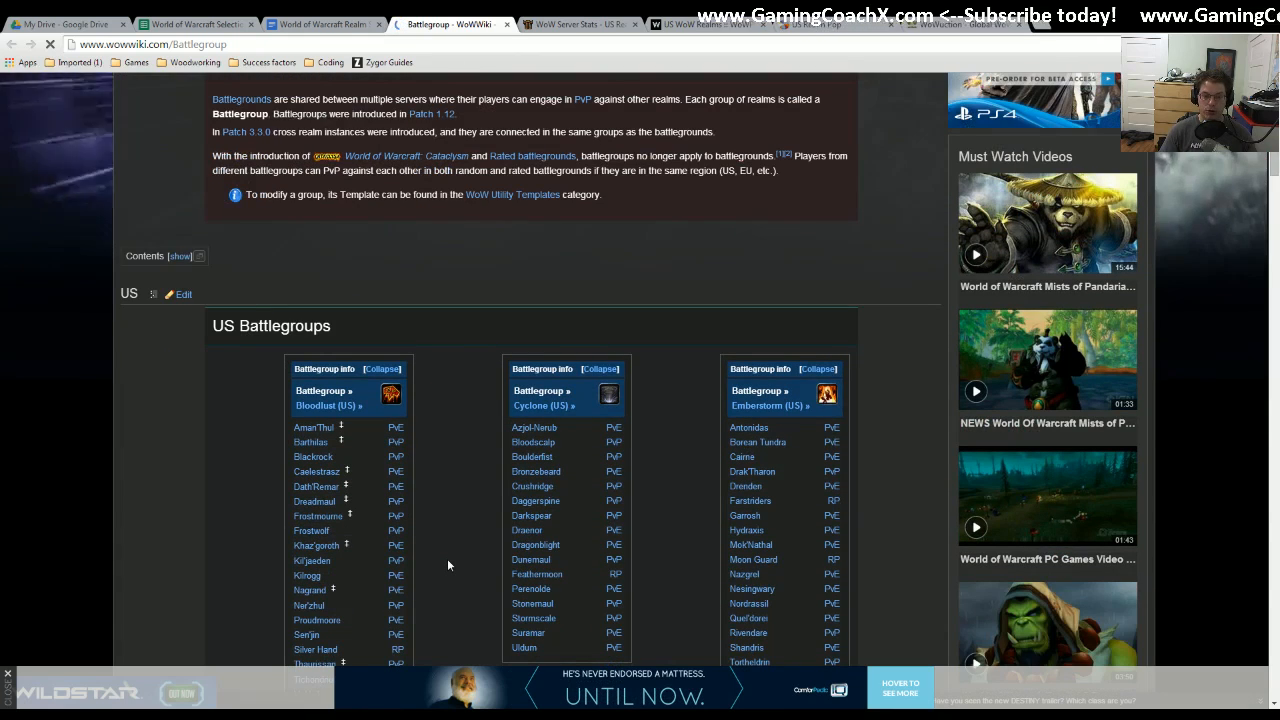
pyautogui.scroll(-3)
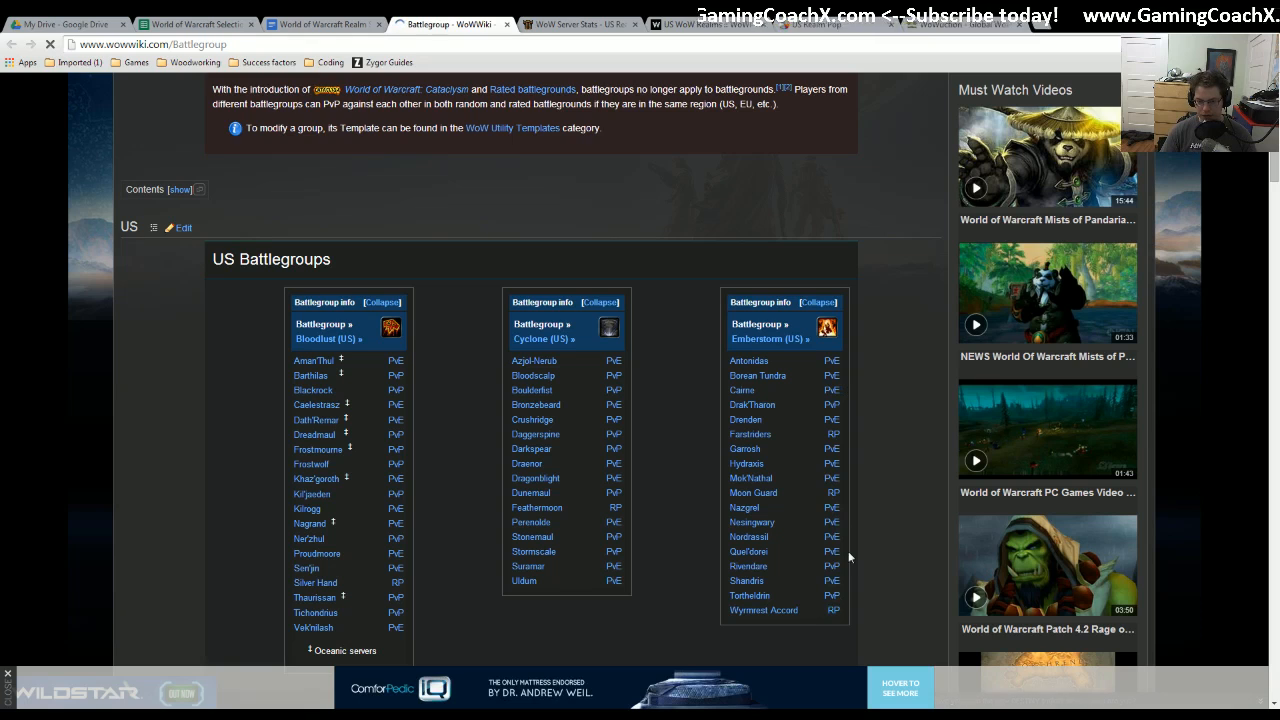
pyautogui.moveTo(832, 580)
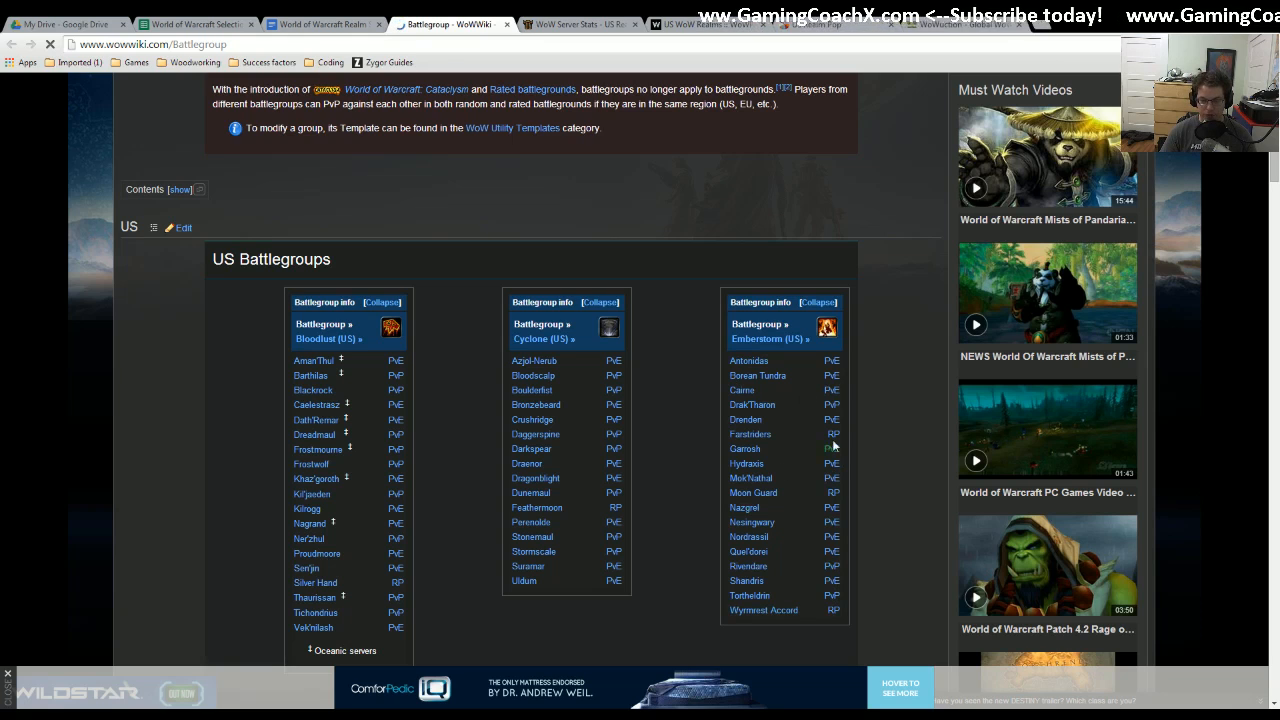
pyautogui.moveTo(792, 470)
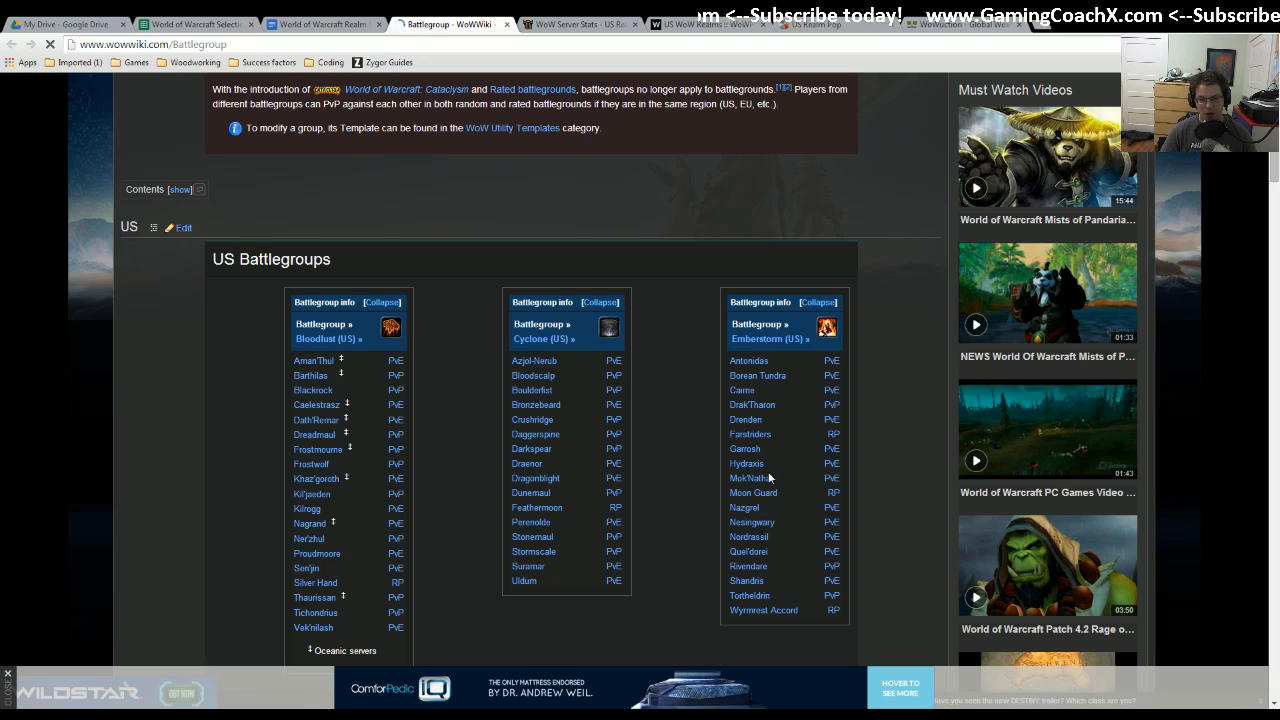
pyautogui.scroll(-3)
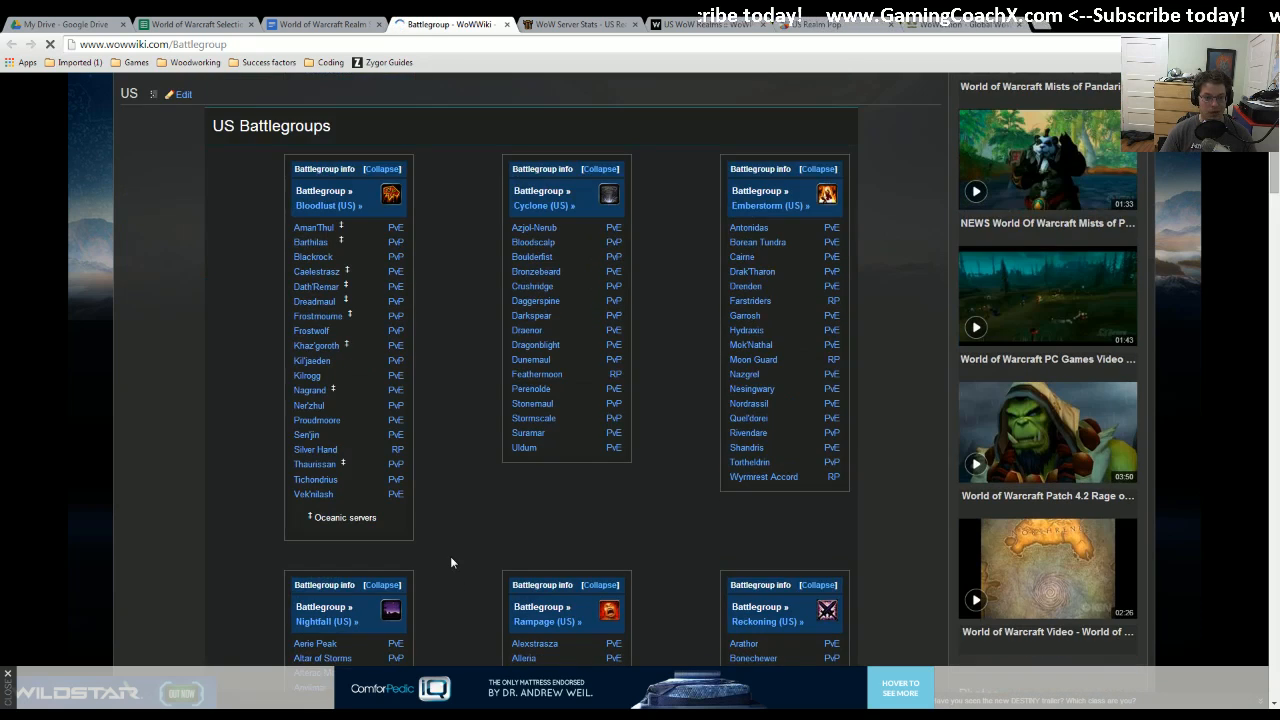
pyautogui.scroll(-3)
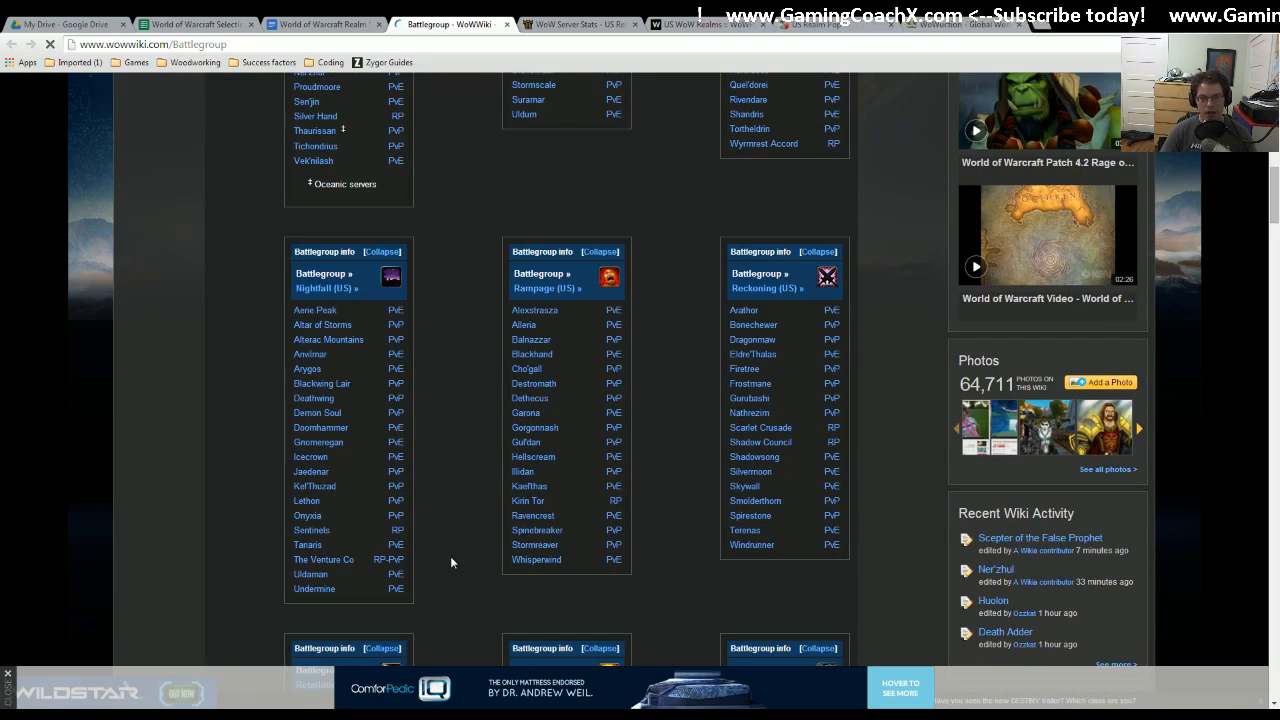
pyautogui.moveTo(620, 560)
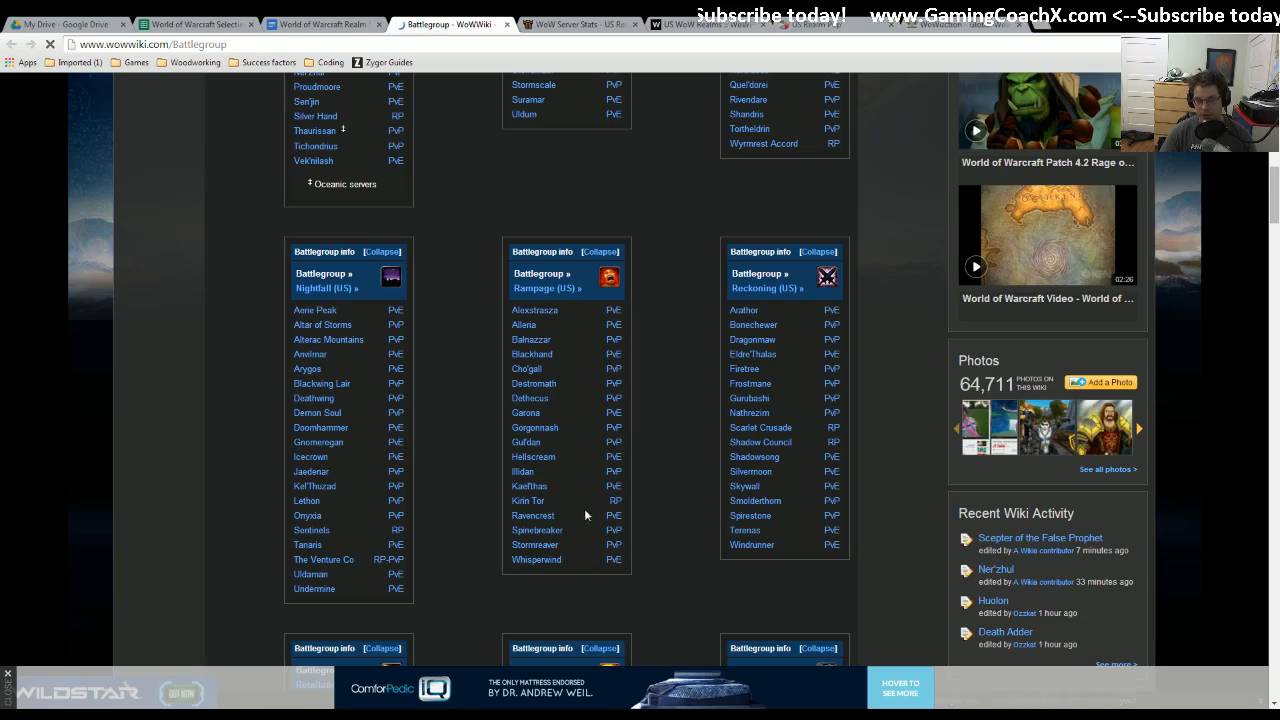
pyautogui.scroll(-3)
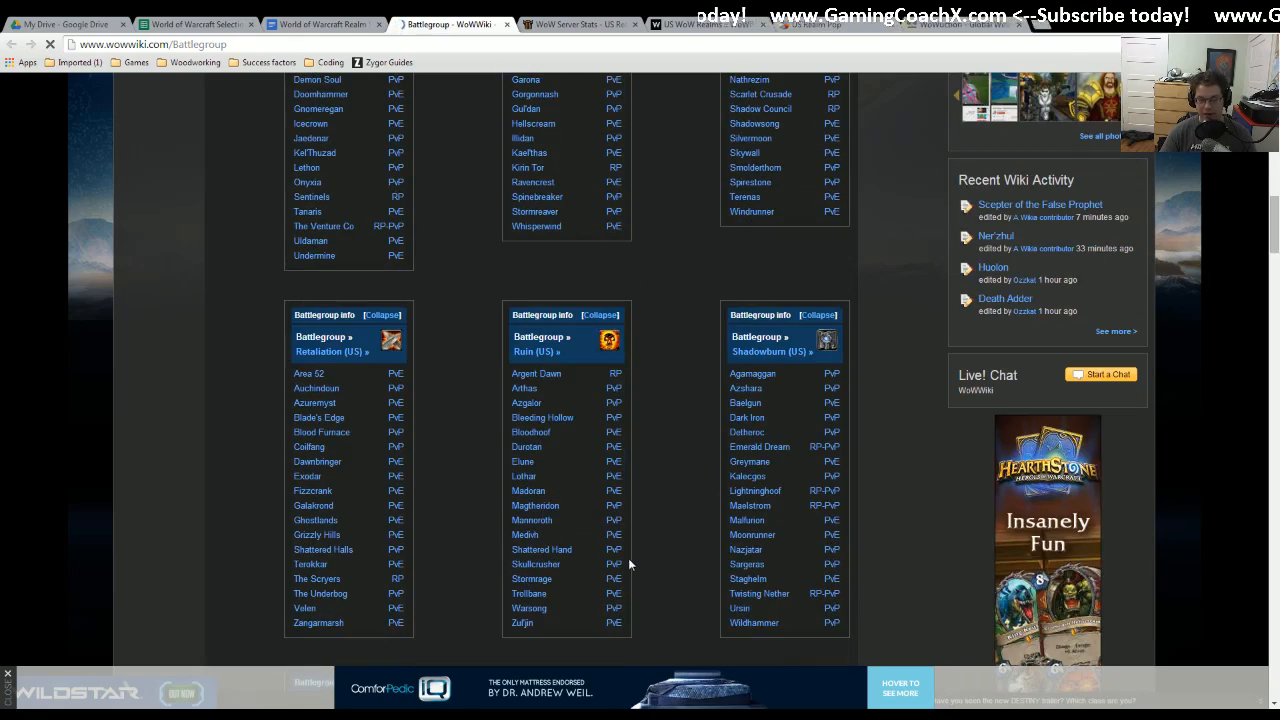
# - Glance at WarcraftRealms stats, then switch to the selection criteria spreadsheet
pyautogui.click(545, 23)
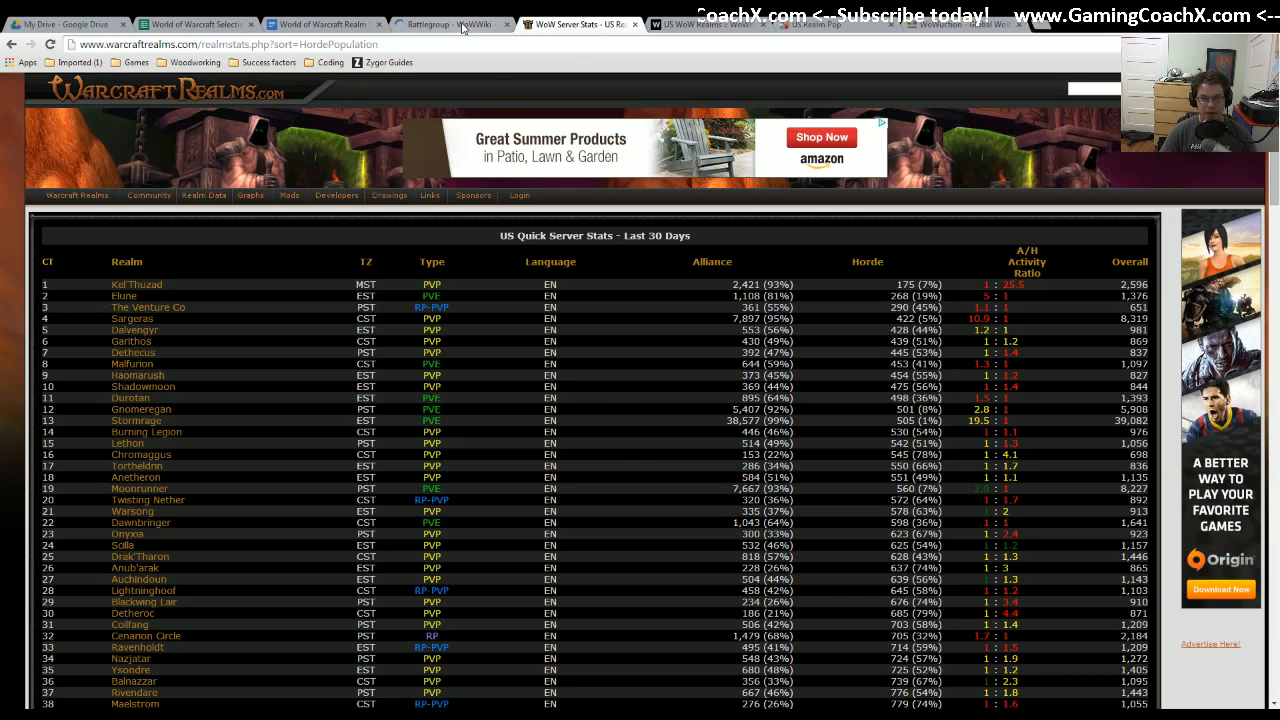
pyautogui.click(450, 13)
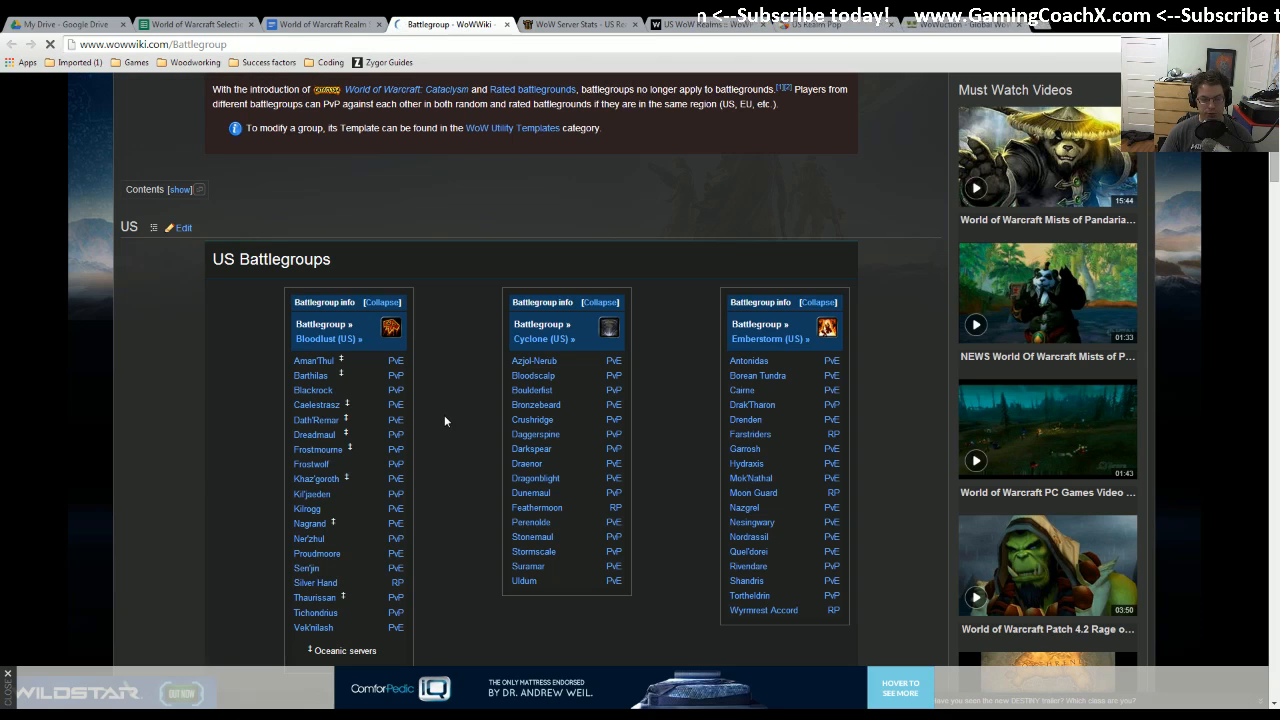
pyautogui.moveTo(432, 415)
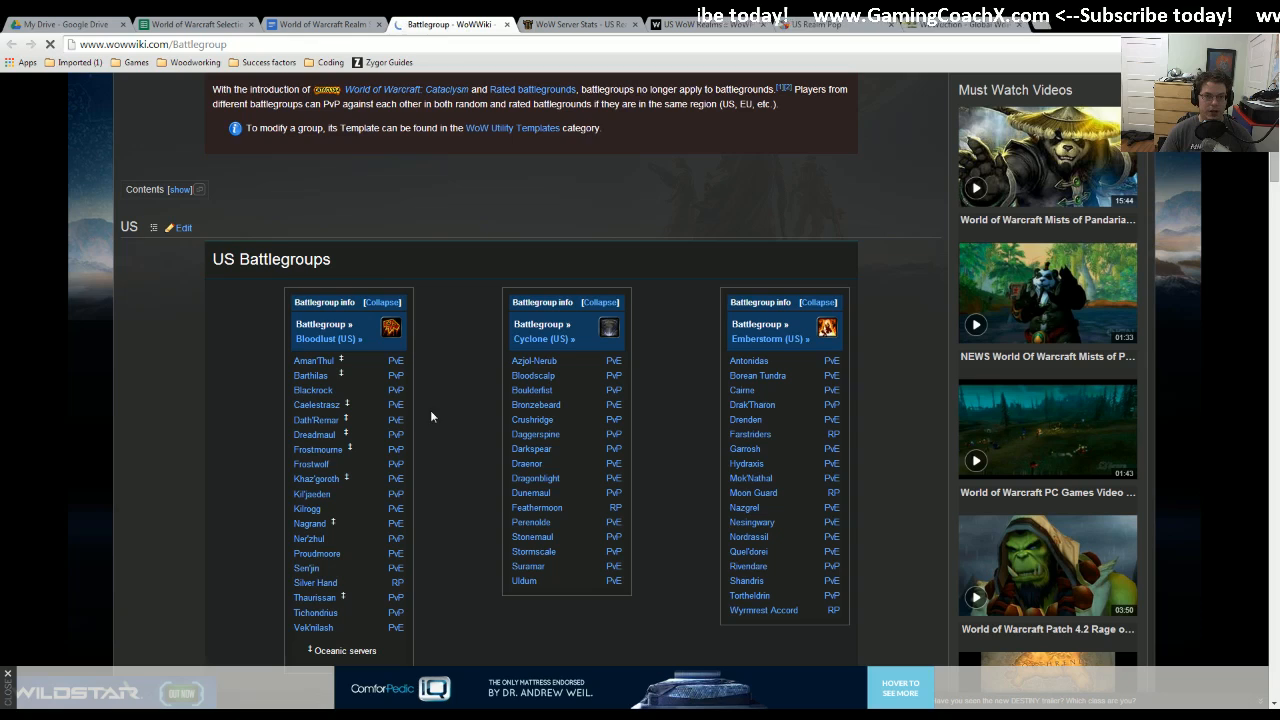
pyautogui.click(200, 24)
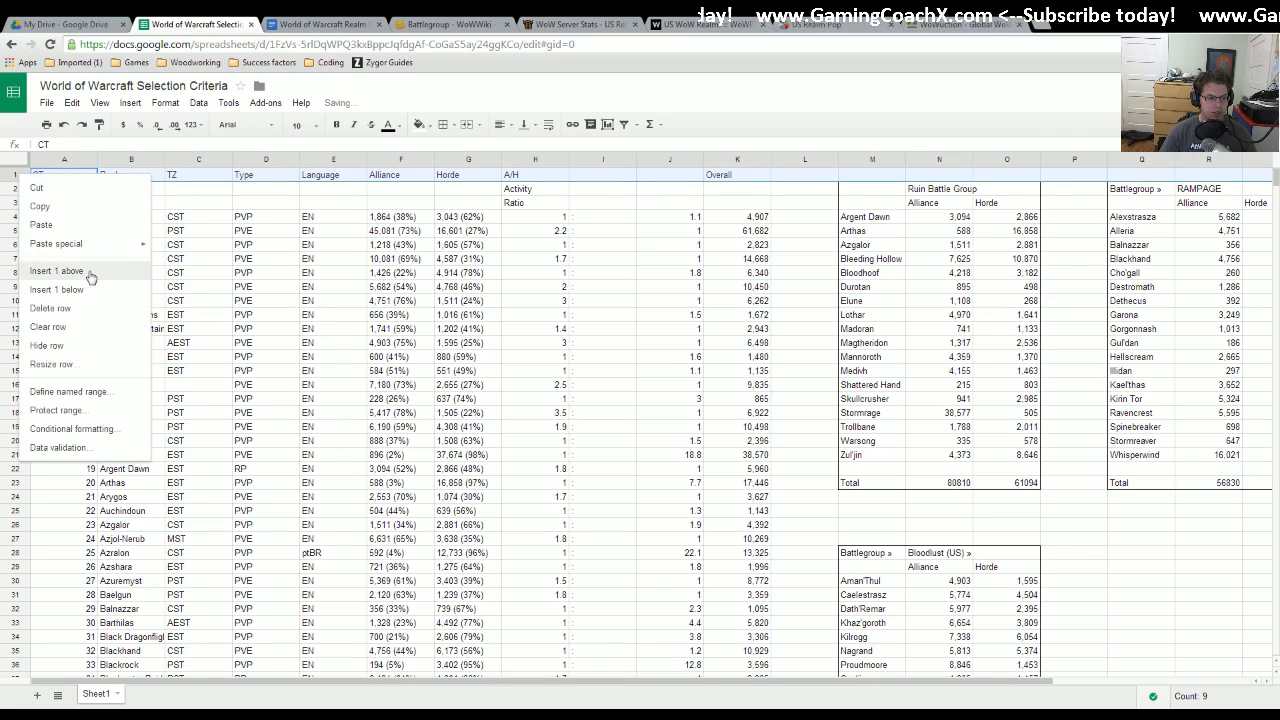
# - Insert a row above the table and enter the bold note 'DATA AS OF JULY 10 2014'
pyautogui.click(57, 270)
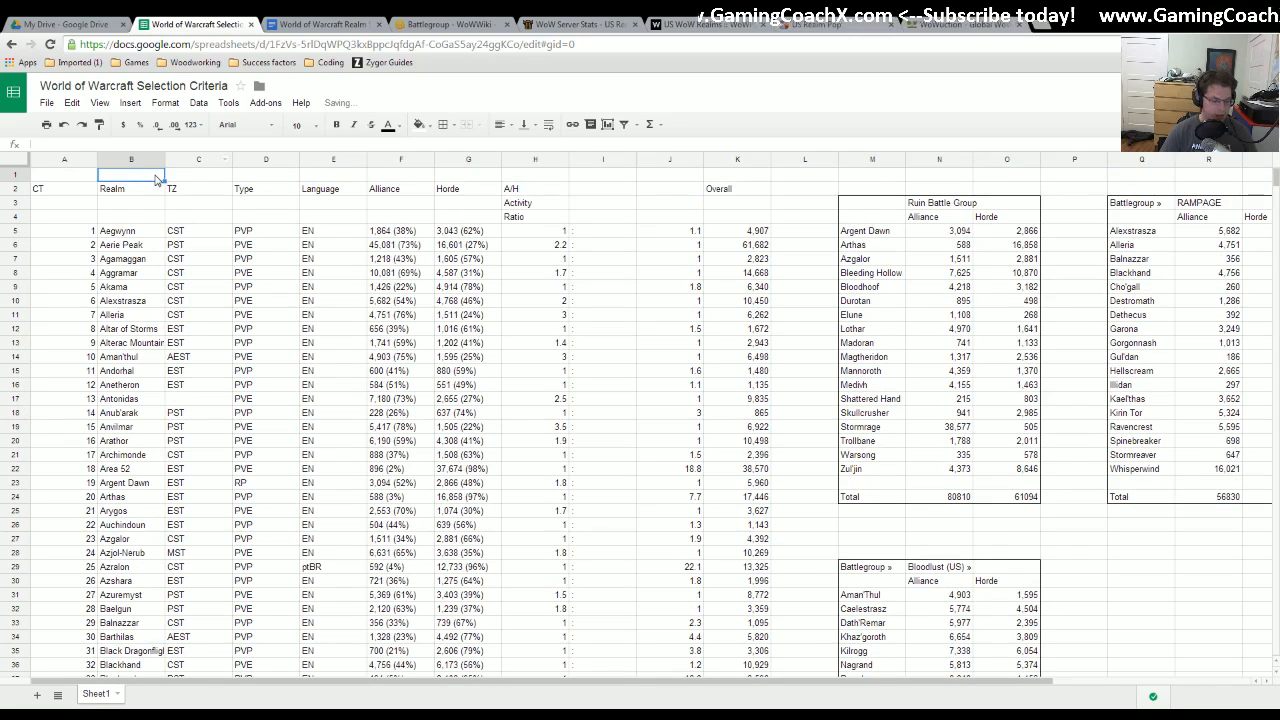
pyautogui.write('DATA AS OF JULY 10')
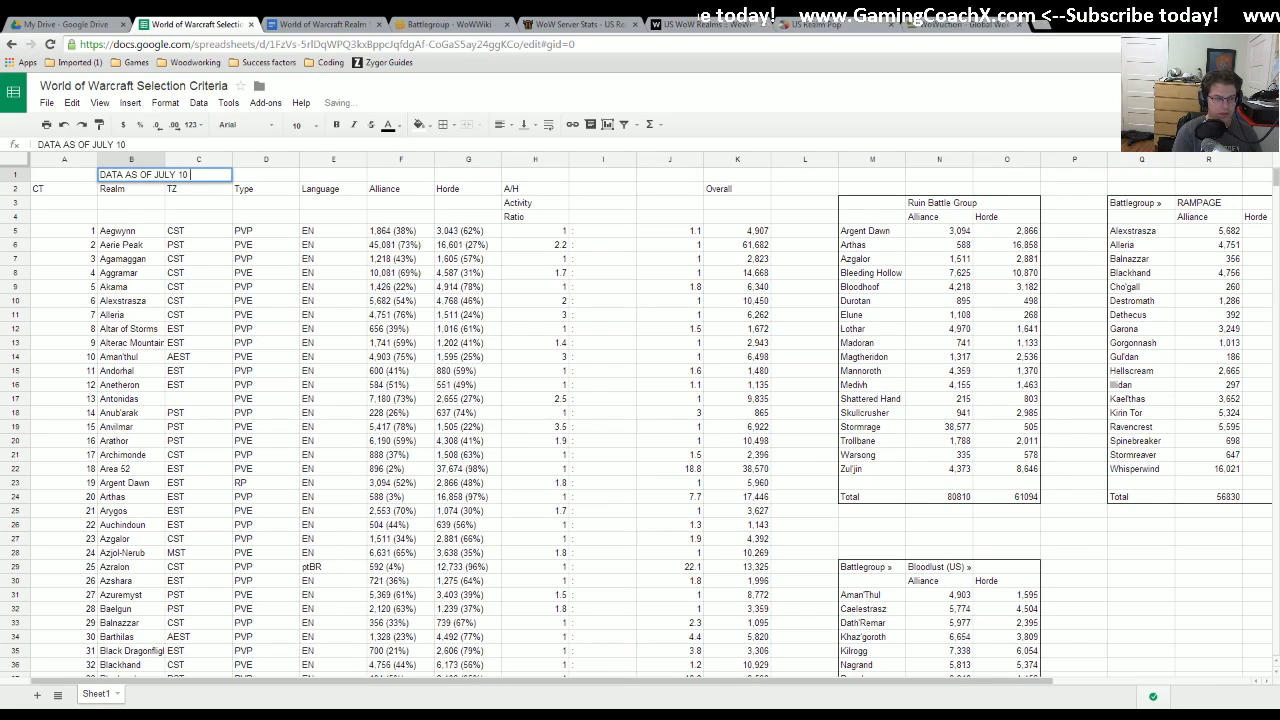
pyautogui.write('2014')
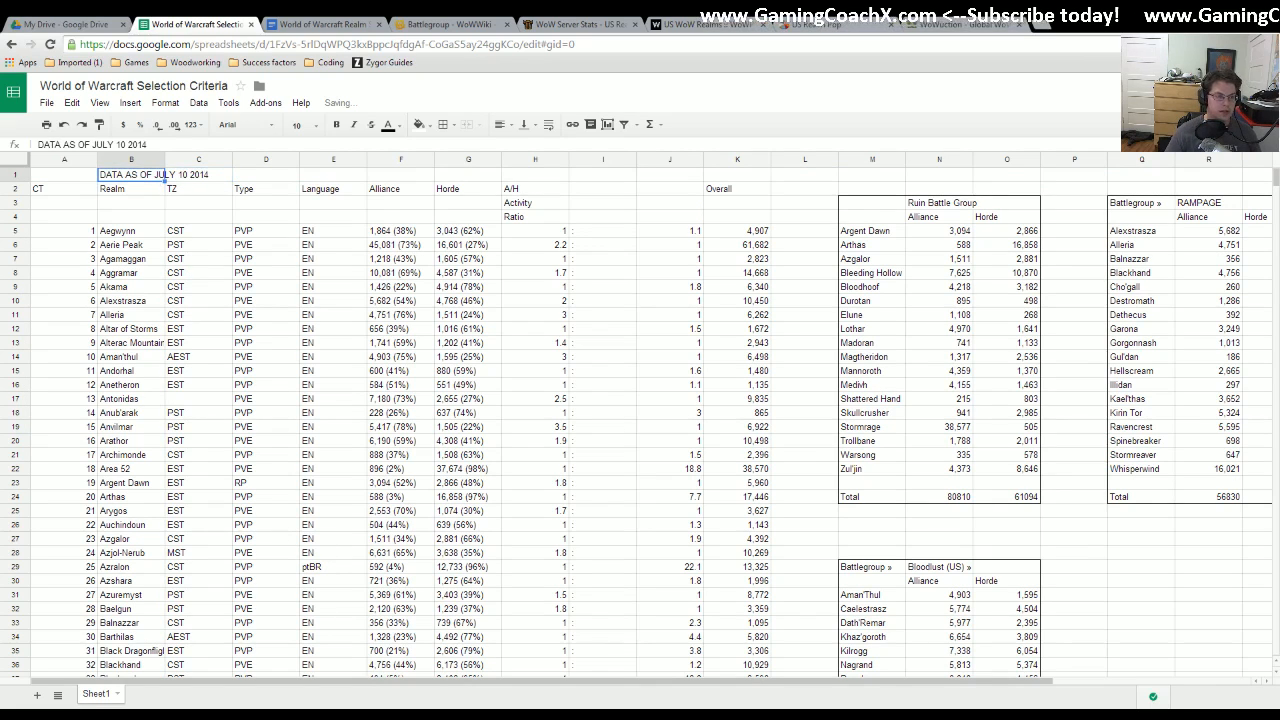
pyautogui.moveTo(317, 124)
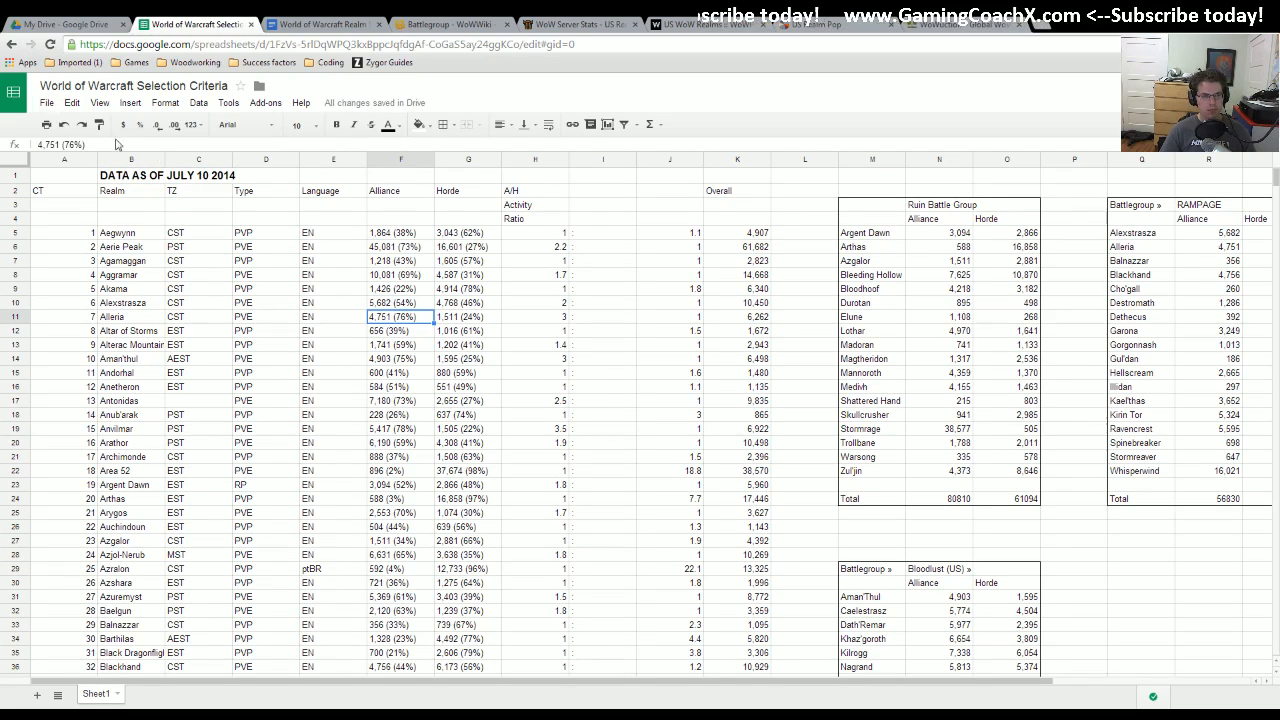
pyautogui.moveTo(222, 494)
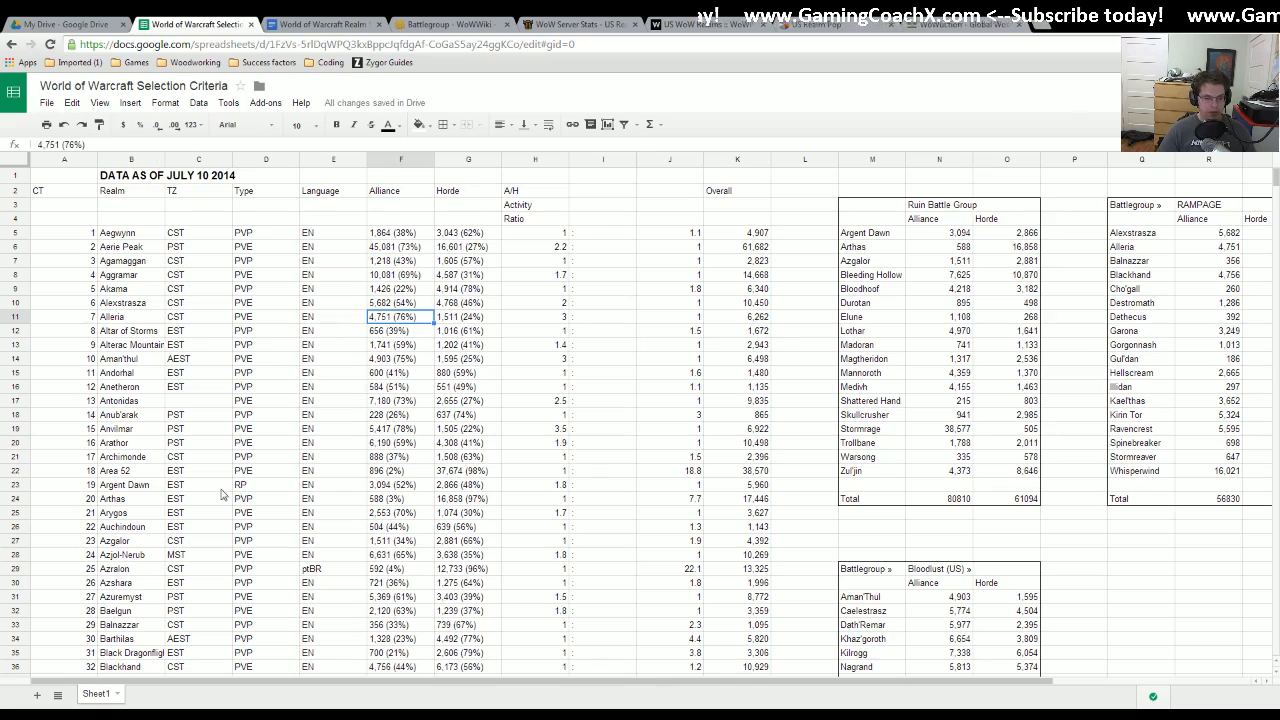
# - Select the spreadsheet's Horde column, glancing at WarcraftRealms and WoWProgress tabs
pyautogui.click(578, 22)
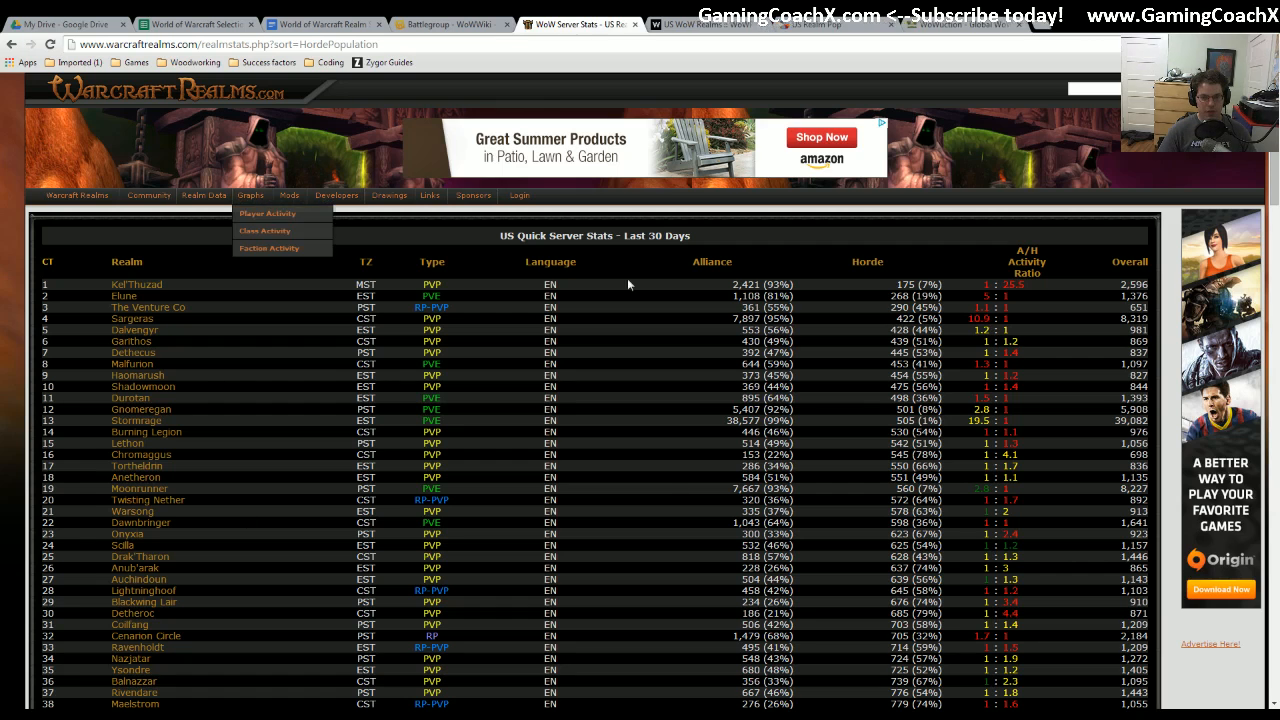
pyautogui.click(205, 23)
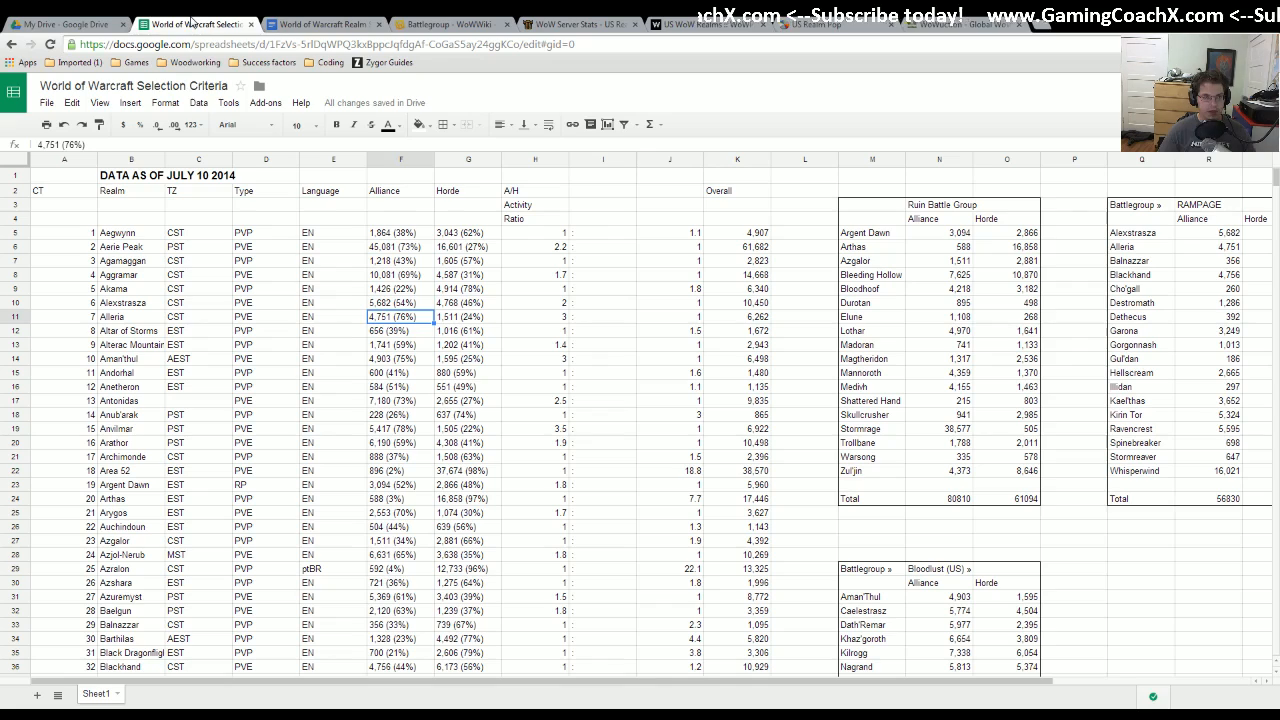
pyautogui.click(197, 386)
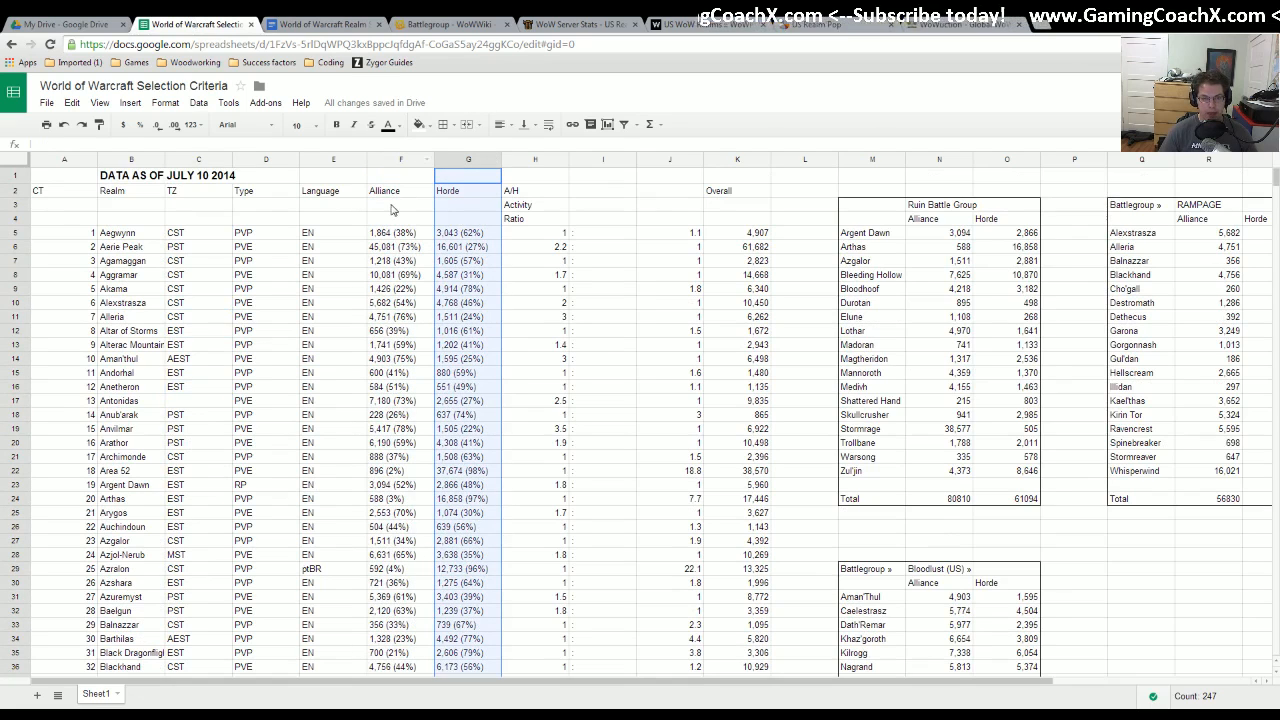
pyautogui.click(468, 175)
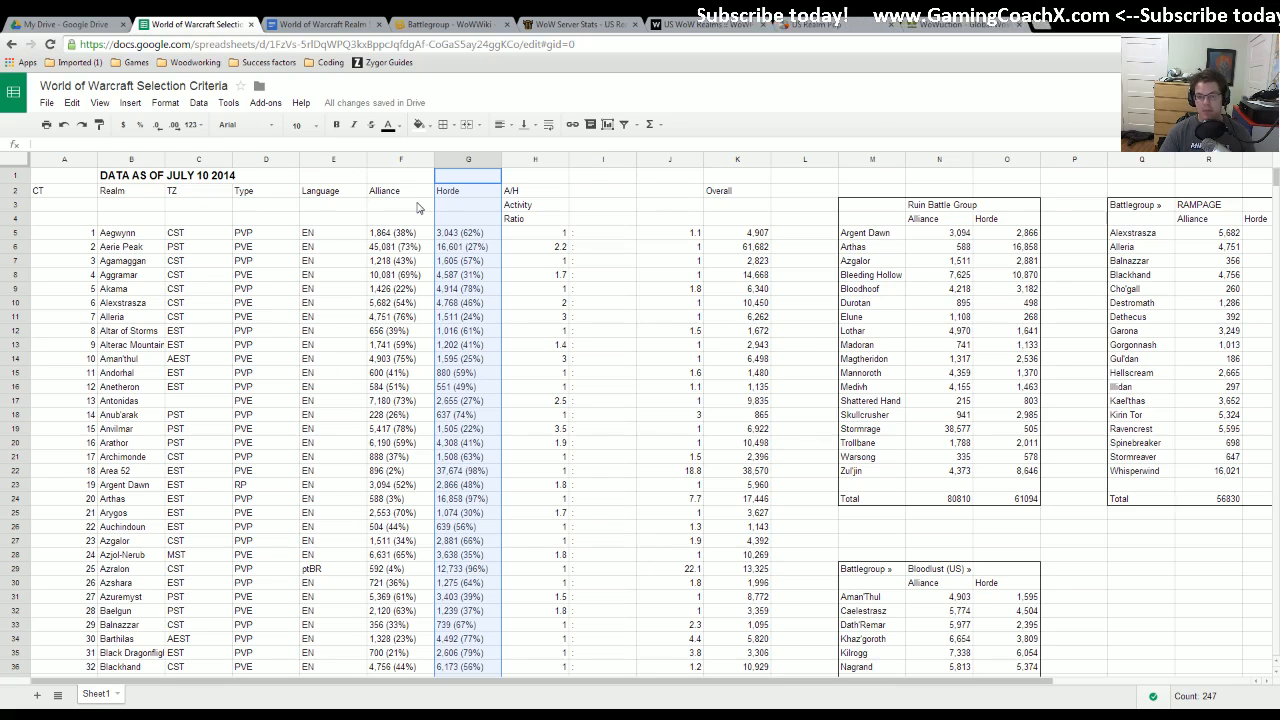
pyautogui.click(700, 24)
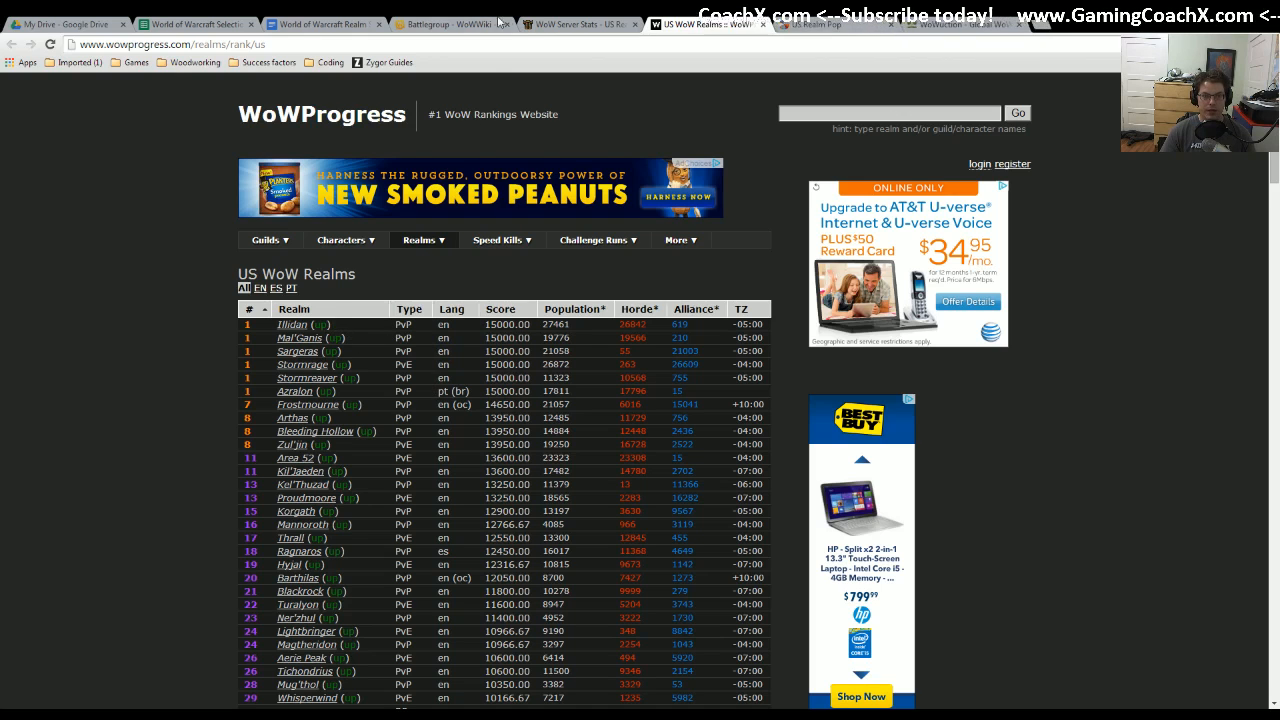
pyautogui.click(200, 24)
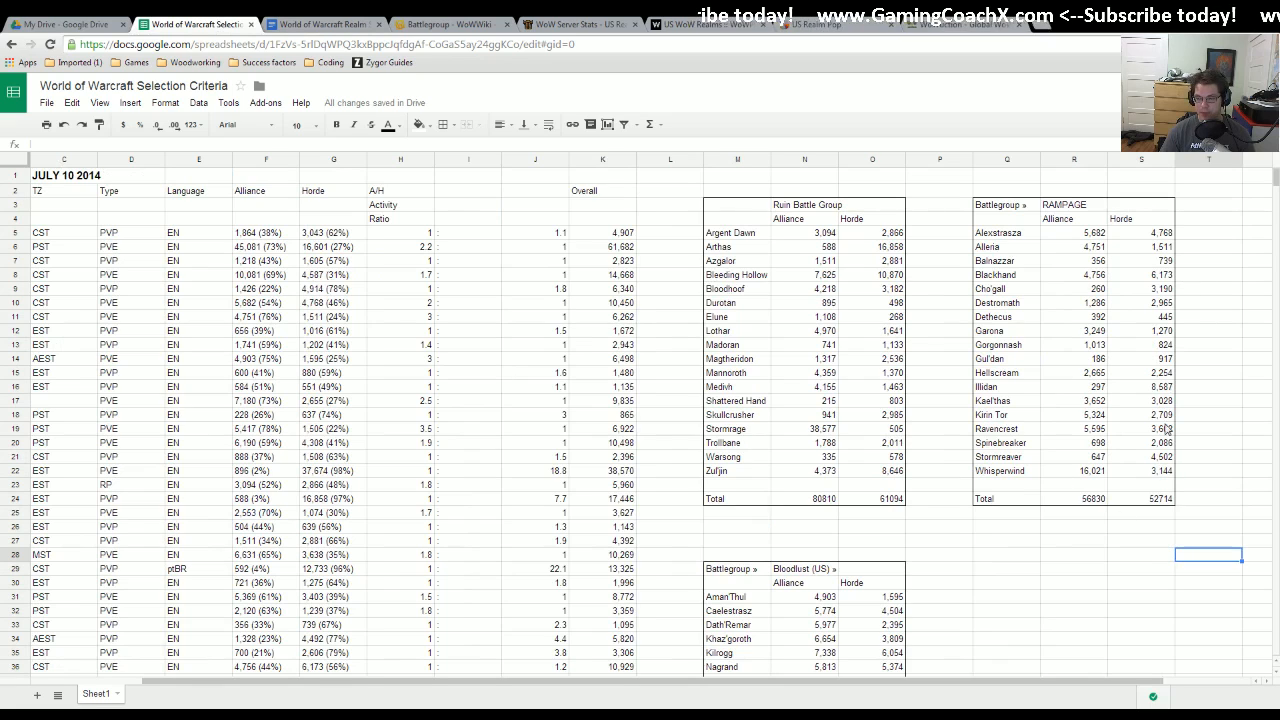
pyautogui.moveTo(975, 389)
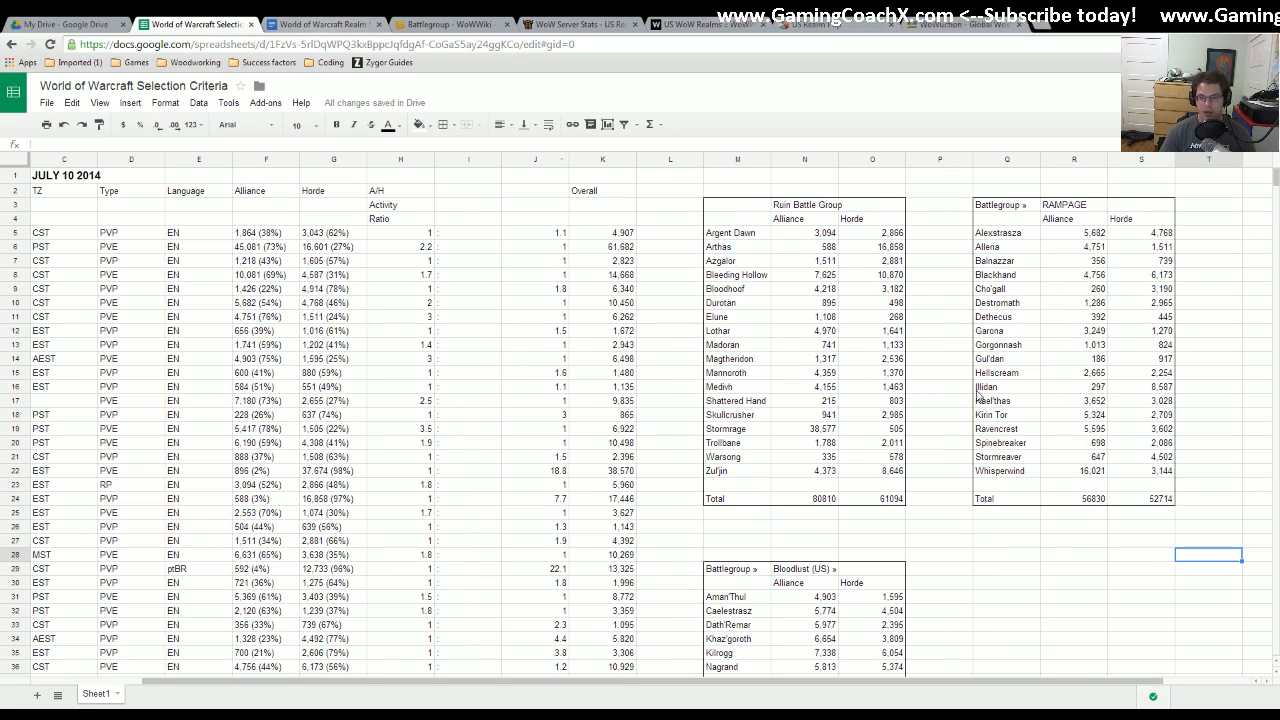
# - Check RAMPAGE Alliance values, its total and Illidan's Horde count, then view WoWProgress
pyautogui.click(1072, 218)
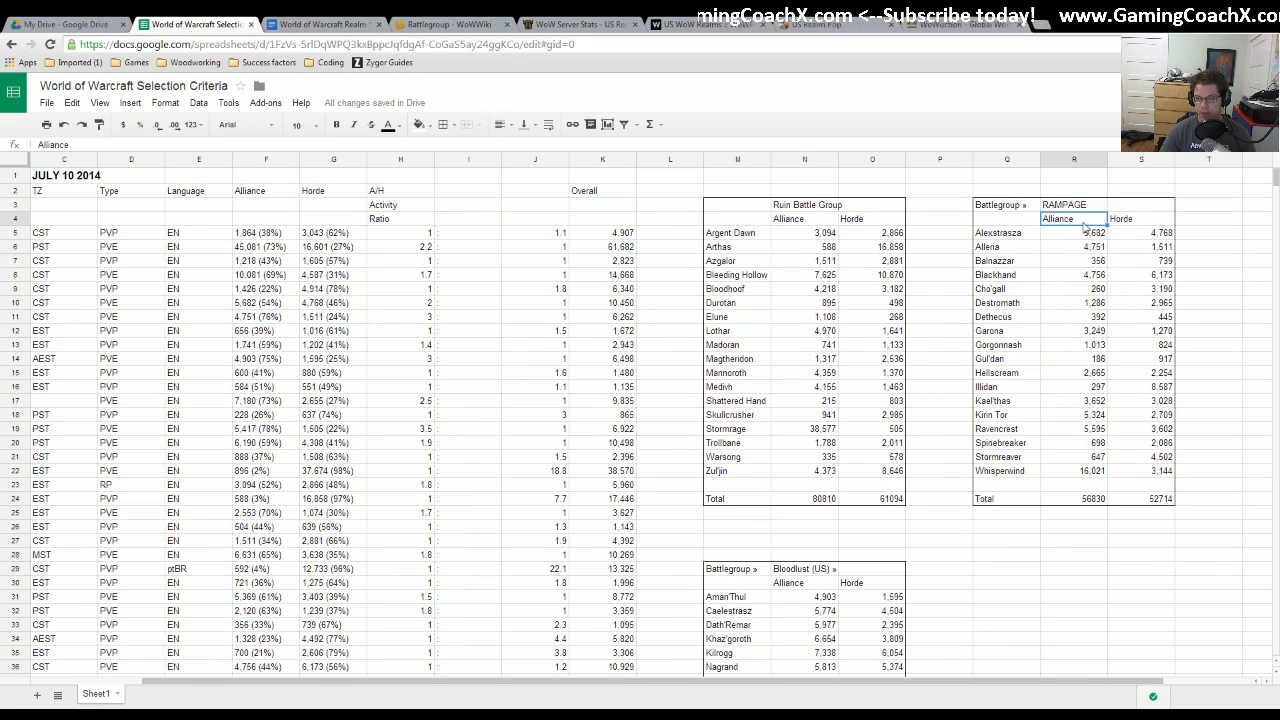
pyautogui.click(1073, 302)
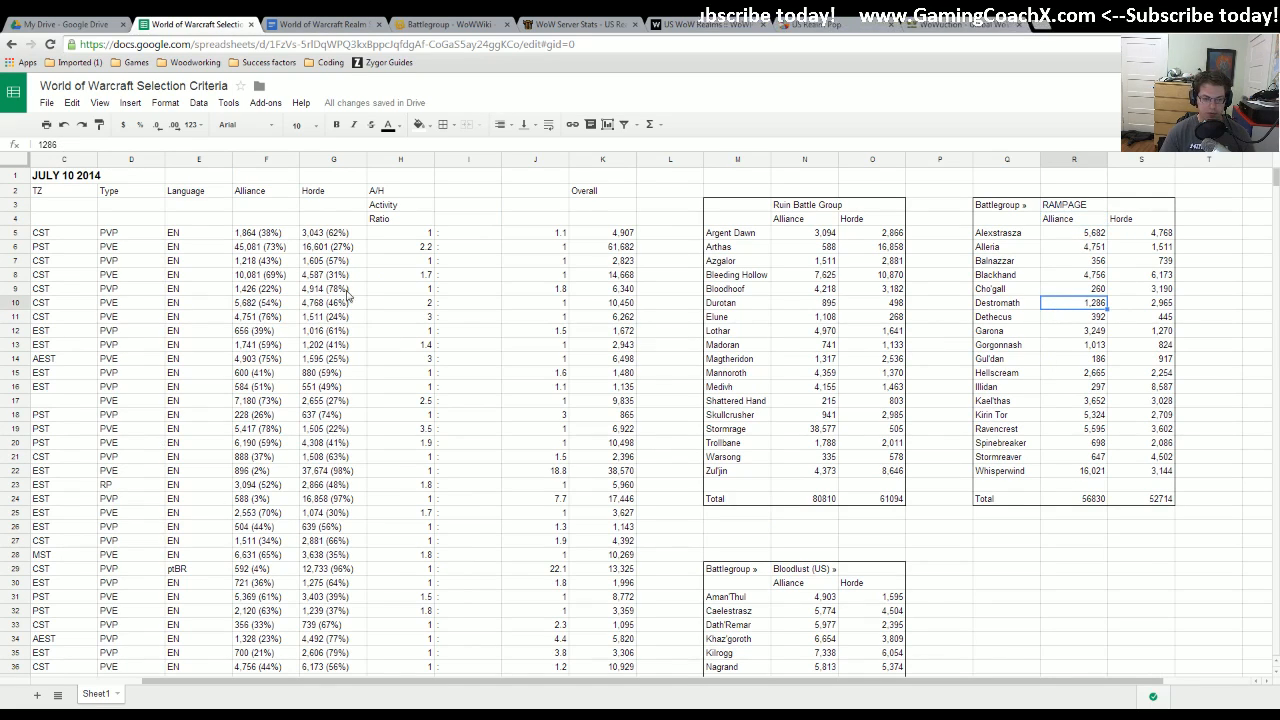
pyautogui.moveTo(1066, 259)
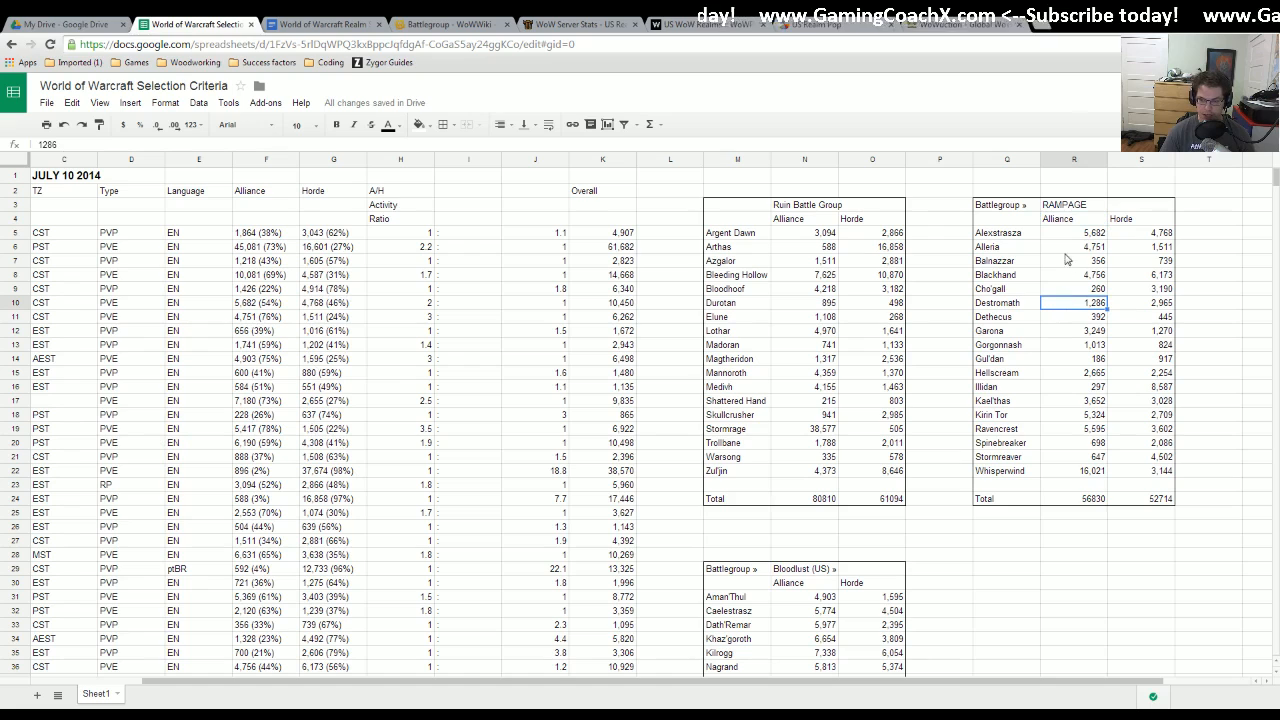
pyautogui.click(1089, 498)
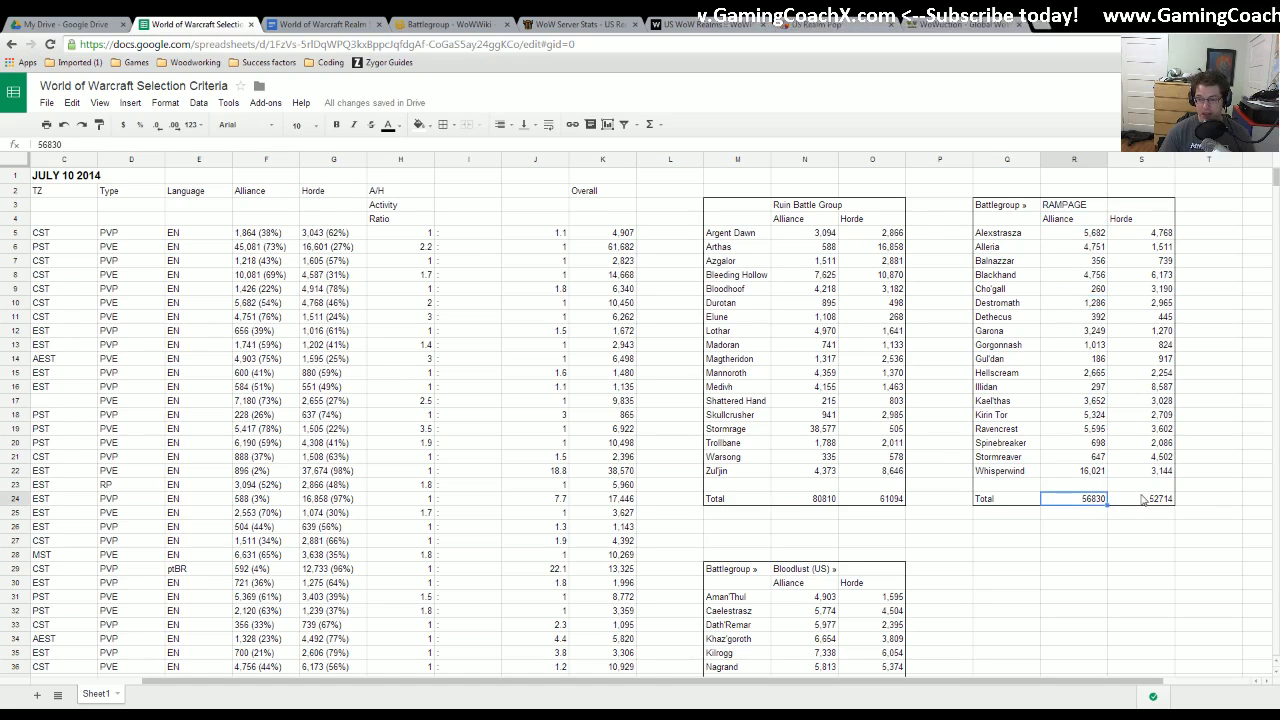
pyautogui.moveTo(1108, 480)
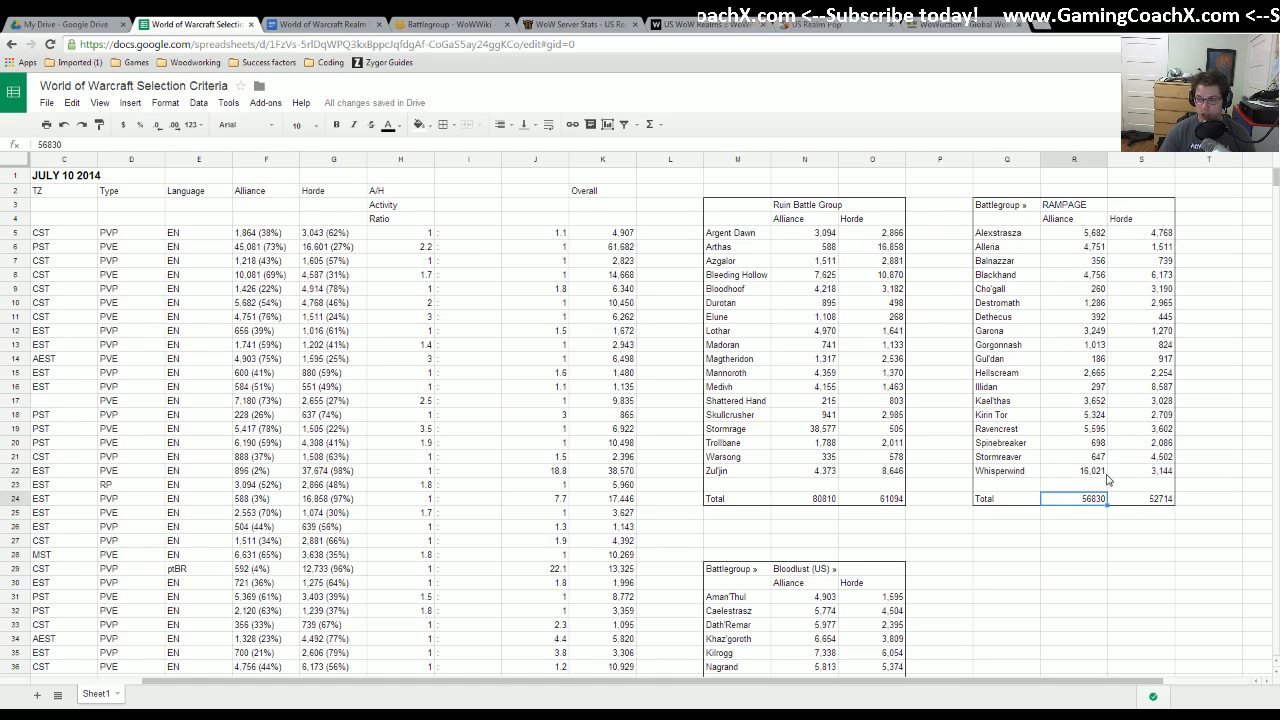
pyautogui.moveTo(1150, 347)
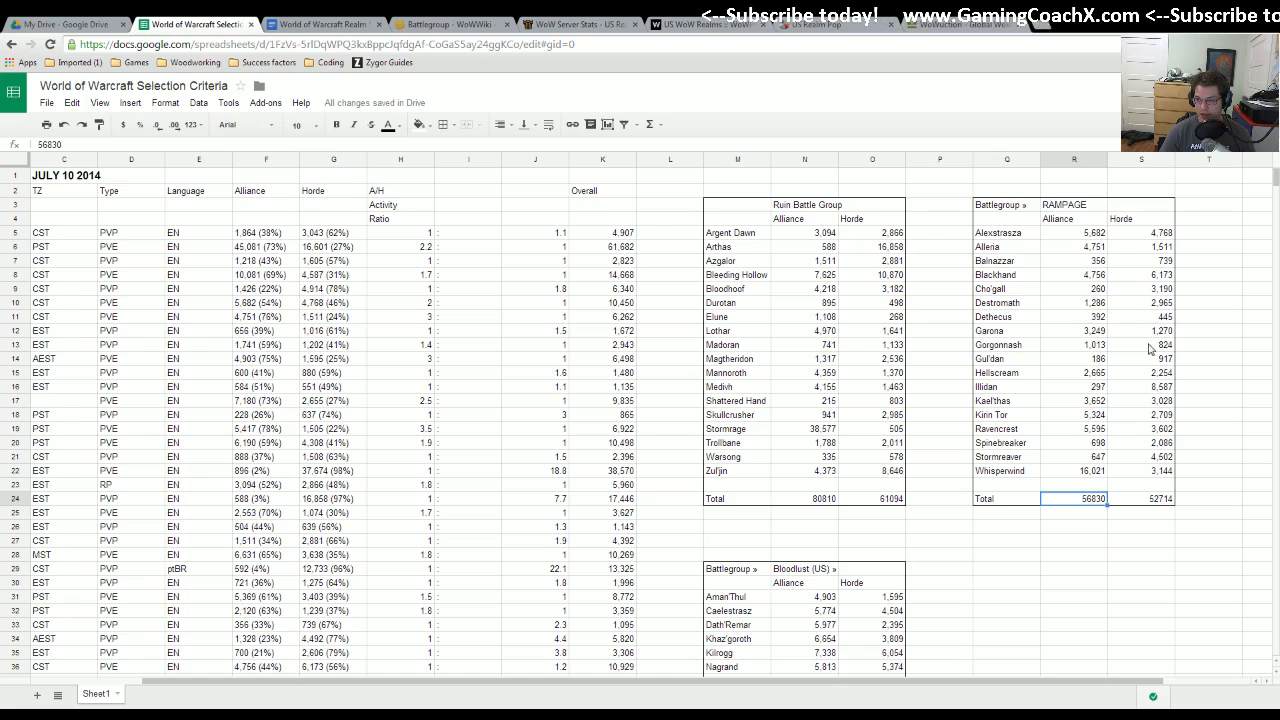
pyautogui.click(1140, 386)
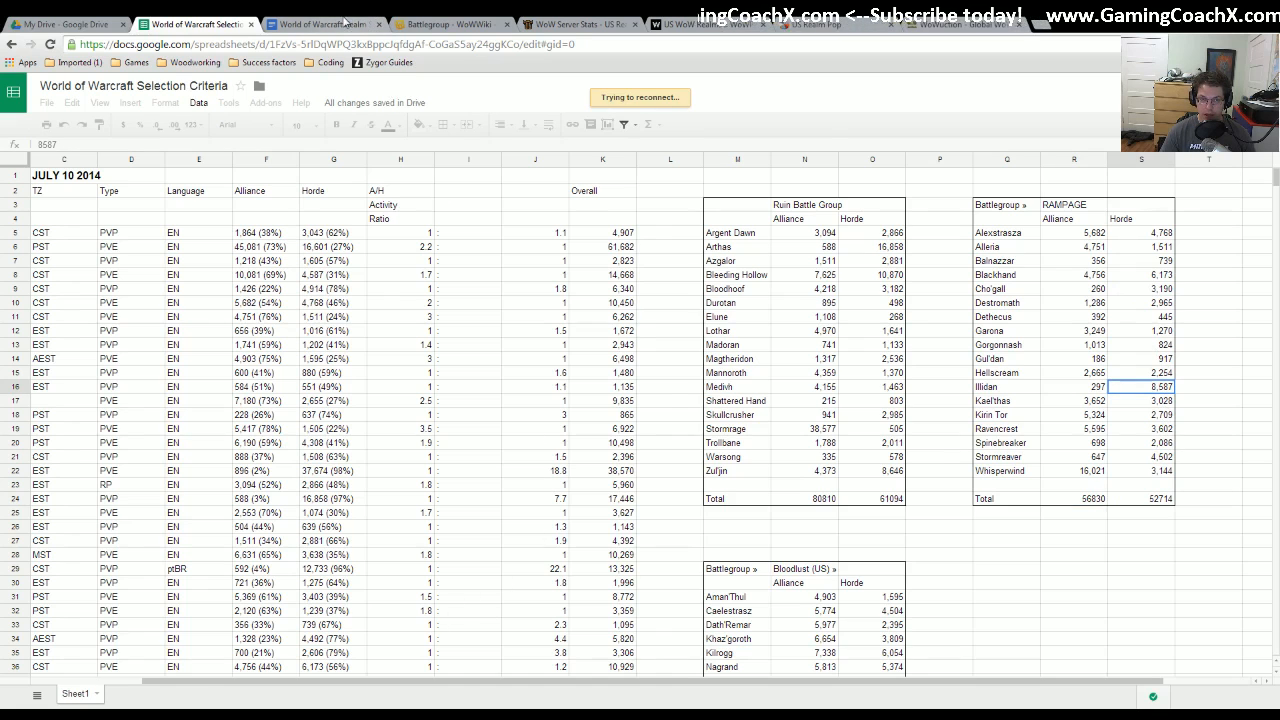
pyautogui.click(730, 26)
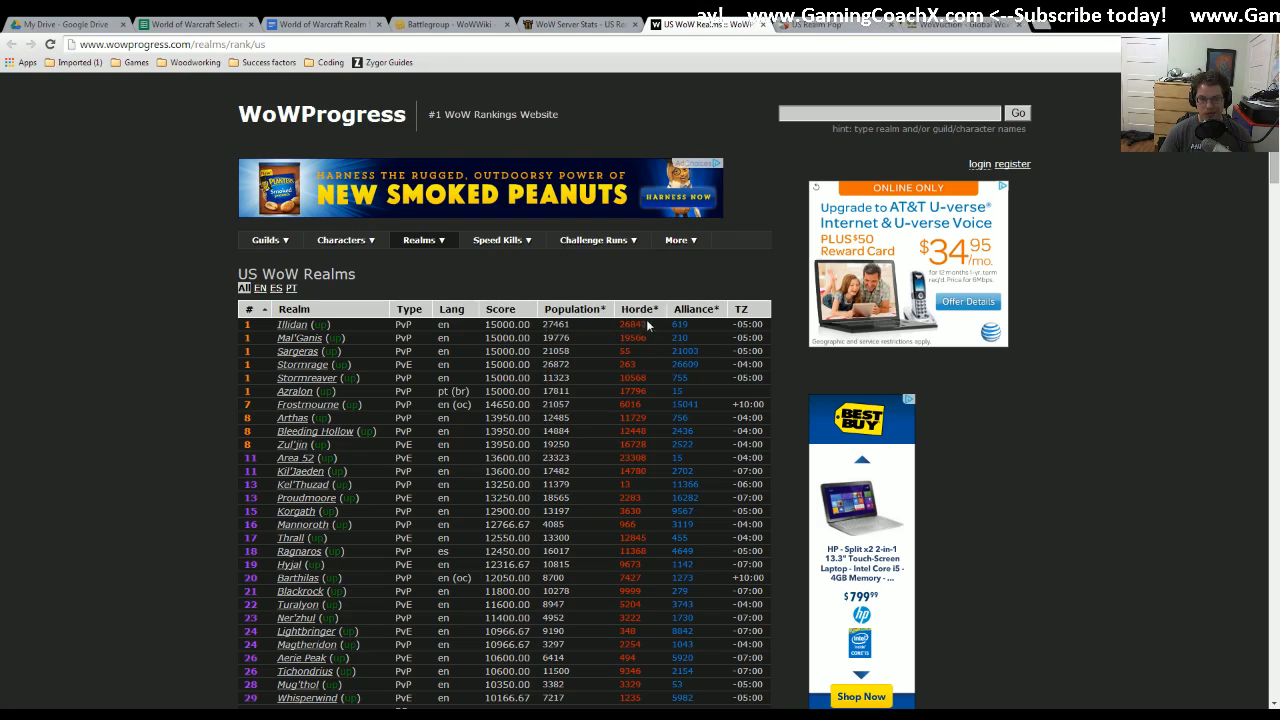
pyautogui.moveTo(617, 332)
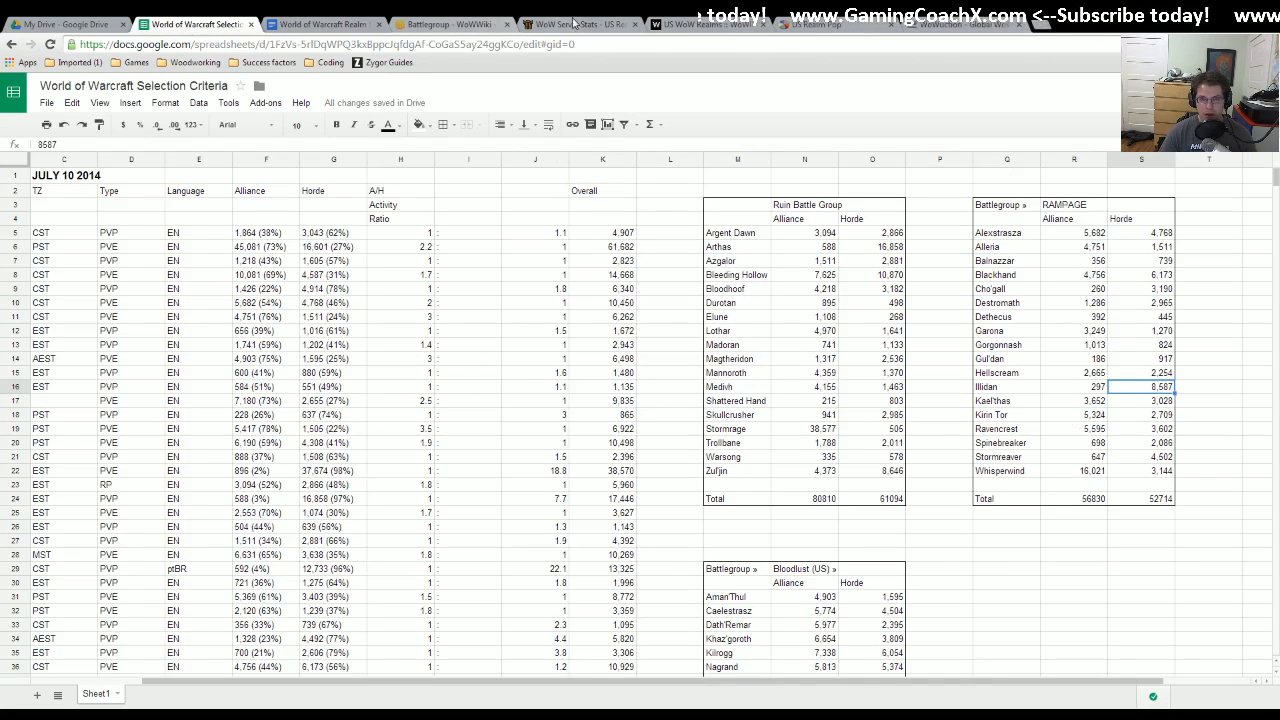
# - Compare Stormrage, Illidan and Gul'dan population cells against WoWProgress rankings
pyautogui.click(715, 24)
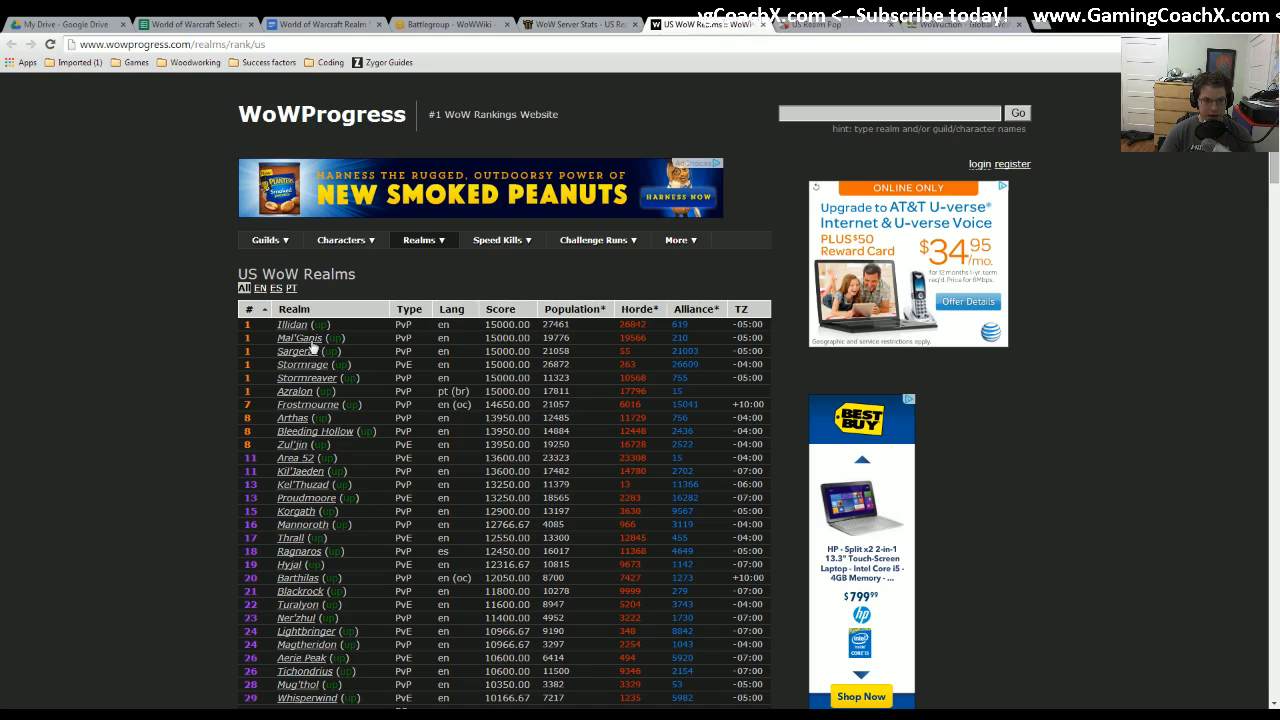
pyautogui.click(195, 23)
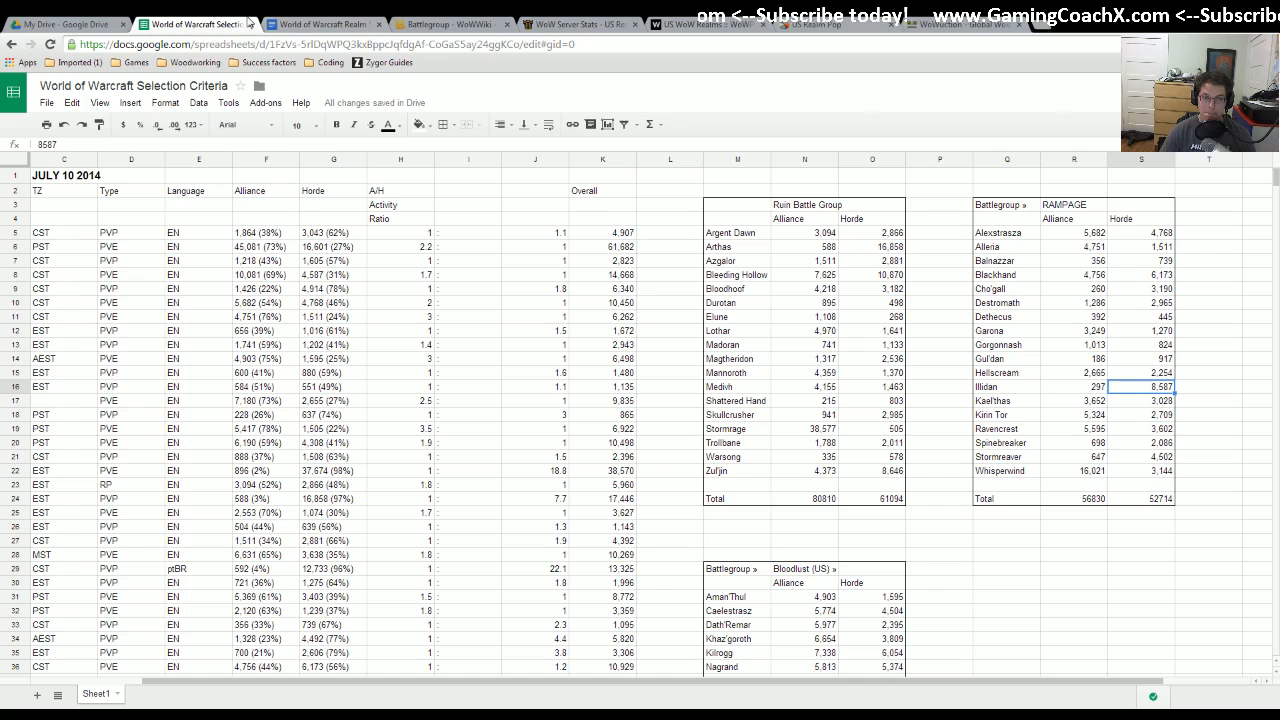
pyautogui.click(803, 428)
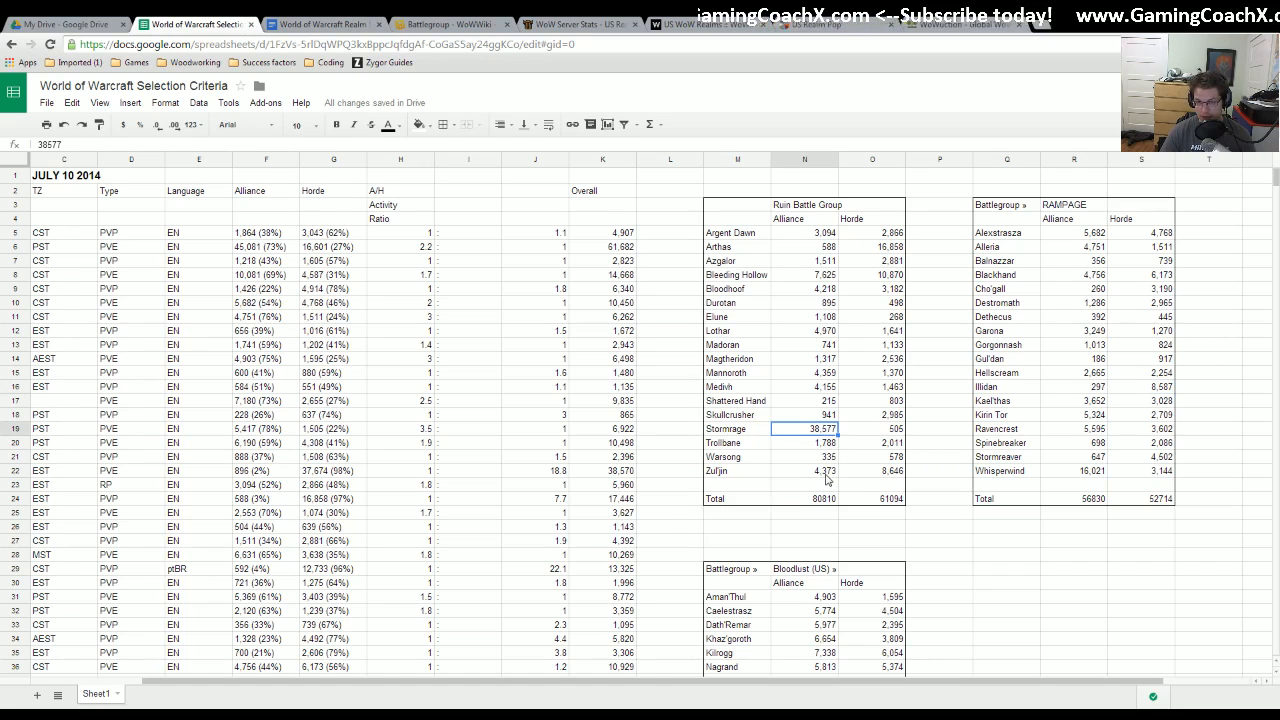
pyautogui.click(871, 428)
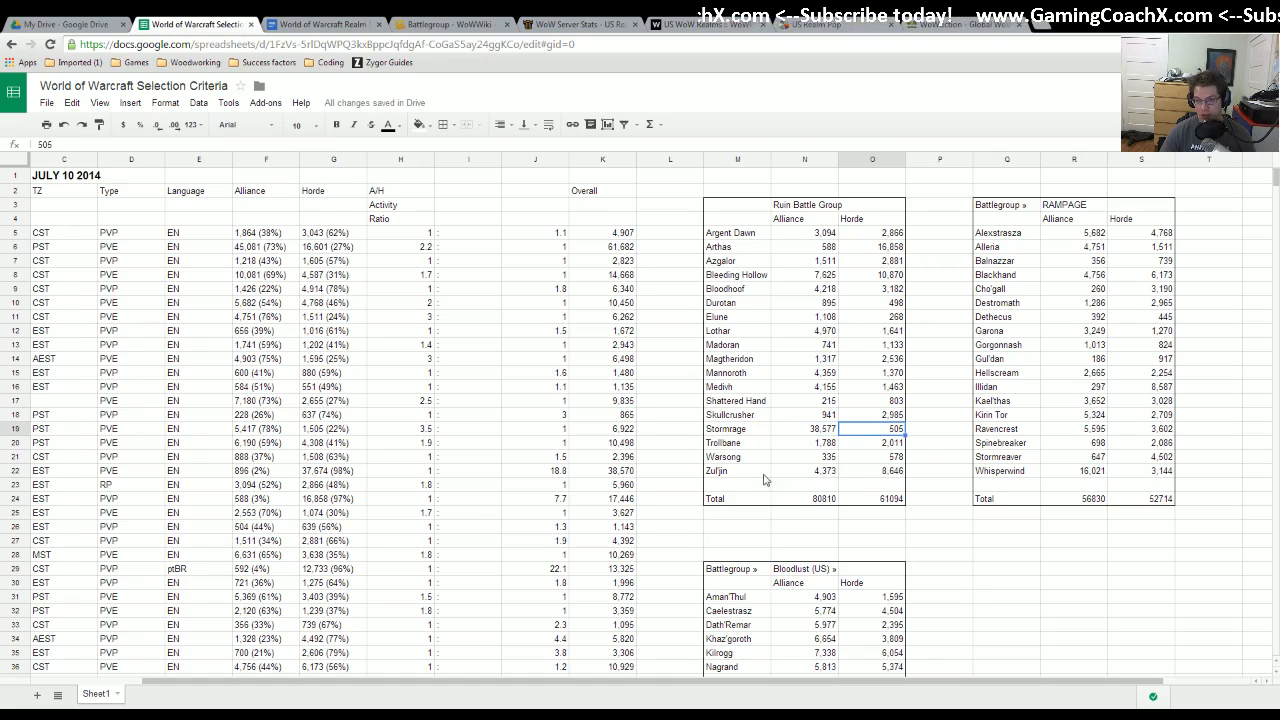
pyautogui.click(803, 428)
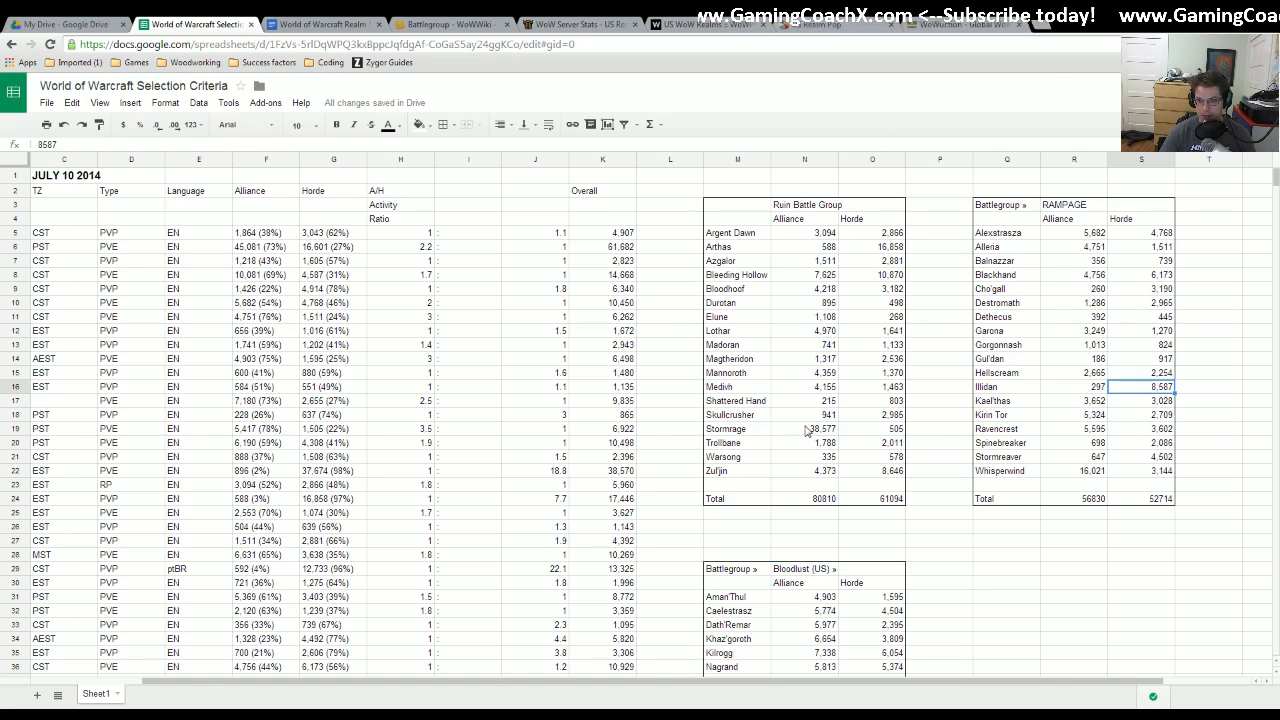
pyautogui.click(1141, 358)
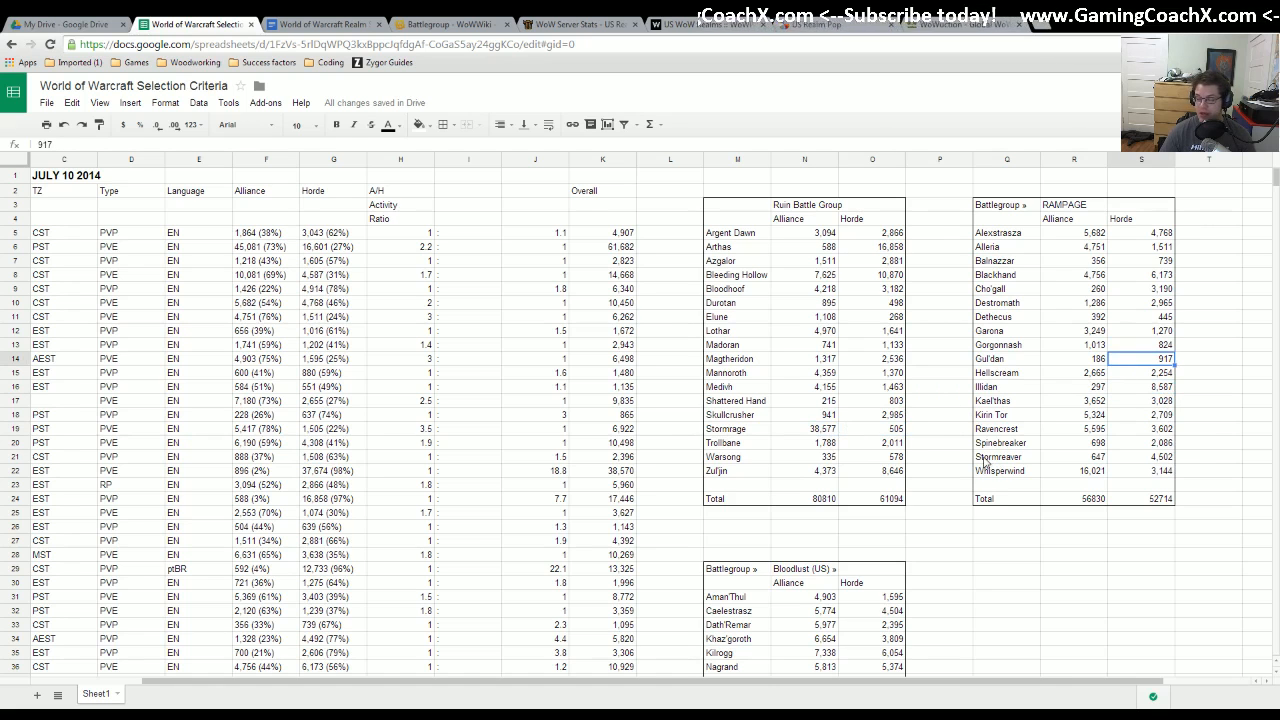
# - Check Bloodlust's Tichondrius Horde and Frostmourne Alliance counts, cross-referencing Realm Pop
pyautogui.scroll(-3)
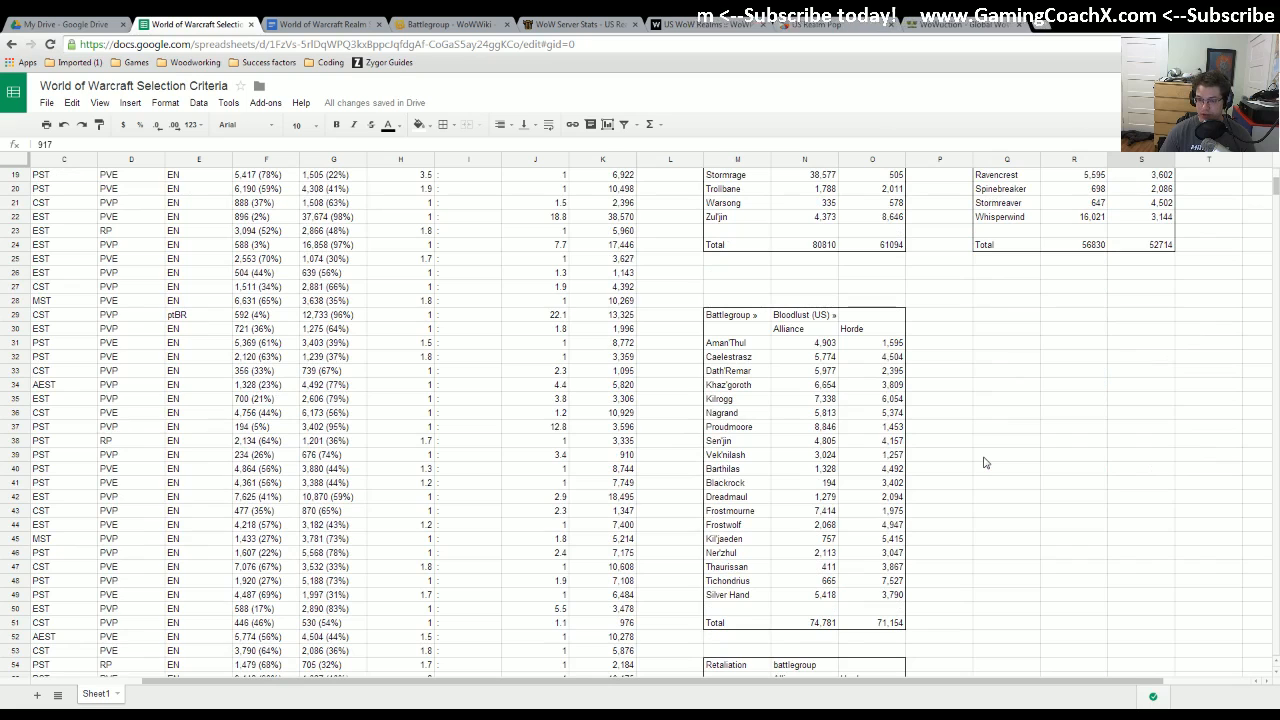
pyautogui.scroll(-3)
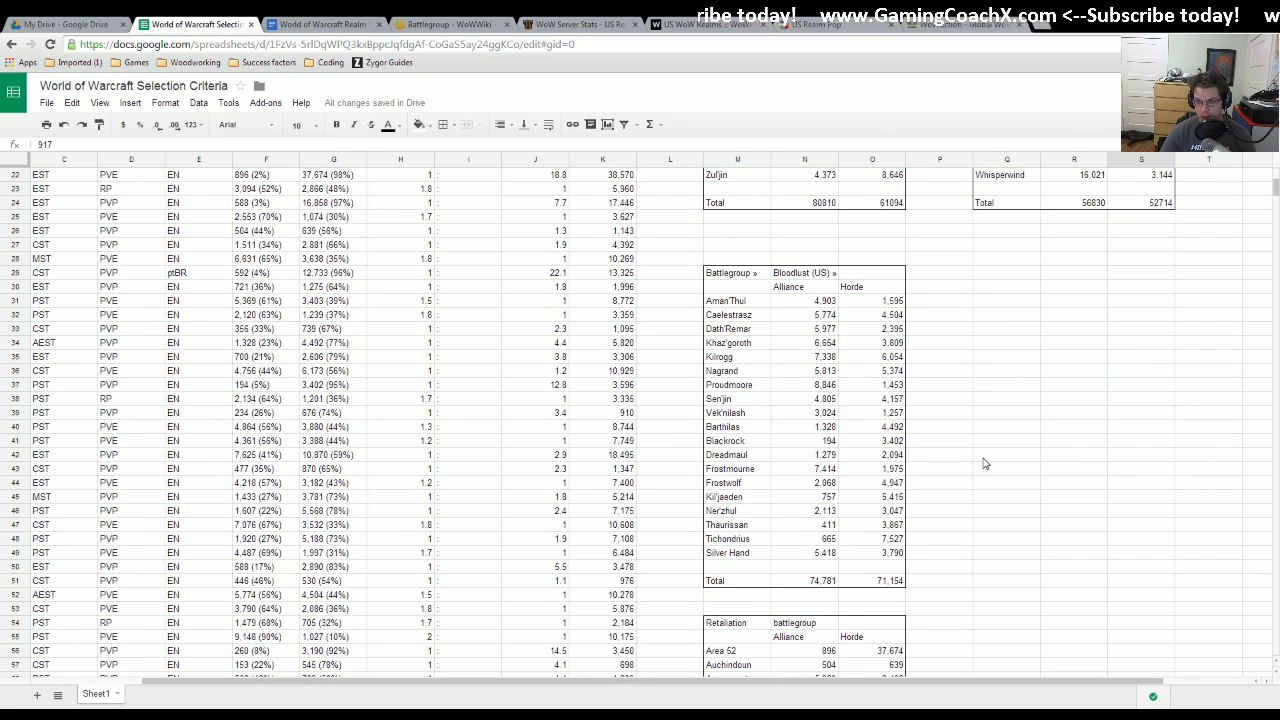
pyautogui.moveTo(726, 538)
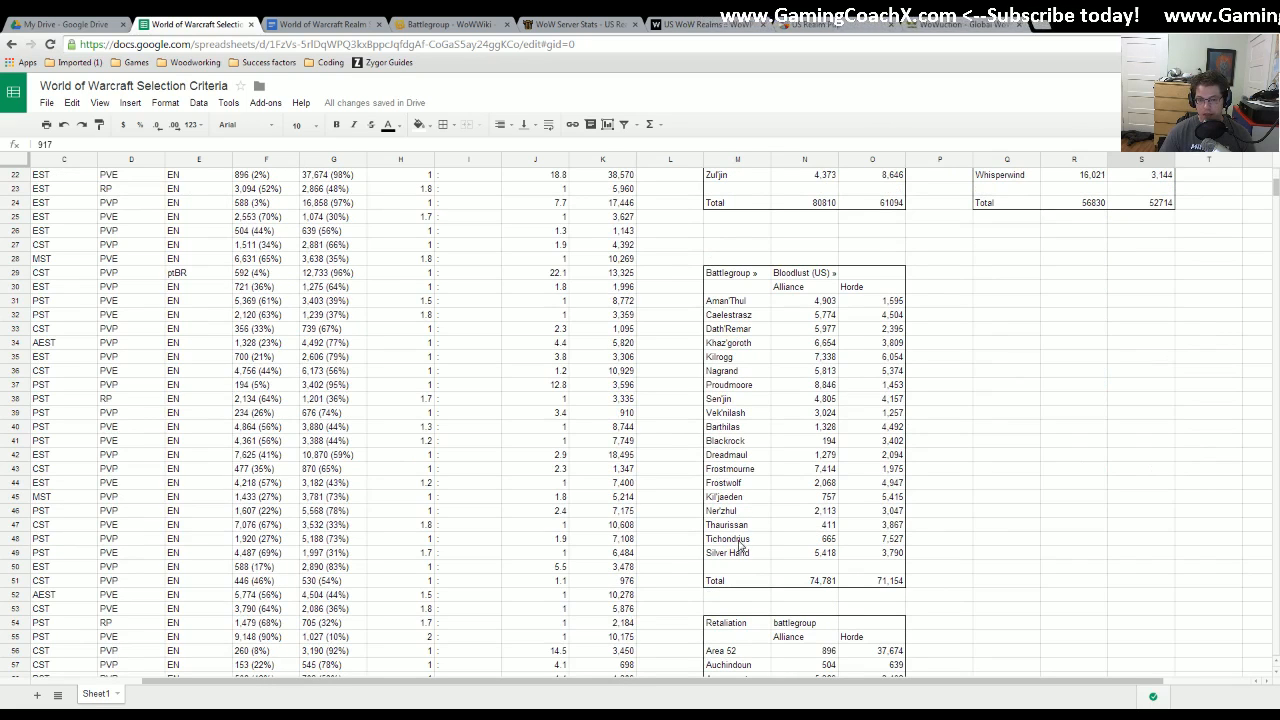
pyautogui.click(877, 539)
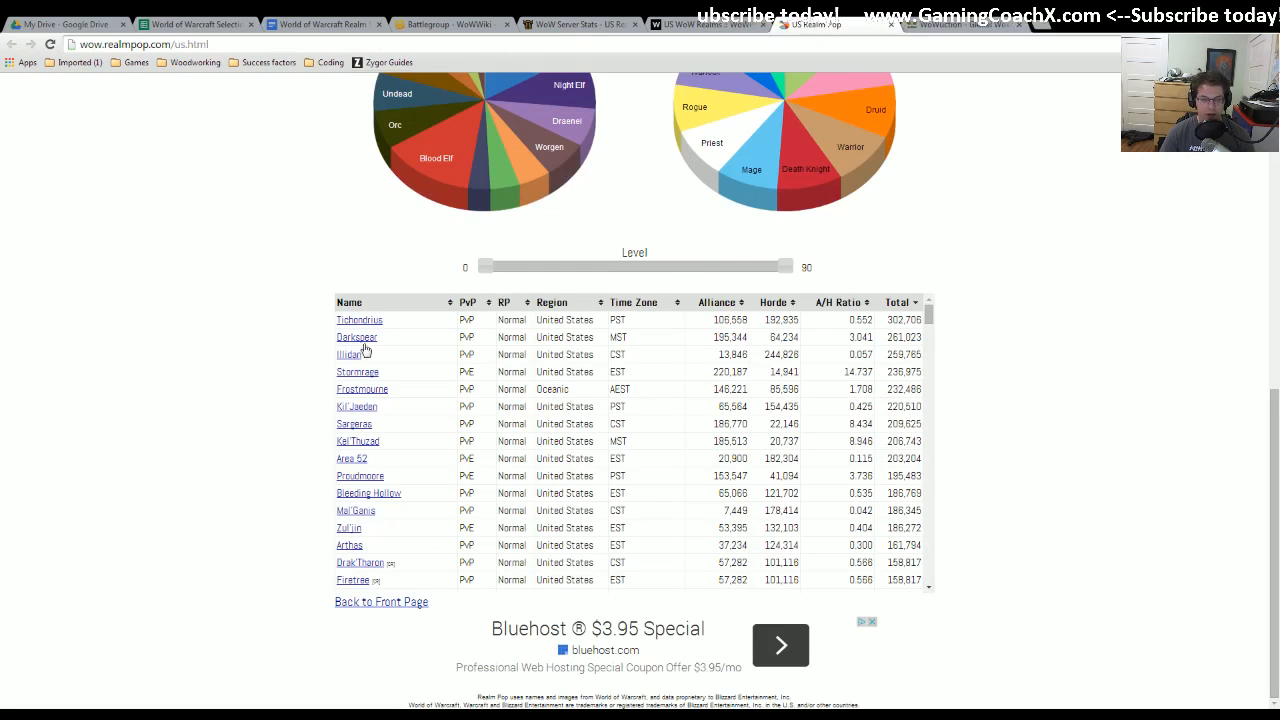
pyautogui.click(208, 24)
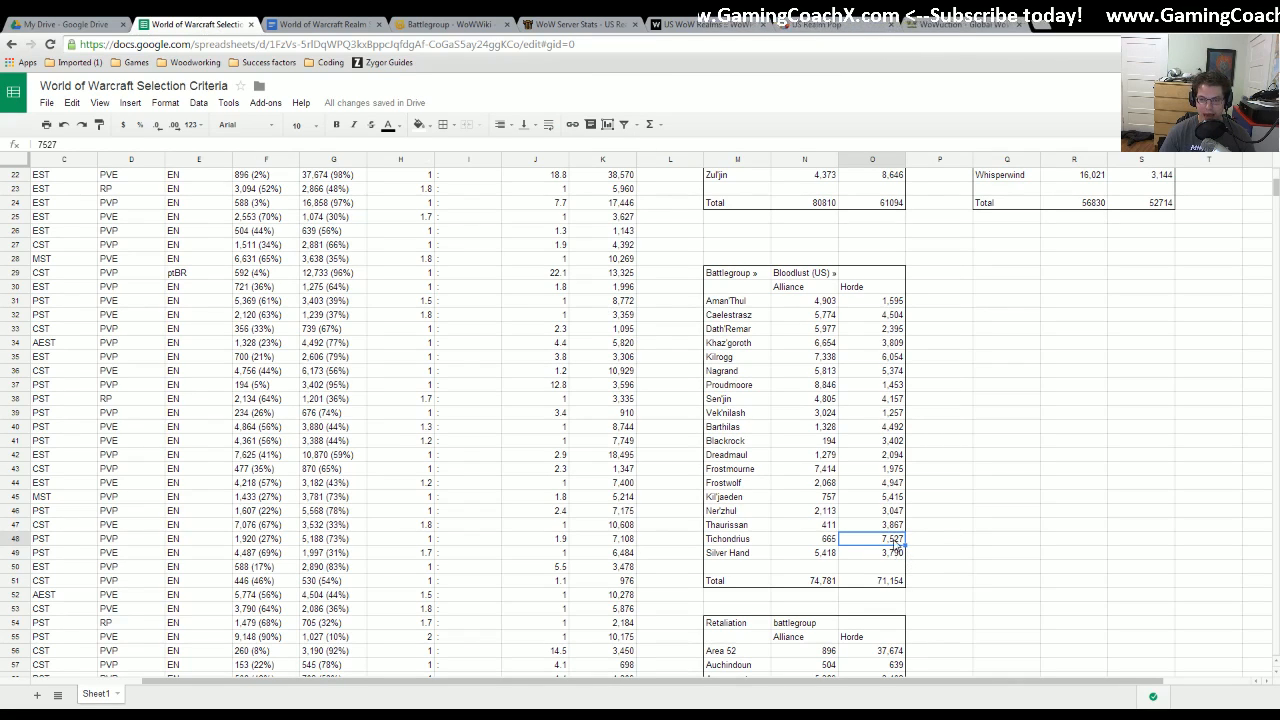
pyautogui.moveTo(913, 547)
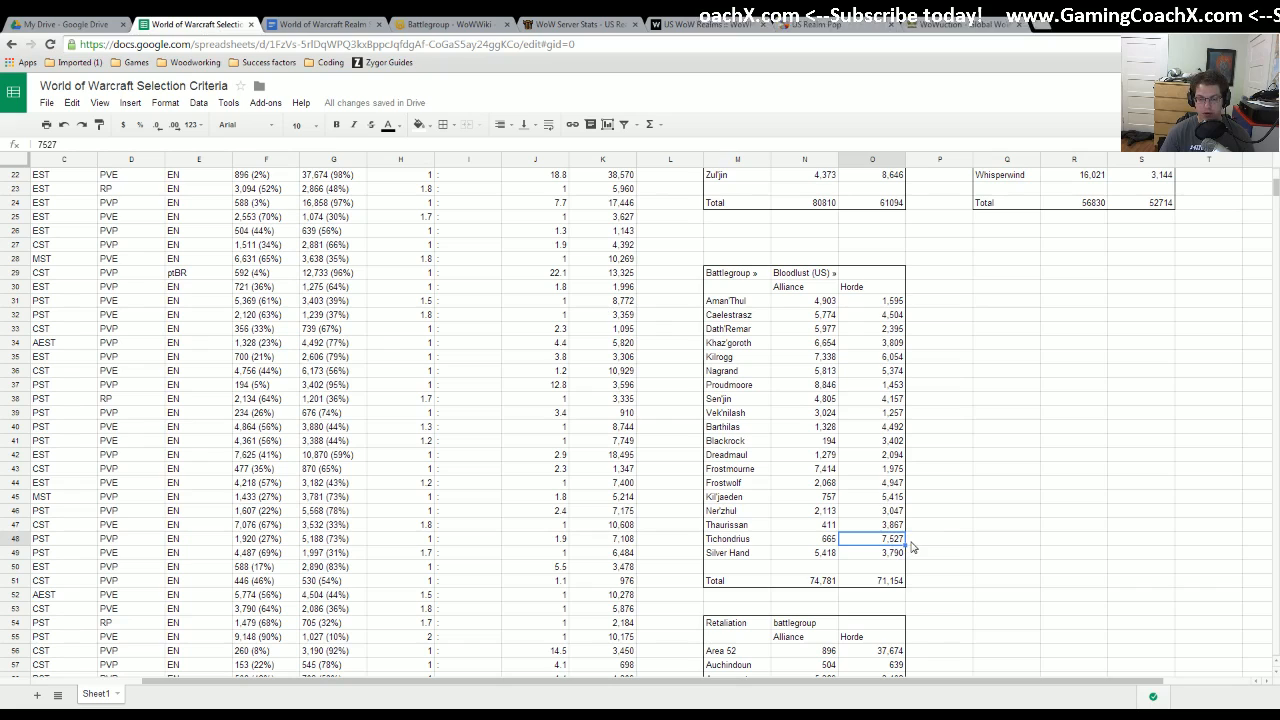
pyautogui.click(805, 468)
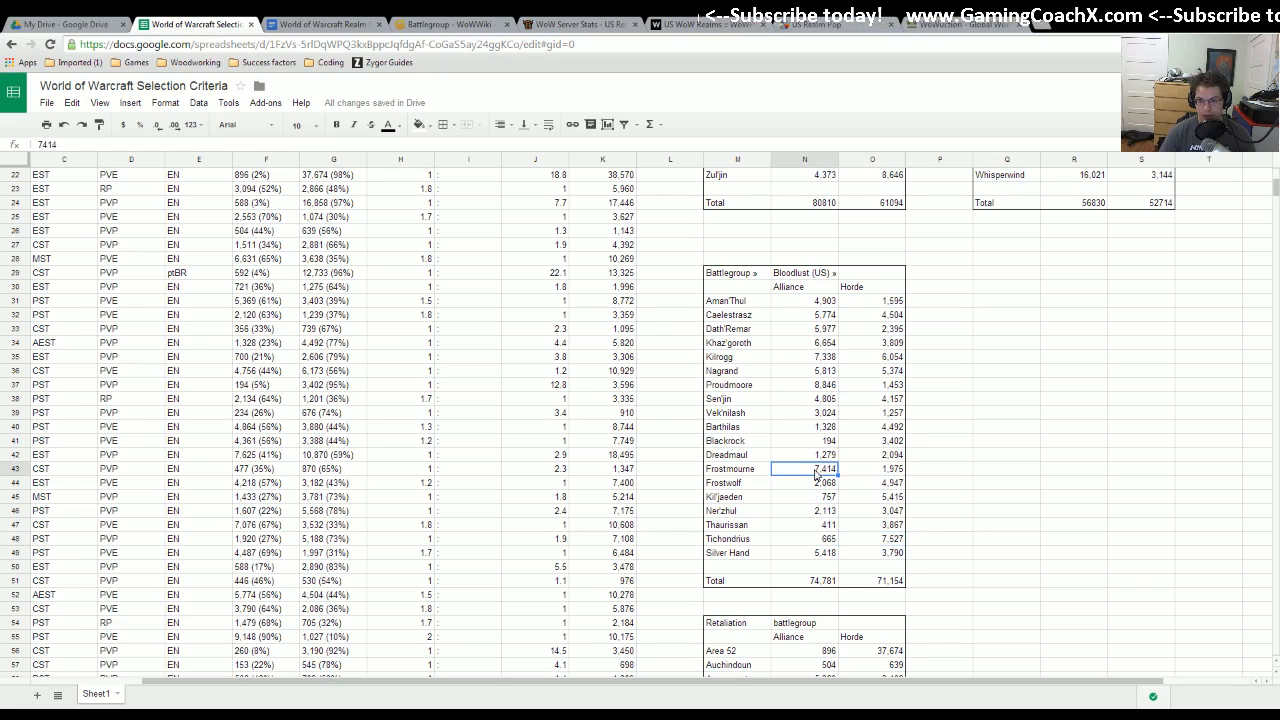
pyautogui.click(805, 385)
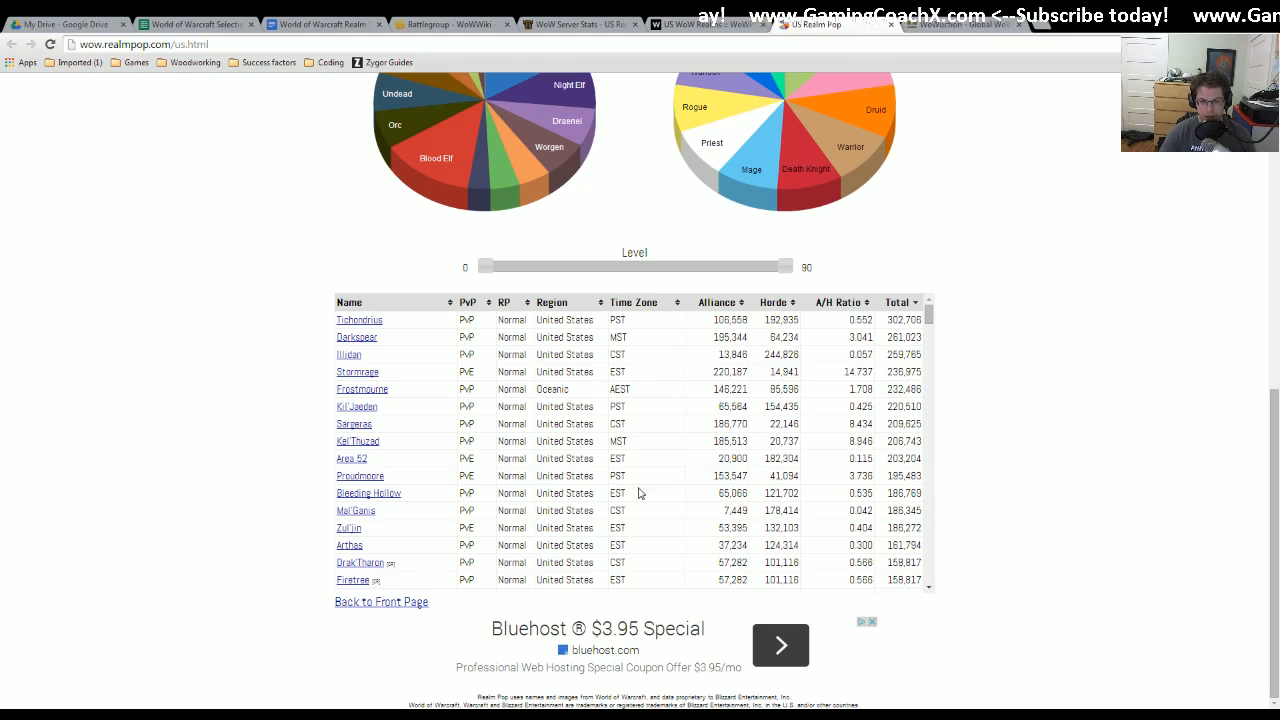
pyautogui.moveTo(637, 483)
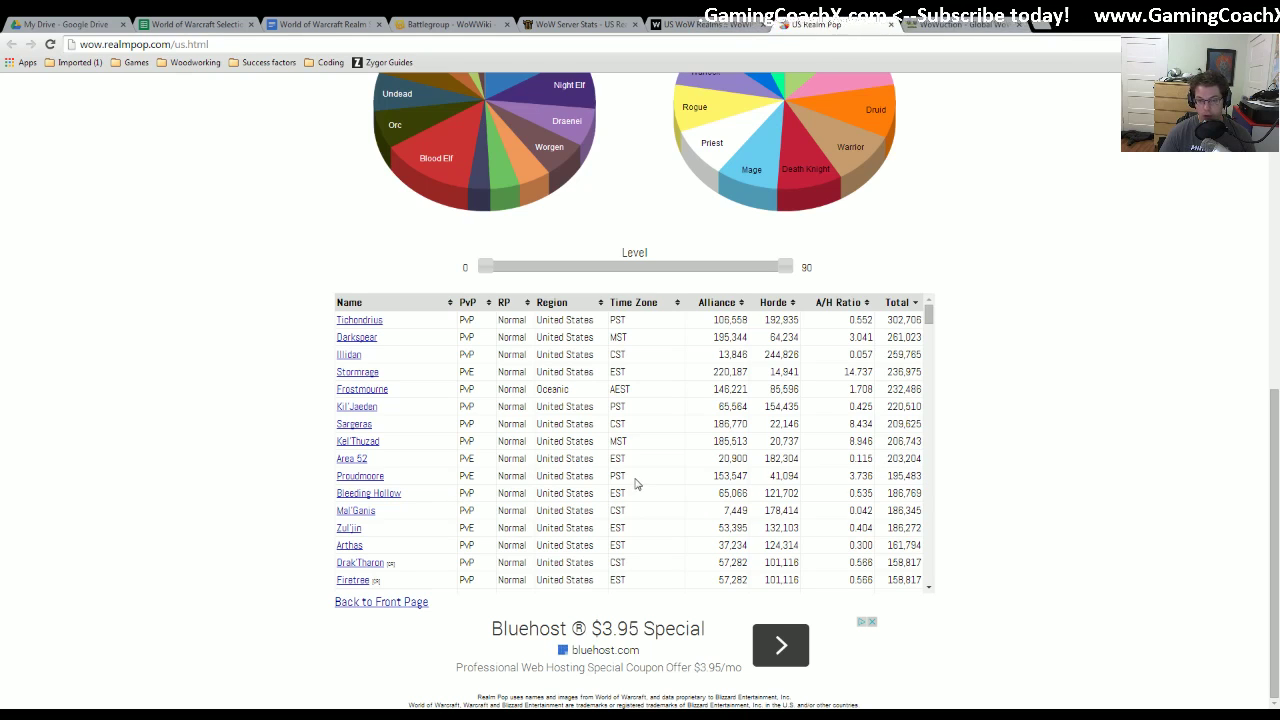
# - Leave Realm Pop's US population table for WoWProgress's US realm rankings
pyautogui.doubleClick(617, 476)
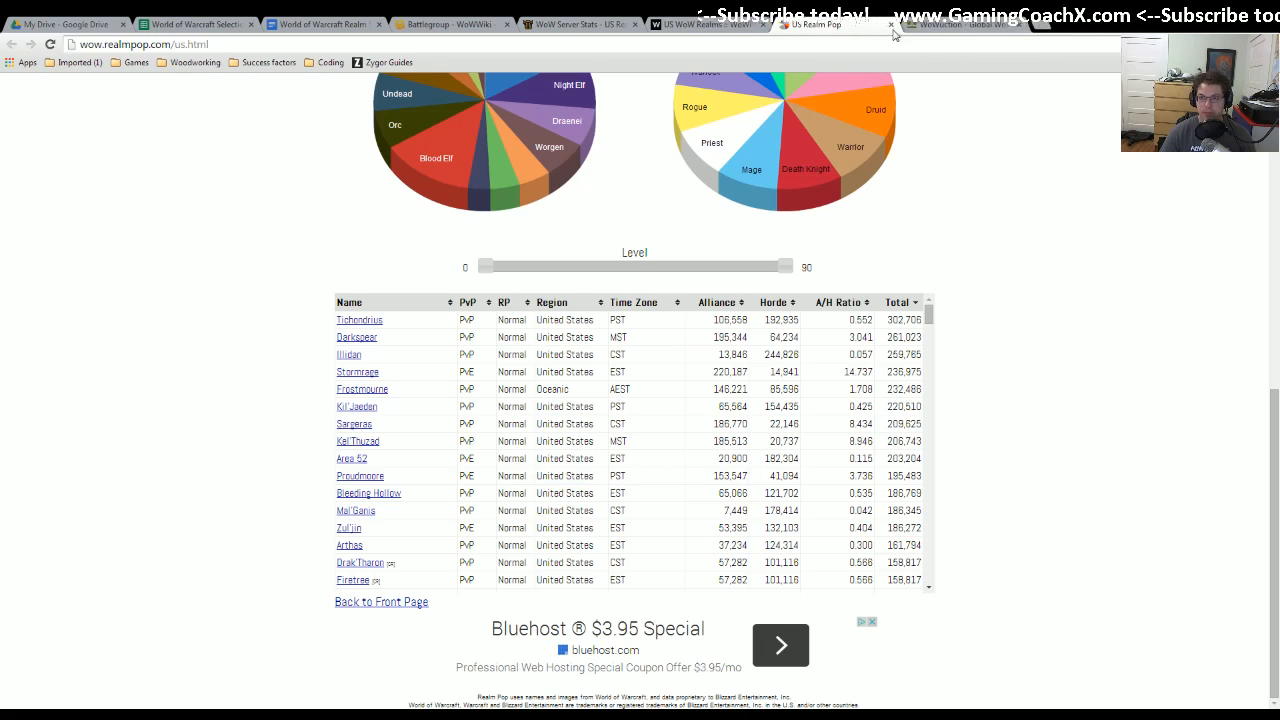
pyautogui.click(702, 24)
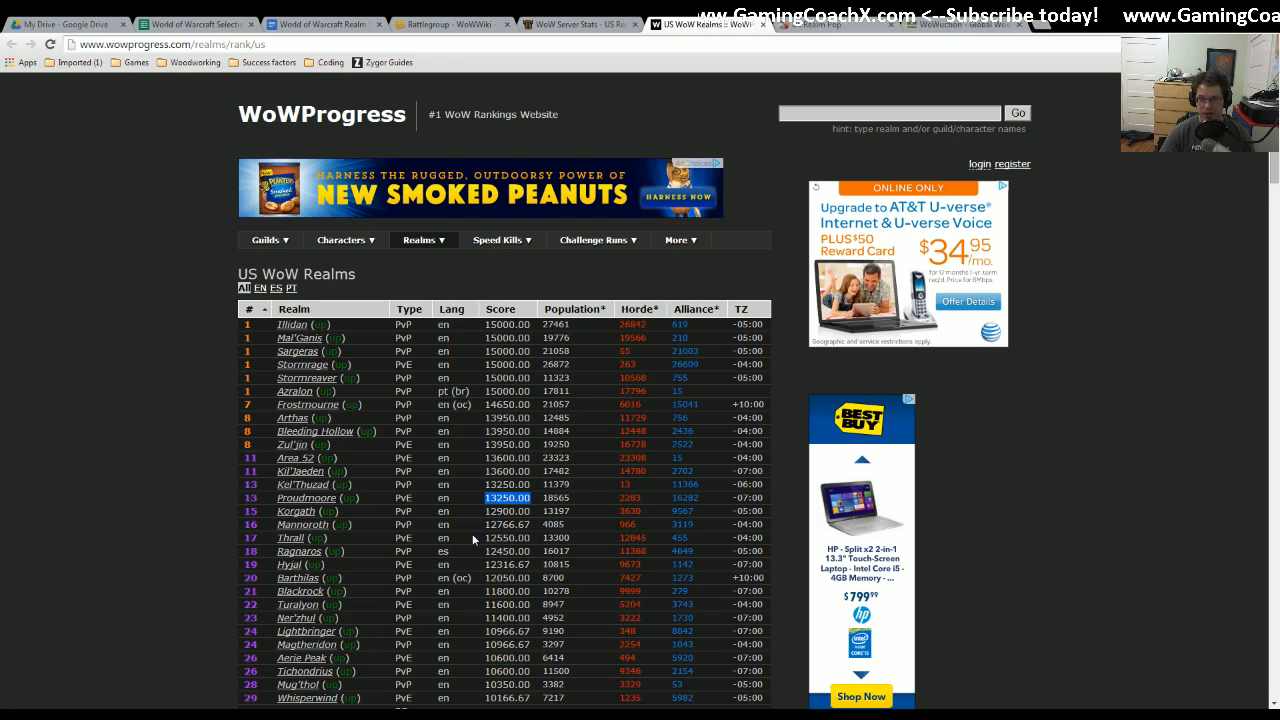
pyautogui.moveTo(588, 131)
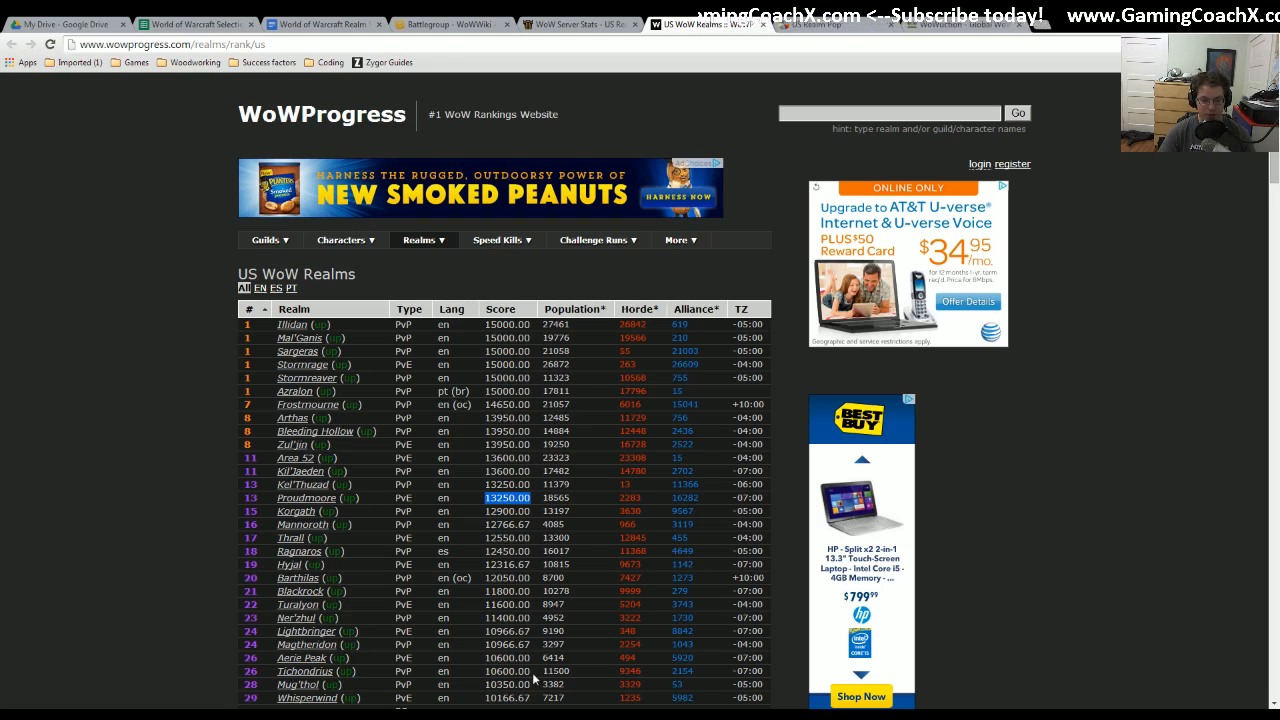
pyautogui.scroll(-3)
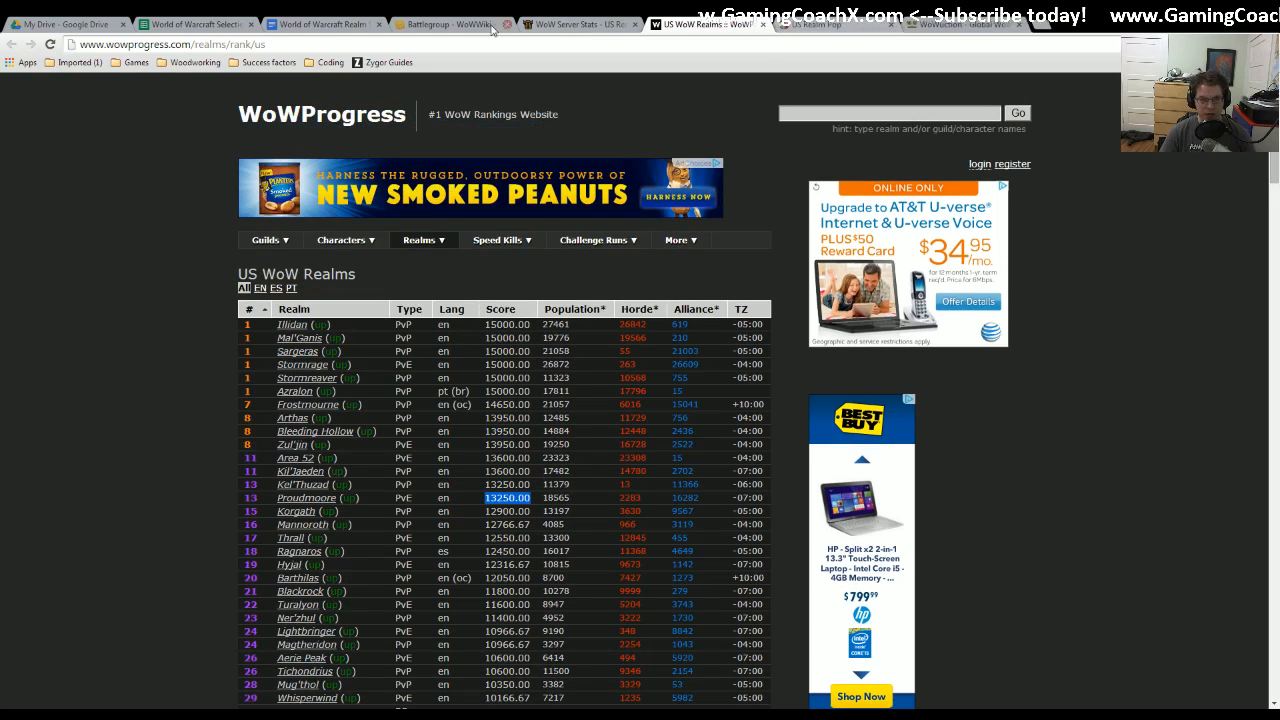
# - Return to the selection-criteria sheet and check the Bloodlust Alliance (74,781) and Horde totals
pyautogui.click(200, 23)
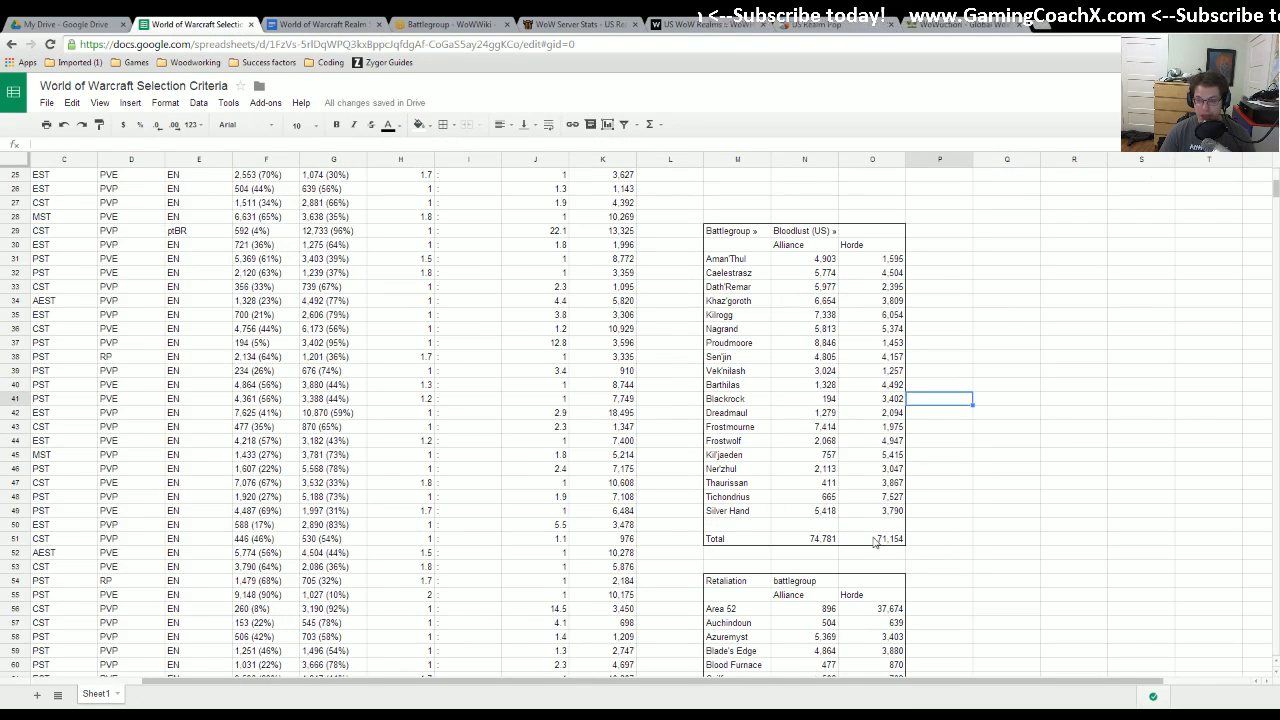
pyautogui.moveTo(852, 571)
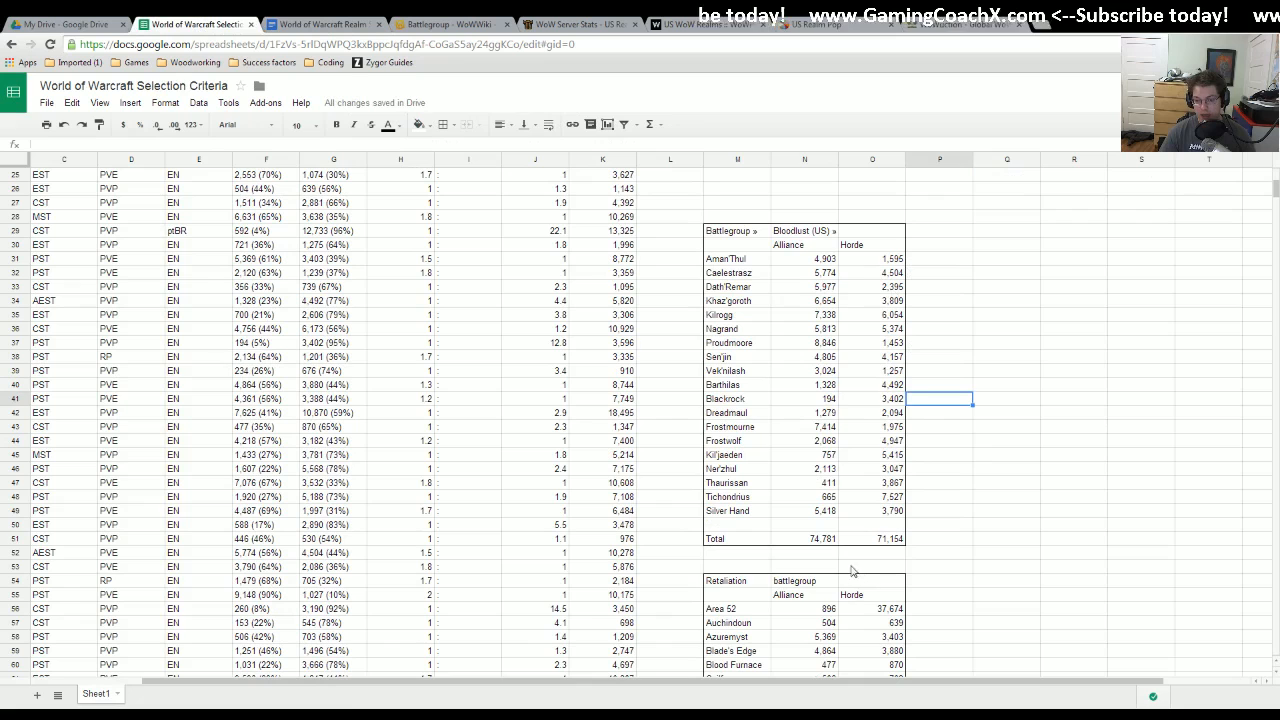
pyautogui.click(819, 538)
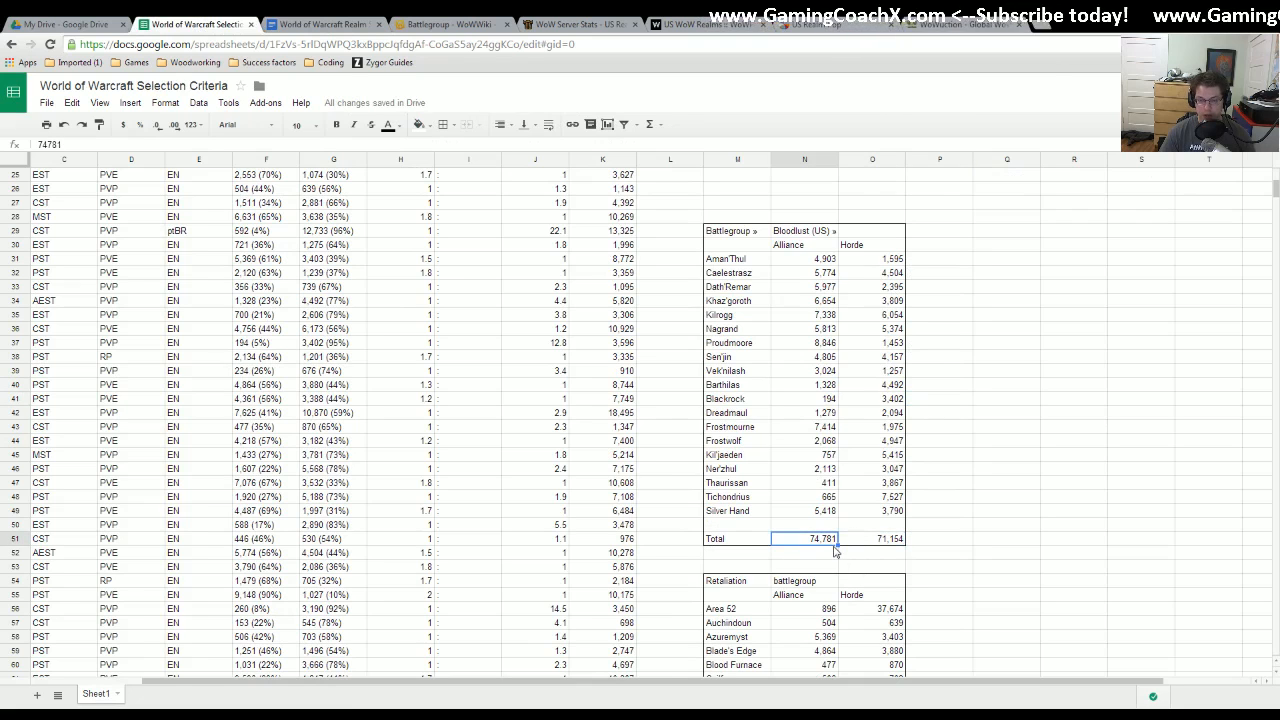
pyautogui.click(884, 538)
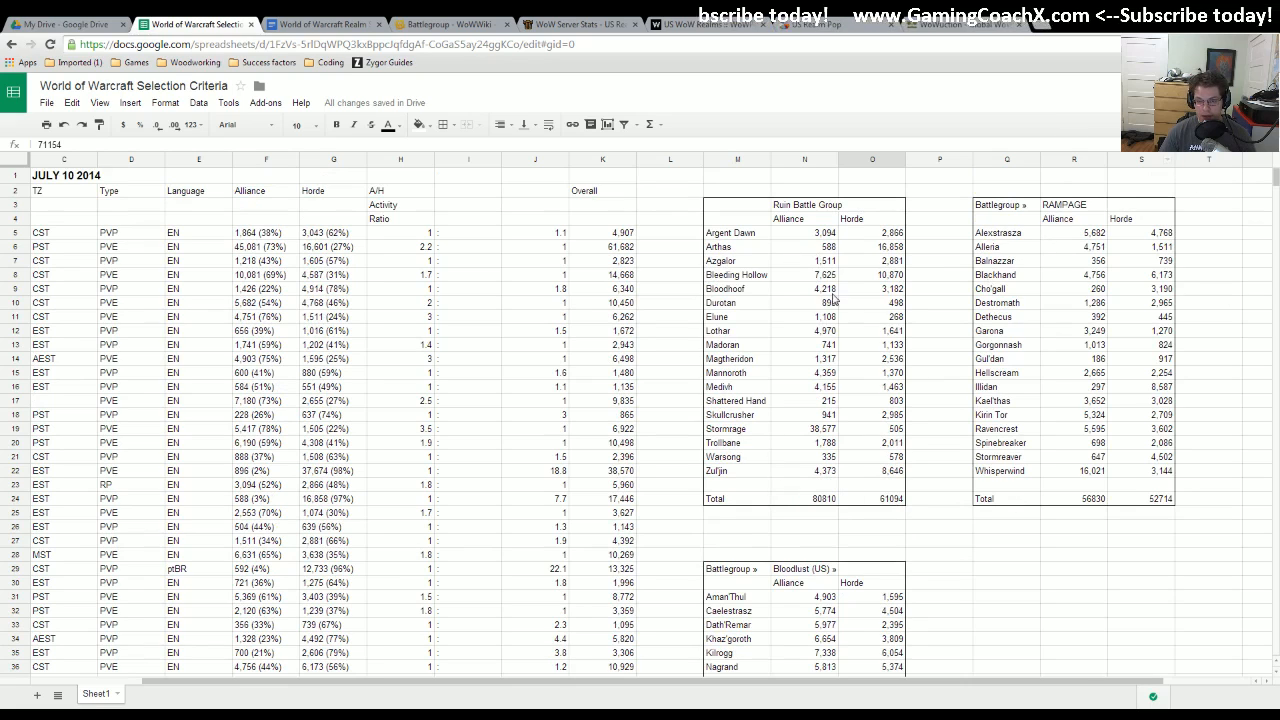
pyautogui.moveTo(836, 462)
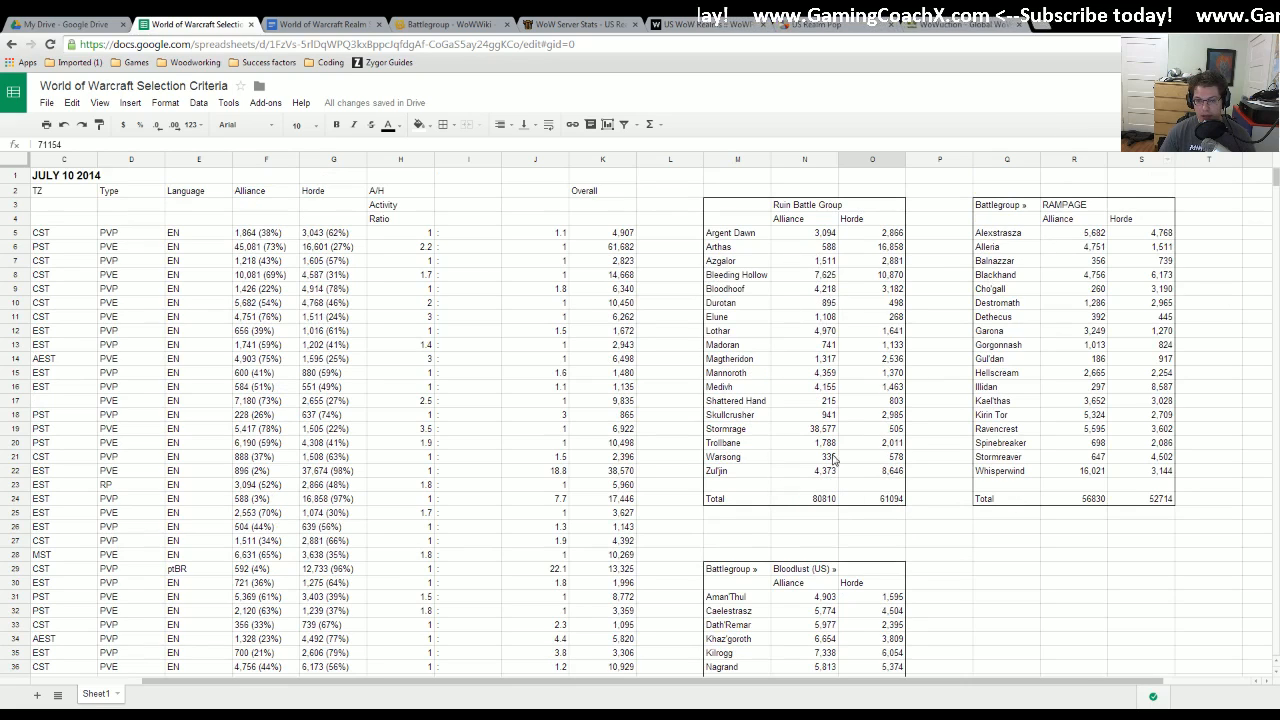
pyautogui.moveTo(1063, 433)
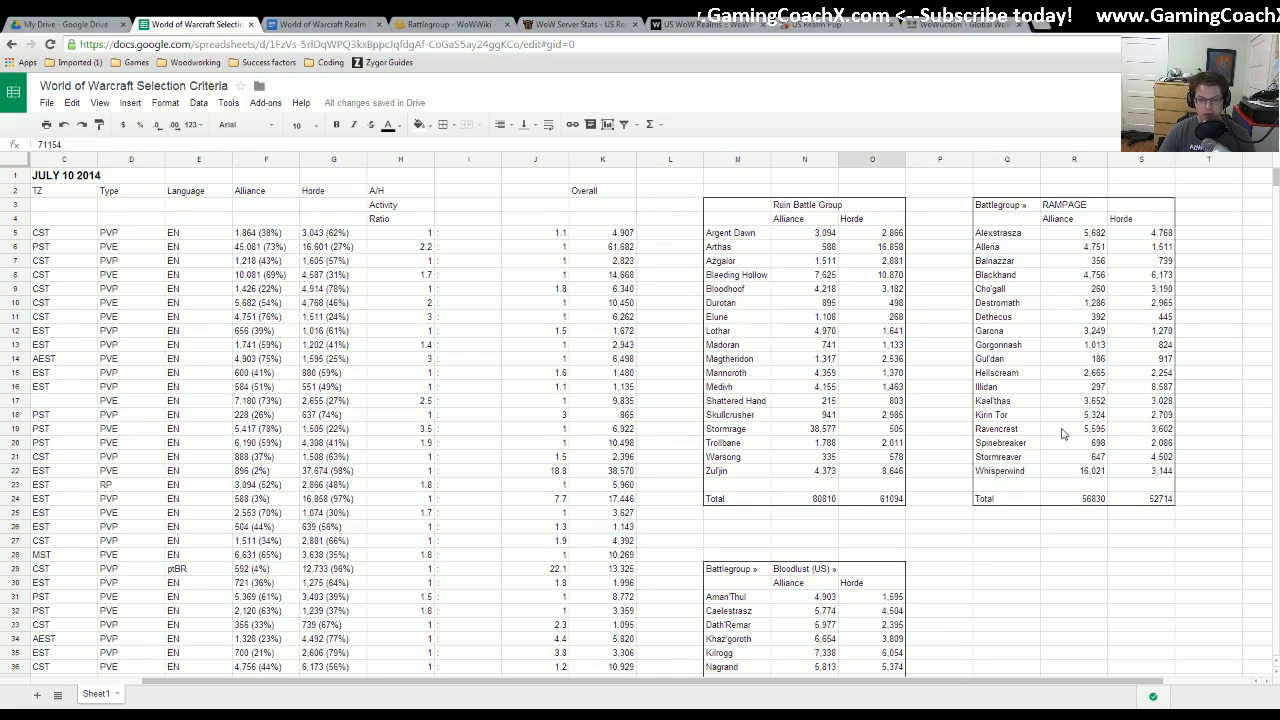
pyautogui.click(450, 20)
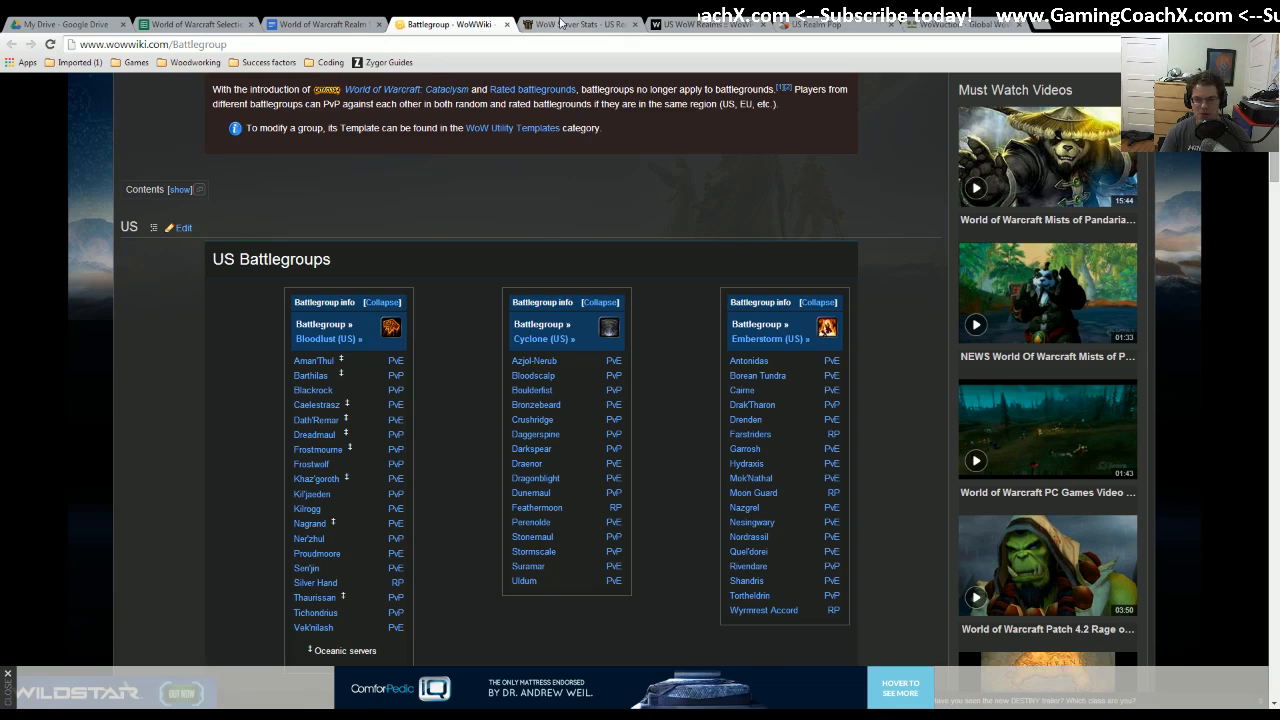
pyautogui.click(575, 27)
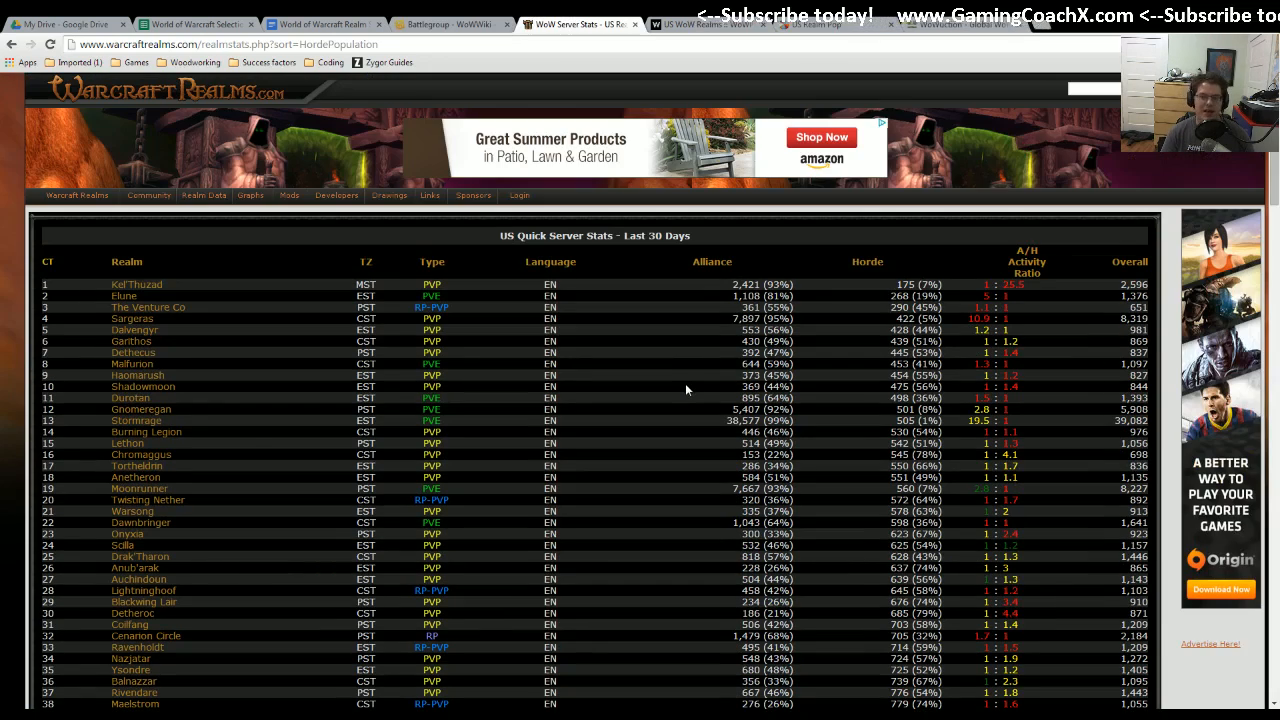
pyautogui.click(320, 23)
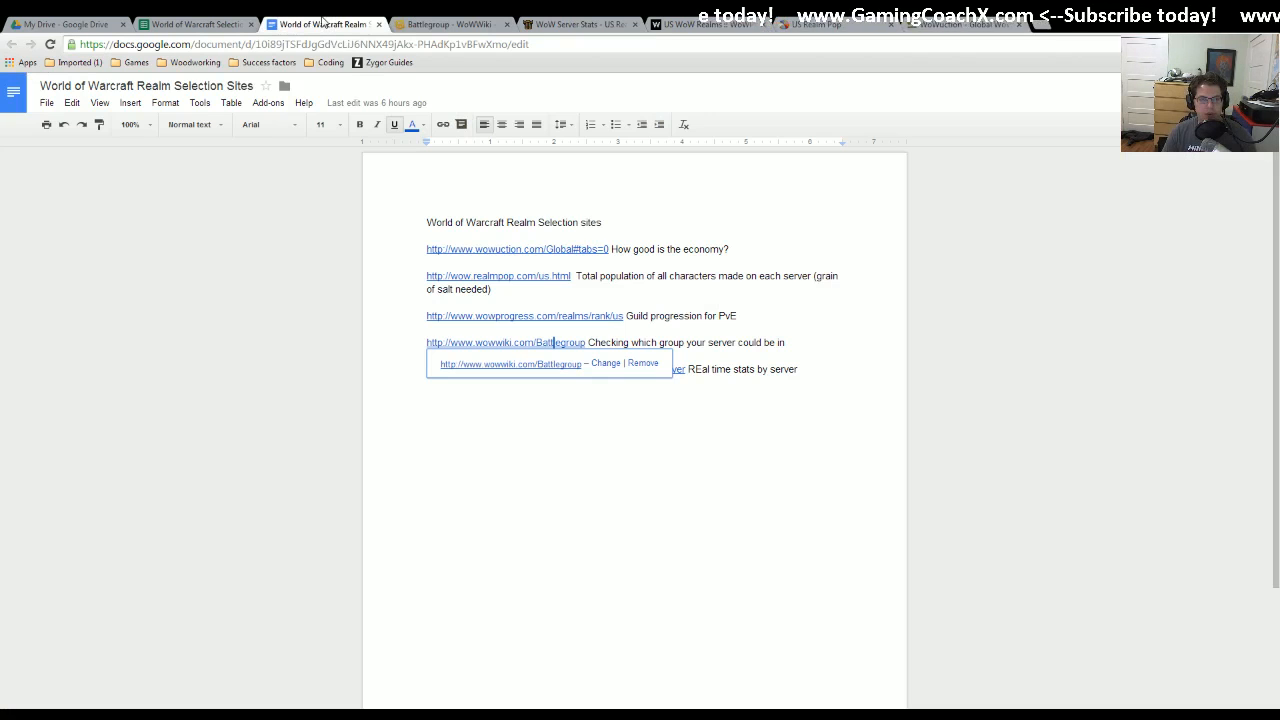
pyautogui.click(700, 24)
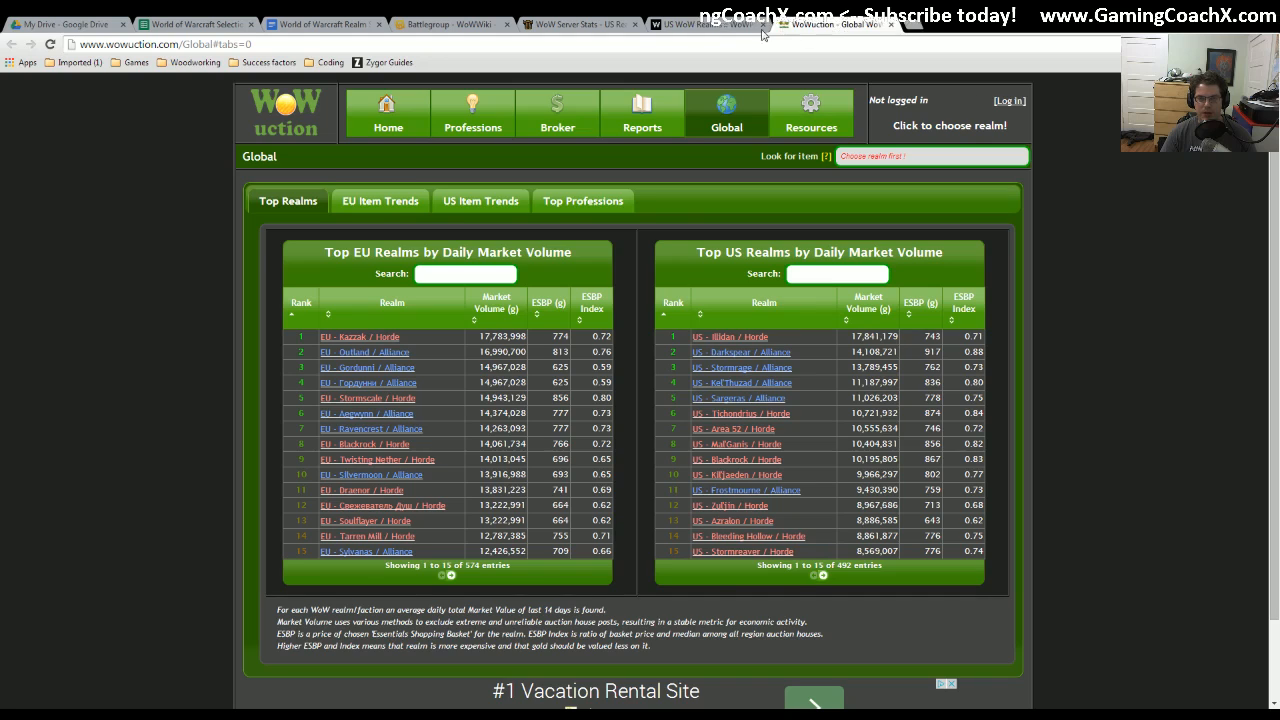
pyautogui.click(215, 23)
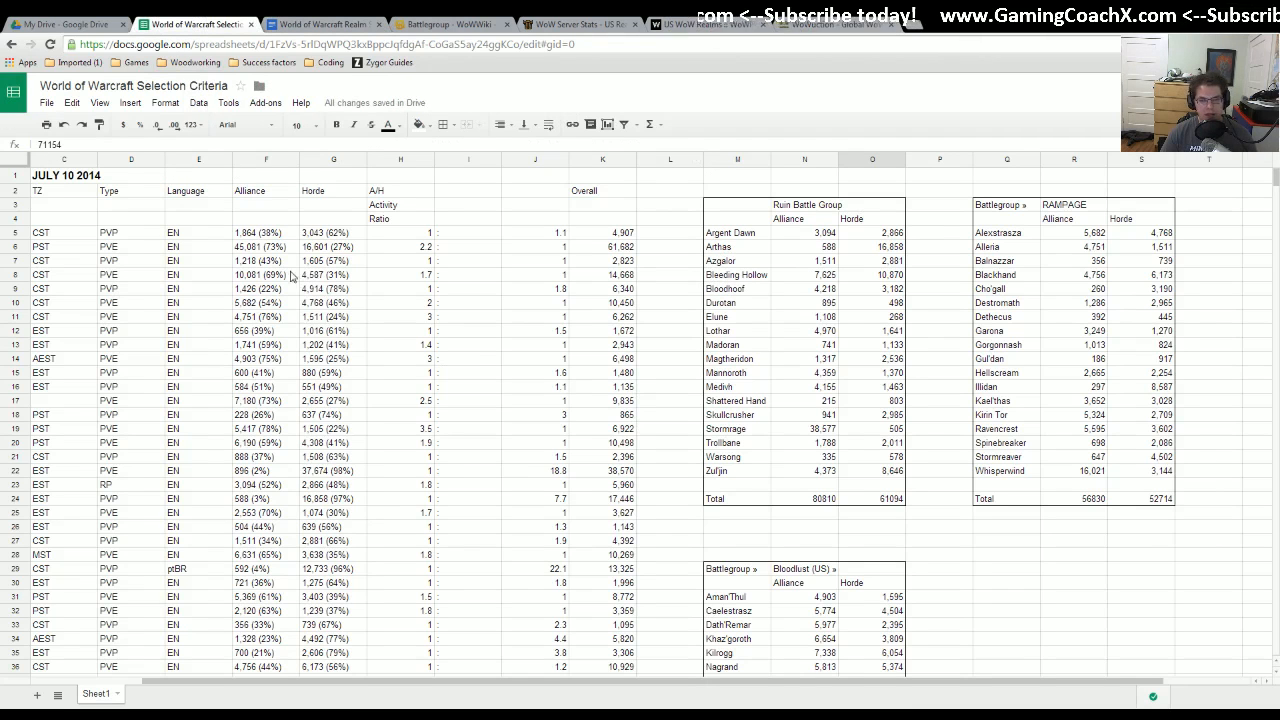
# - Check the Rampage battlegroup Alliance and Horde totals in R24:S24
pyautogui.click(1075, 499)
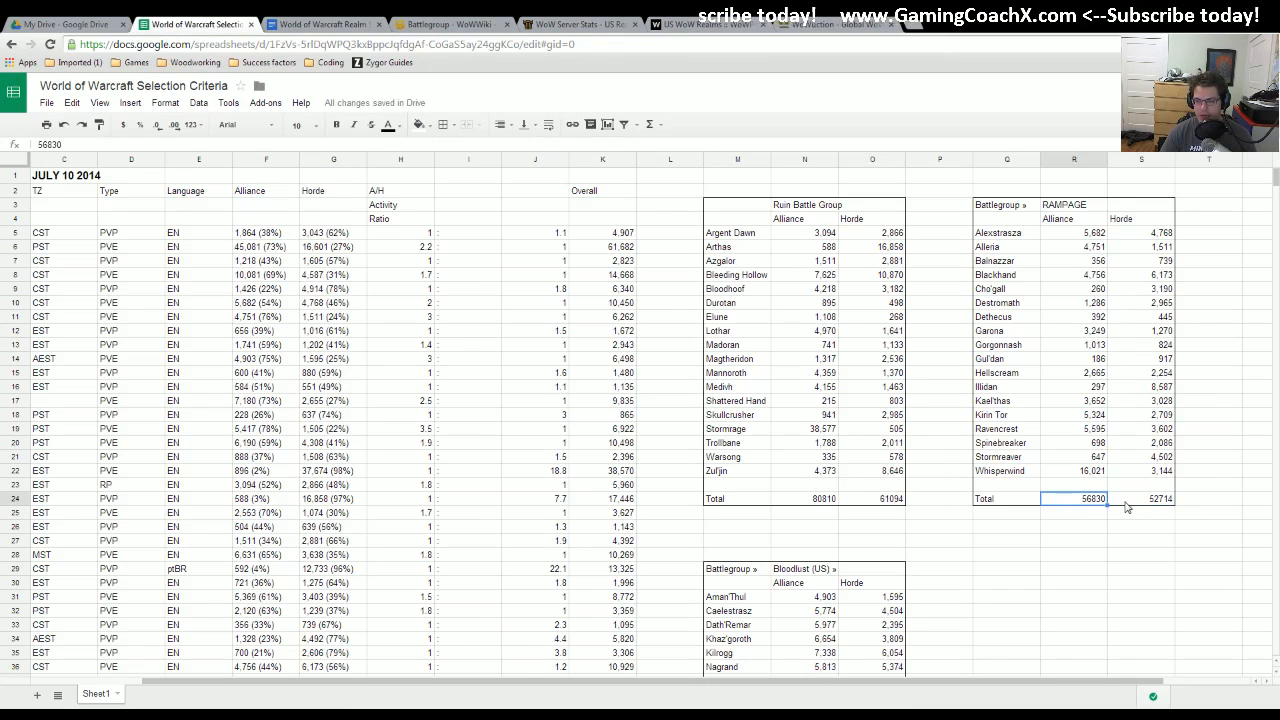
pyautogui.scroll(-3)
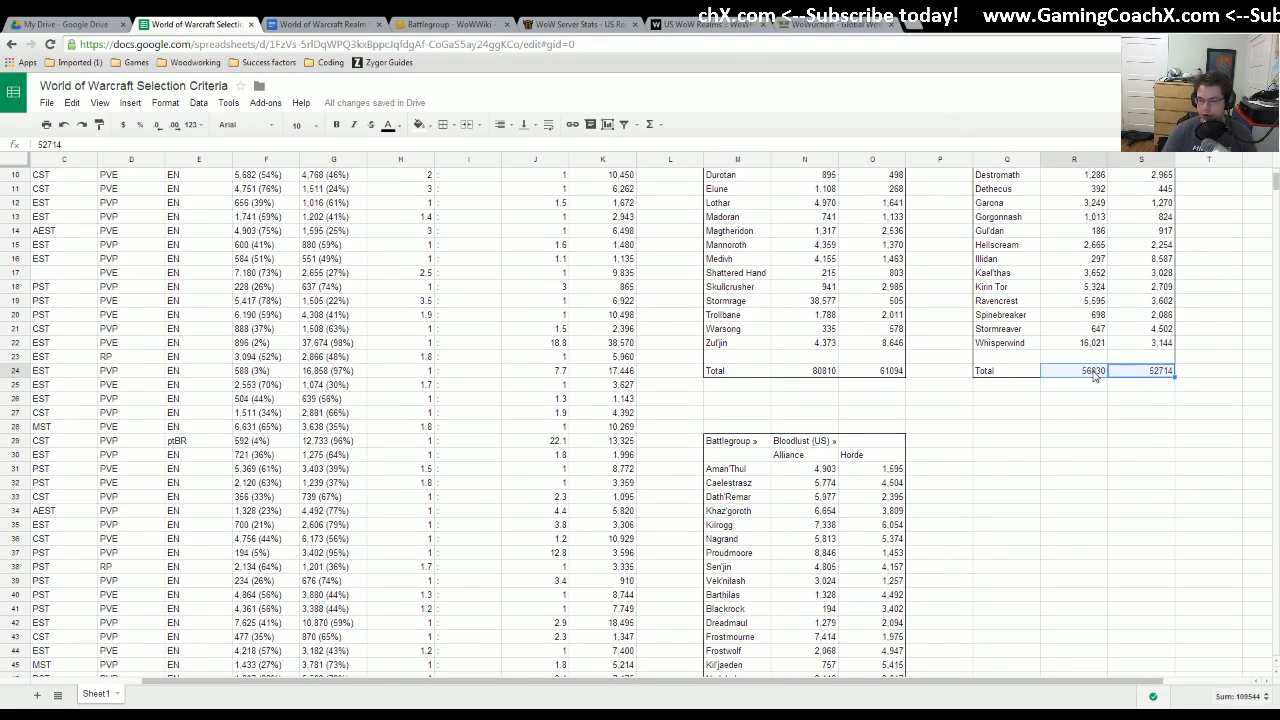
pyautogui.scroll(-3)
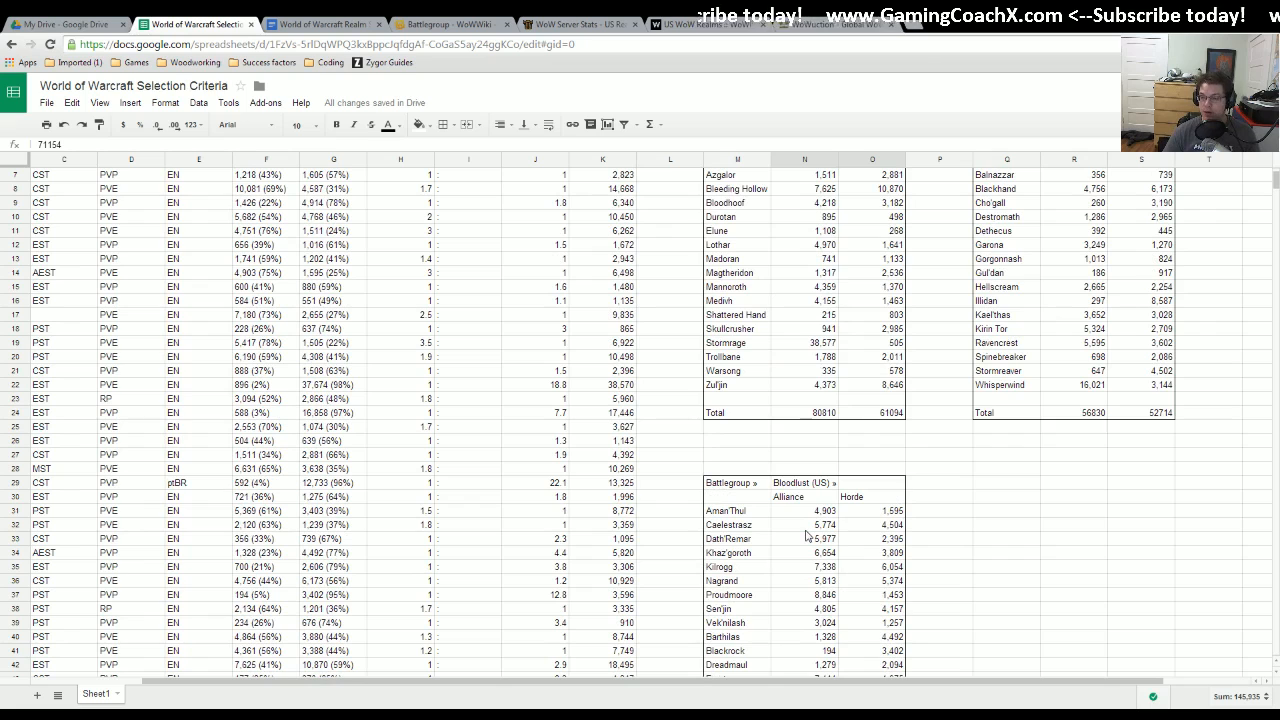
pyautogui.moveTo(837, 520)
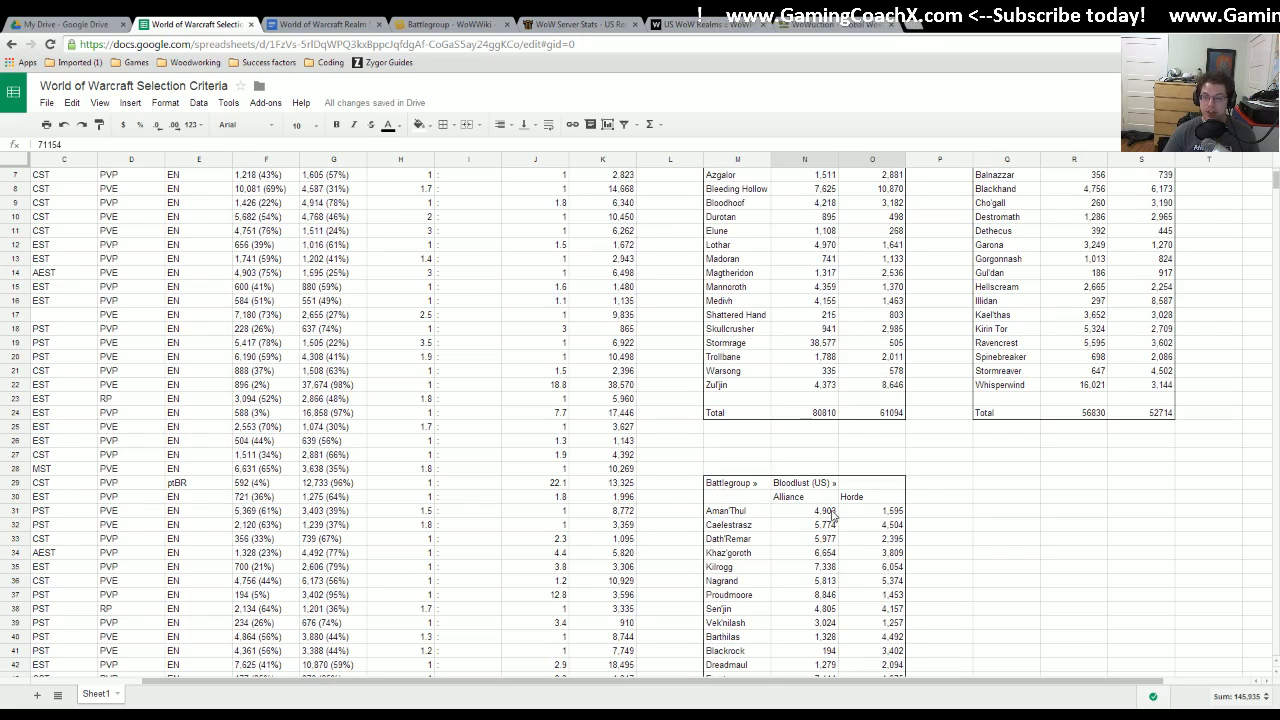
pyautogui.scroll(3)
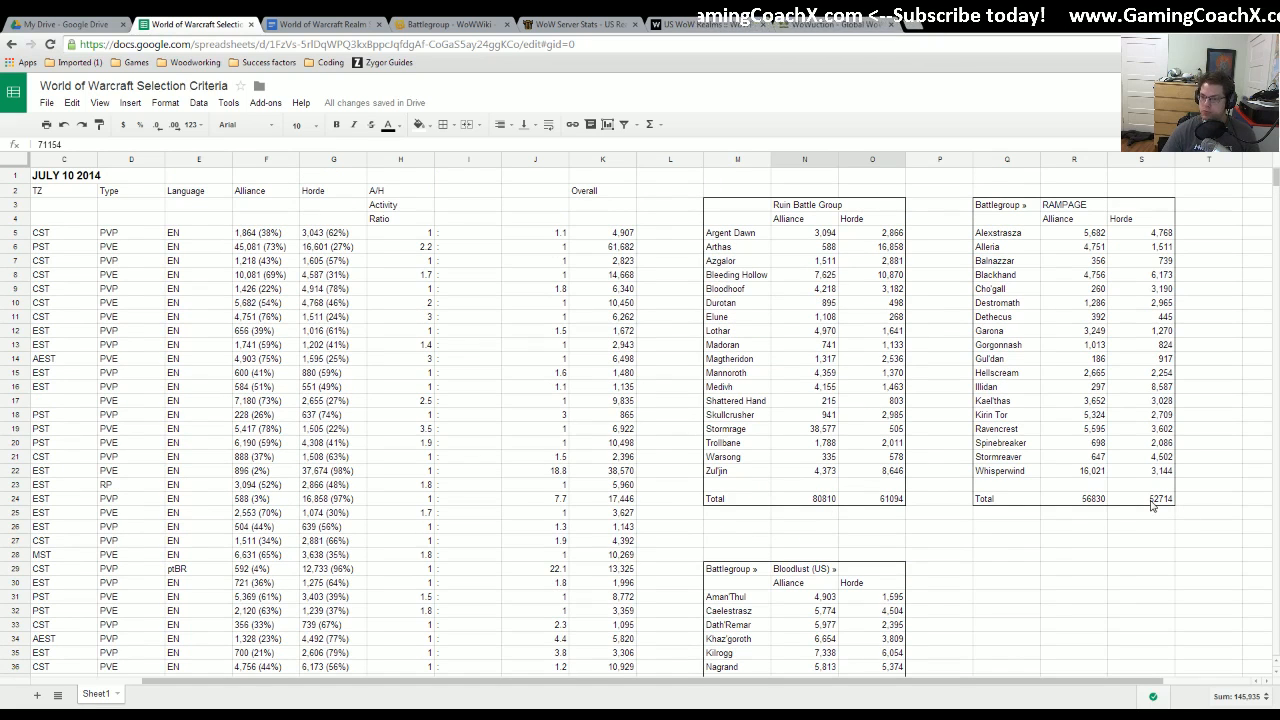
pyautogui.moveTo(1082, 536)
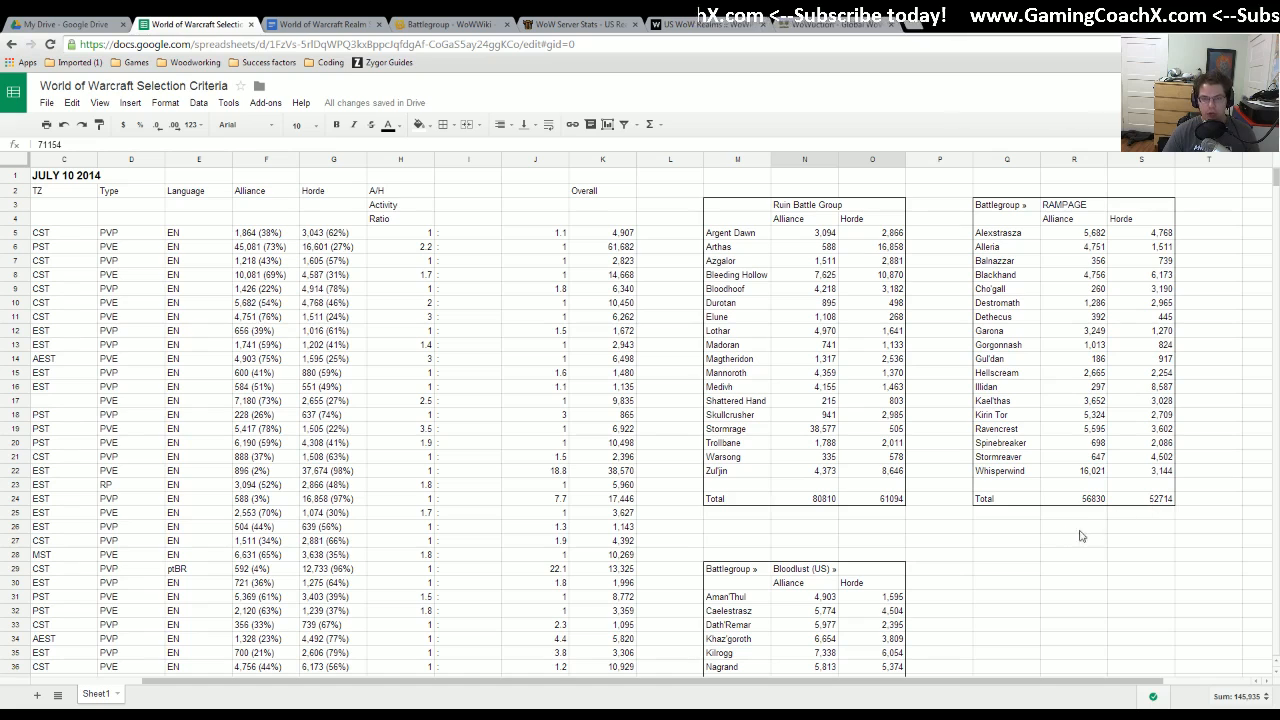
pyautogui.click(872, 514)
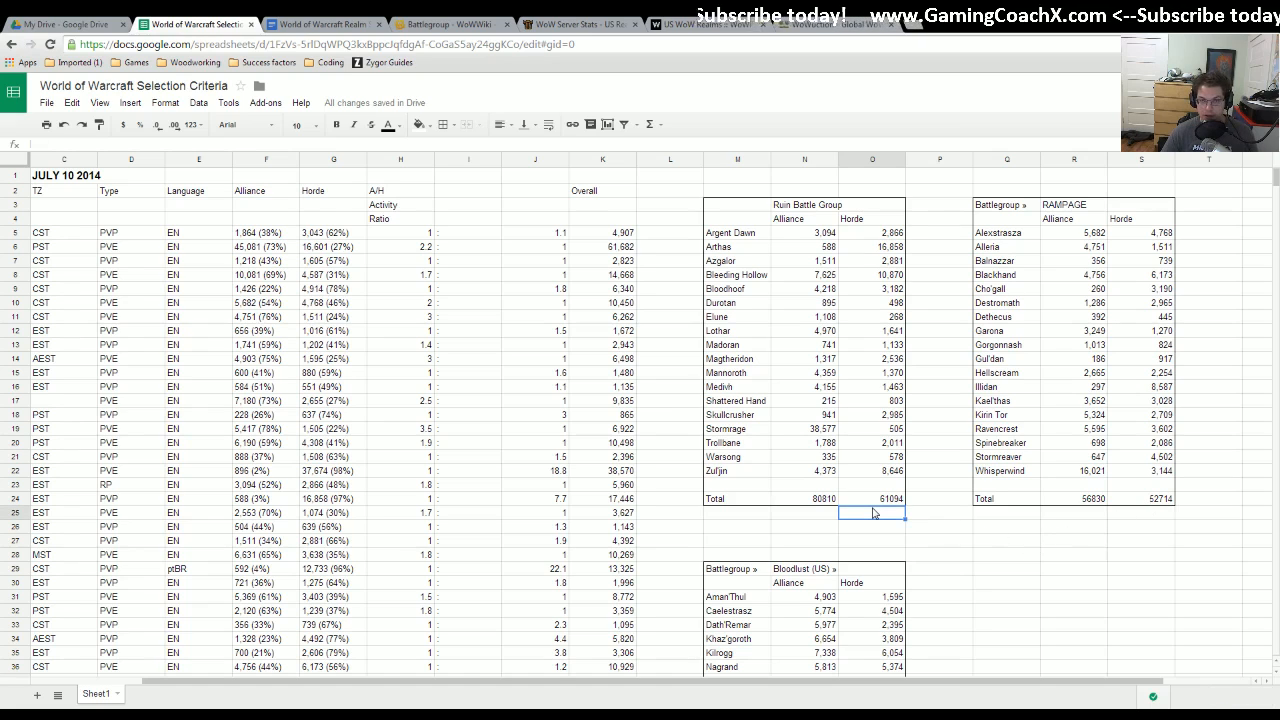
# - Review the Bloodlust and Retaliation tables, including Area 52's 37,674 Horde count, then view WoWuction
pyautogui.scroll(-3)
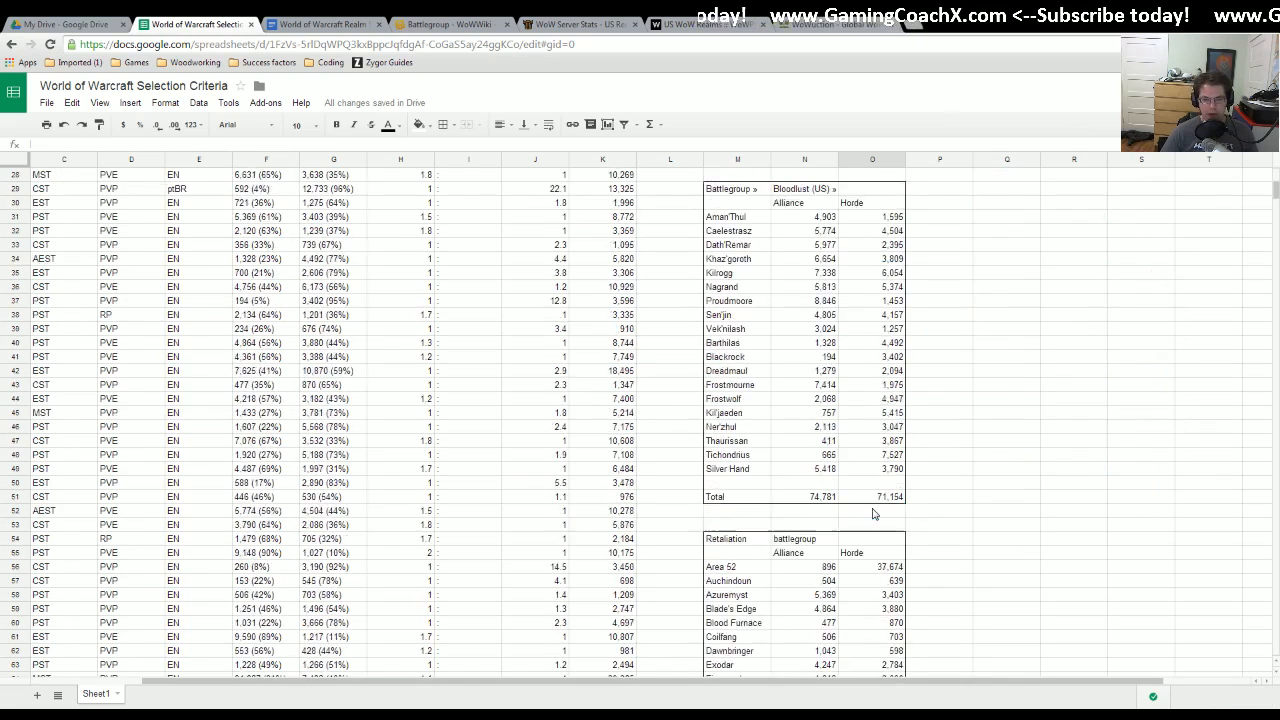
pyautogui.scroll(-3)
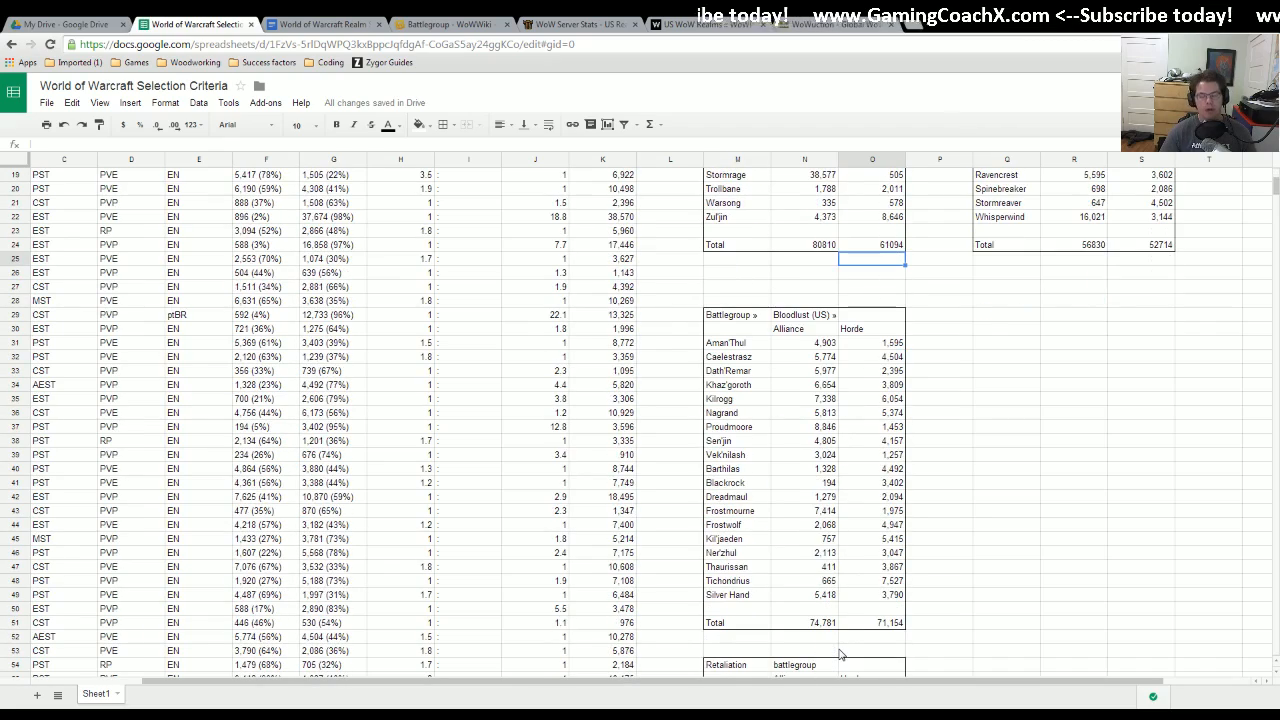
pyautogui.scroll(-3)
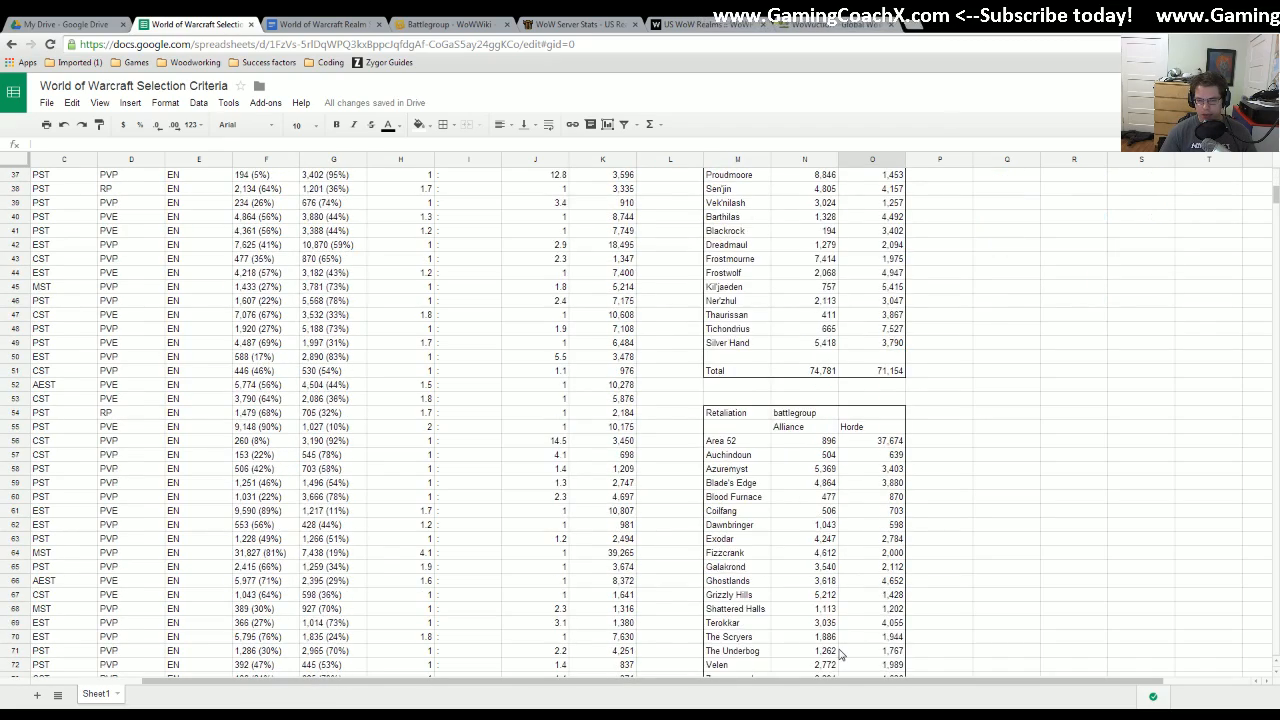
pyautogui.scroll(-3)
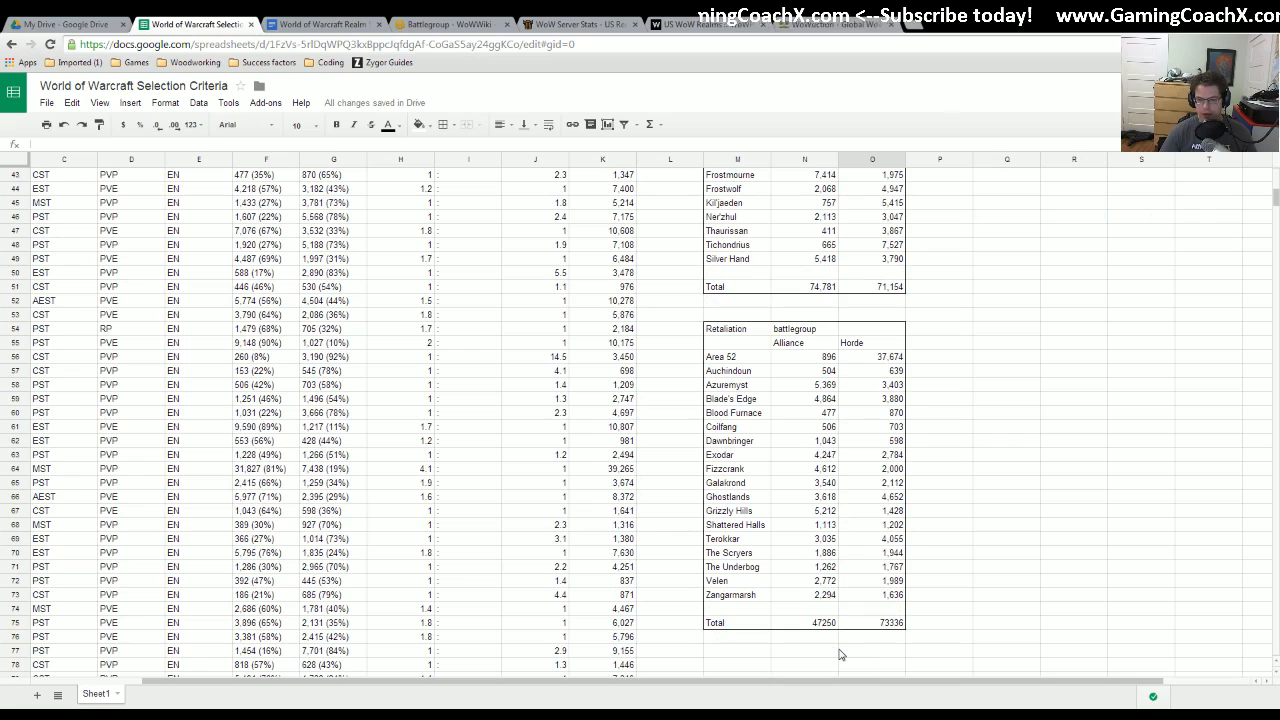
pyautogui.click(872, 356)
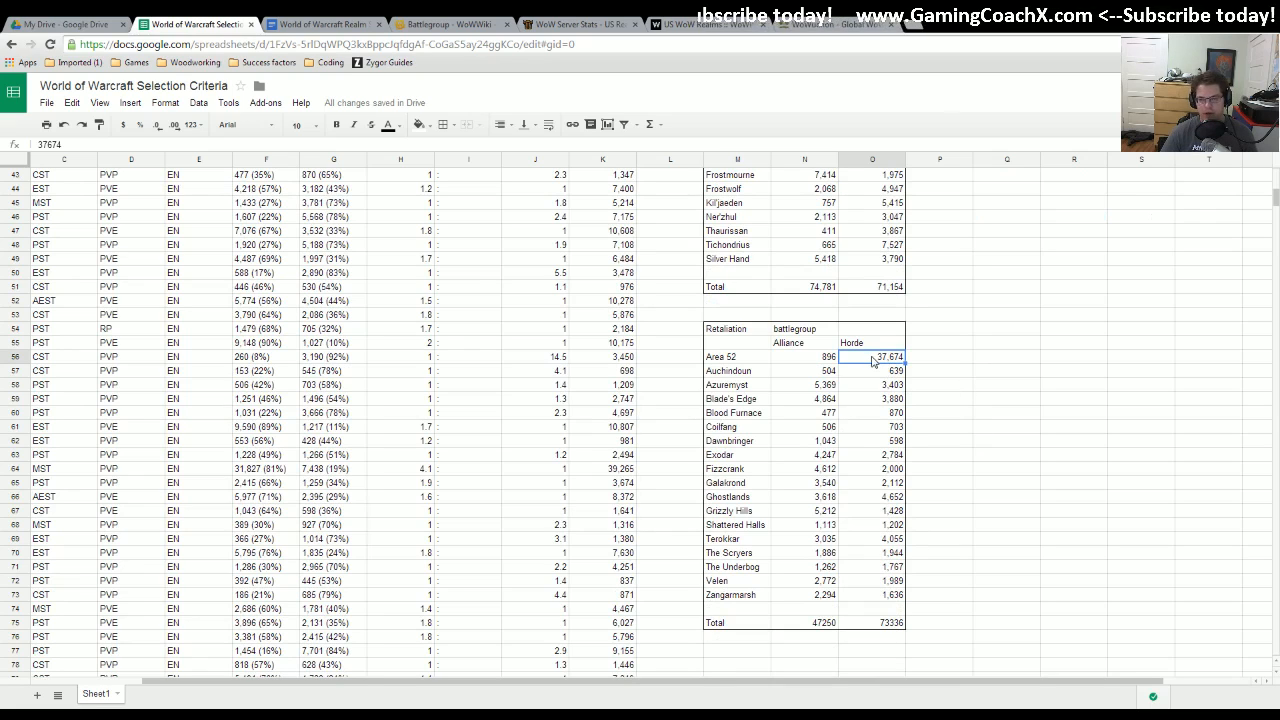
pyautogui.click(565, 24)
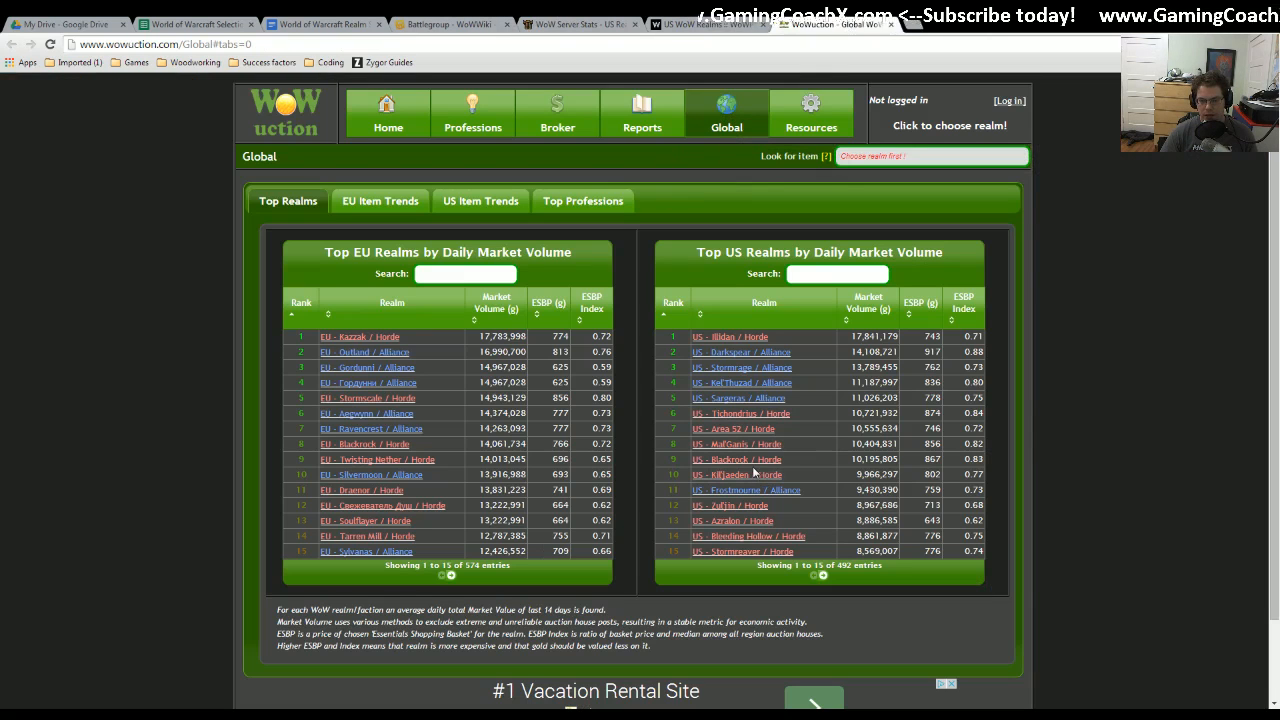
pyautogui.moveTo(897, 440)
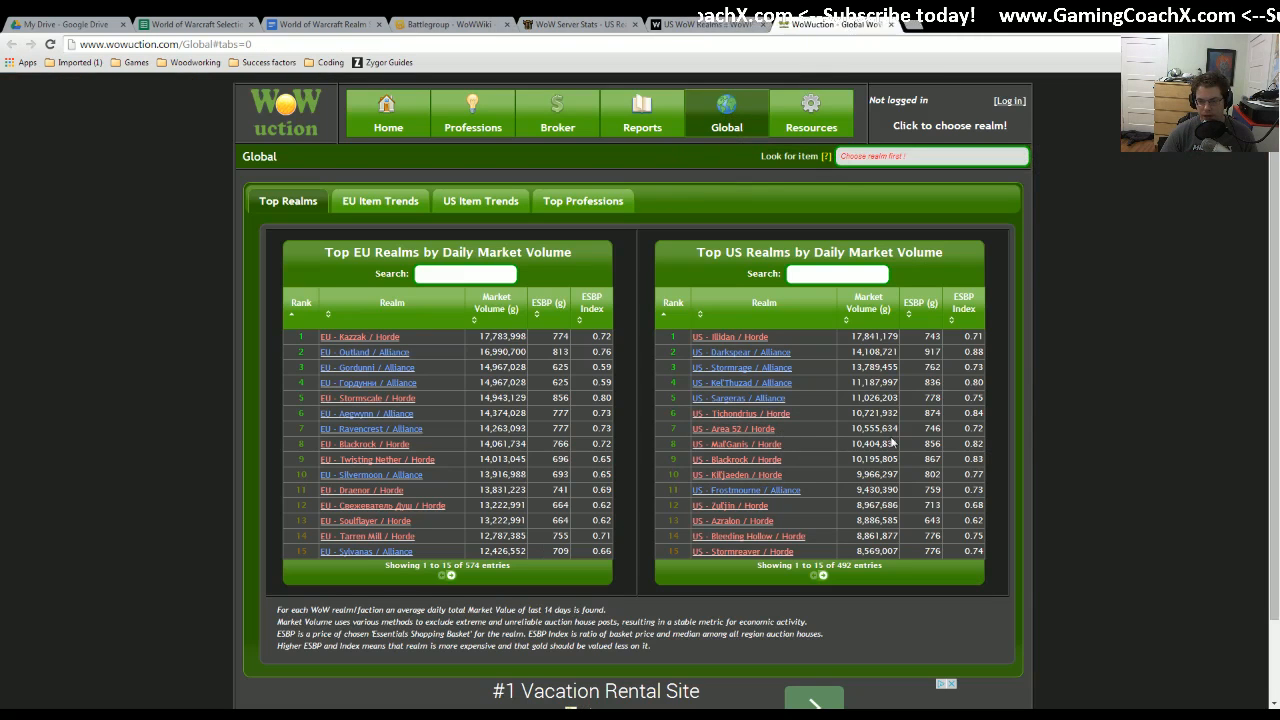
pyautogui.moveTo(798, 412)
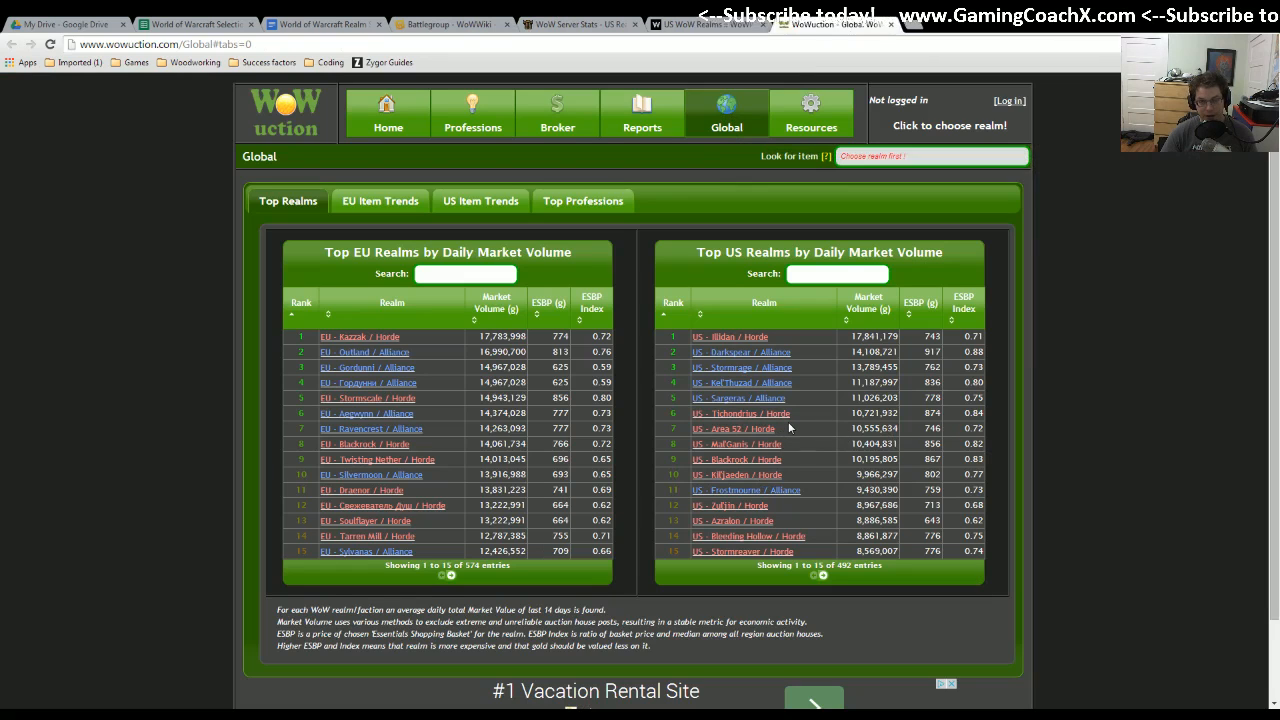
pyautogui.moveTo(768, 339)
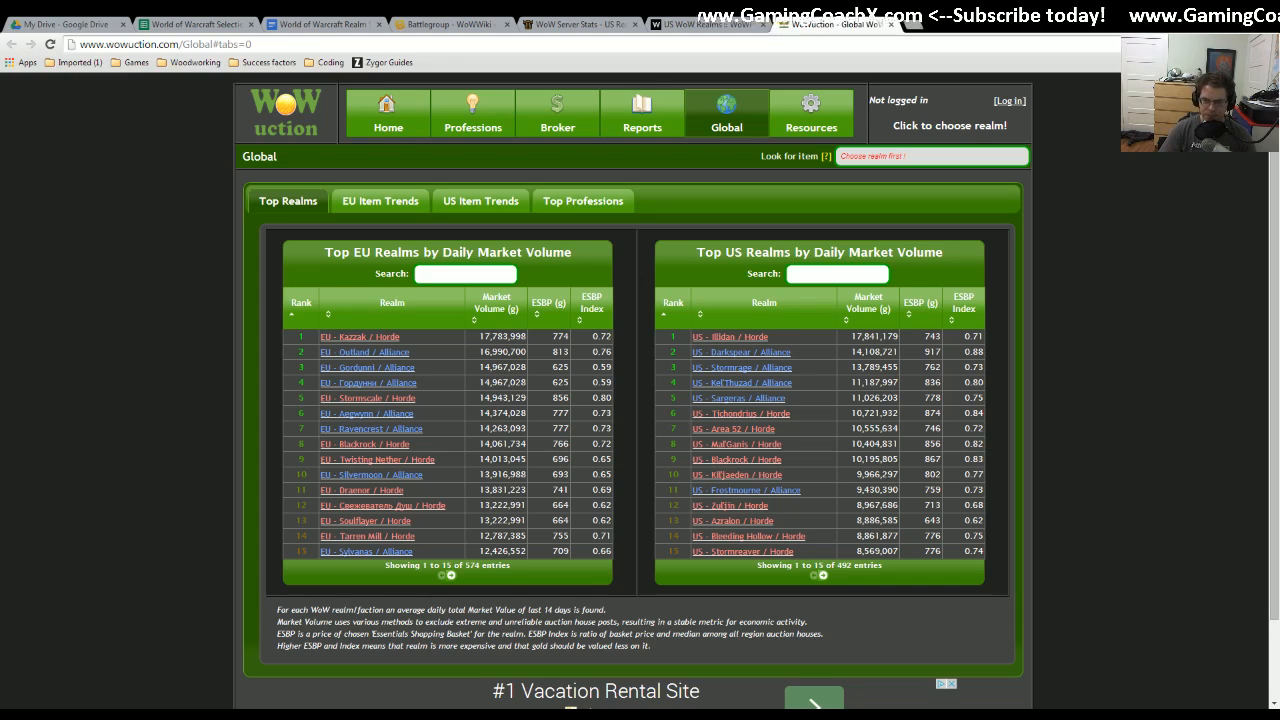
pyautogui.scroll(-3)
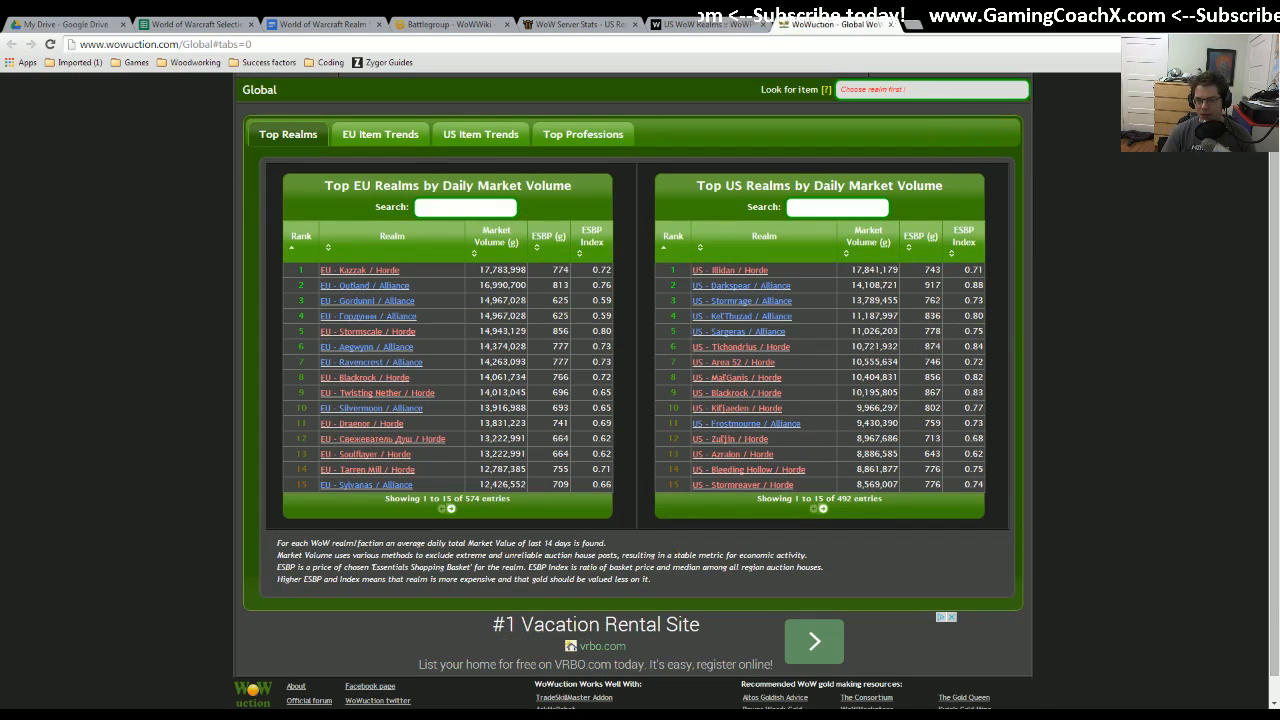
pyautogui.click(822, 509)
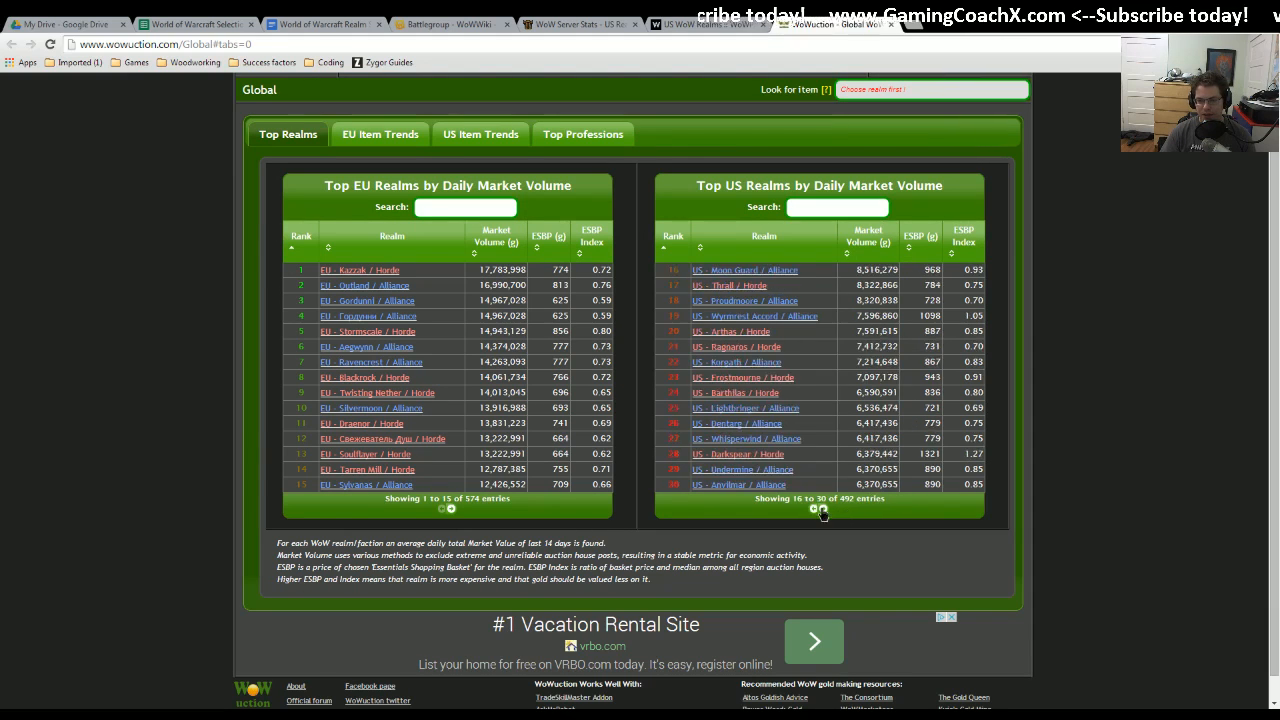
pyautogui.click(827, 509)
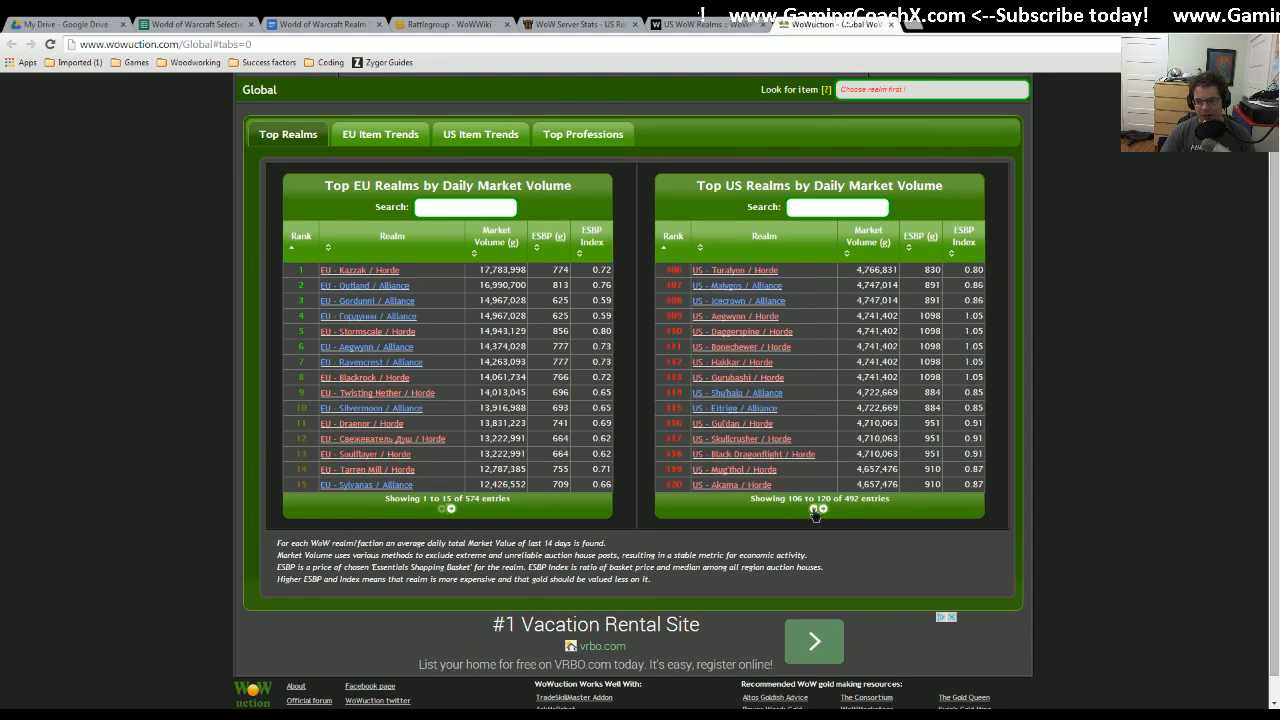
pyautogui.click(813, 508)
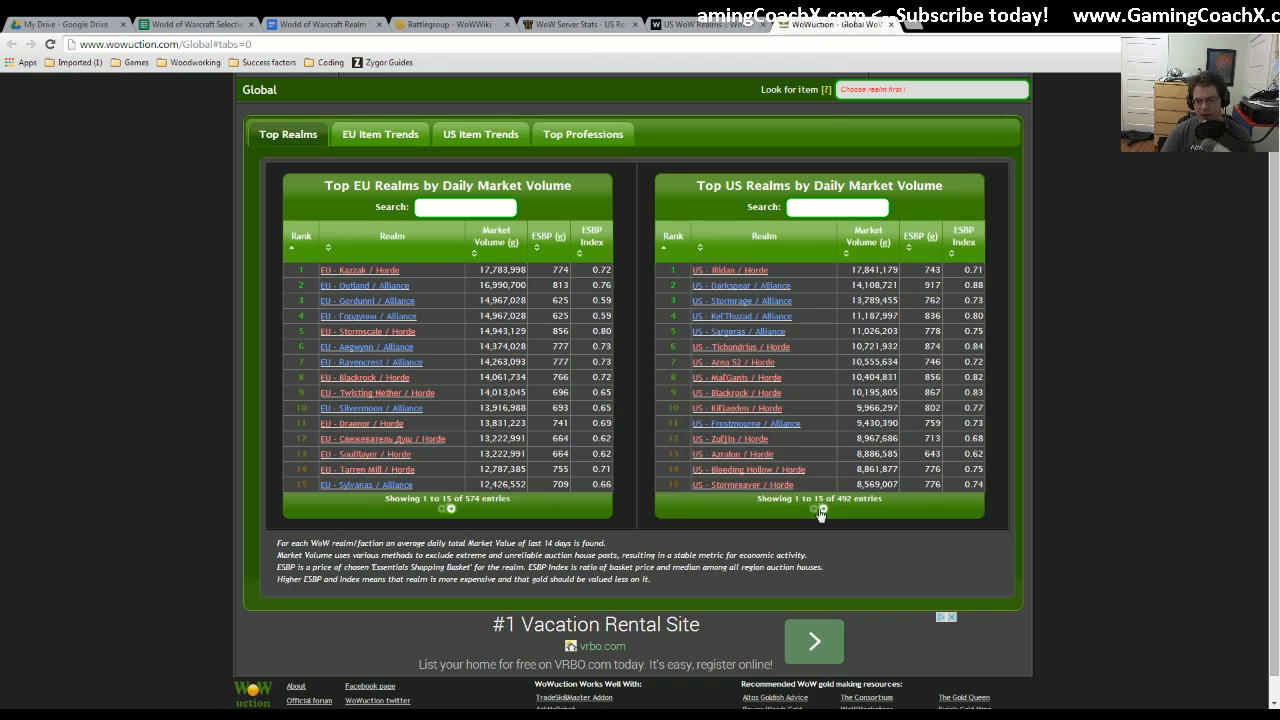
pyautogui.click(822, 510)
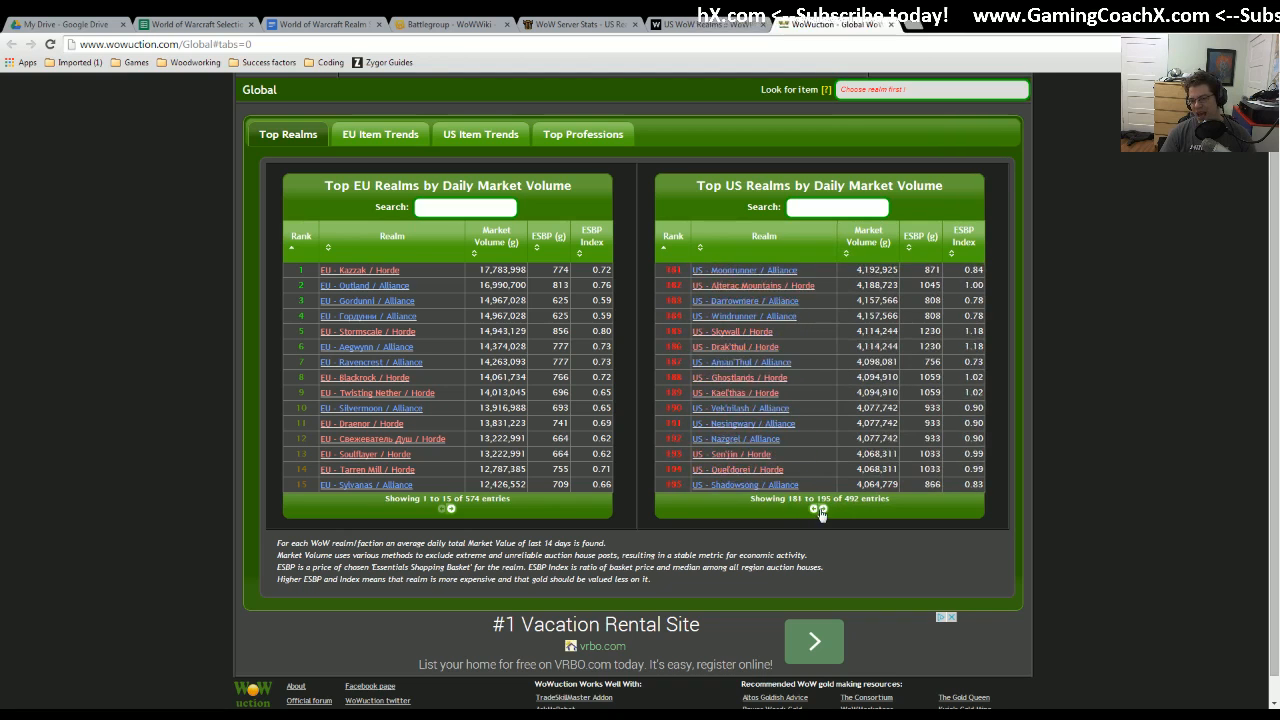
pyautogui.click(824, 510)
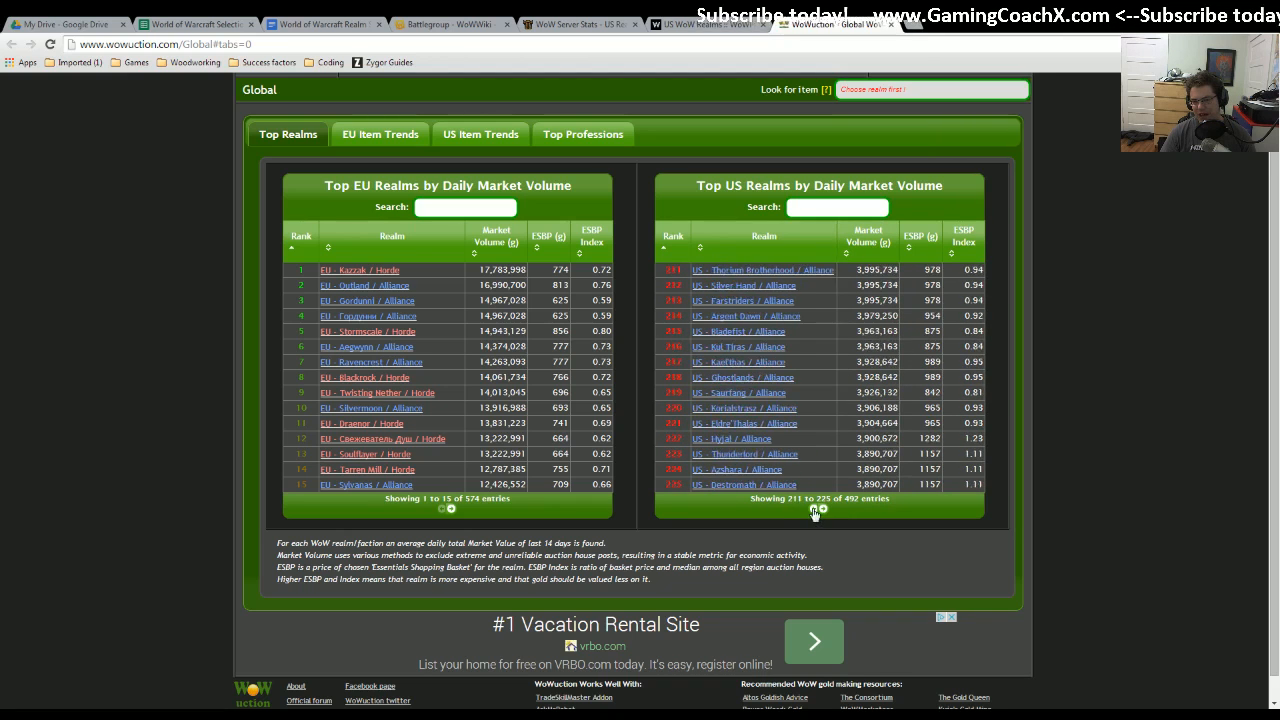
pyautogui.click(811, 510)
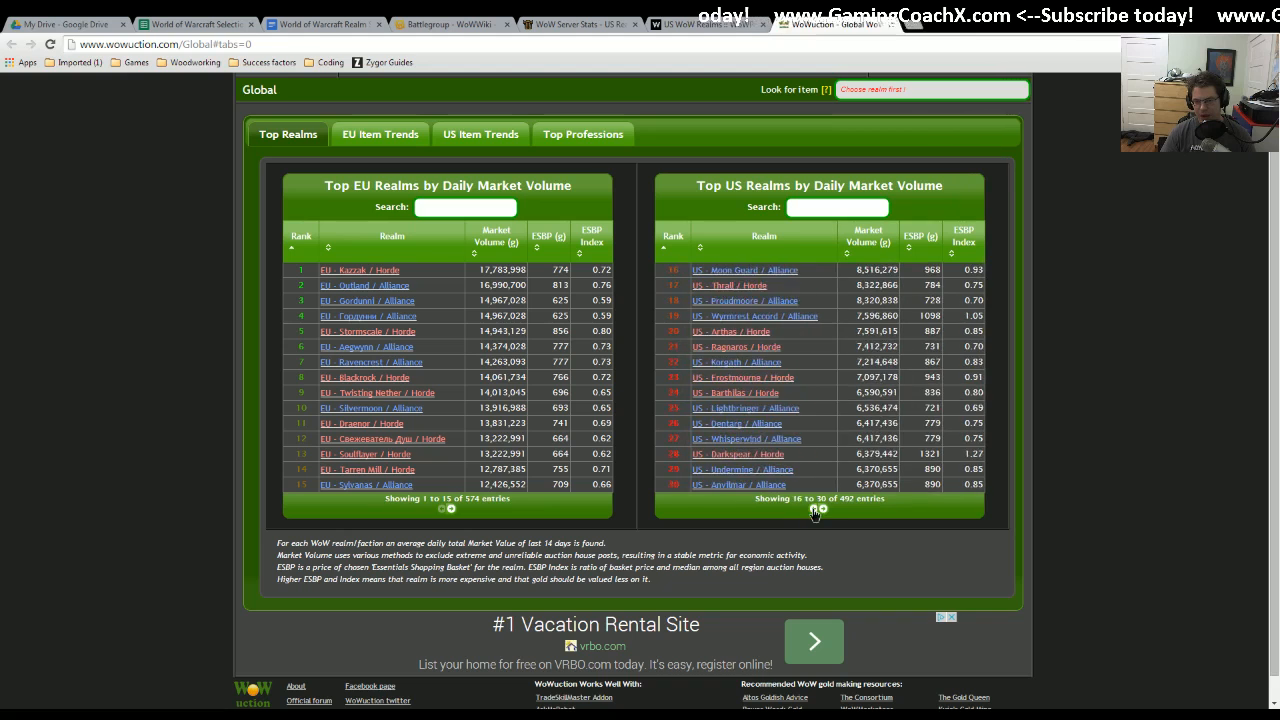
pyautogui.click(814, 508)
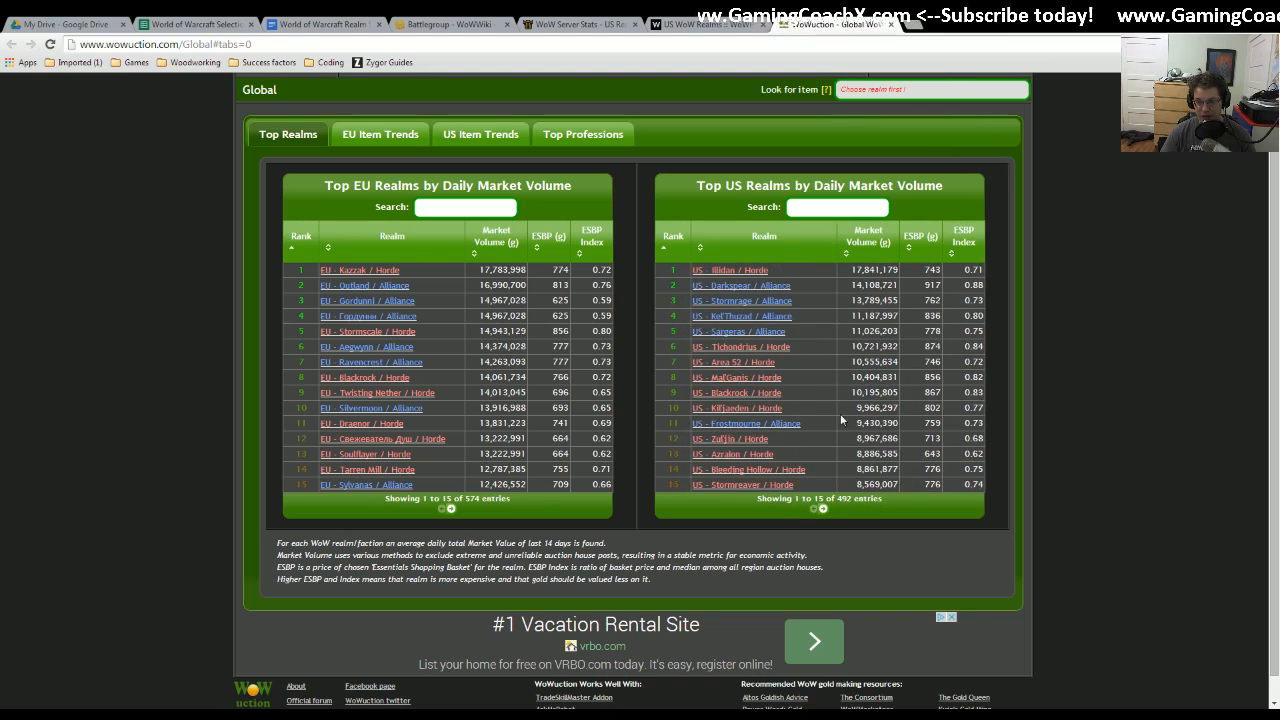
pyautogui.moveTo(796, 362)
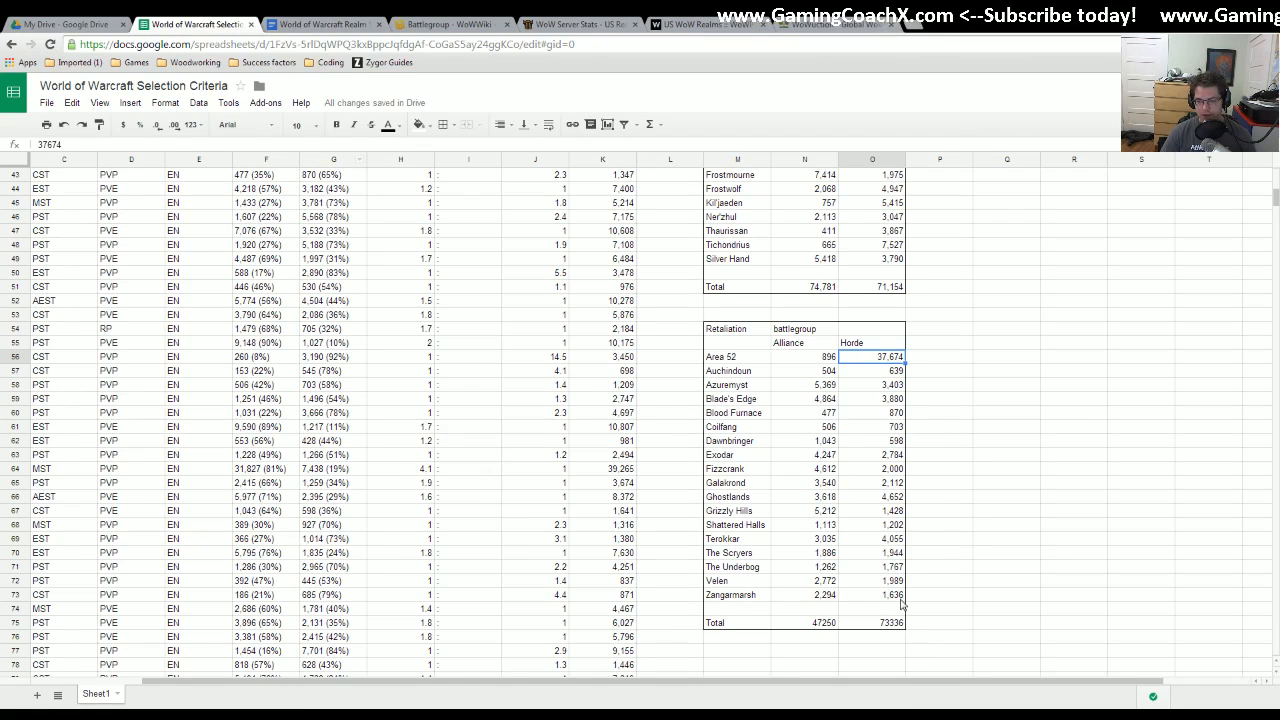
pyautogui.click(872, 623)
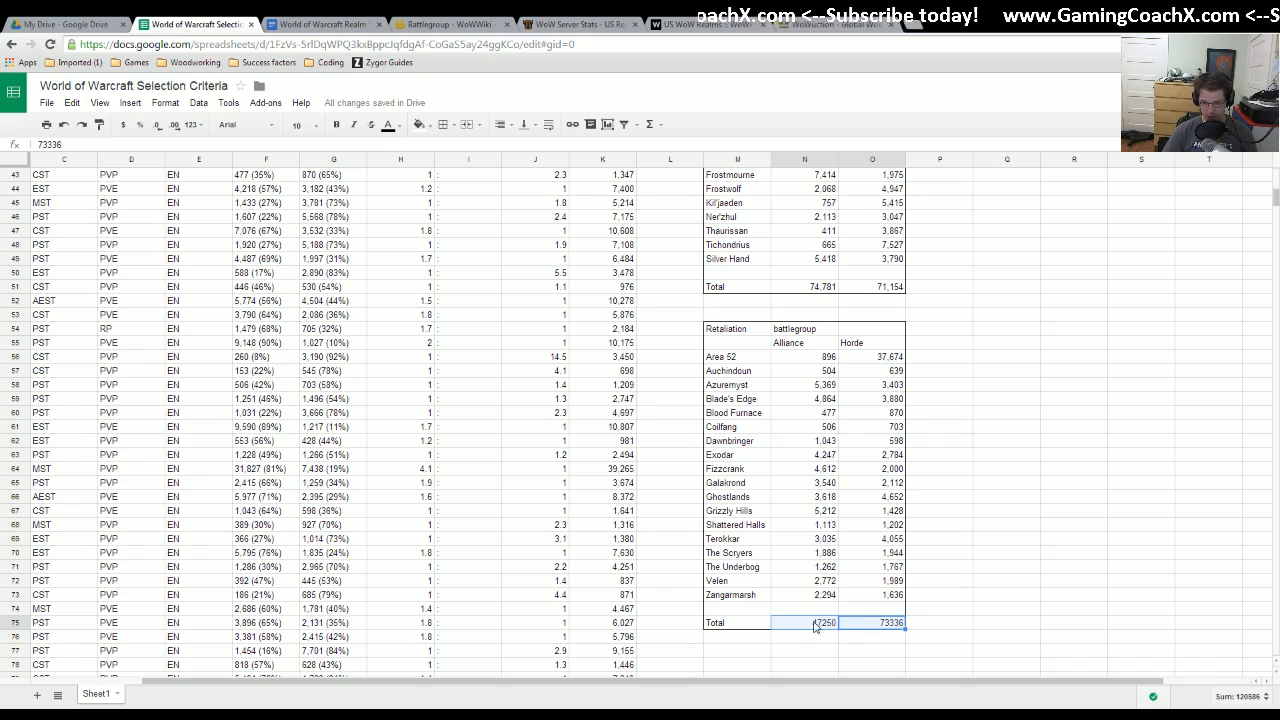
pyautogui.click(820, 623)
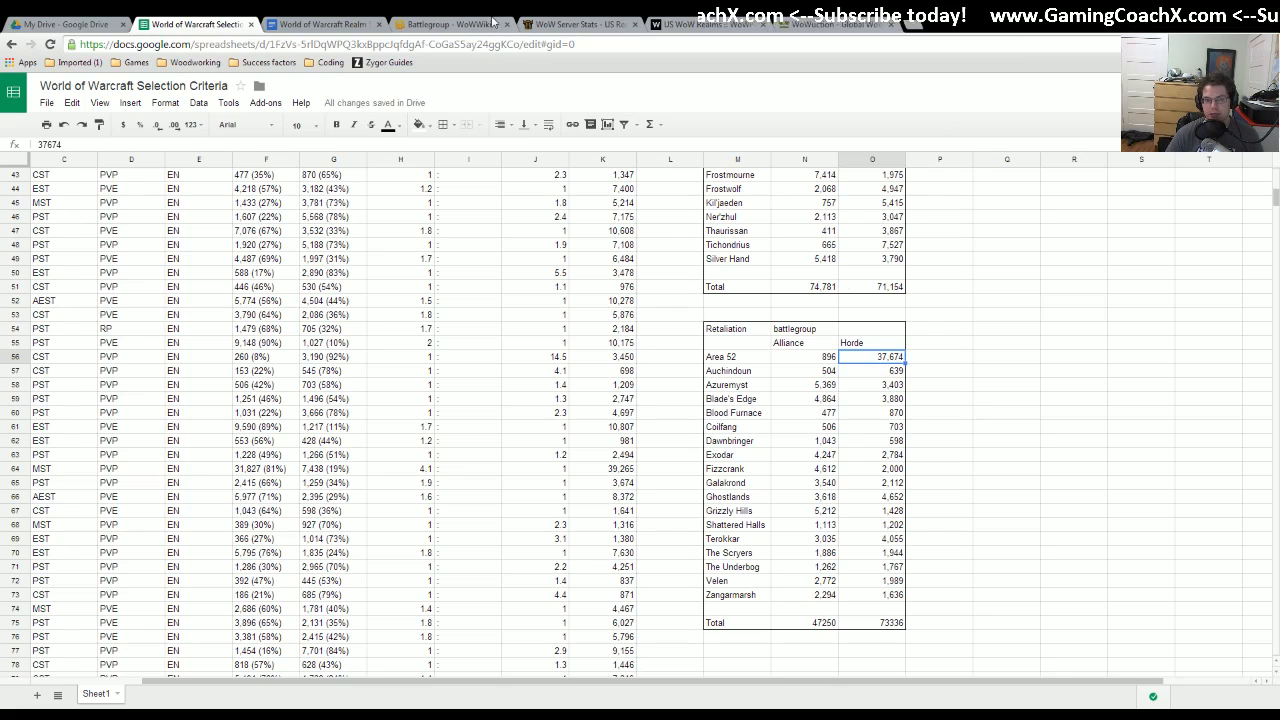
pyautogui.click(710, 25)
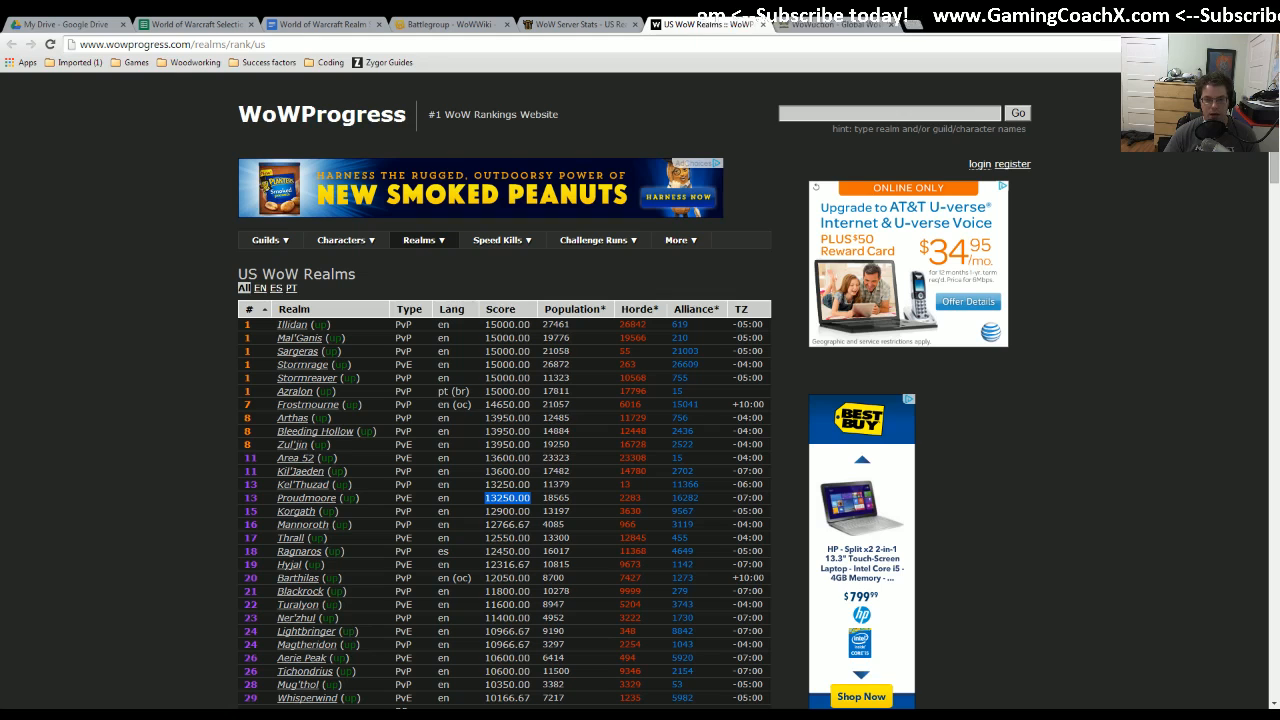
# - Return to the selection-criteria sheet's realm table, including Area 52's EST entry
pyautogui.click(190, 23)
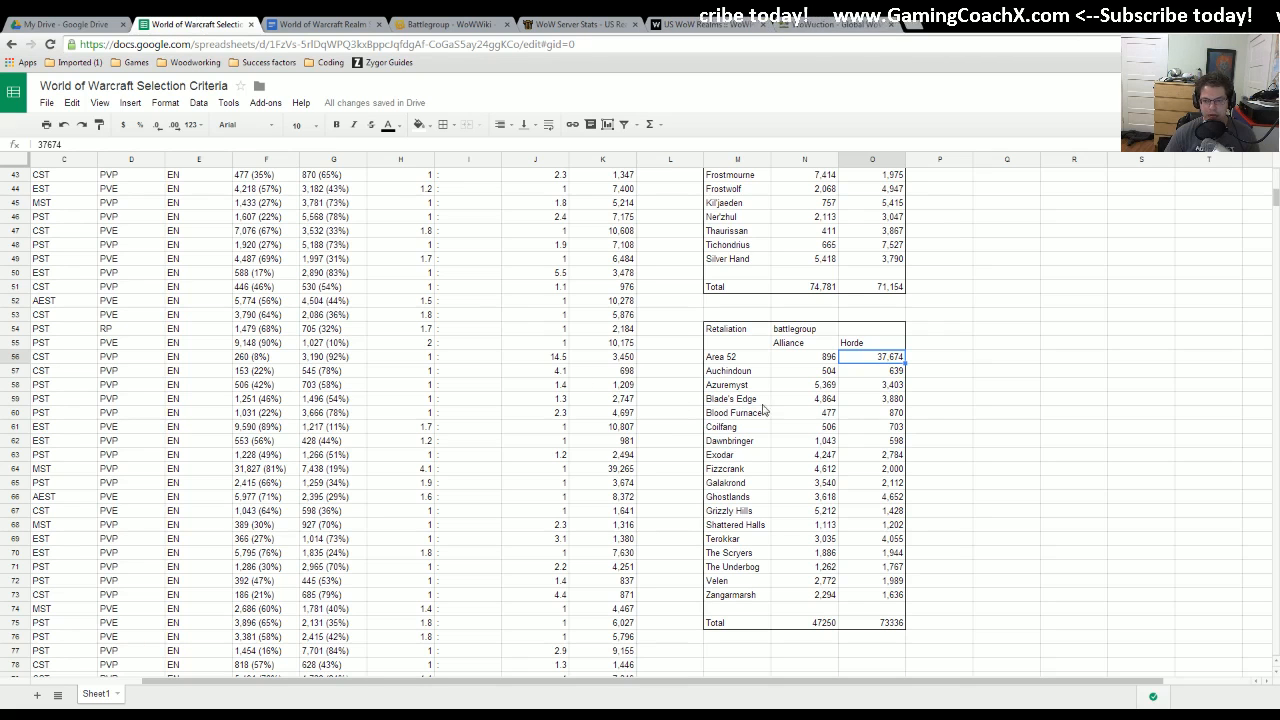
pyautogui.click(198, 356)
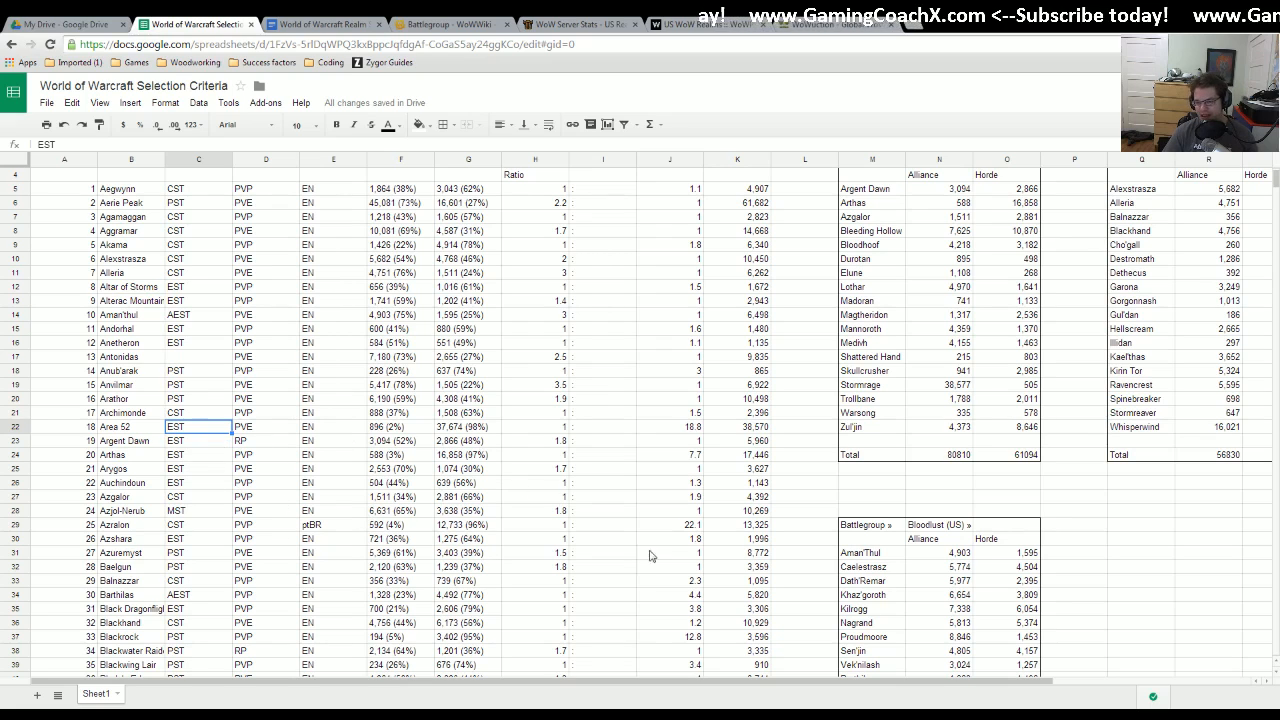
pyautogui.moveTo(548, 531)
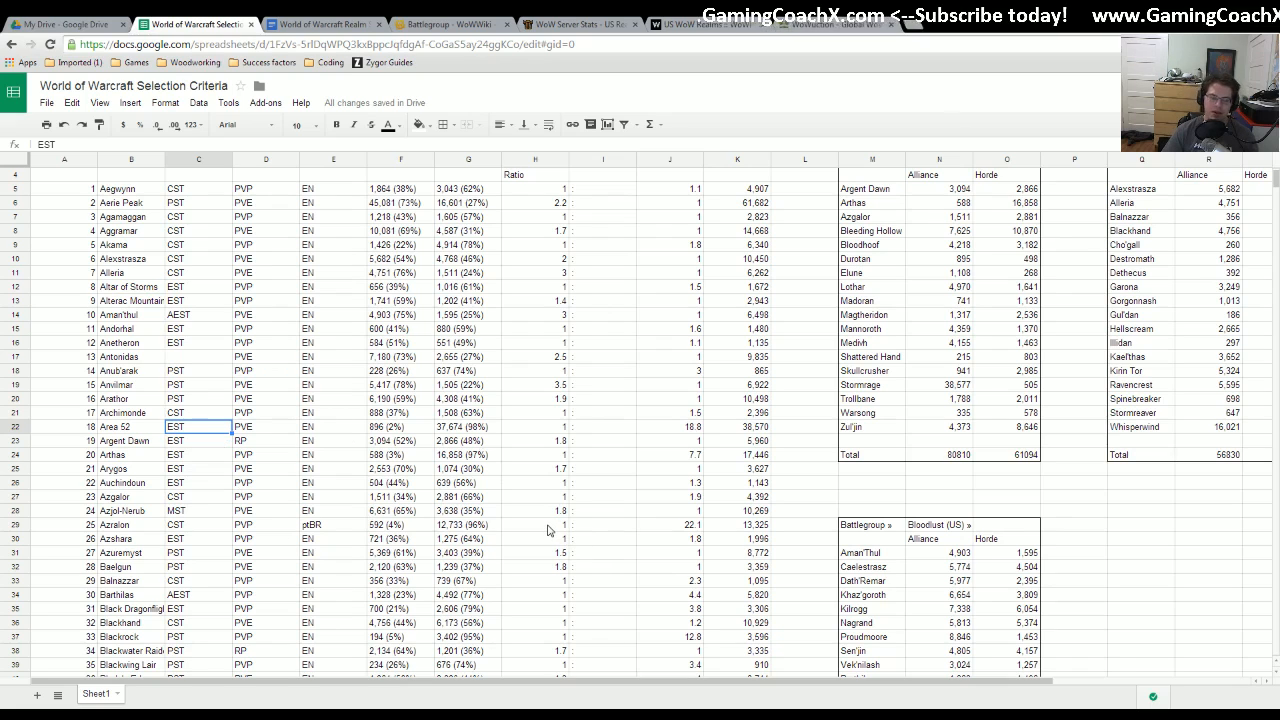
pyautogui.moveTo(790, 562)
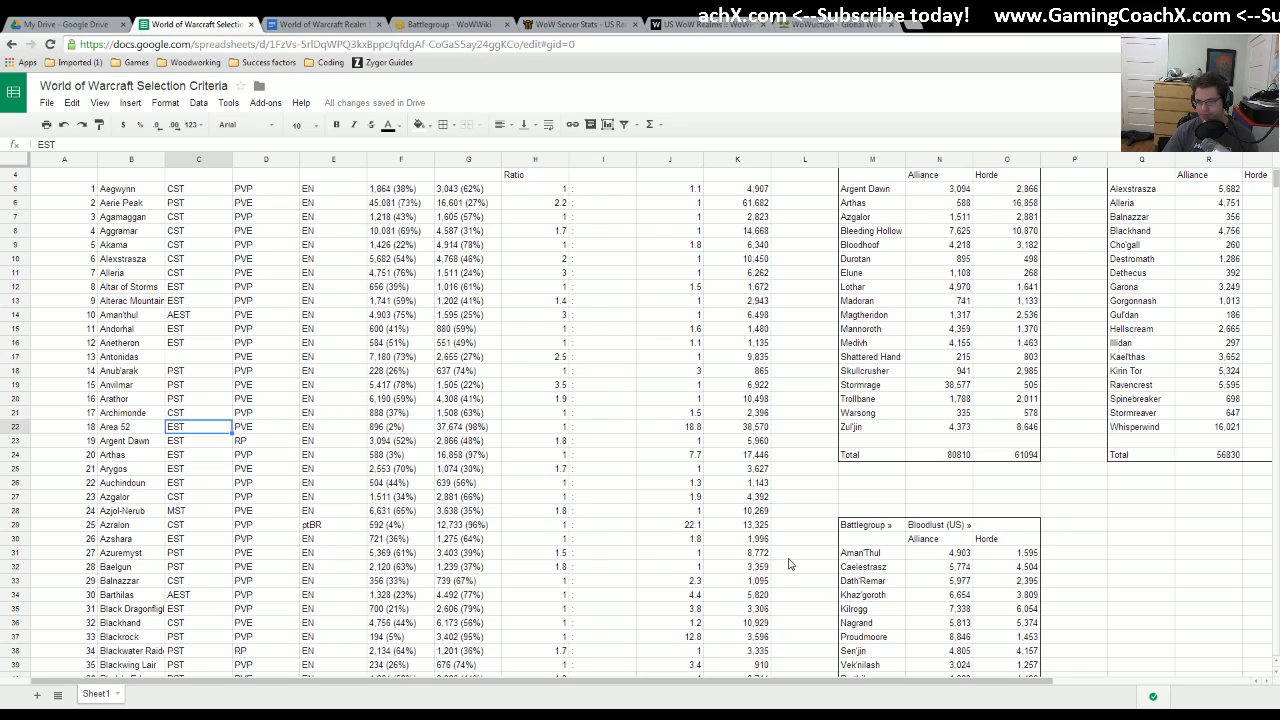
pyautogui.moveTo(776, 557)
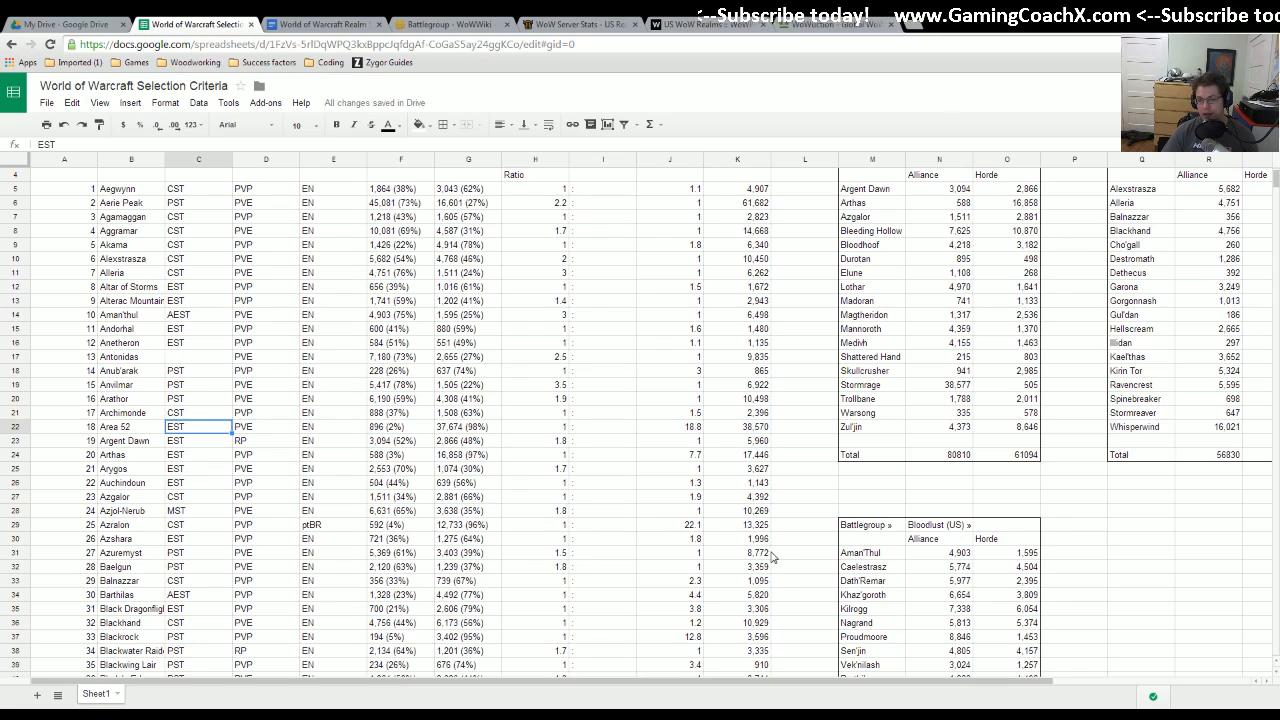
pyautogui.moveTo(945, 252)
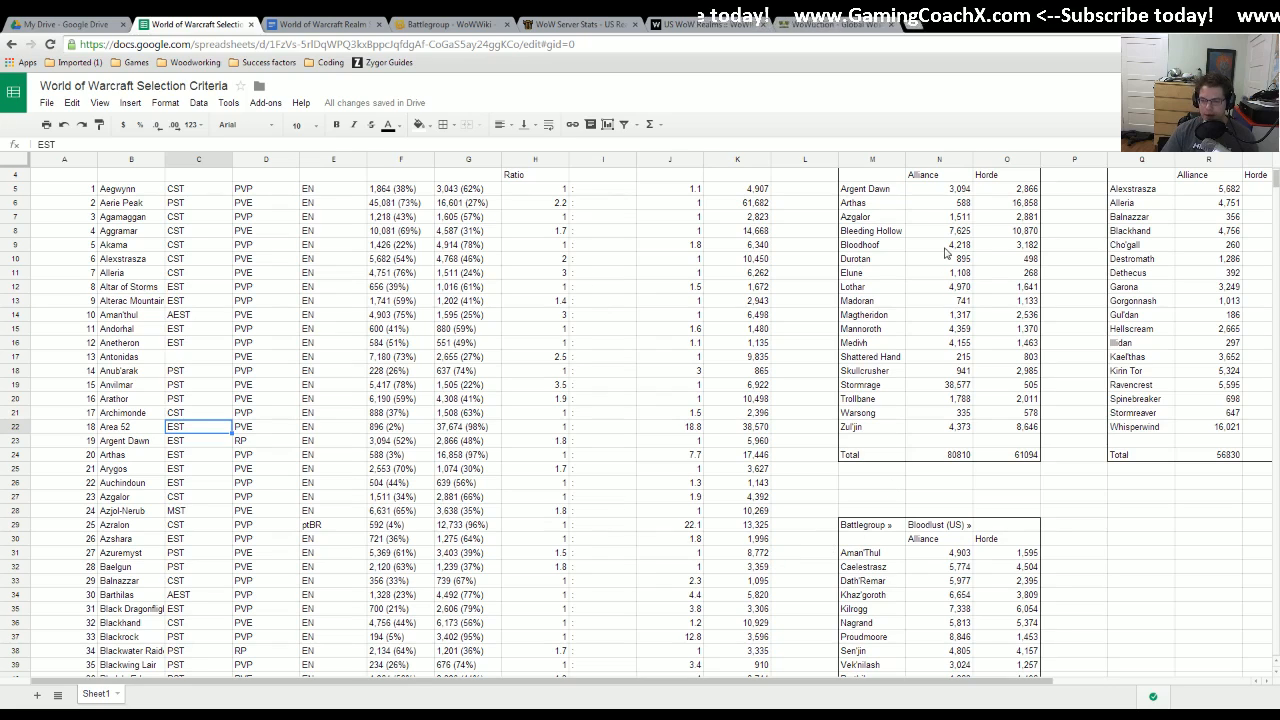
pyautogui.scroll(-3)
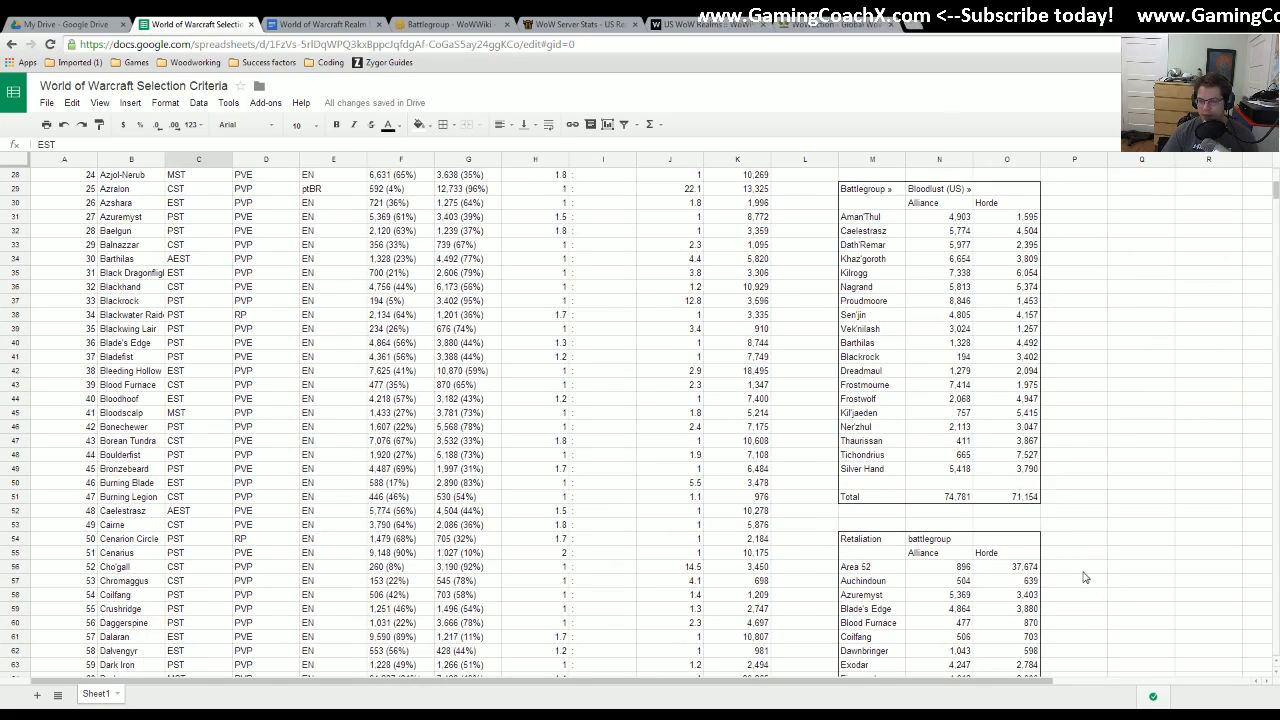
pyautogui.scroll(-3)
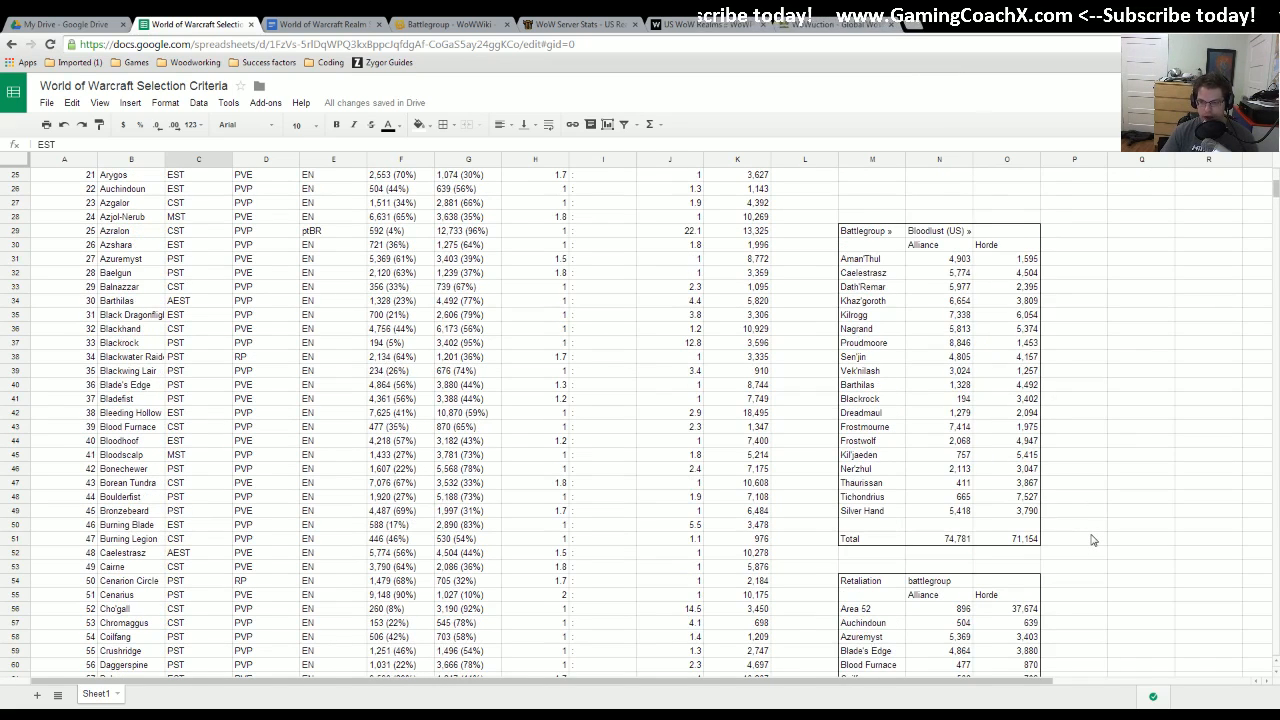
pyautogui.moveTo(1072, 527)
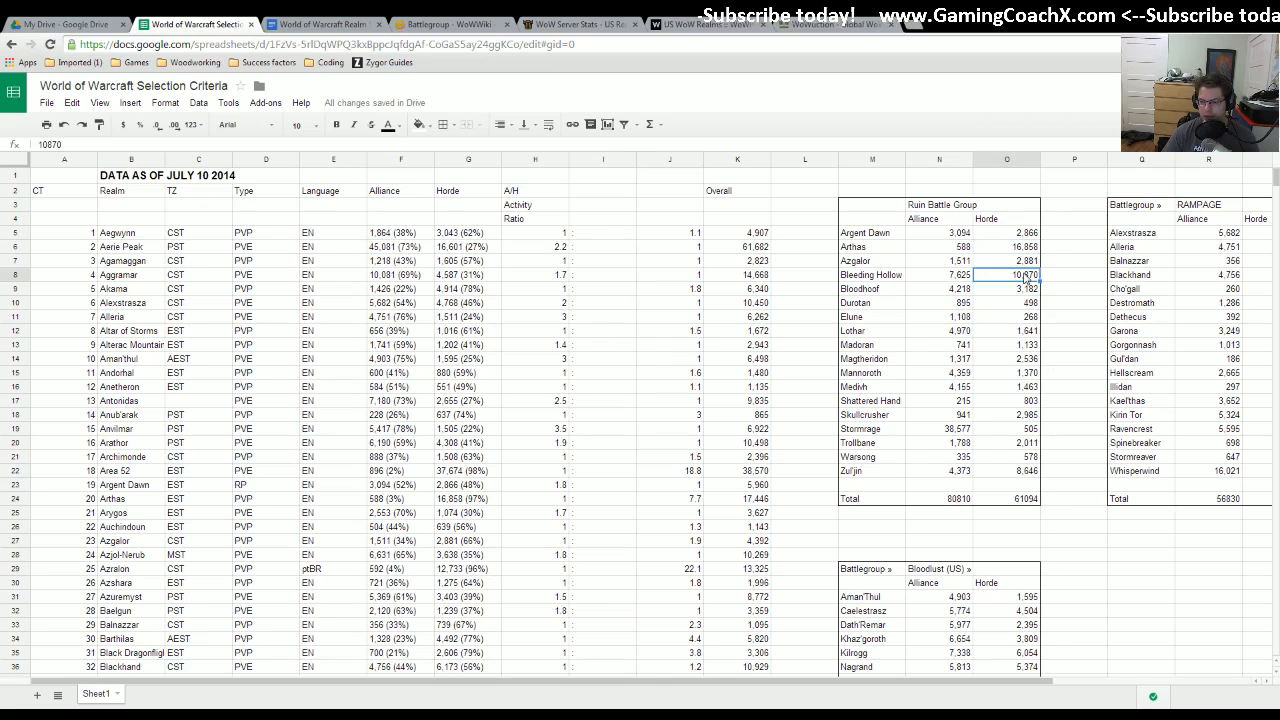
pyautogui.click(1006, 499)
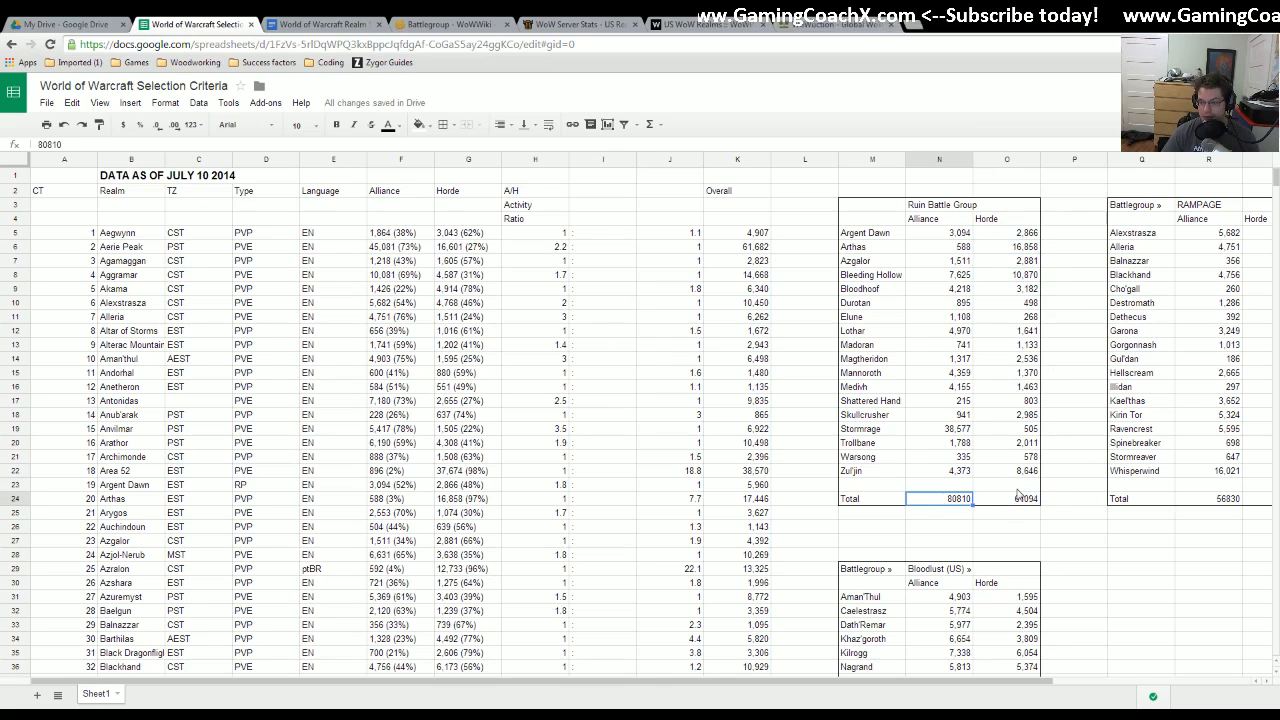
pyautogui.click(1006, 499)
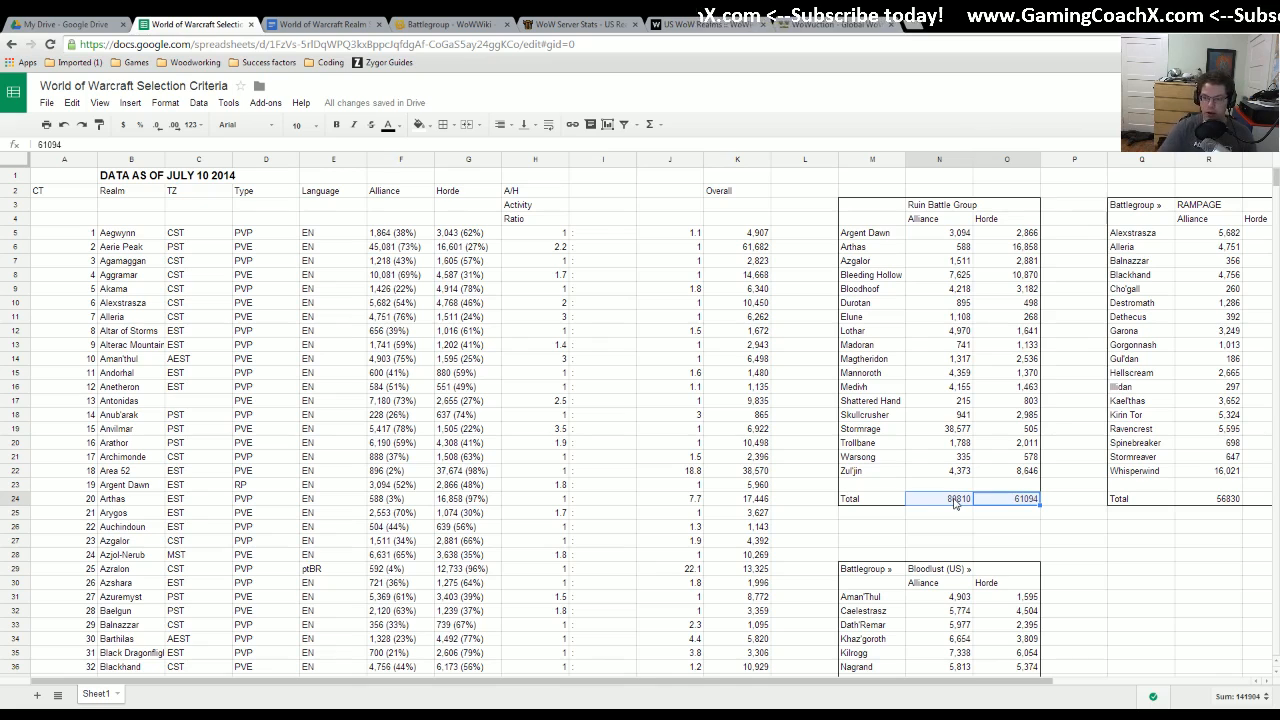
pyautogui.click(1076, 541)
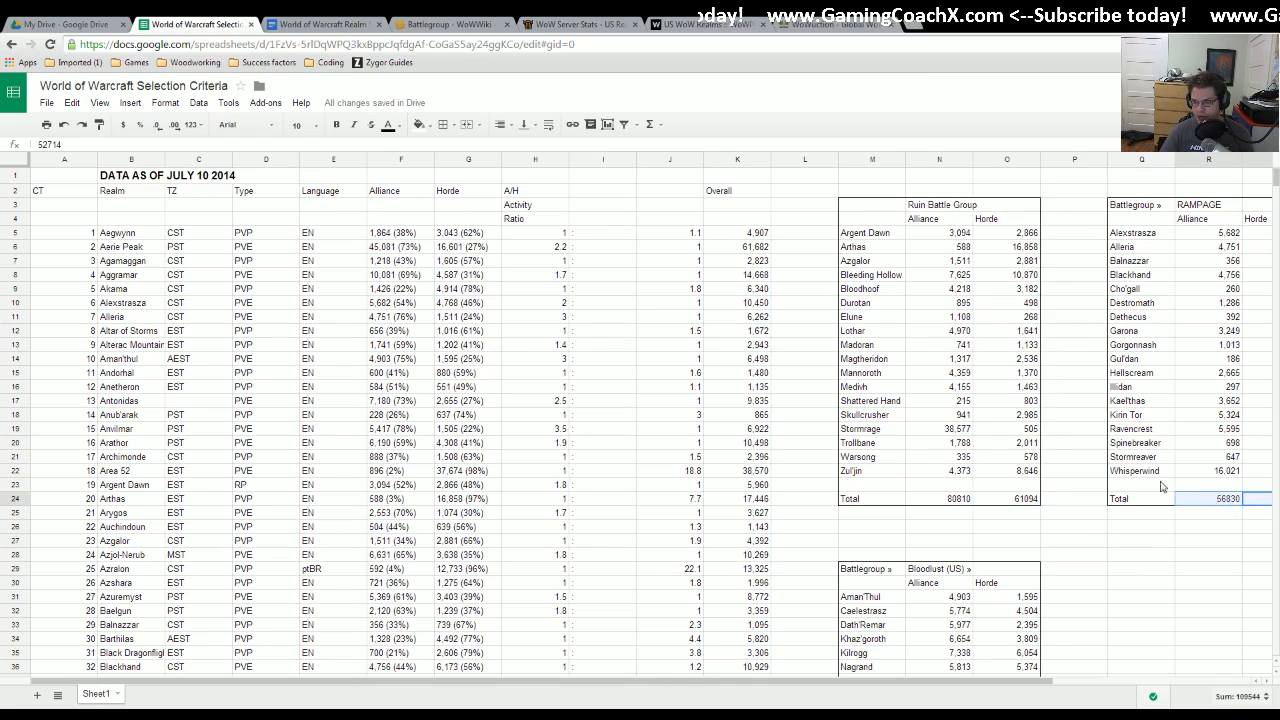
pyautogui.scroll(-3)
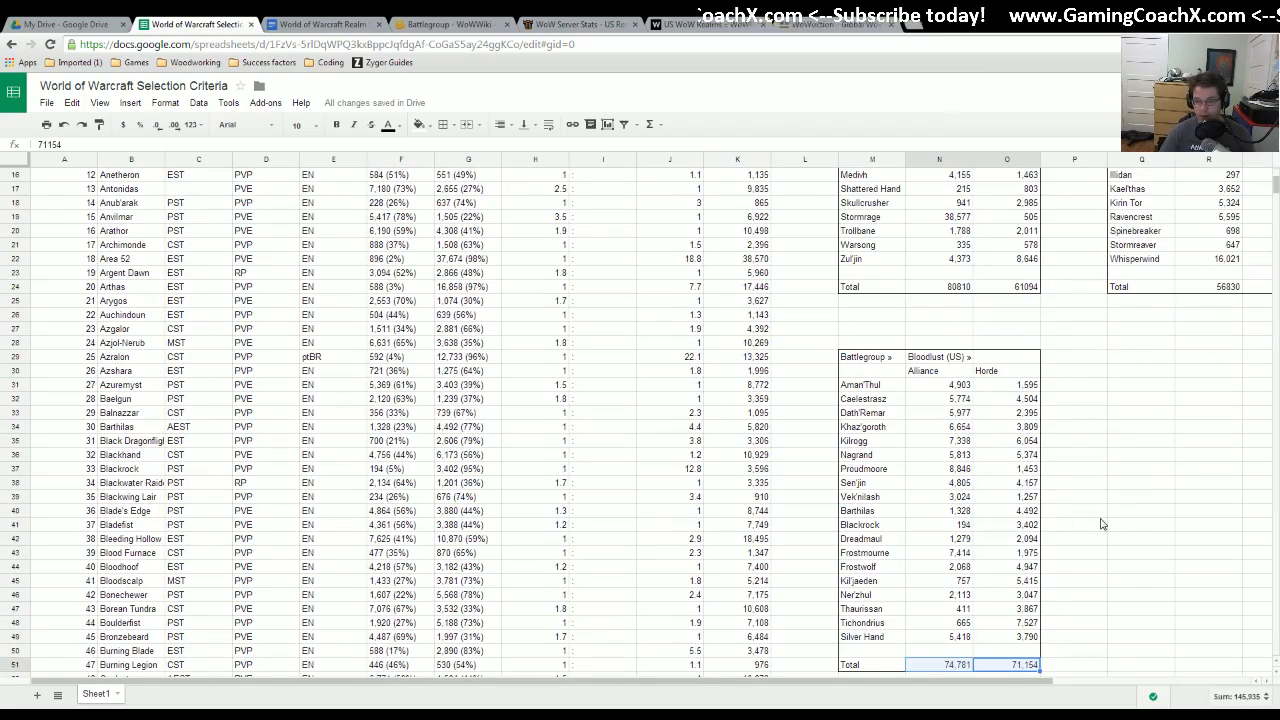
pyautogui.scroll(-3)
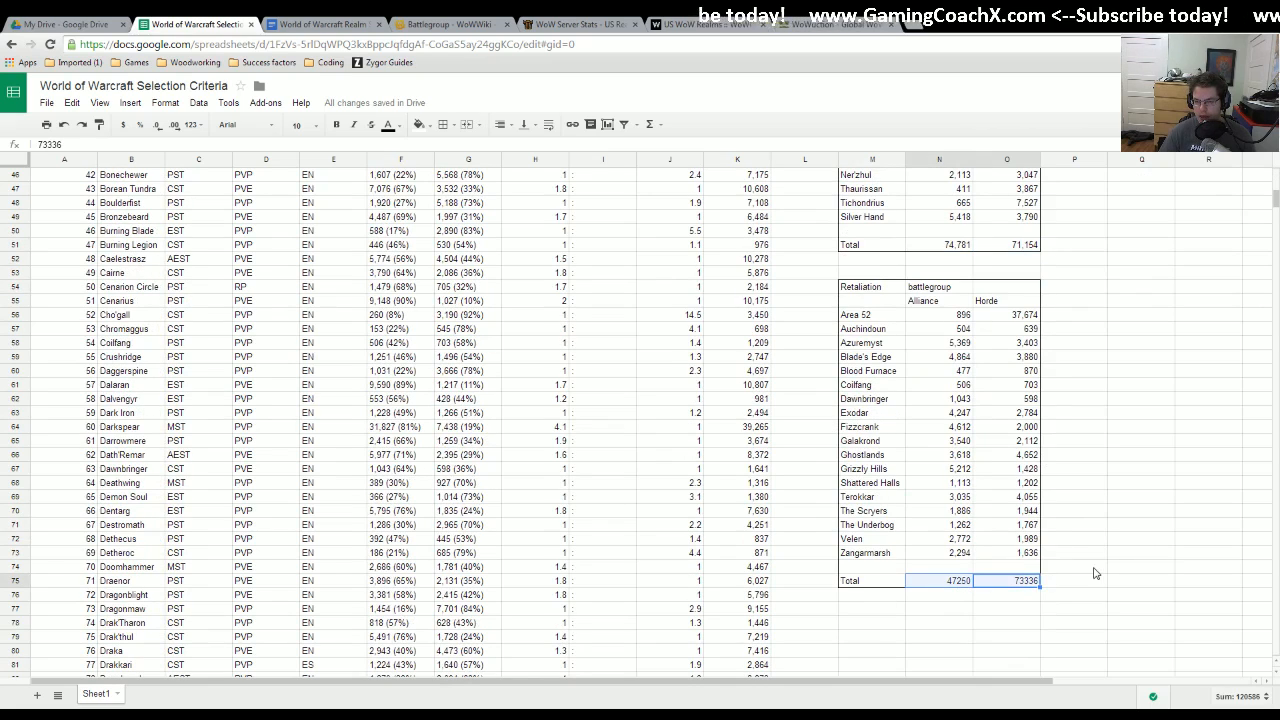
pyautogui.scroll(3)
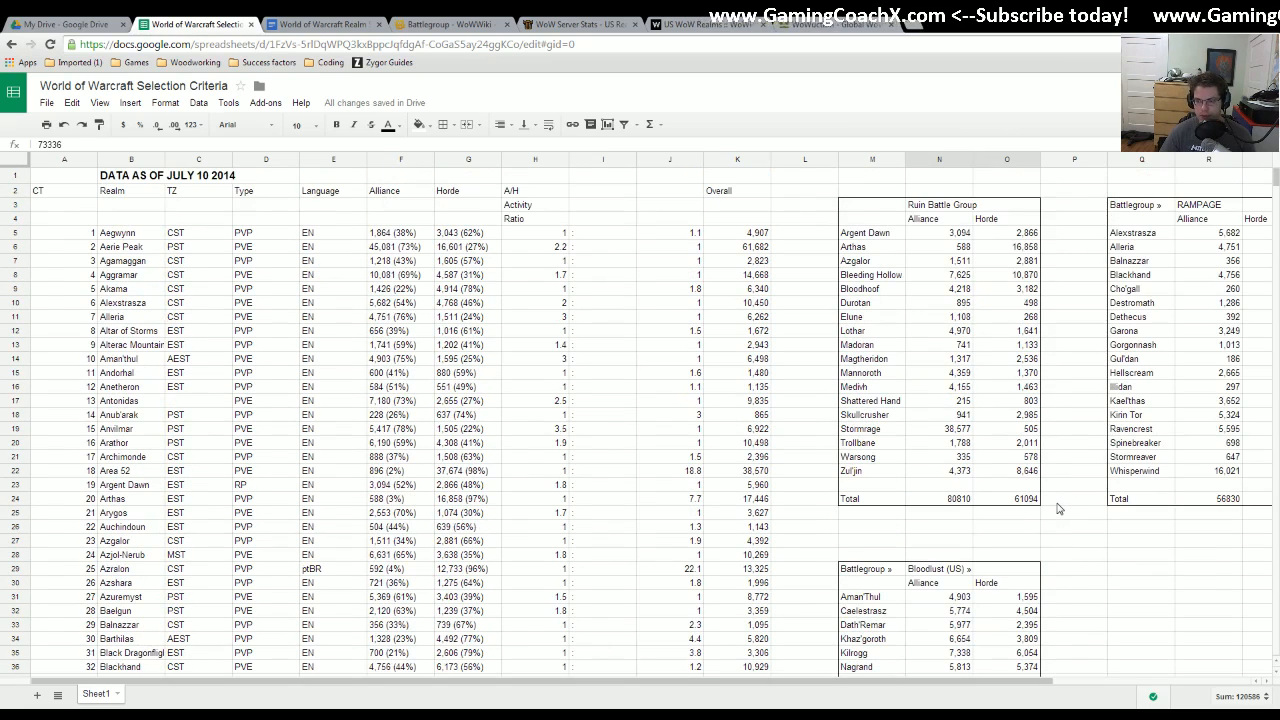
# - Fill Arthas's 16,858 and Bleeding Hollow's 10,870 Horde counts yellow, then view WoWuction
pyautogui.click(1006, 274)
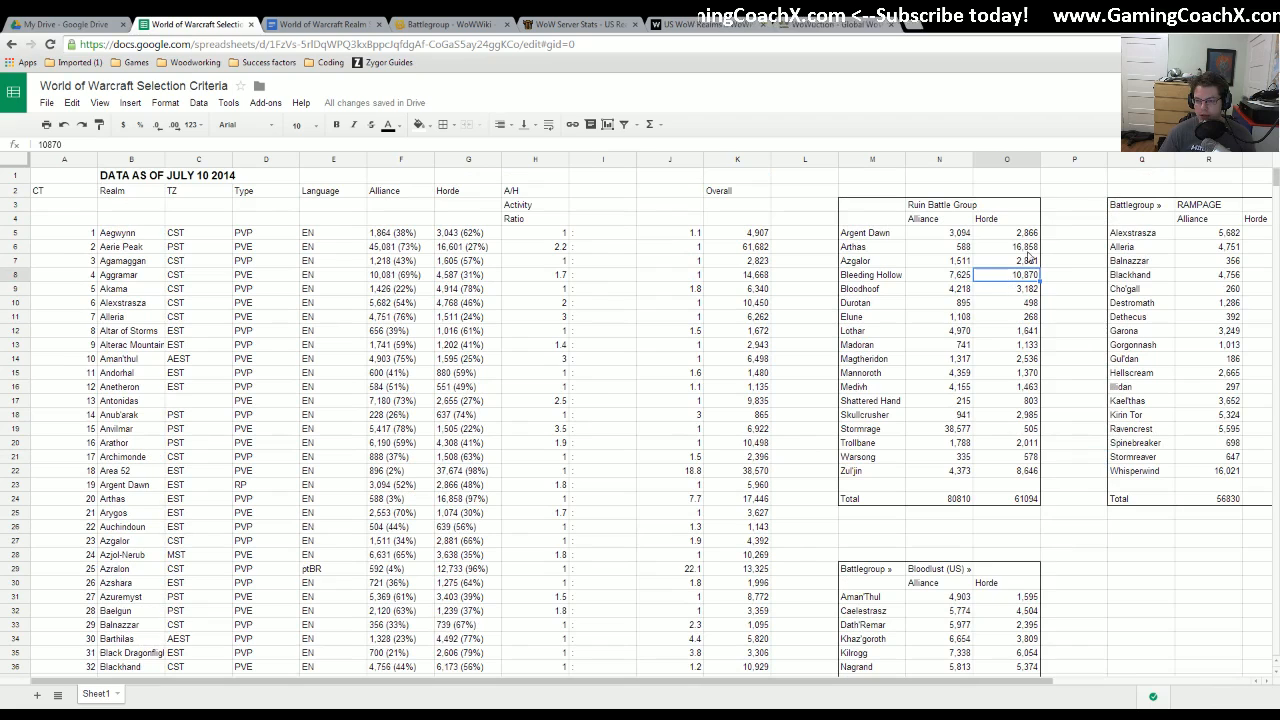
pyautogui.click(389, 124)
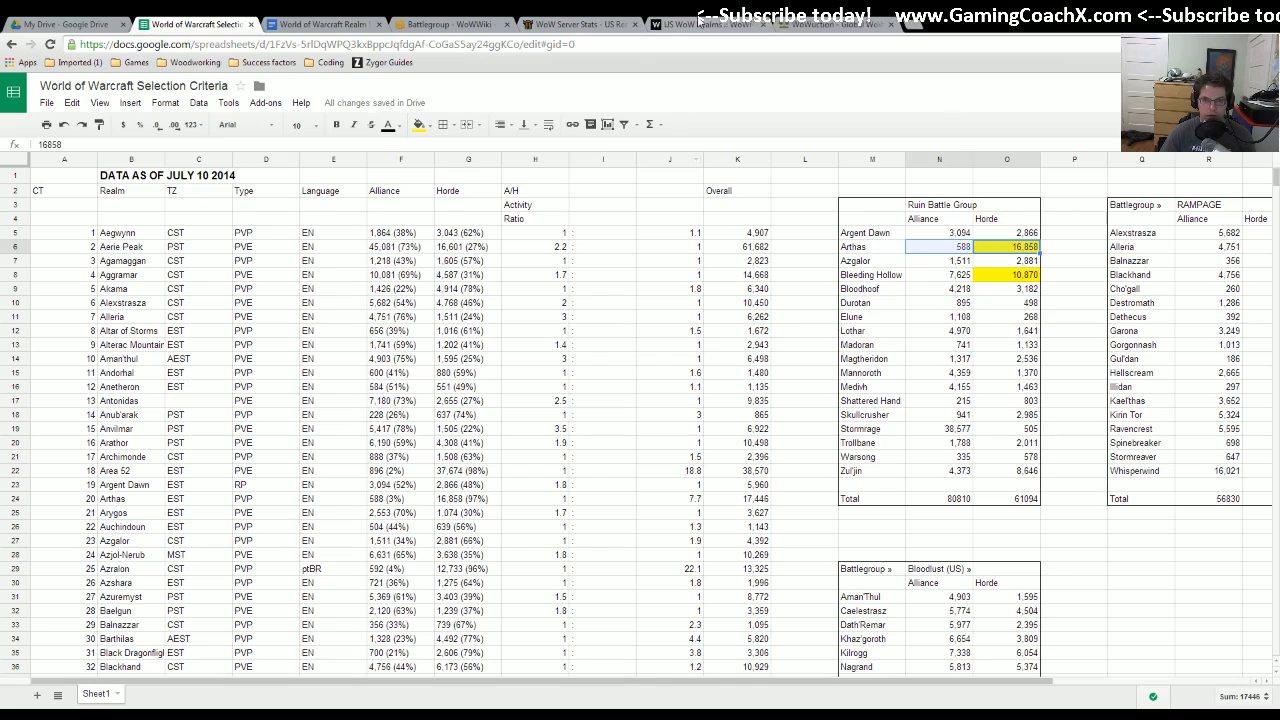
pyautogui.click(825, 24)
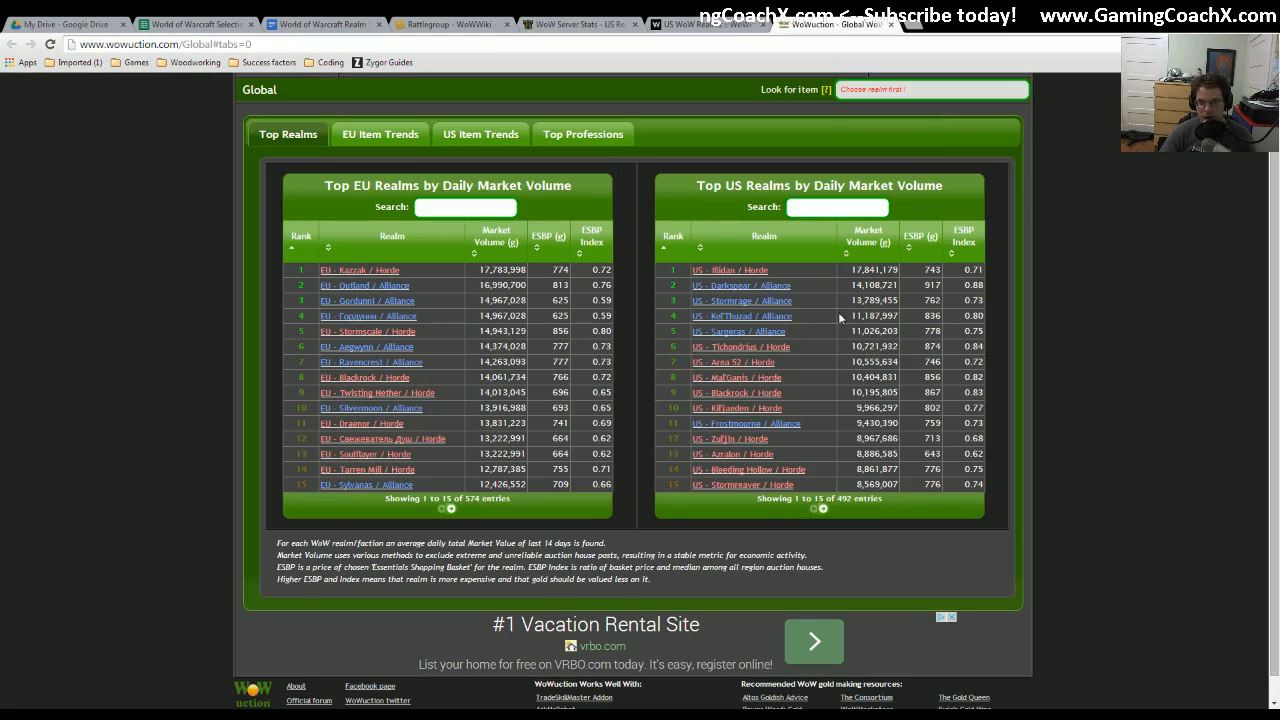
pyautogui.click(823, 509)
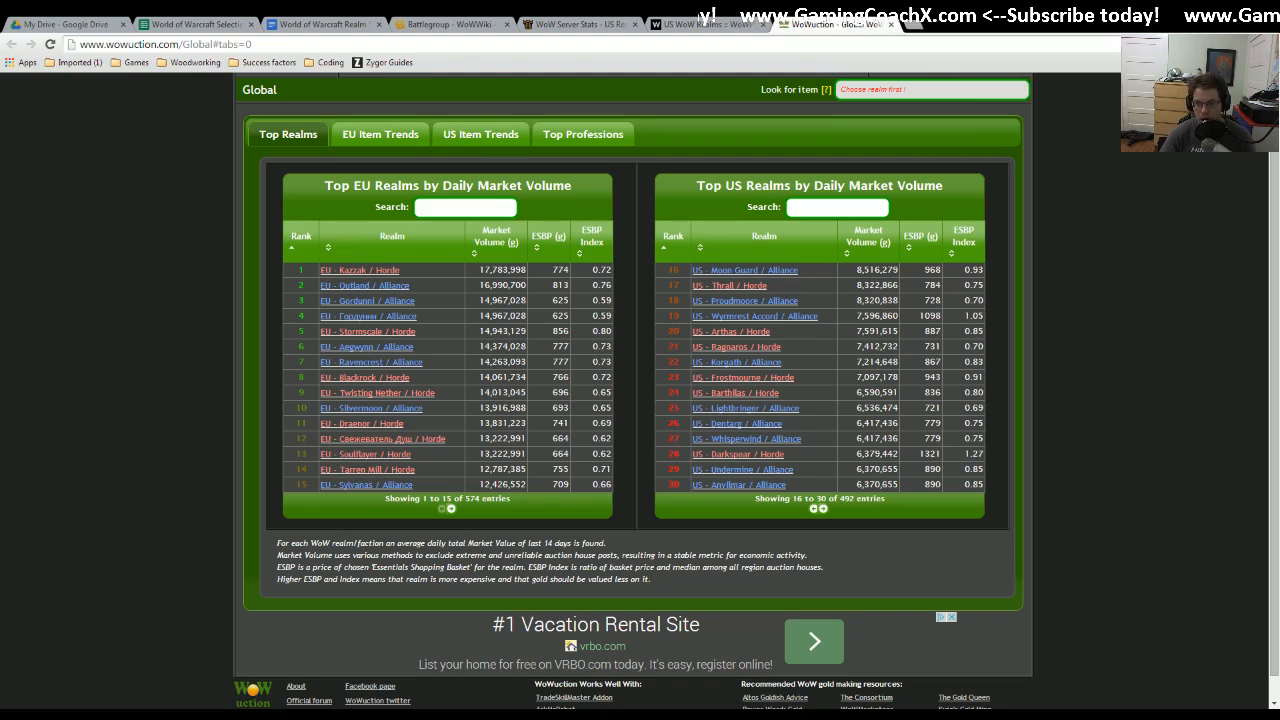
pyautogui.moveTo(823, 523)
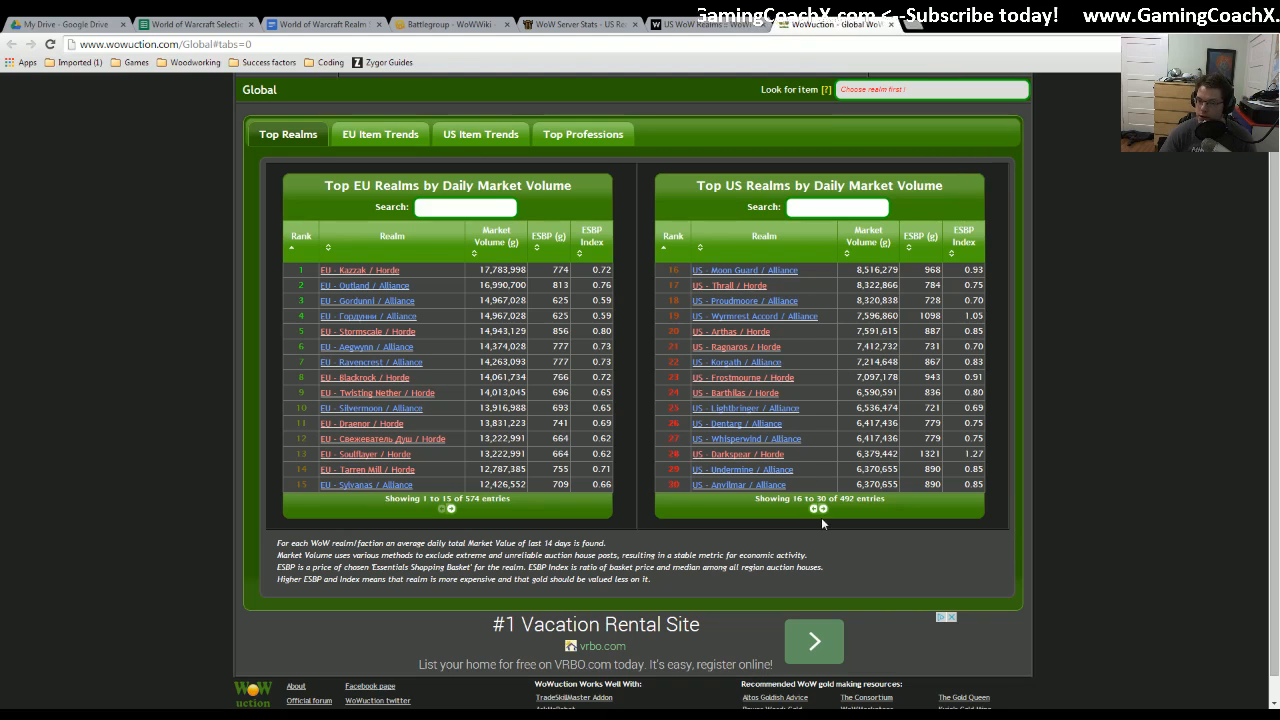
pyautogui.click(814, 509)
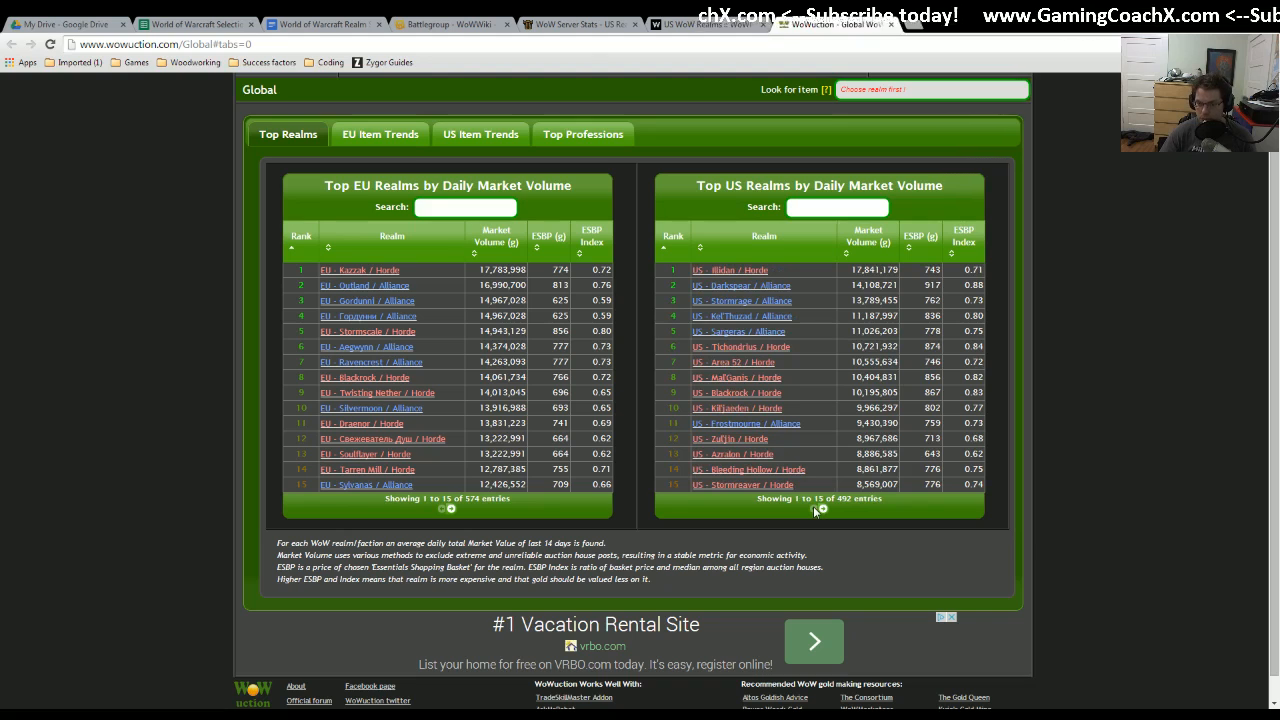
pyautogui.moveTo(685, 422)
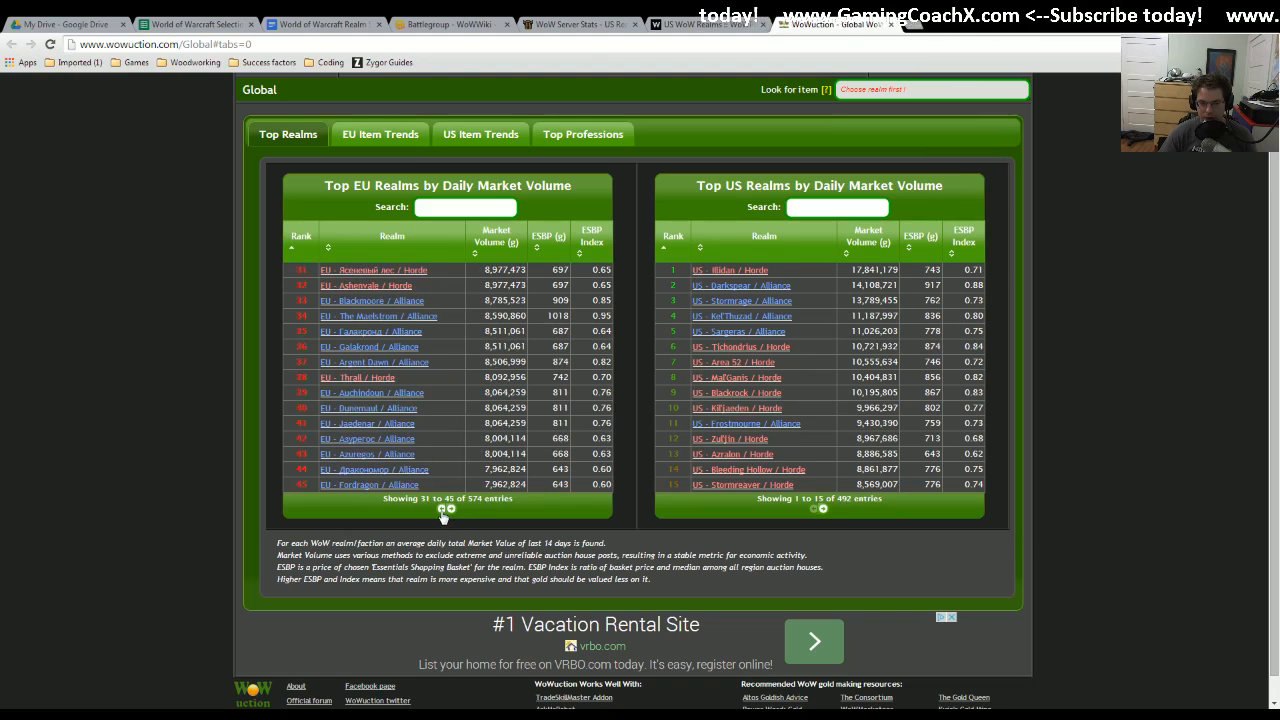
pyautogui.click(449, 507)
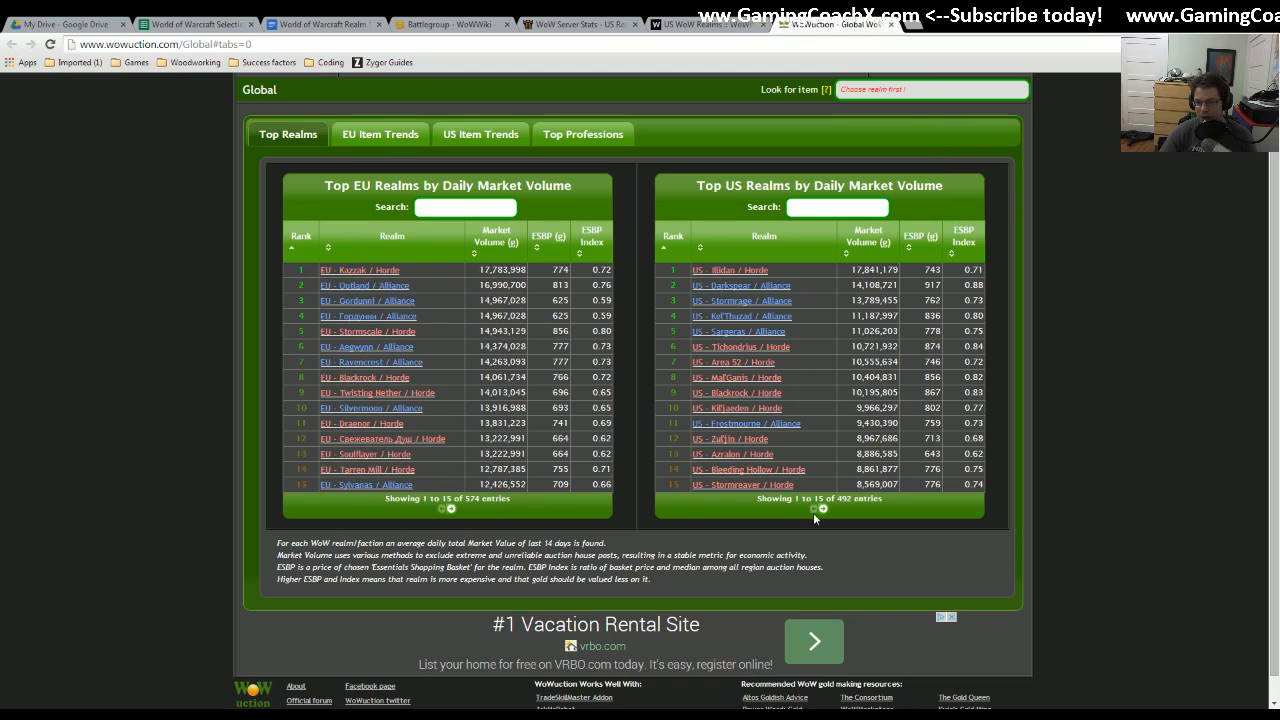
pyautogui.click(822, 507)
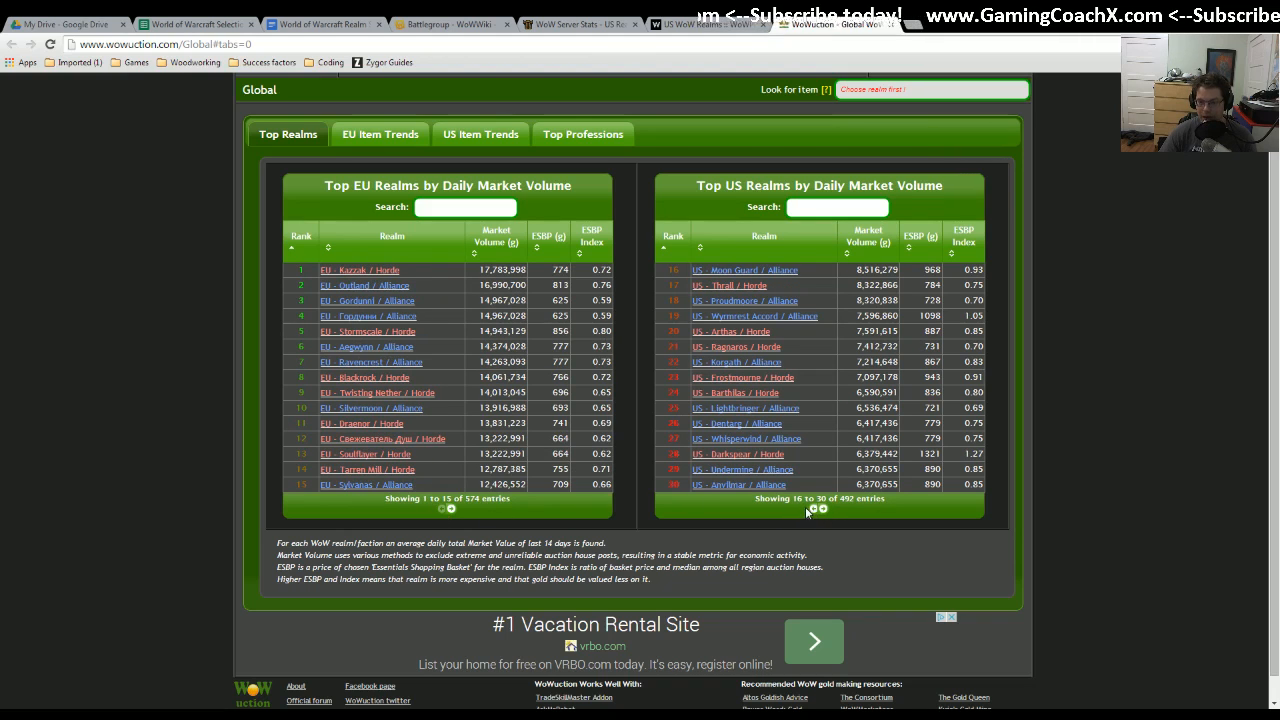
pyautogui.click(813, 510)
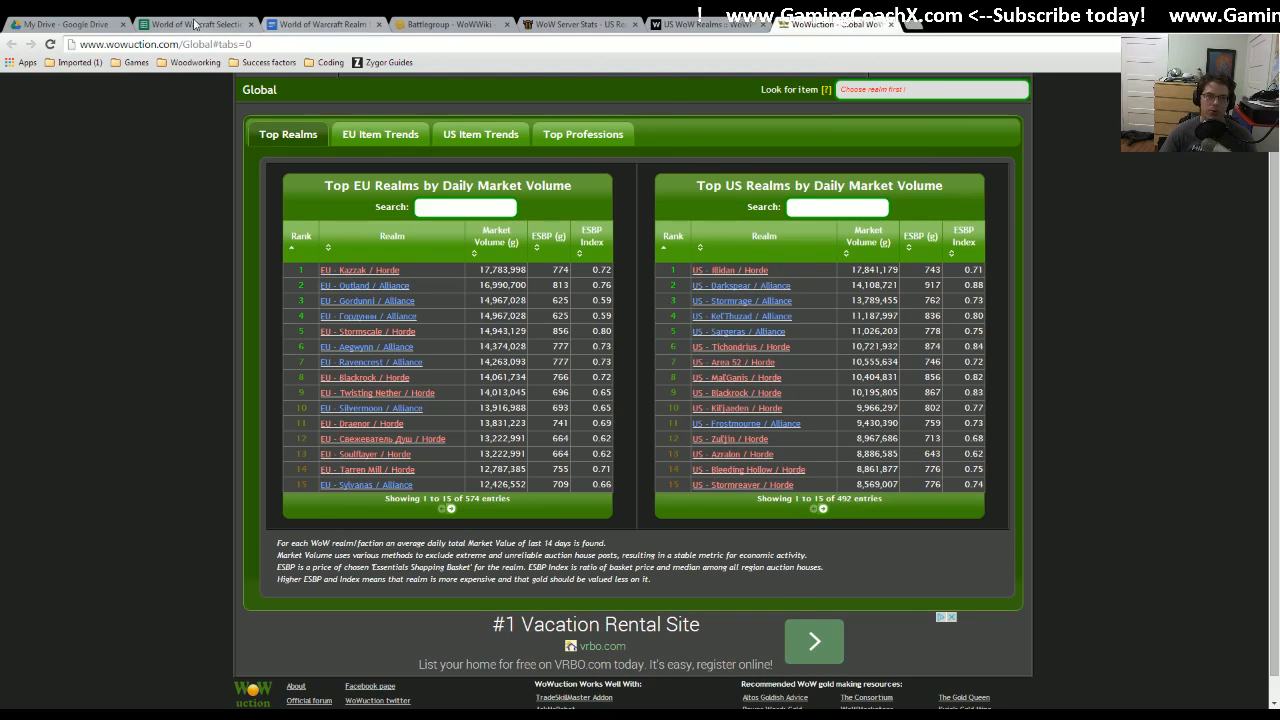
pyautogui.click(200, 23)
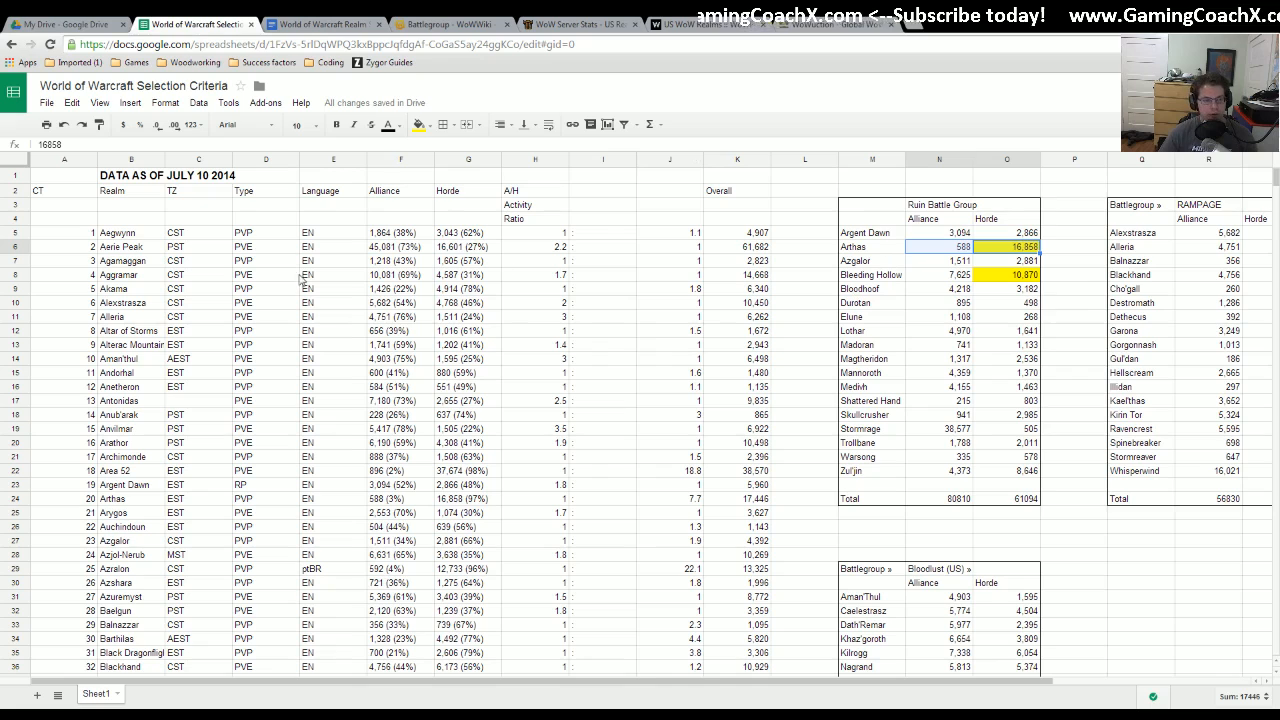
pyautogui.moveTo(160, 457)
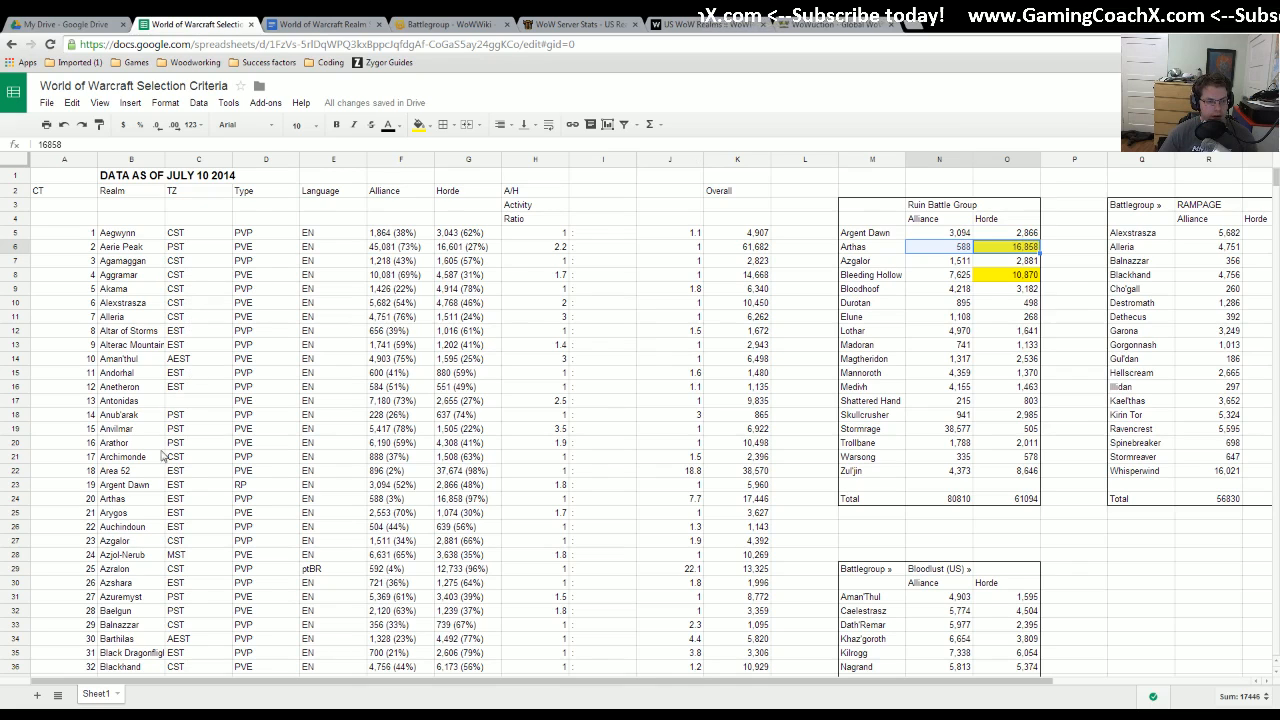
pyautogui.click(197, 499)
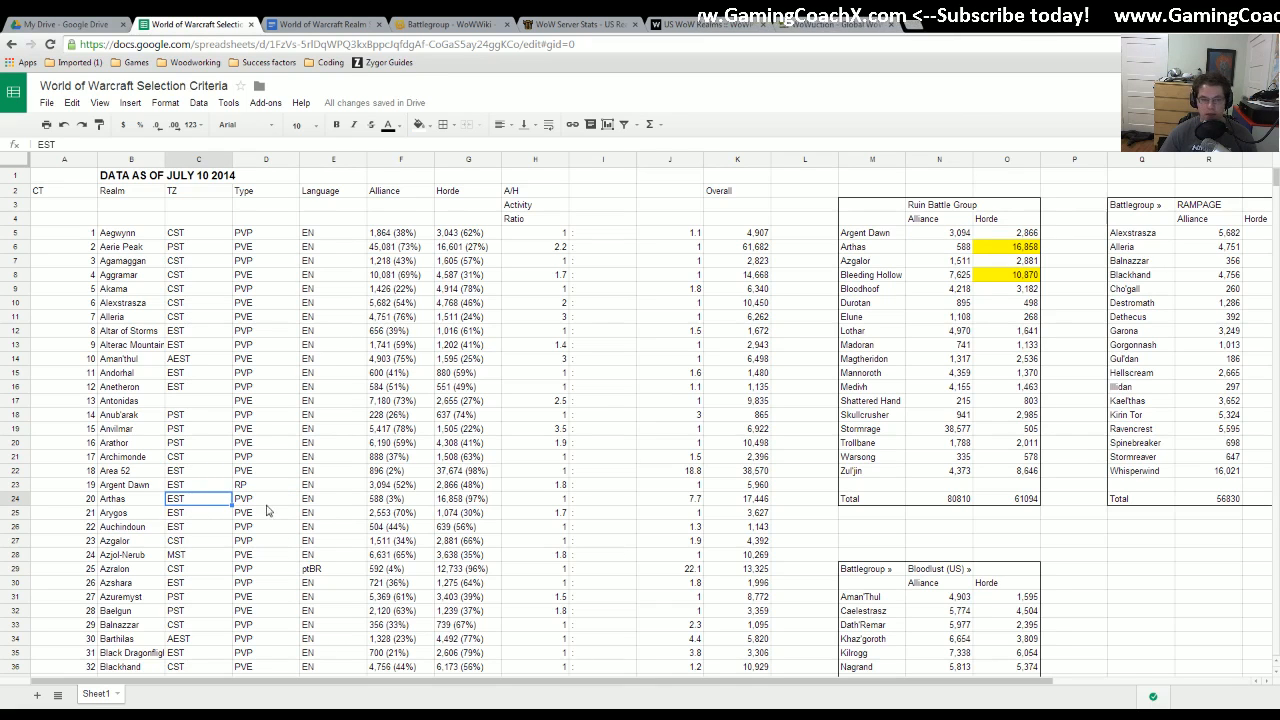
pyautogui.scroll(-3)
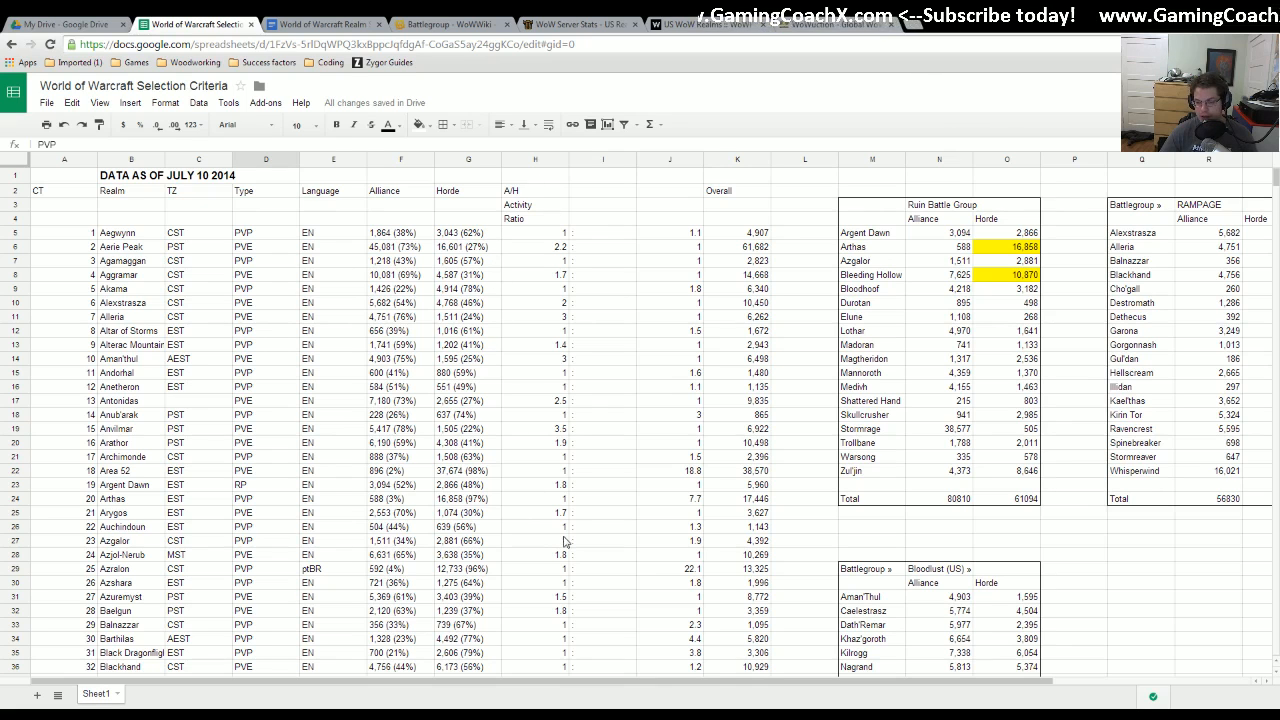
pyautogui.scroll(-3)
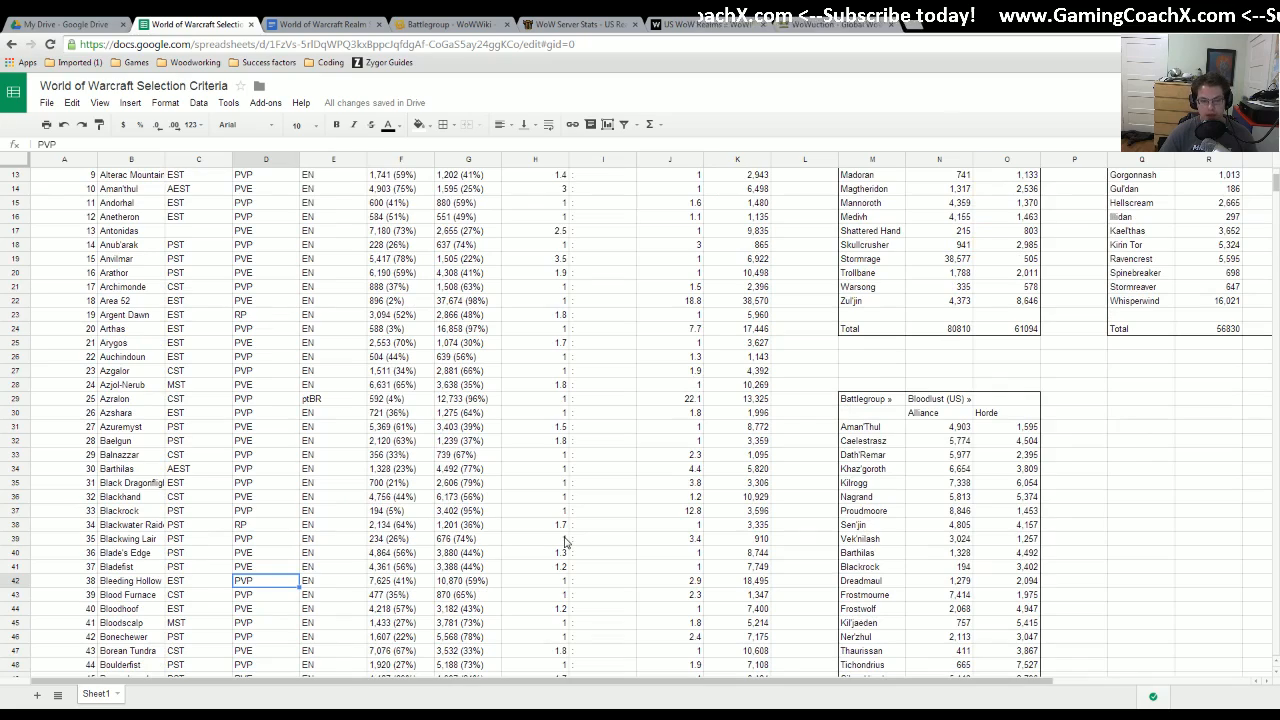
pyautogui.scroll(-3)
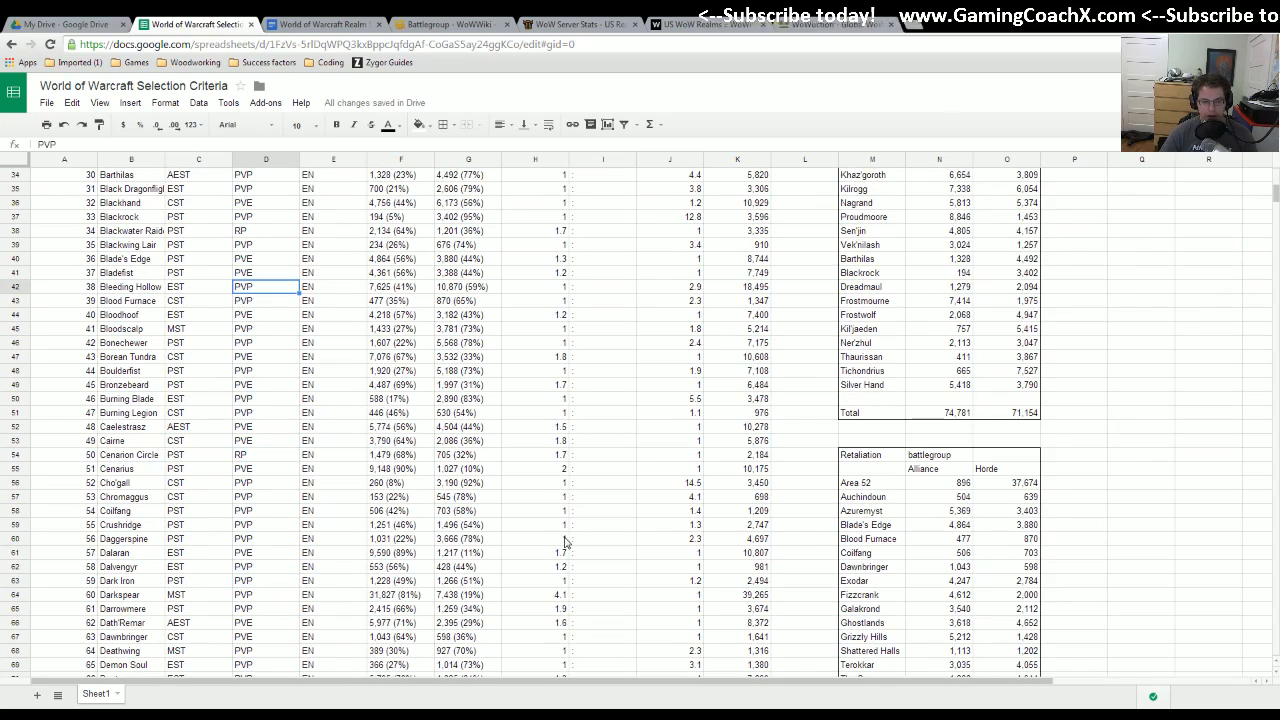
pyautogui.scroll(-3)
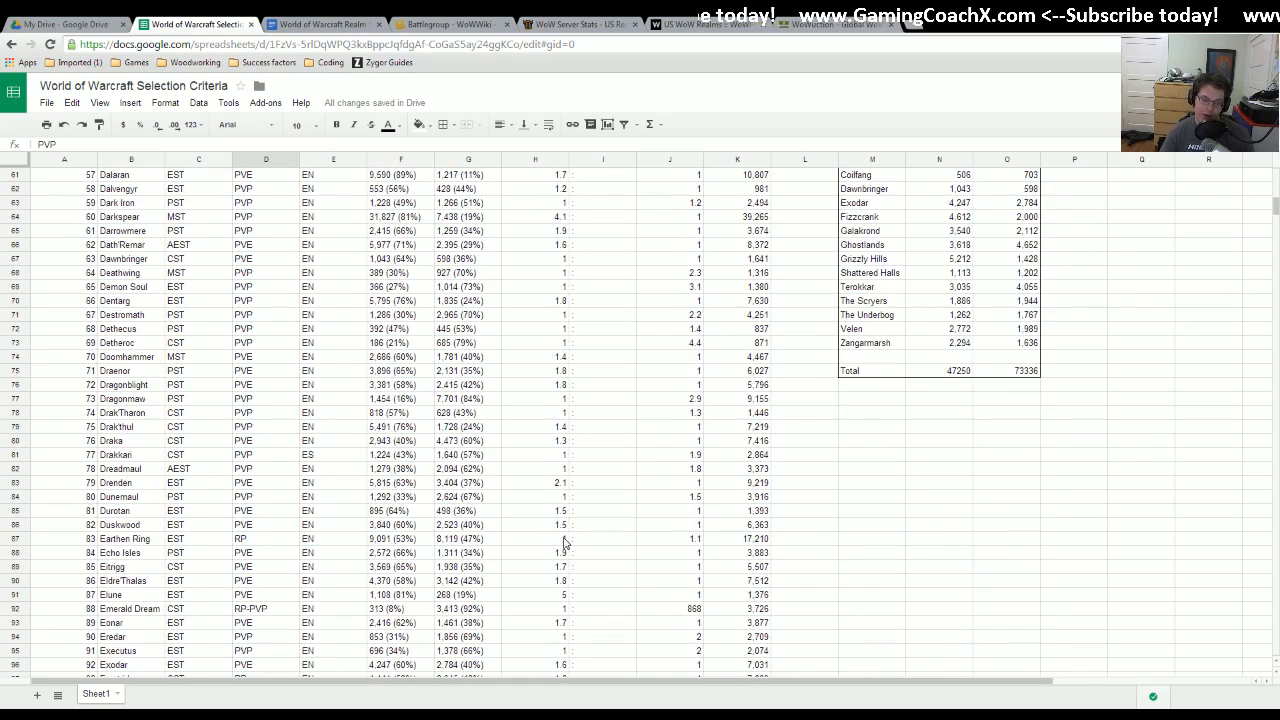
pyautogui.scroll(-3)
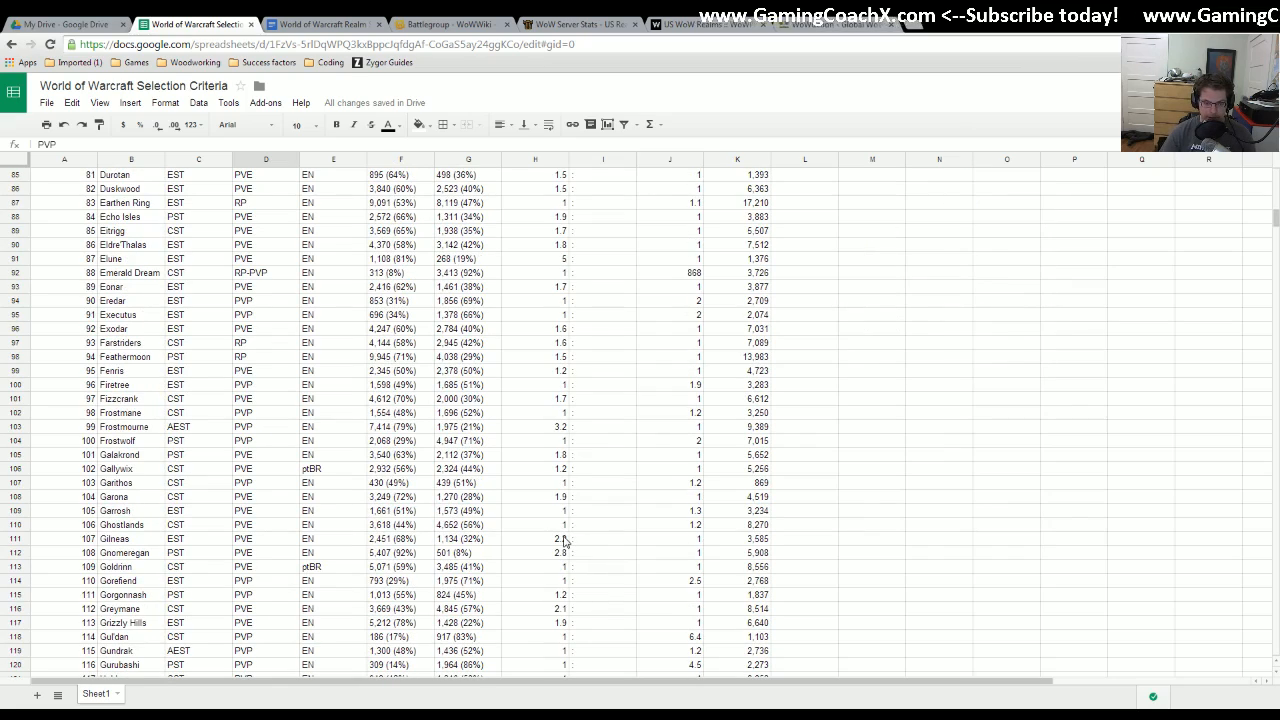
pyautogui.scroll(-3)
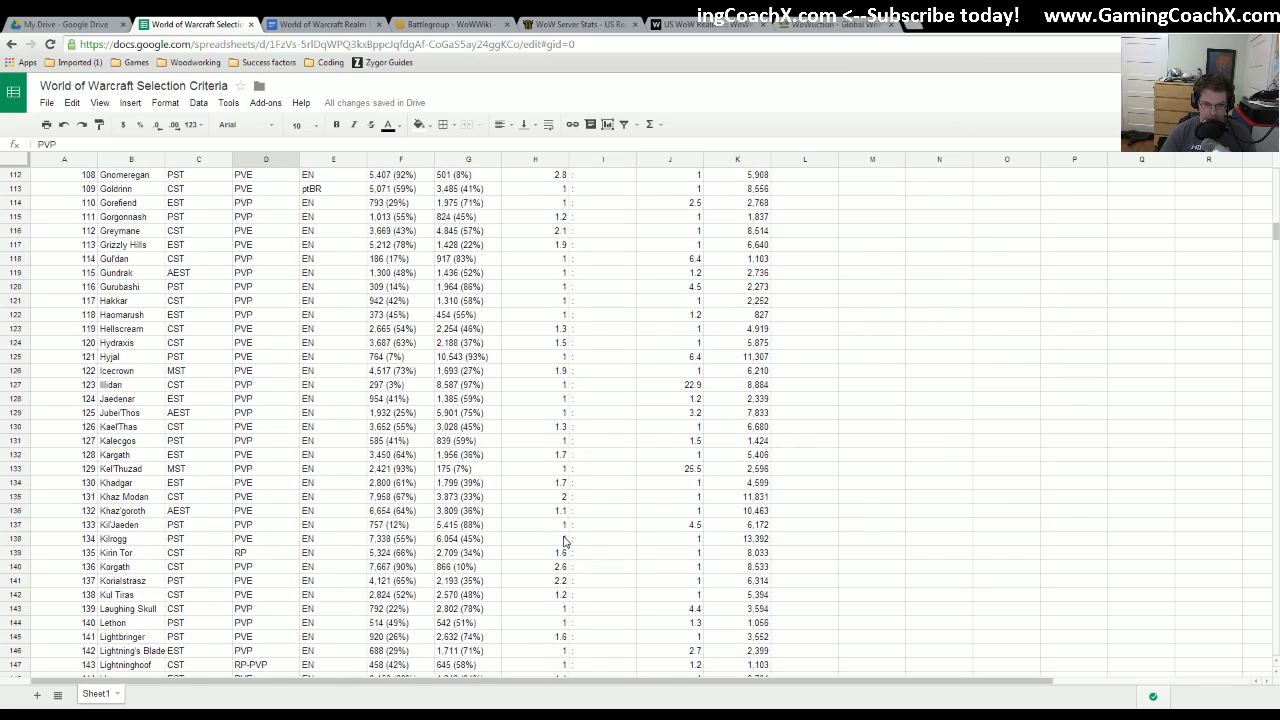
pyautogui.scroll(-3)
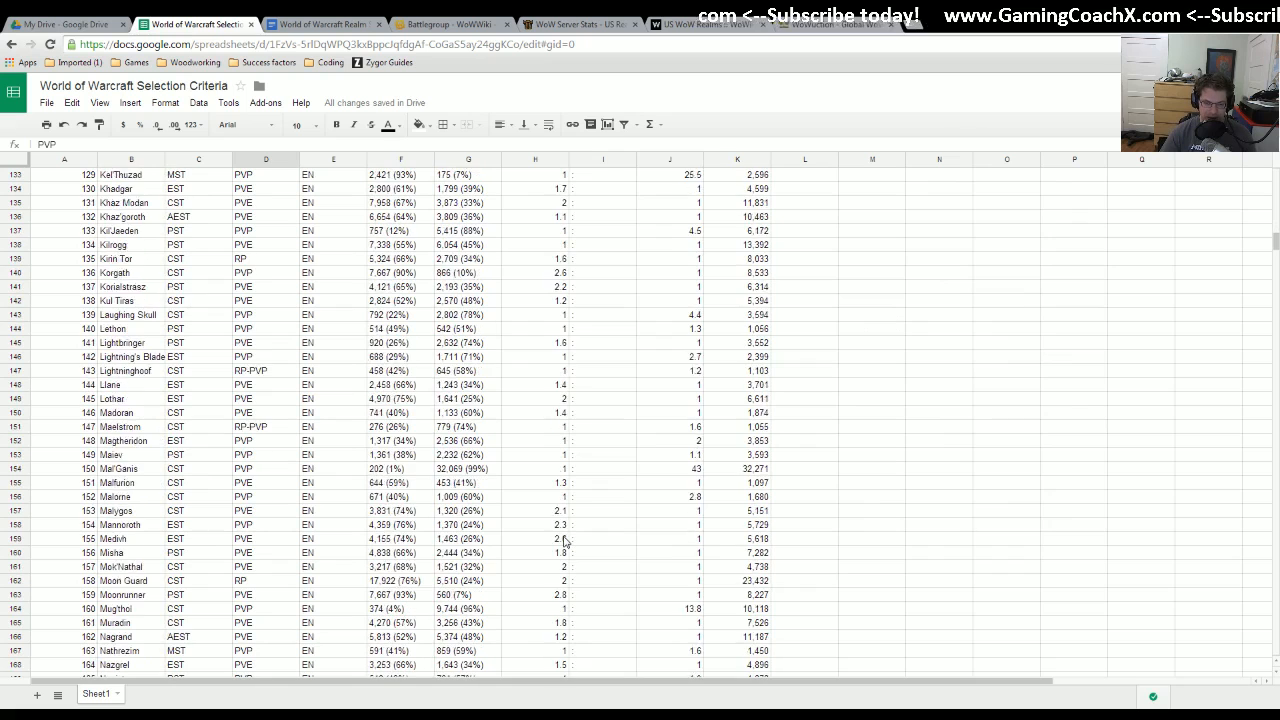
pyautogui.click(466, 427)
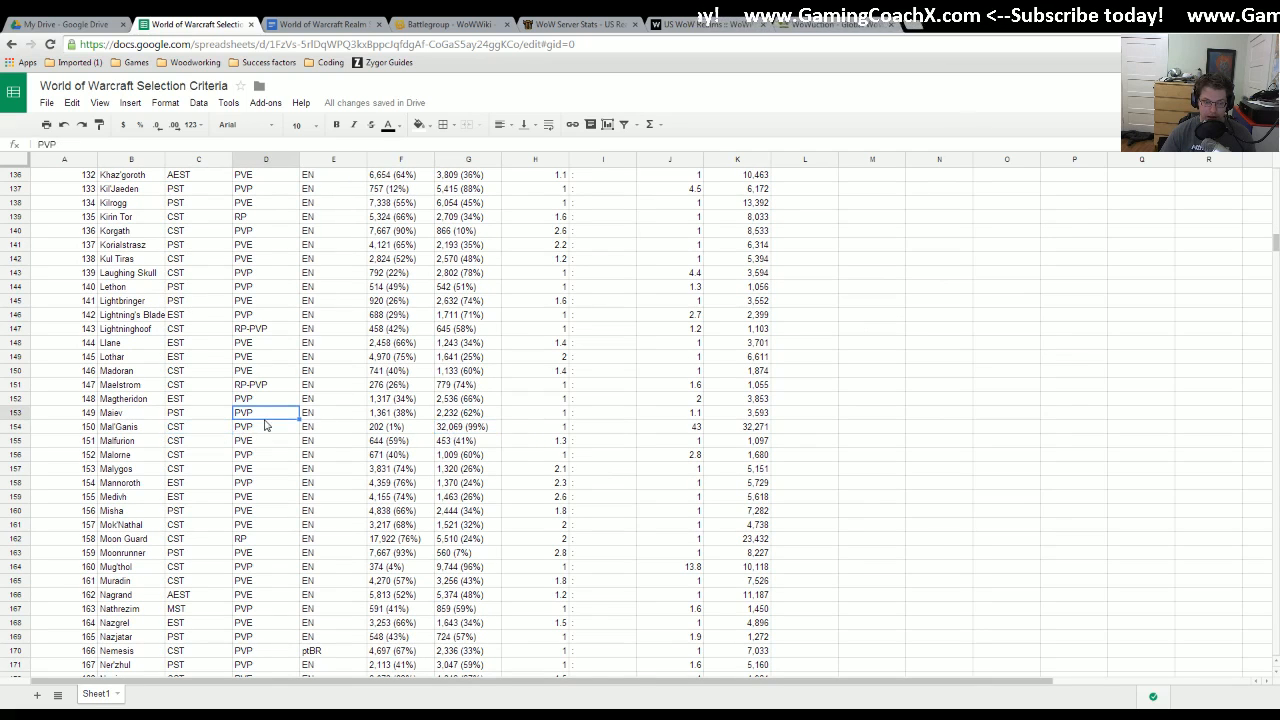
pyautogui.click(396, 426)
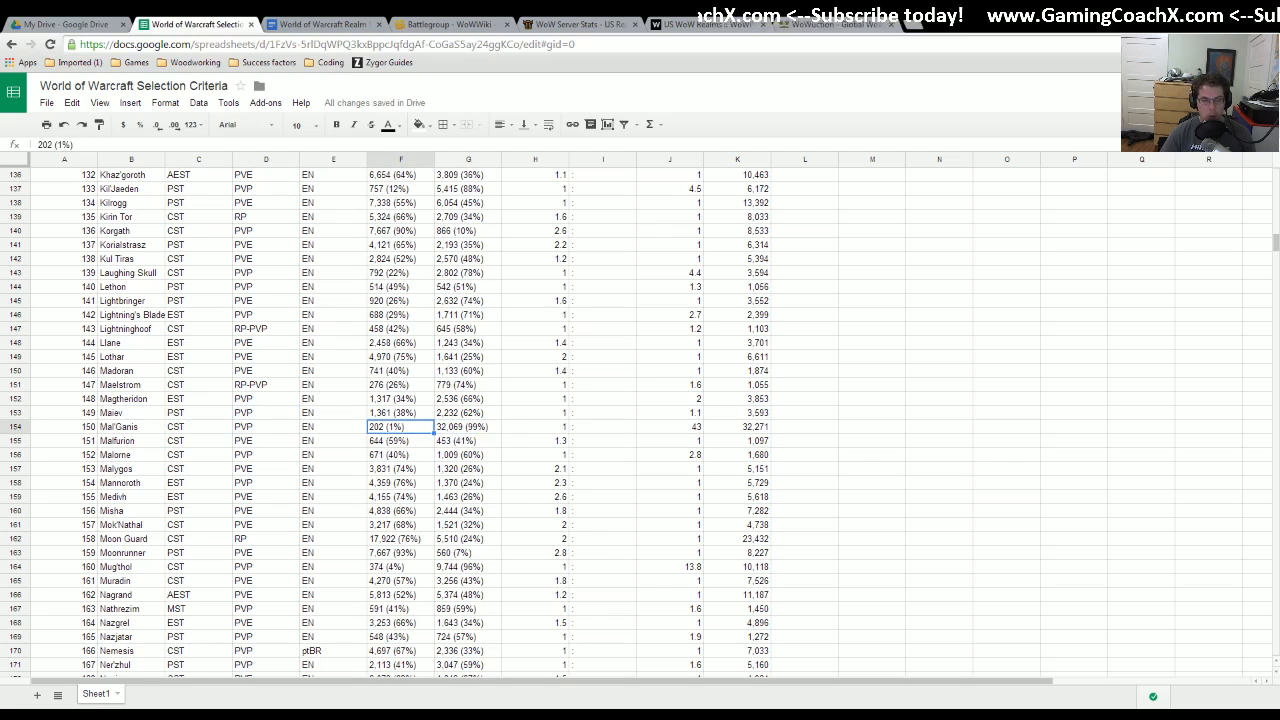
pyautogui.moveTo(520, 460)
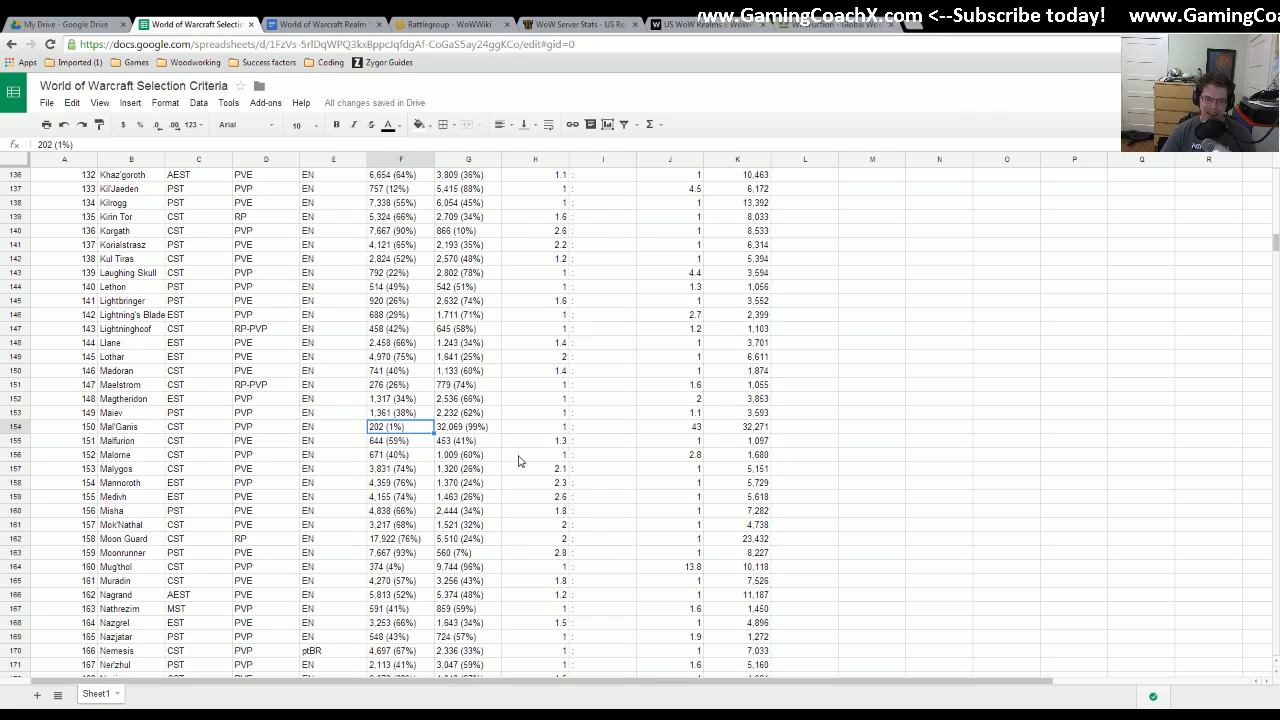
pyautogui.moveTo(427, 434)
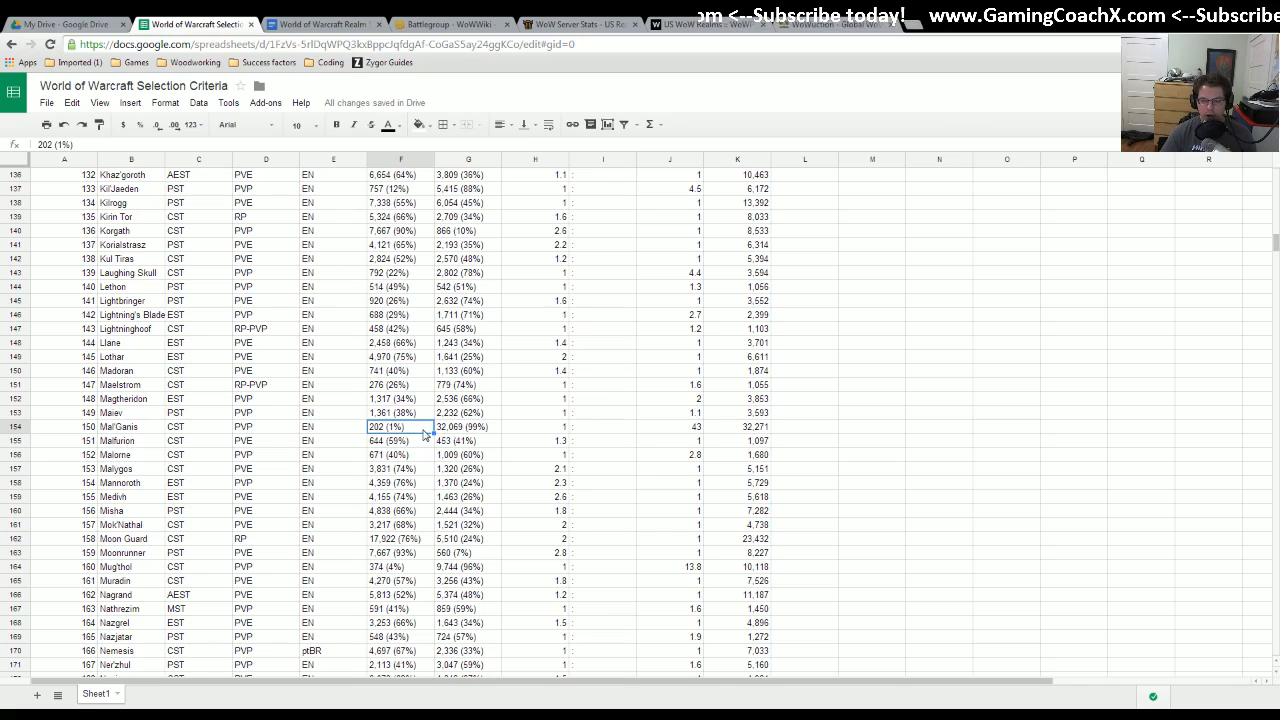
pyautogui.scroll(-3)
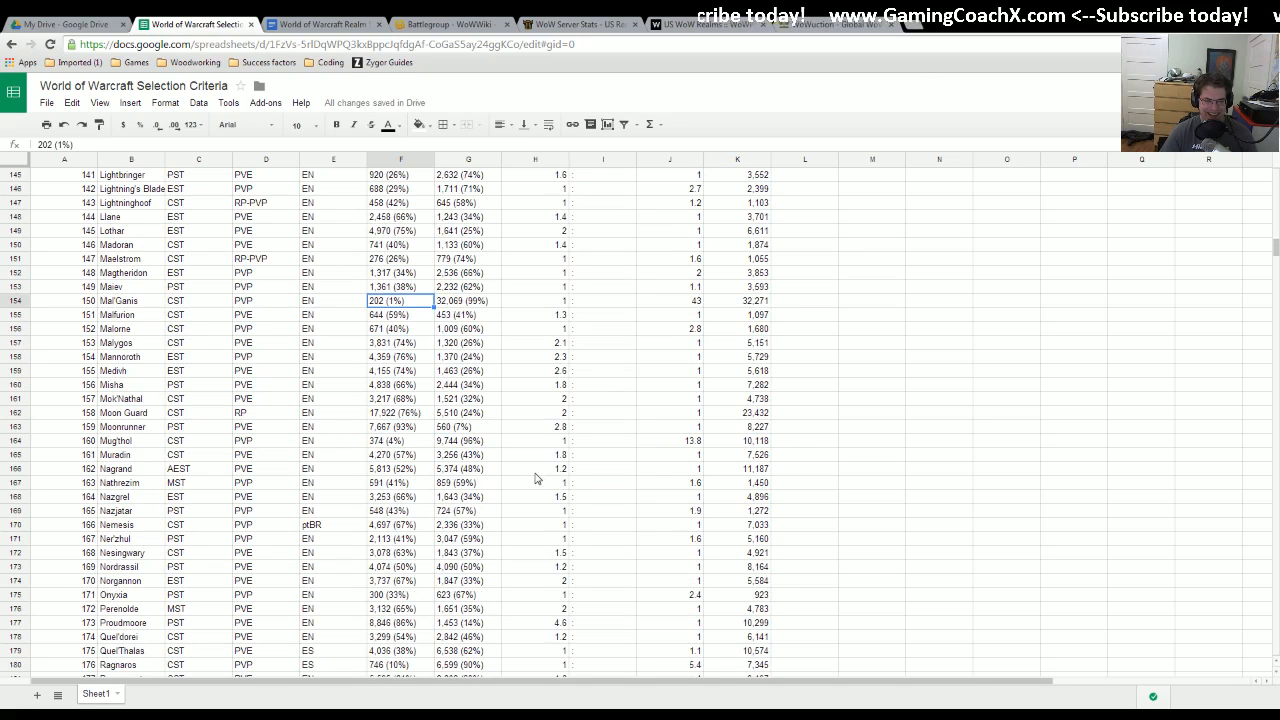
pyautogui.scroll(-3)
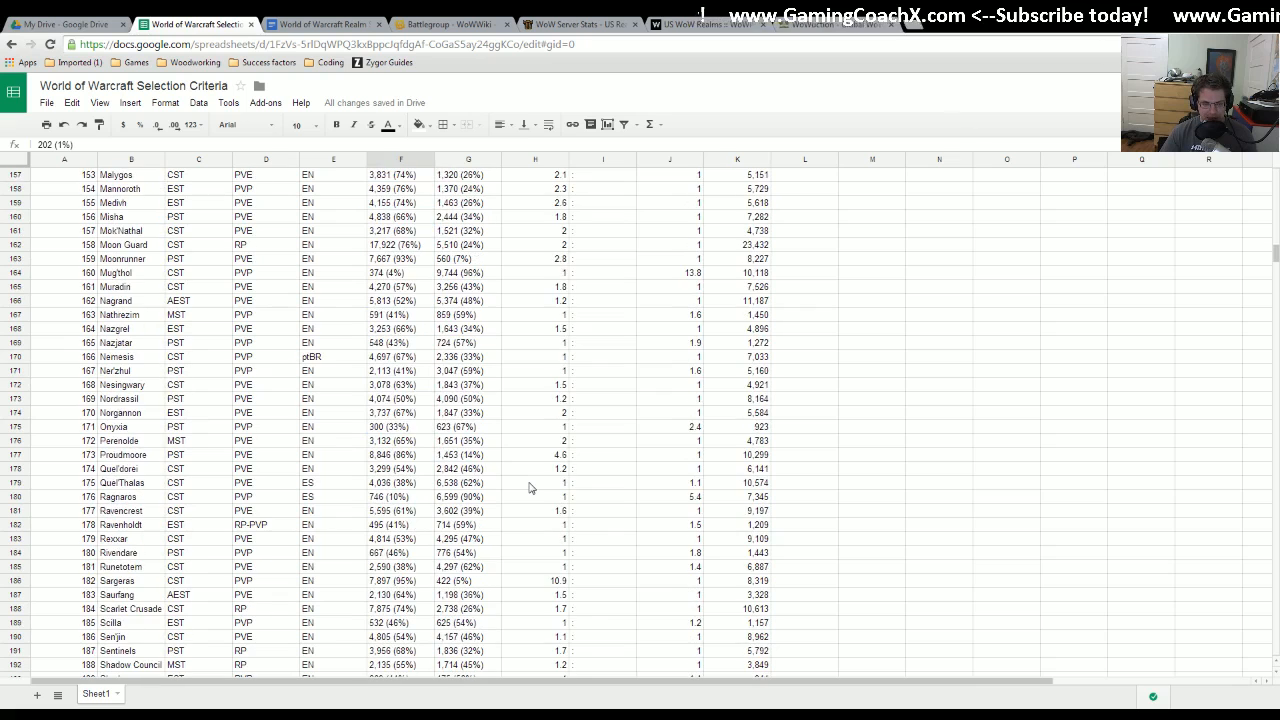
pyautogui.scroll(-3)
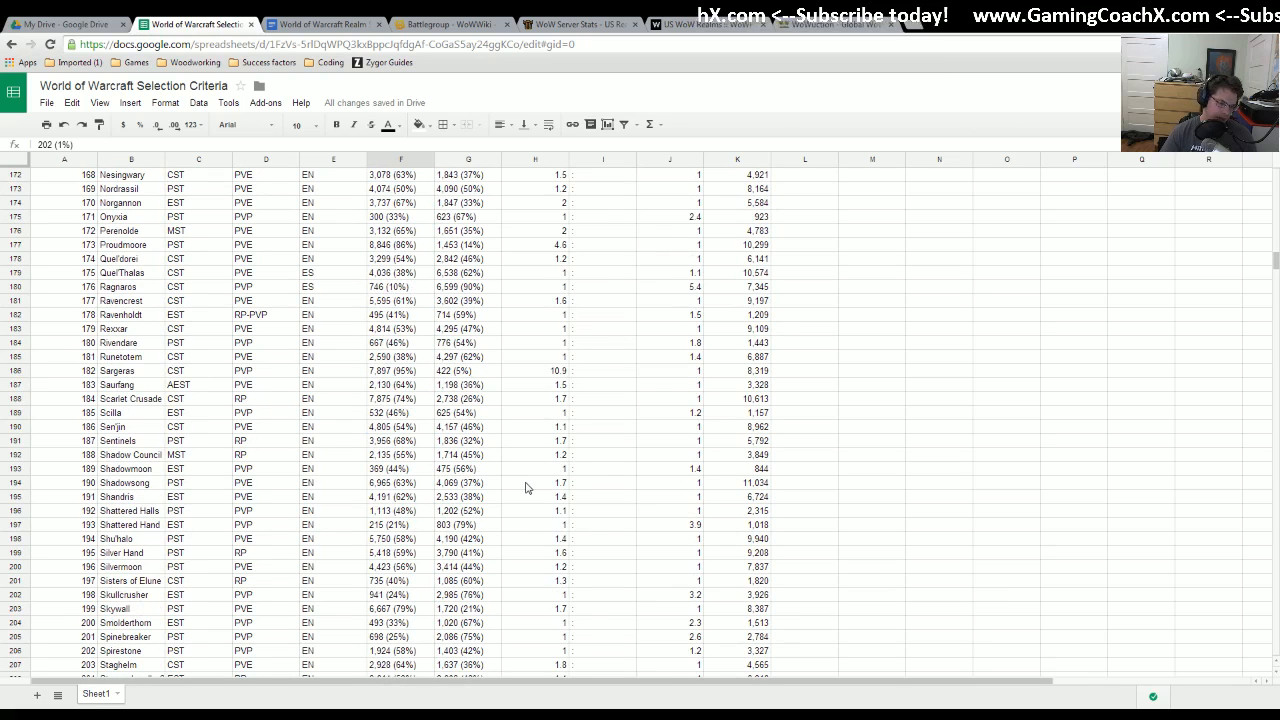
pyautogui.scroll(3)
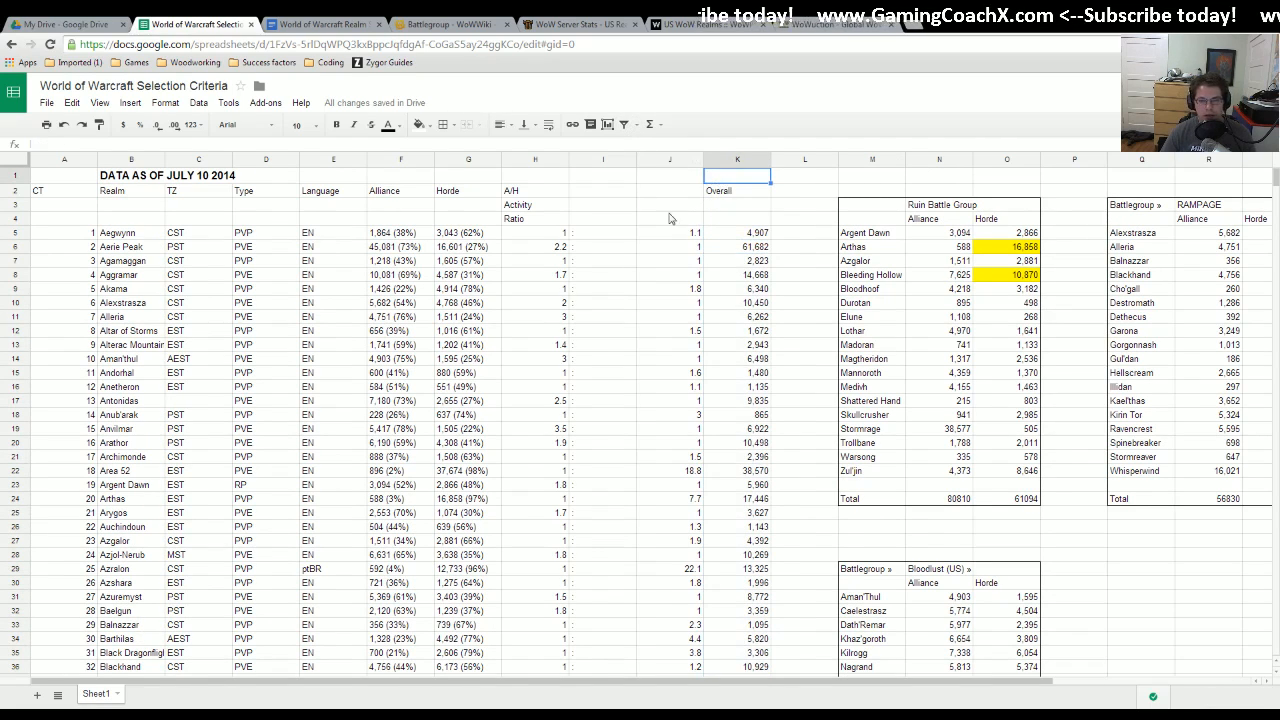
# - Create a filter view on A5:K250 sorted by column K Overall, Z→A, and dismiss the tip
pyautogui.click(737, 232)
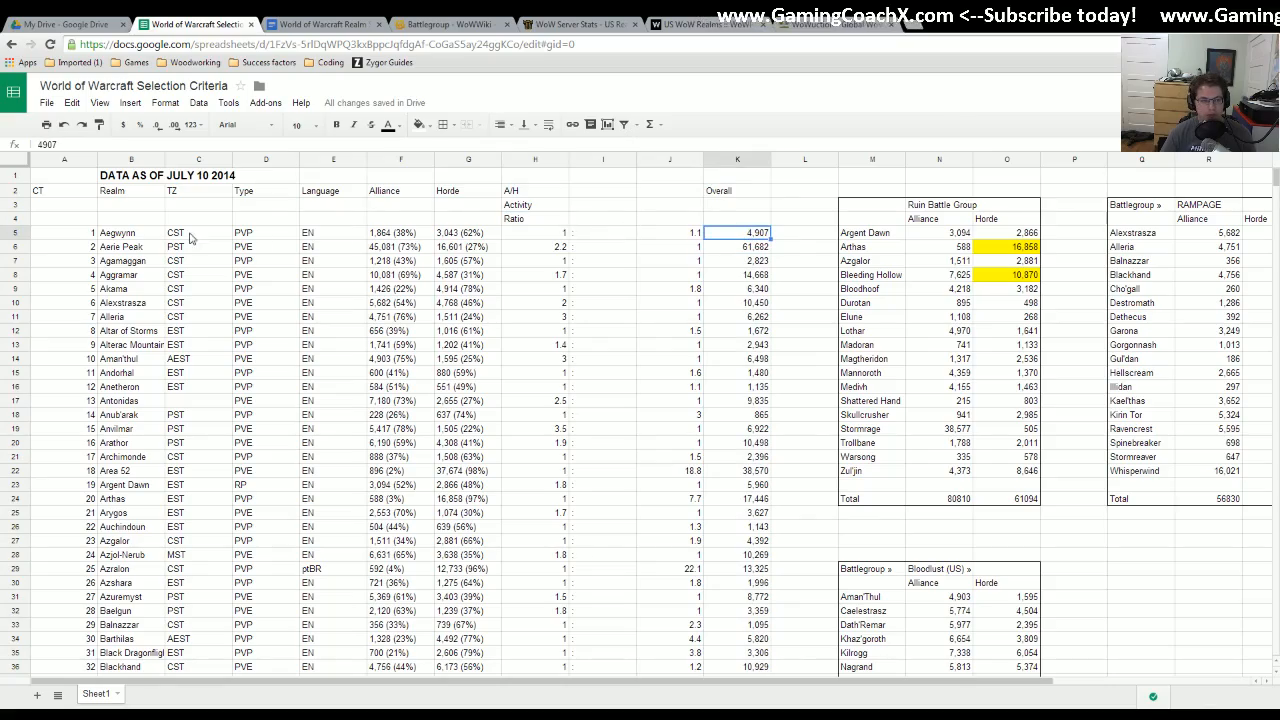
pyautogui.scroll(-3)
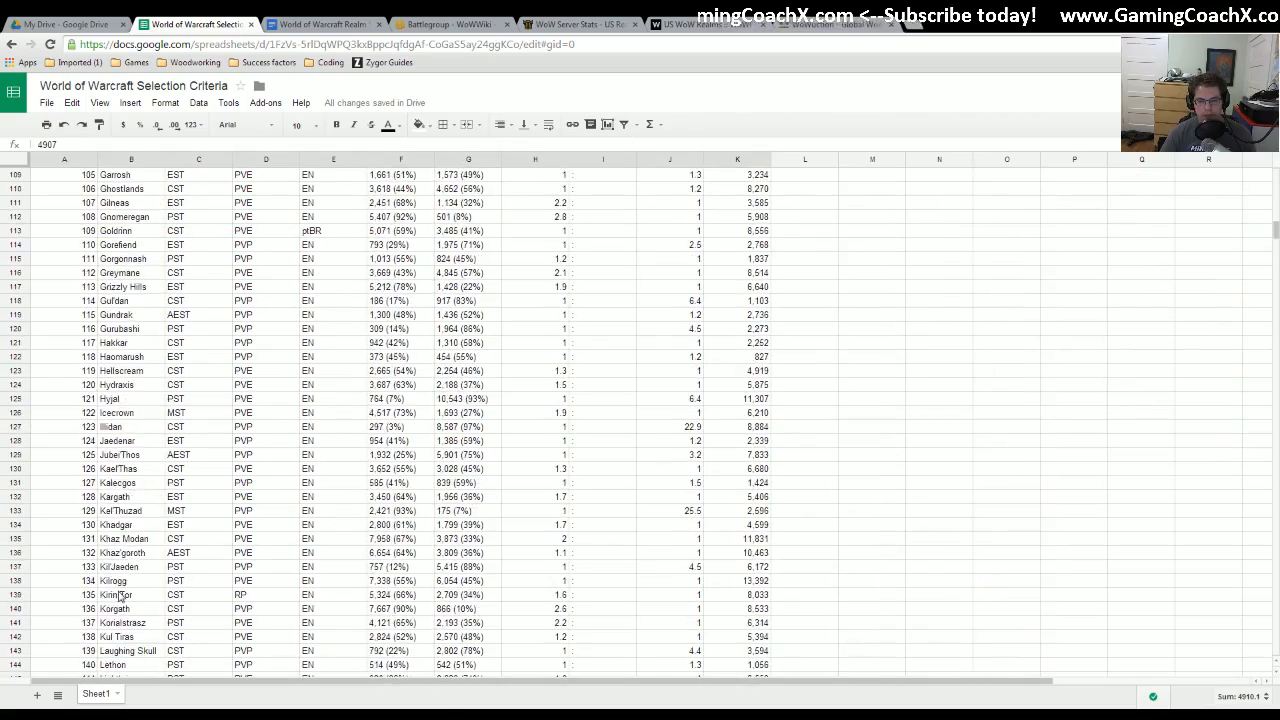
pyautogui.scroll(-3)
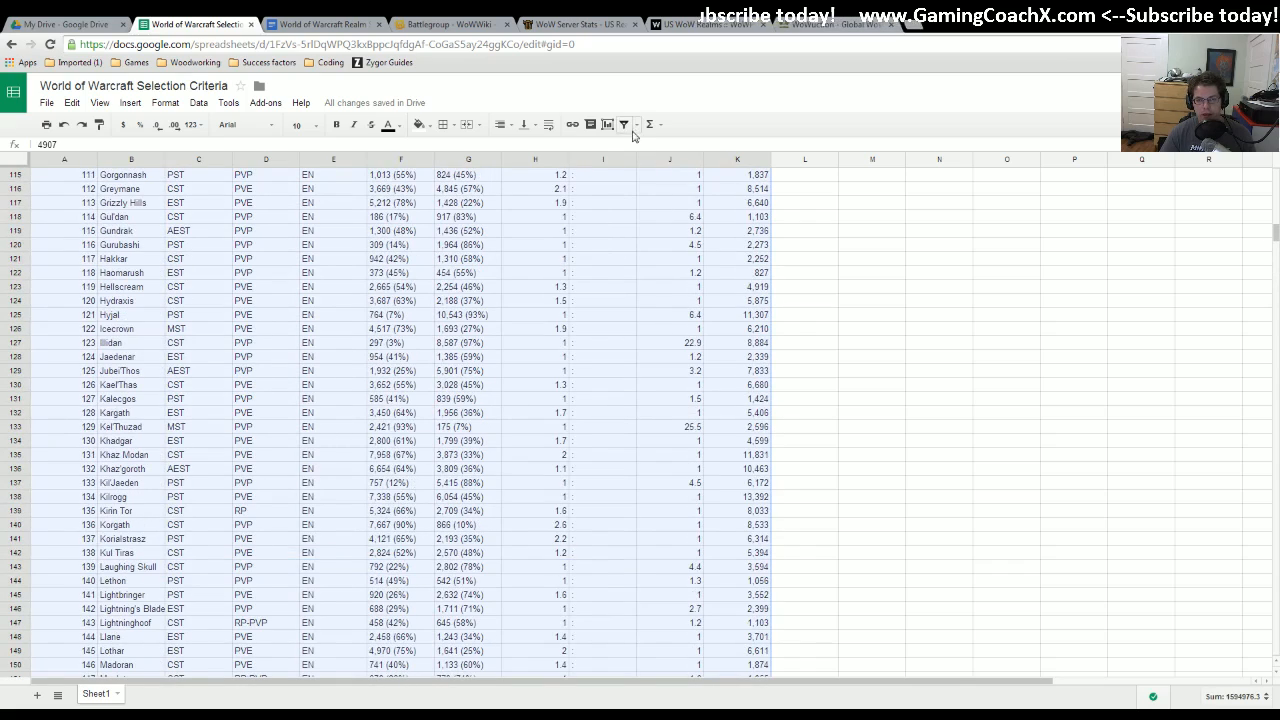
pyautogui.click(623, 124)
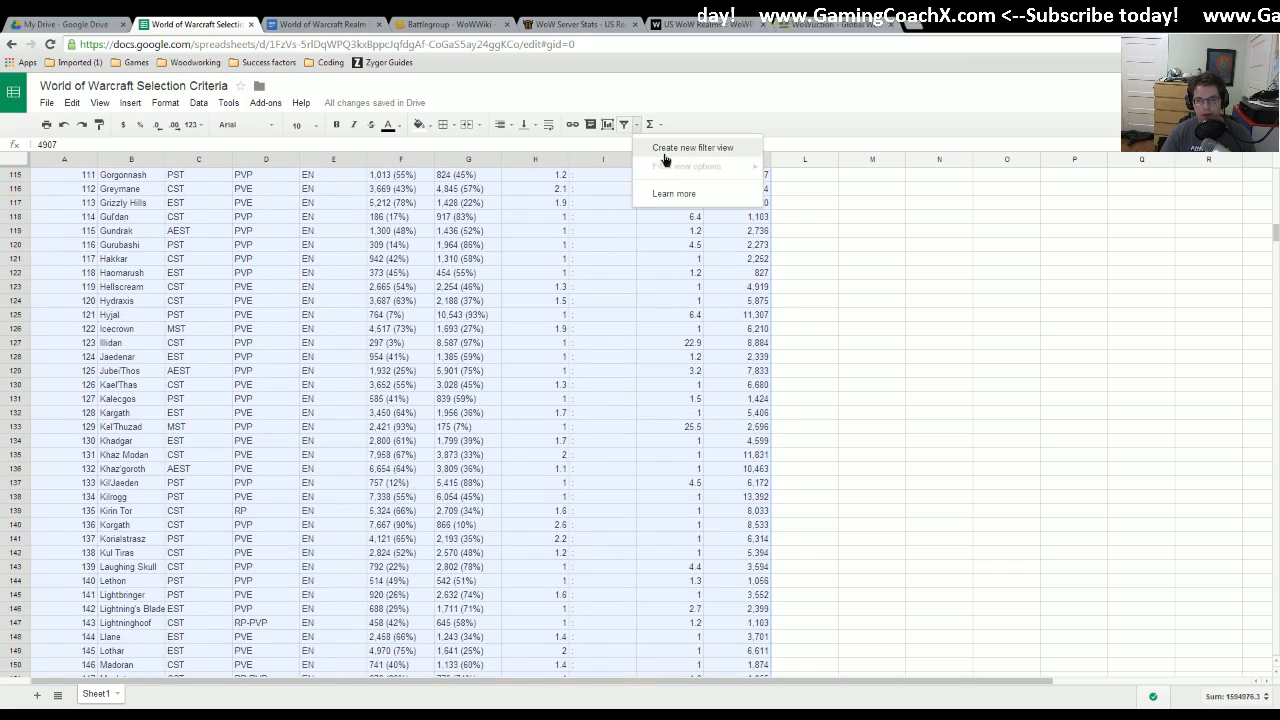
pyautogui.click(700, 147)
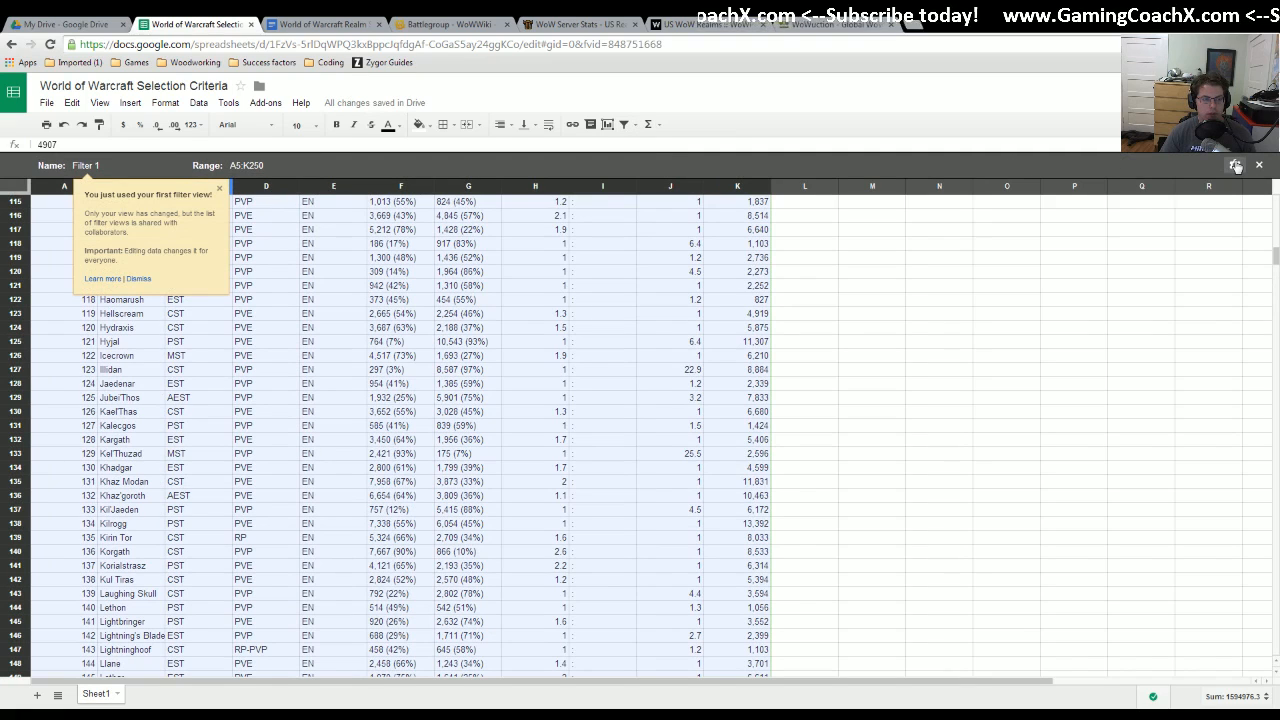
pyautogui.click(1235, 165)
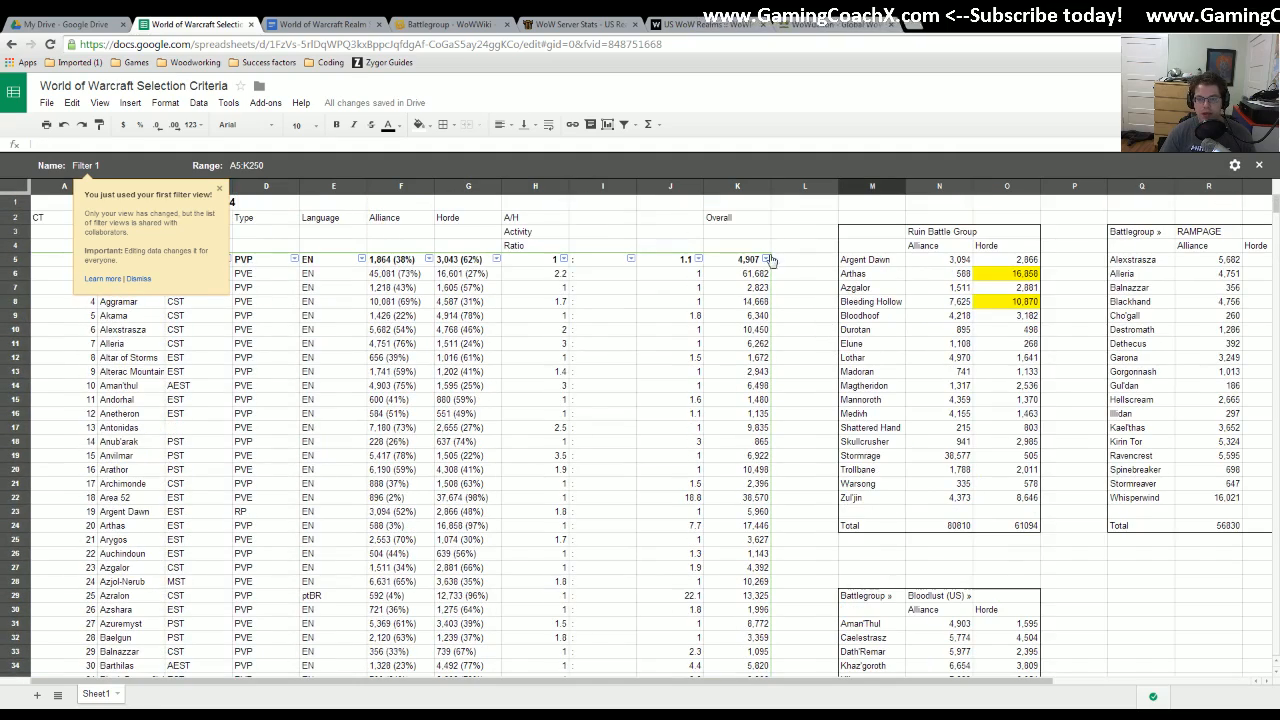
pyautogui.click(768, 259)
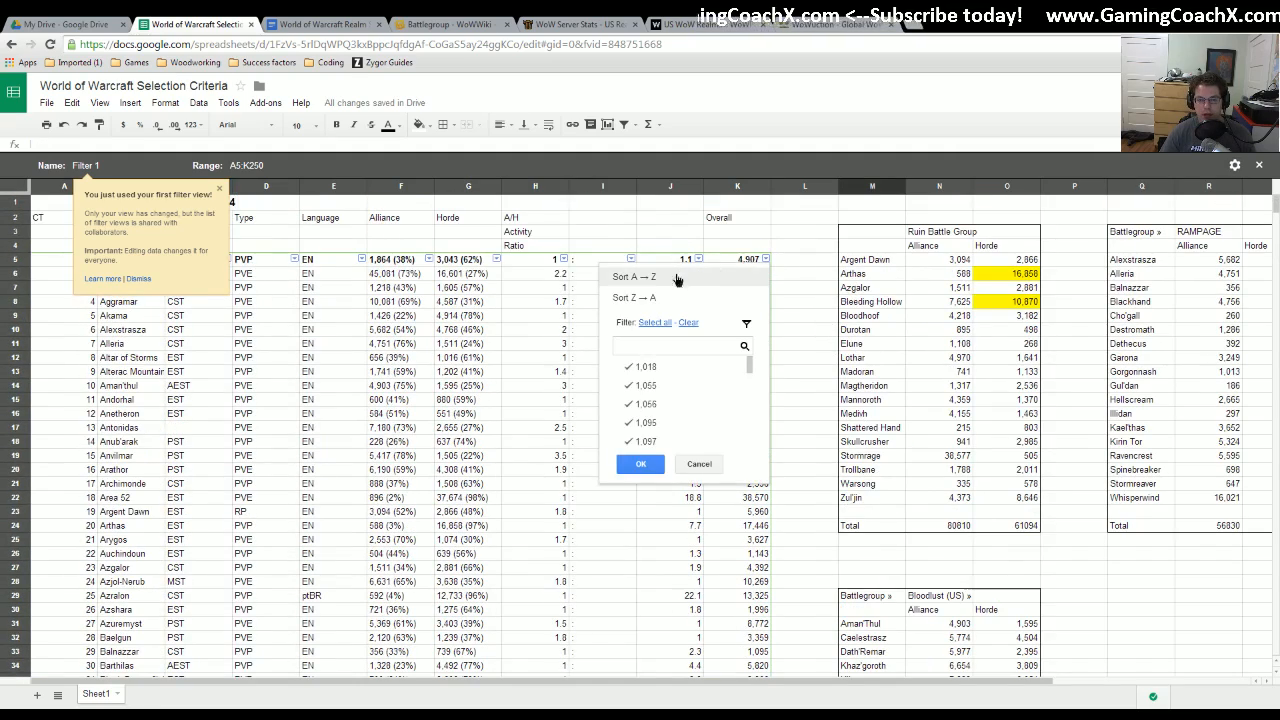
pyautogui.click(632, 276)
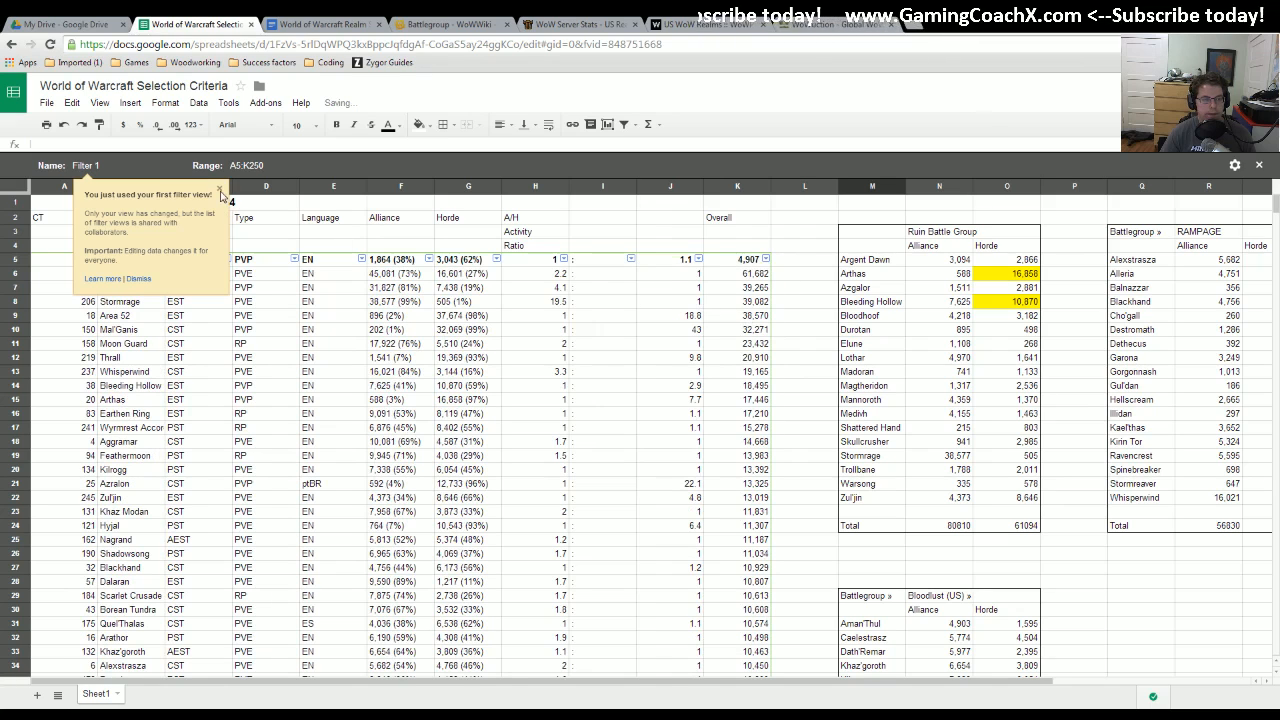
pyautogui.click(221, 194)
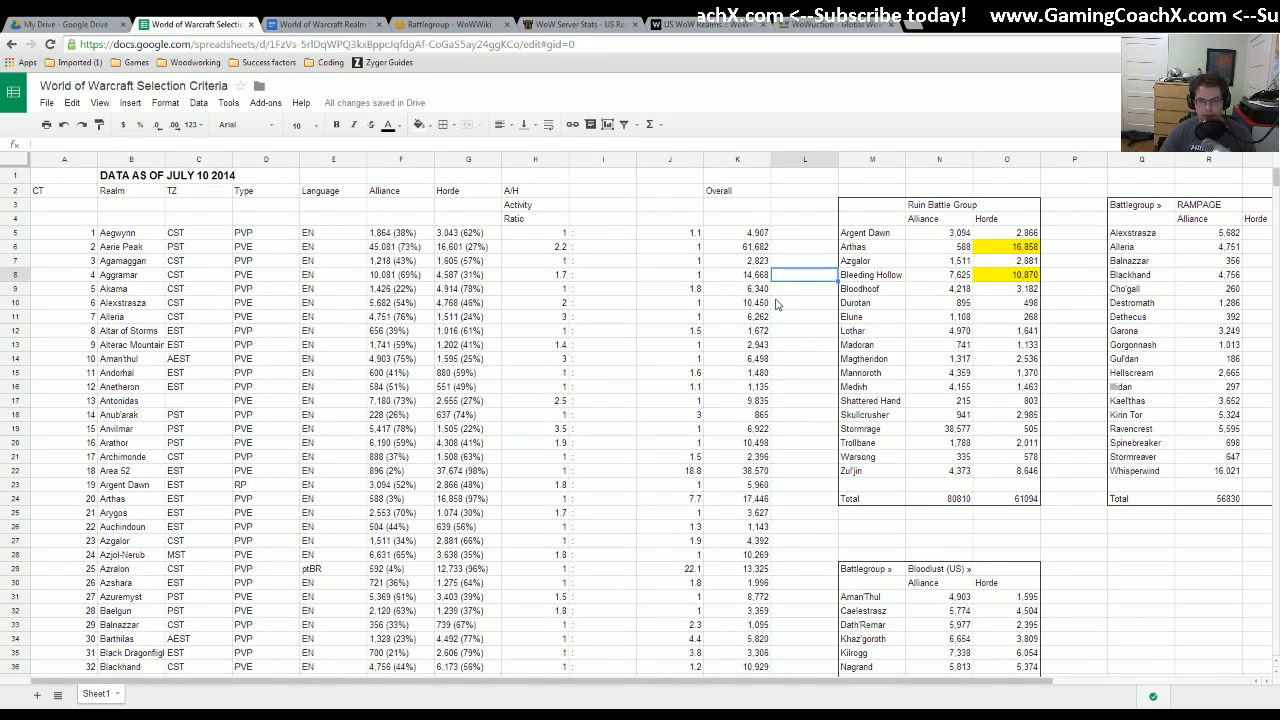
pyautogui.scroll(-3)
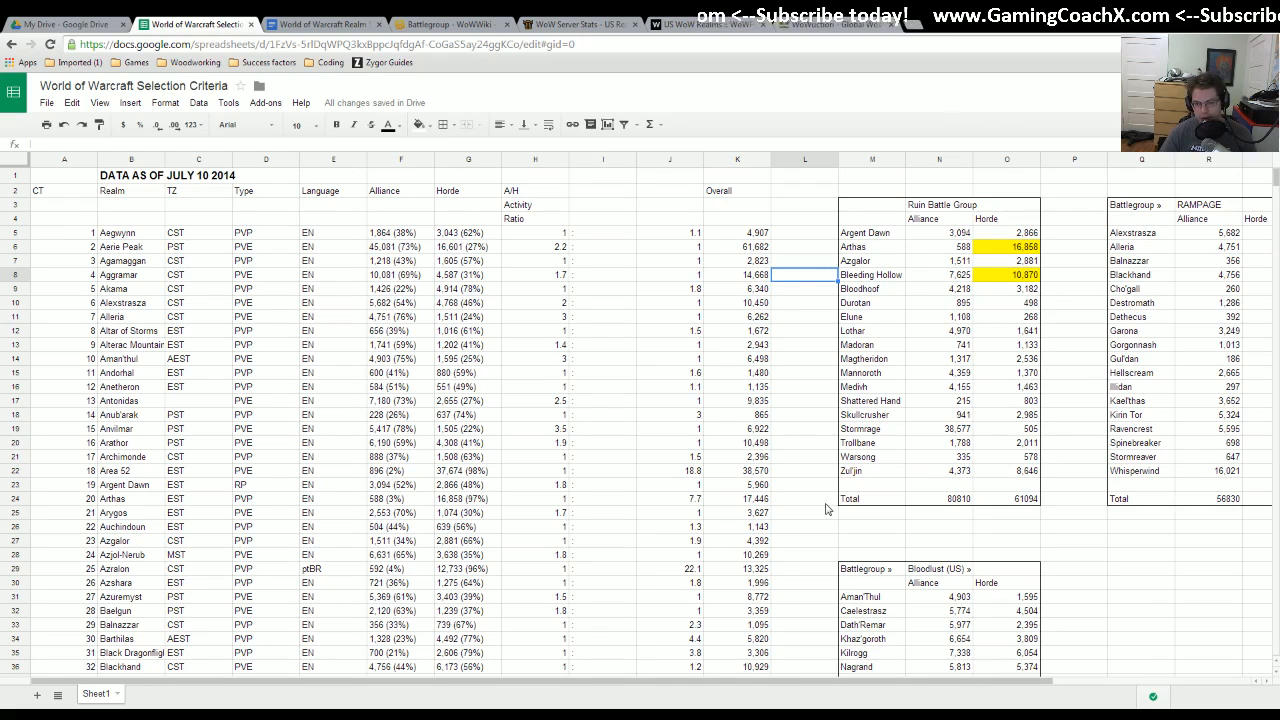
pyautogui.scroll(-3)
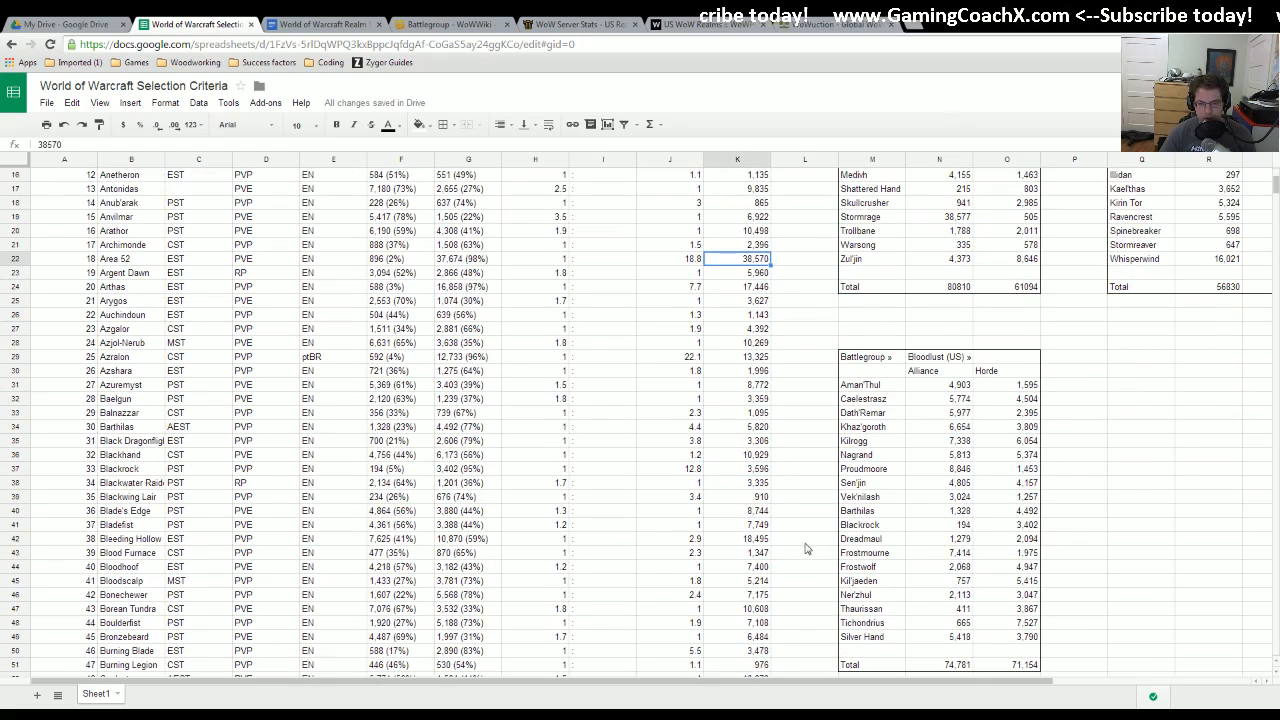
pyautogui.scroll(-3)
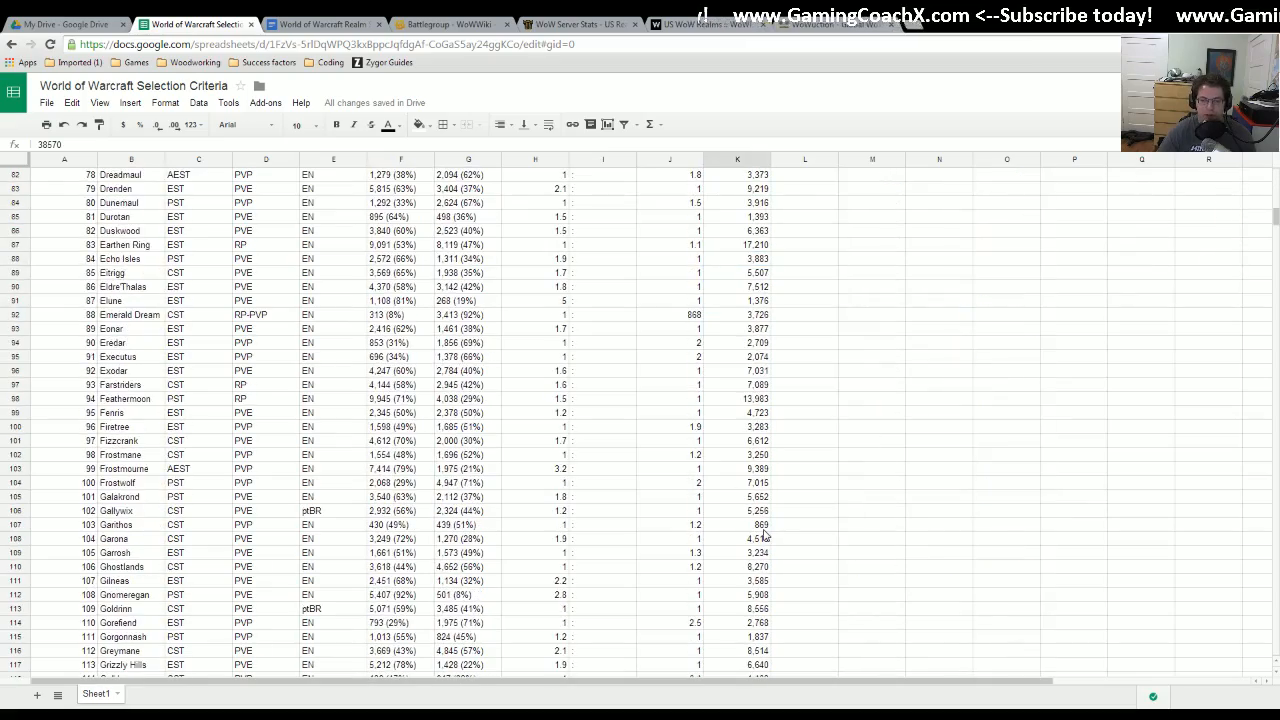
pyautogui.scroll(-3)
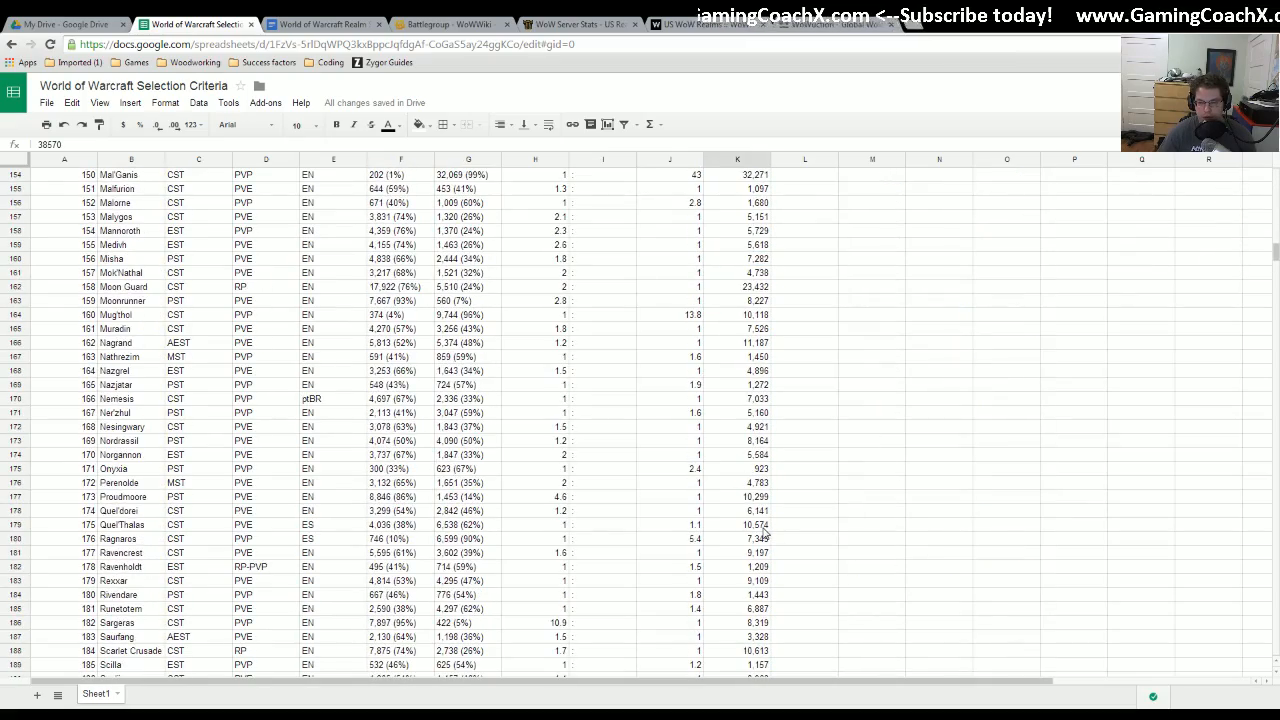
pyautogui.scroll(3)
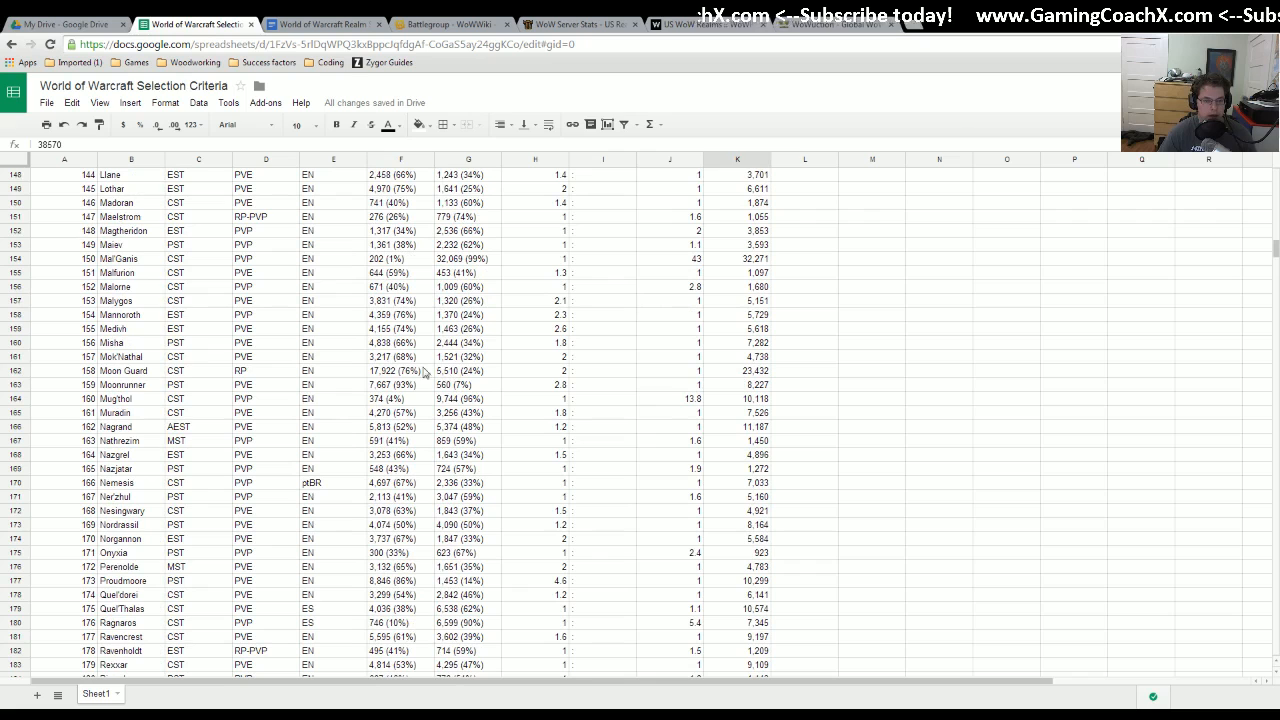
pyautogui.click(400, 371)
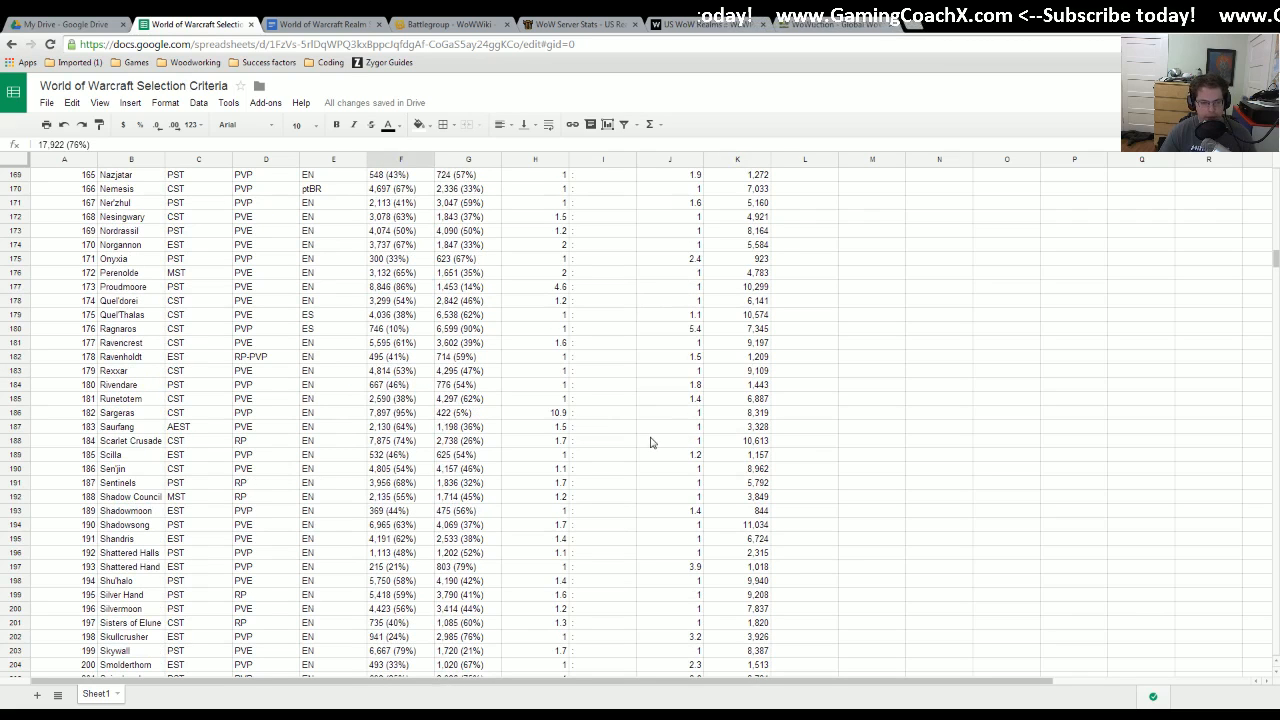
pyautogui.scroll(-3)
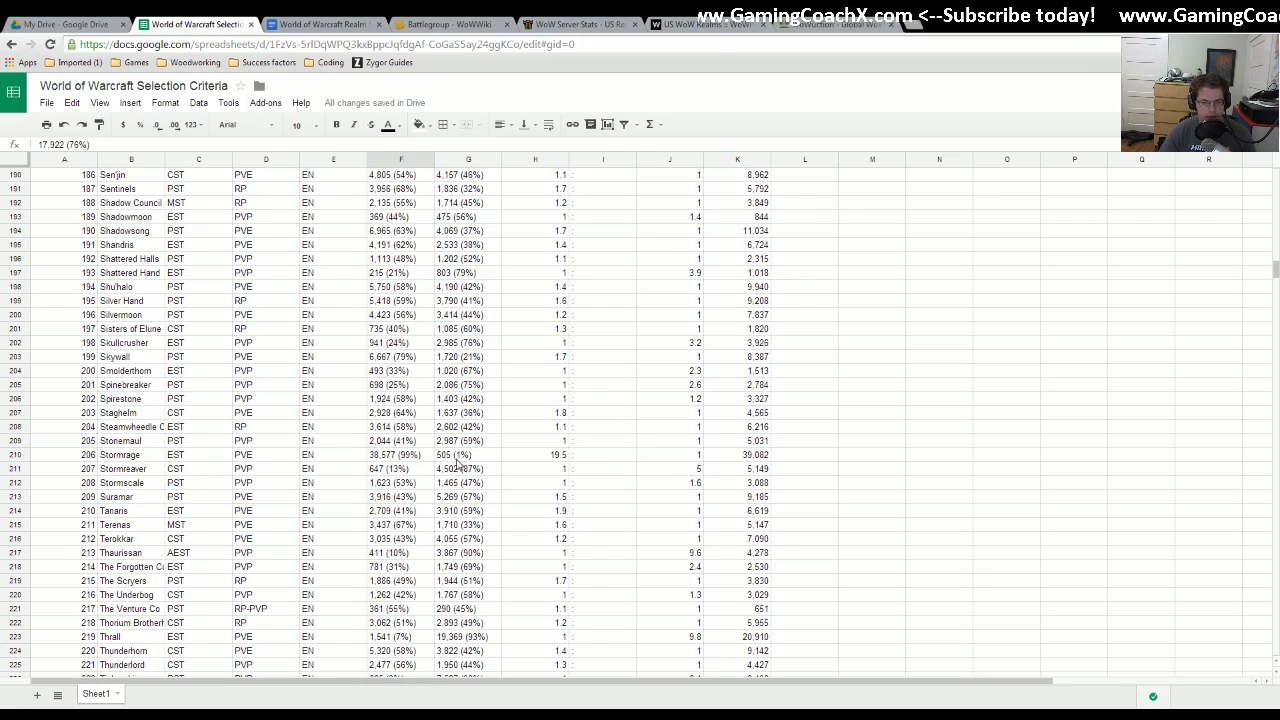
pyautogui.click(398, 454)
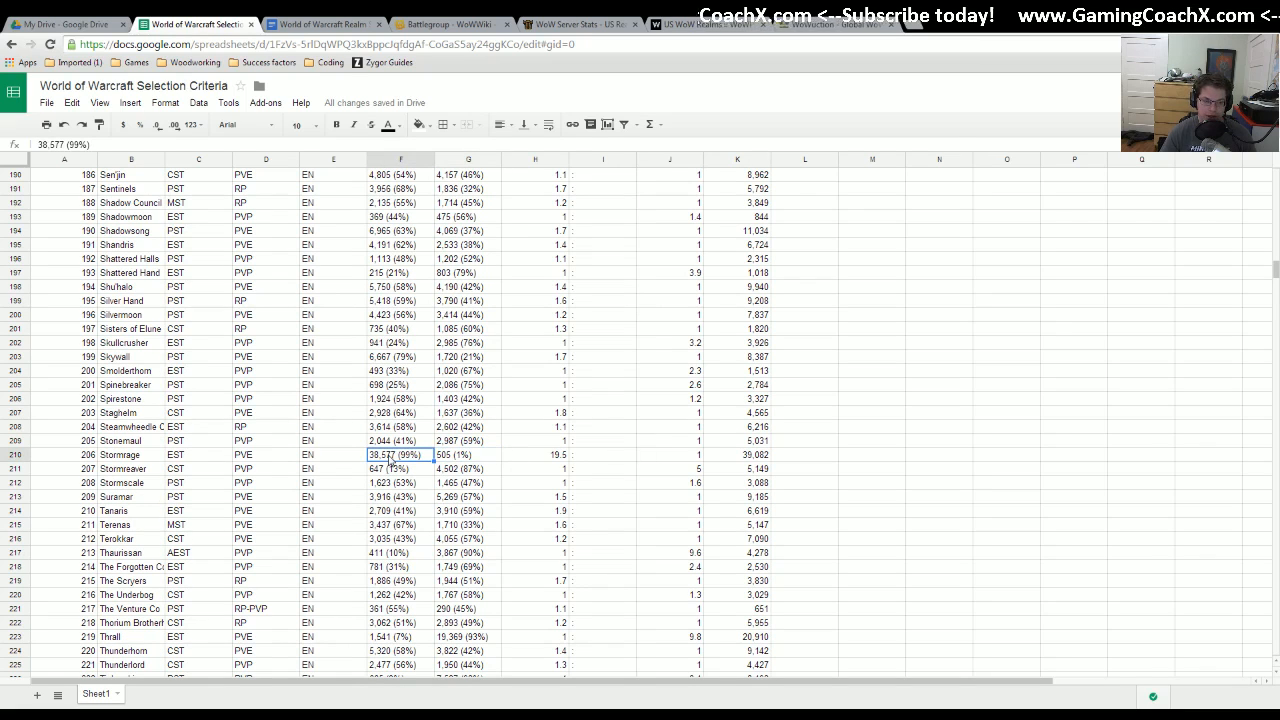
pyautogui.scroll(-3)
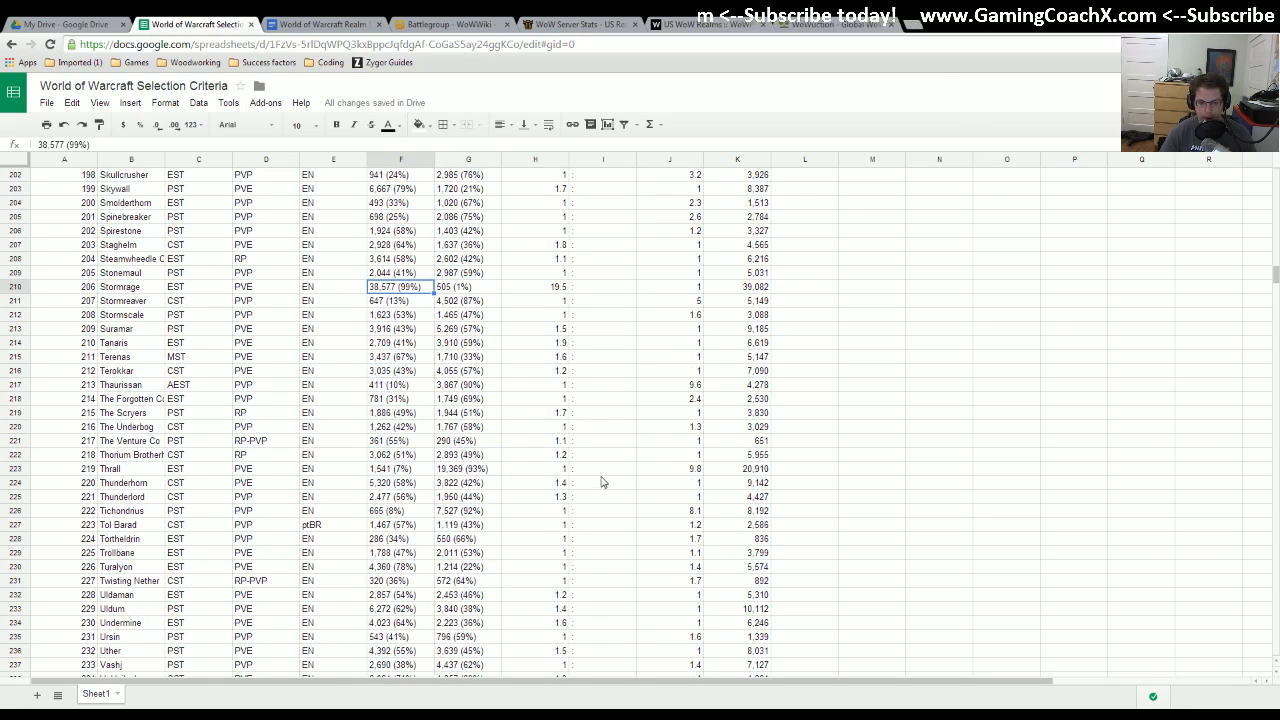
pyautogui.click(467, 469)
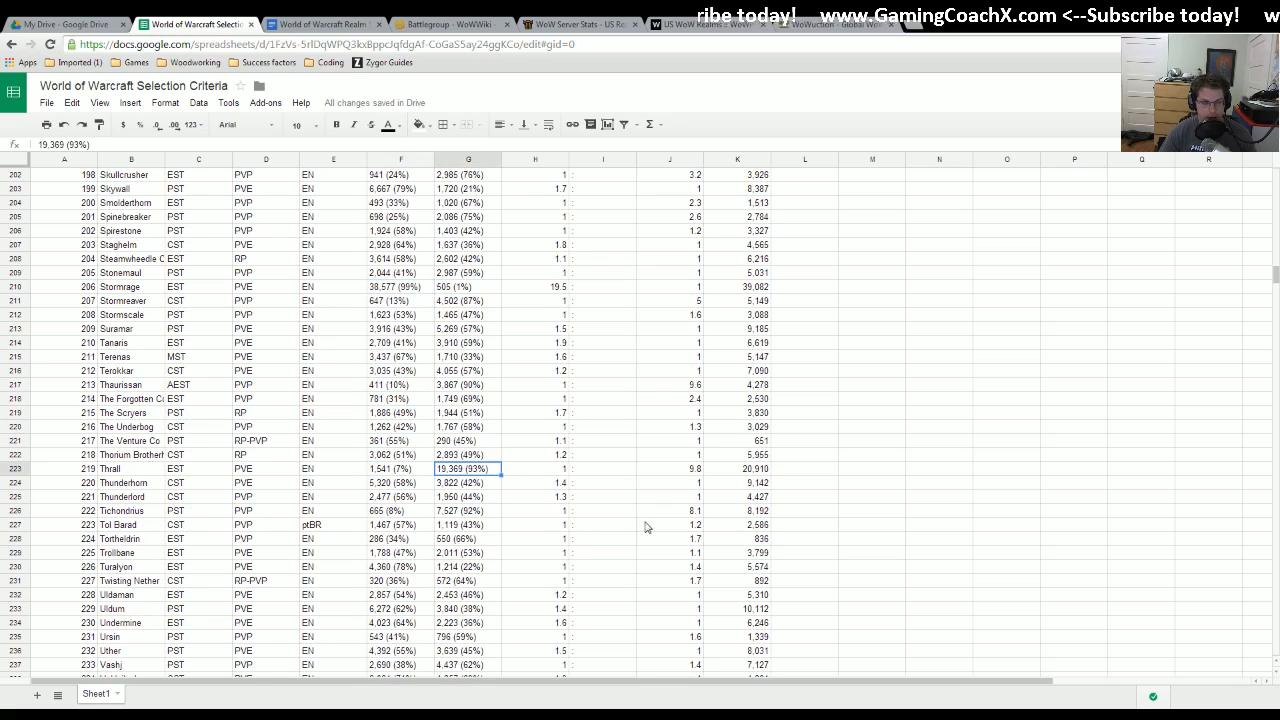
pyautogui.scroll(-3)
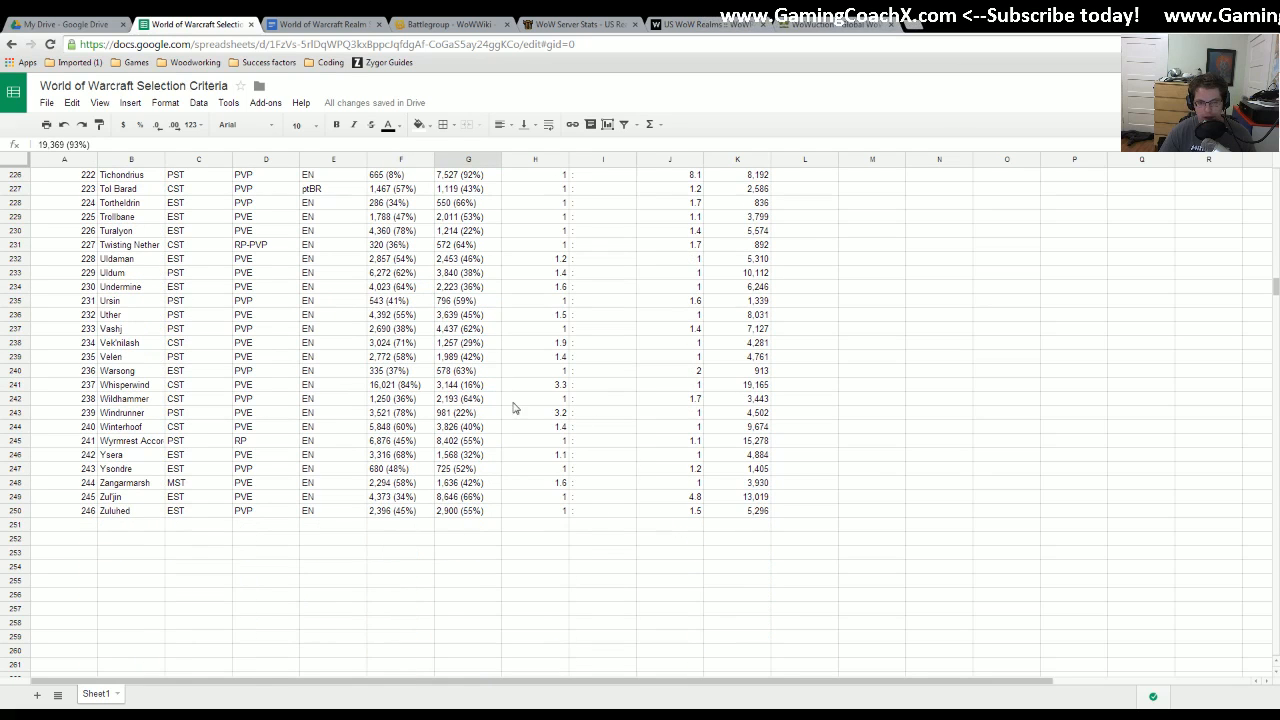
pyautogui.click(468, 384)
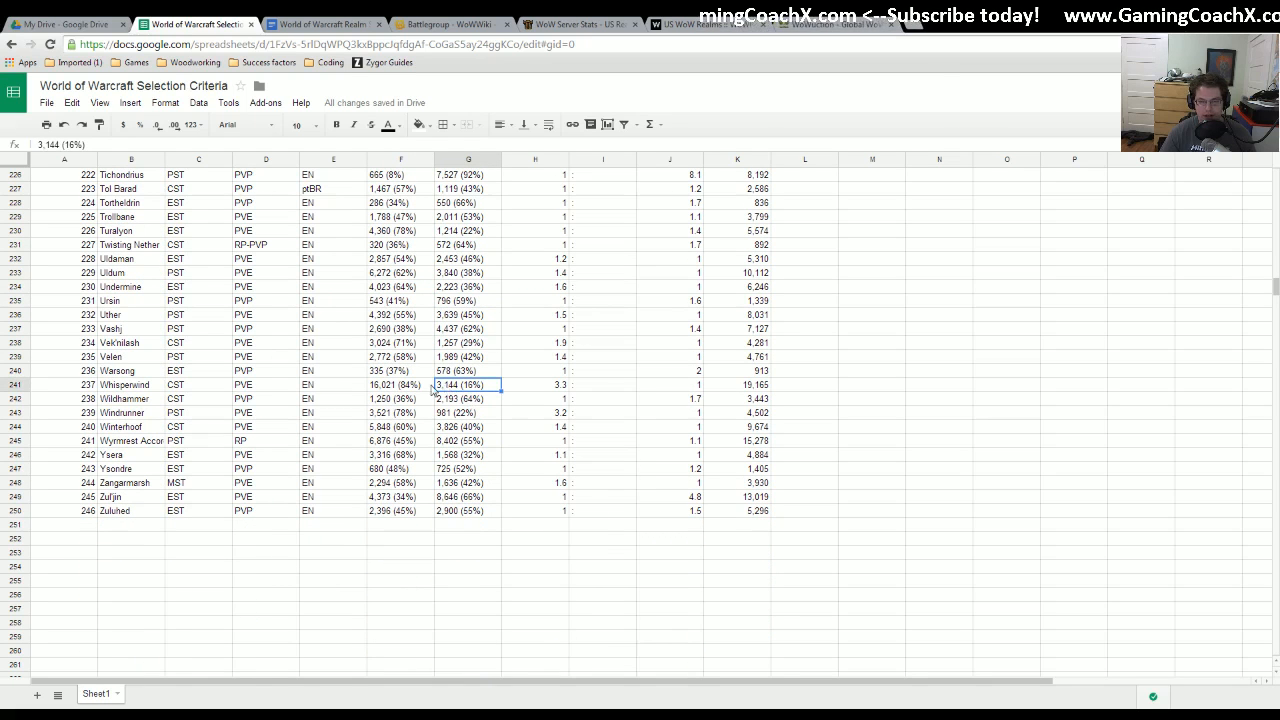
pyautogui.click(400, 440)
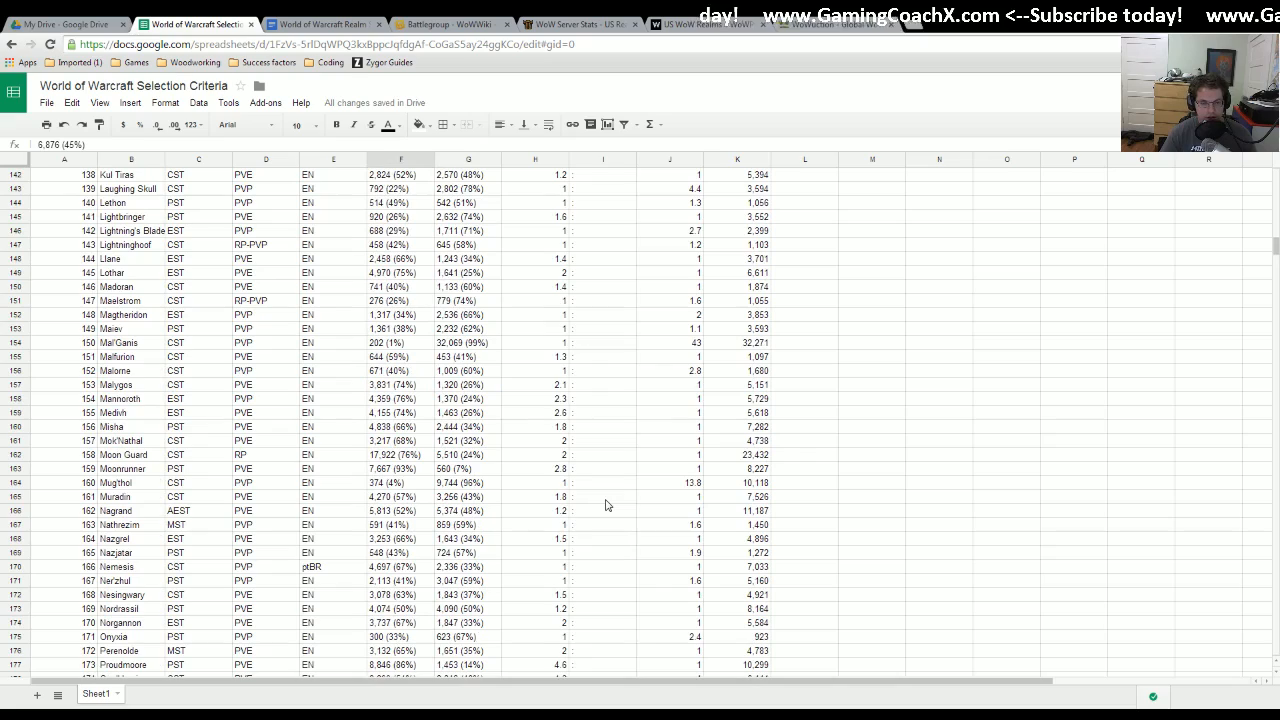
pyautogui.scroll(3)
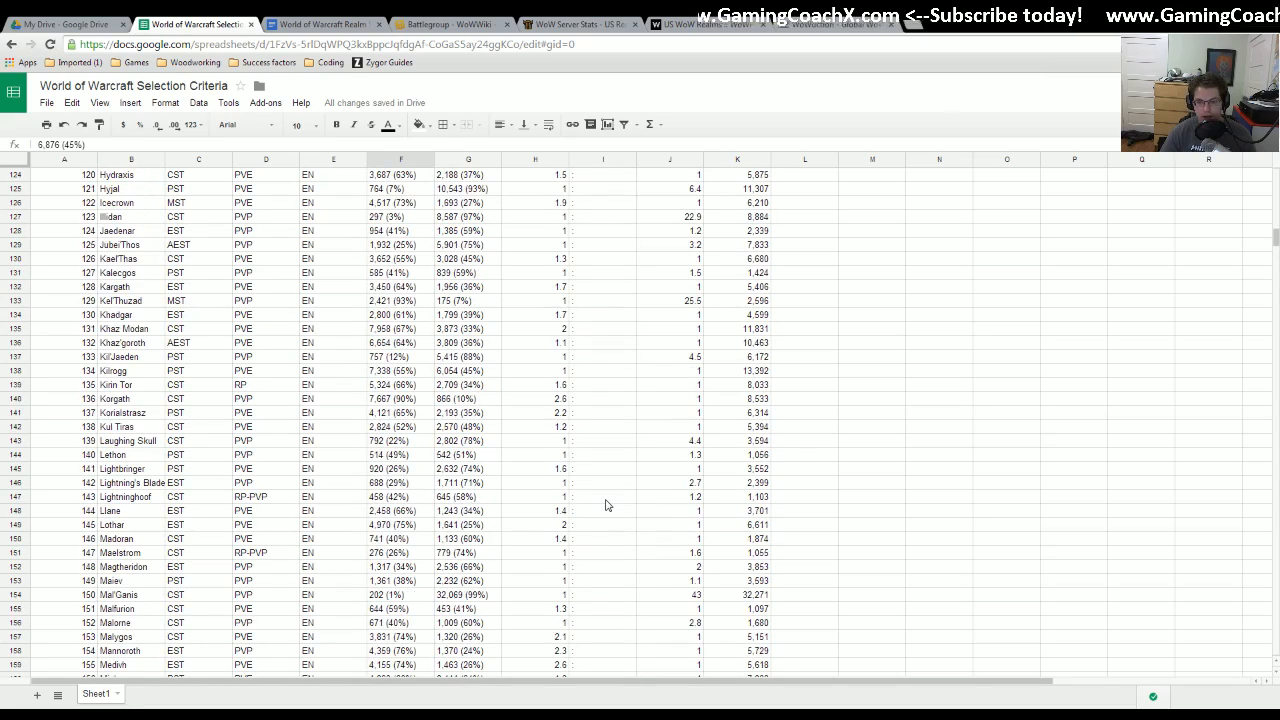
pyautogui.scroll(3)
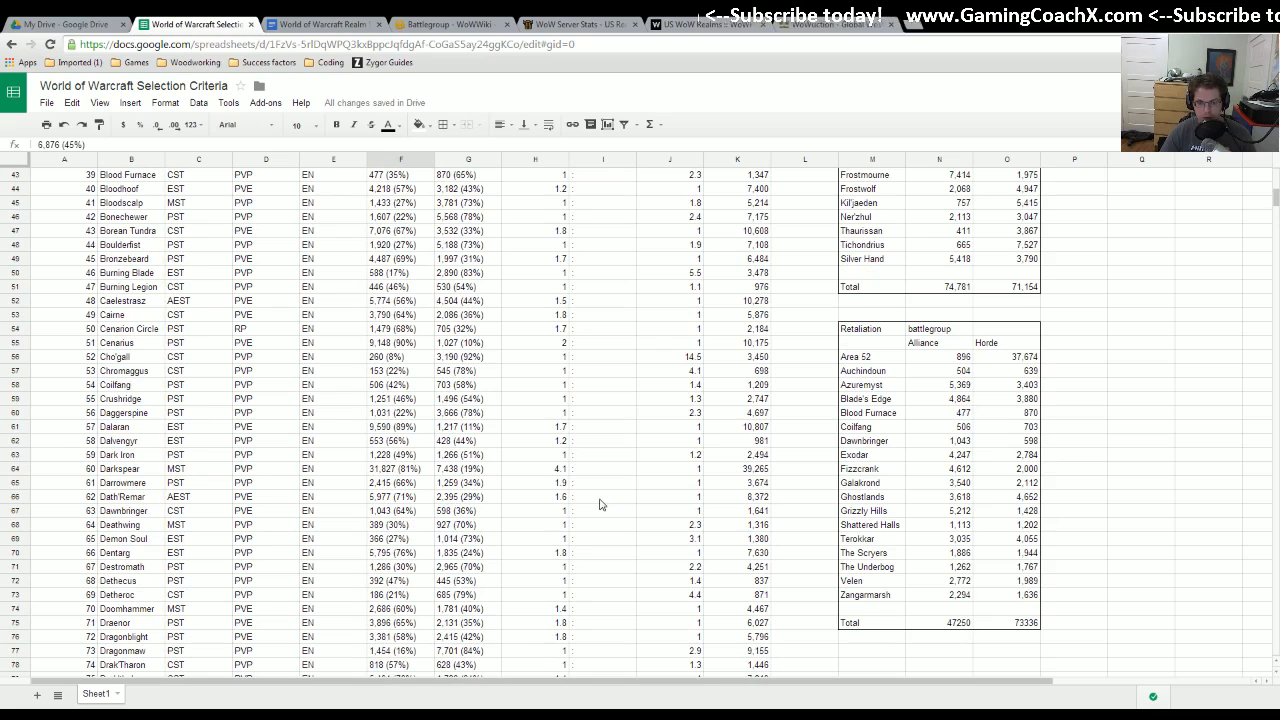
pyautogui.click(400, 468)
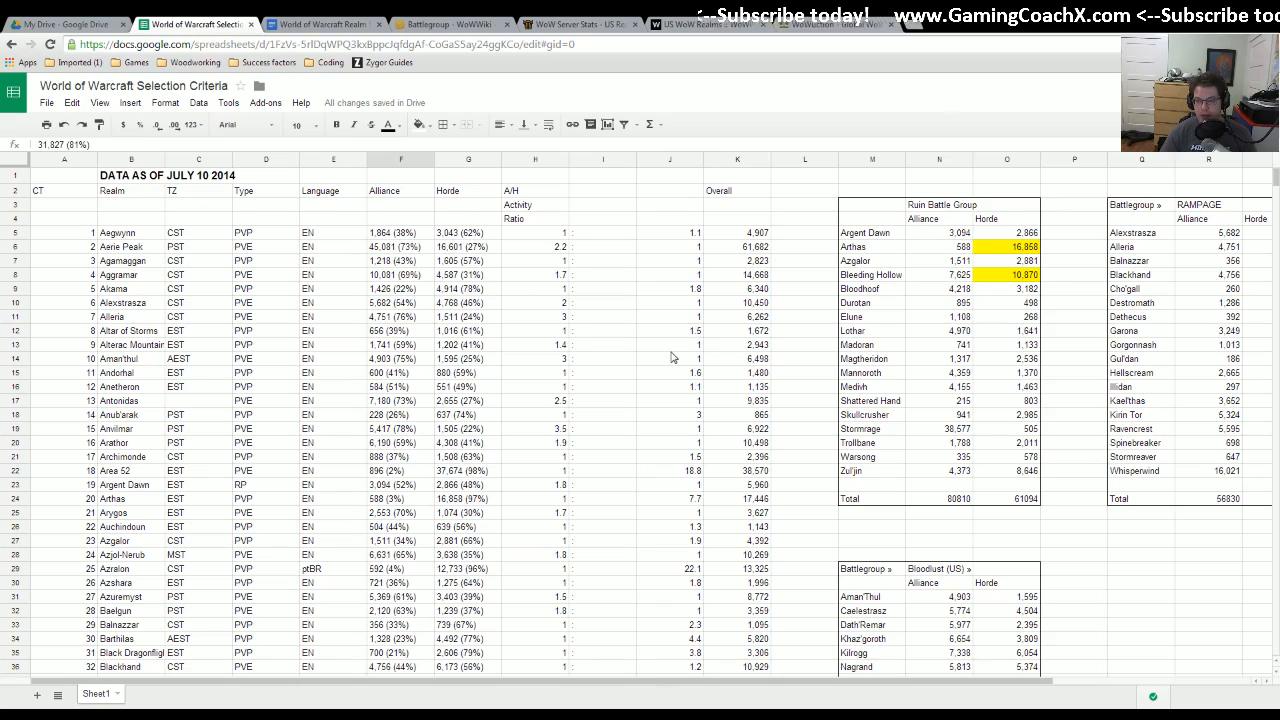
pyautogui.scroll(-3)
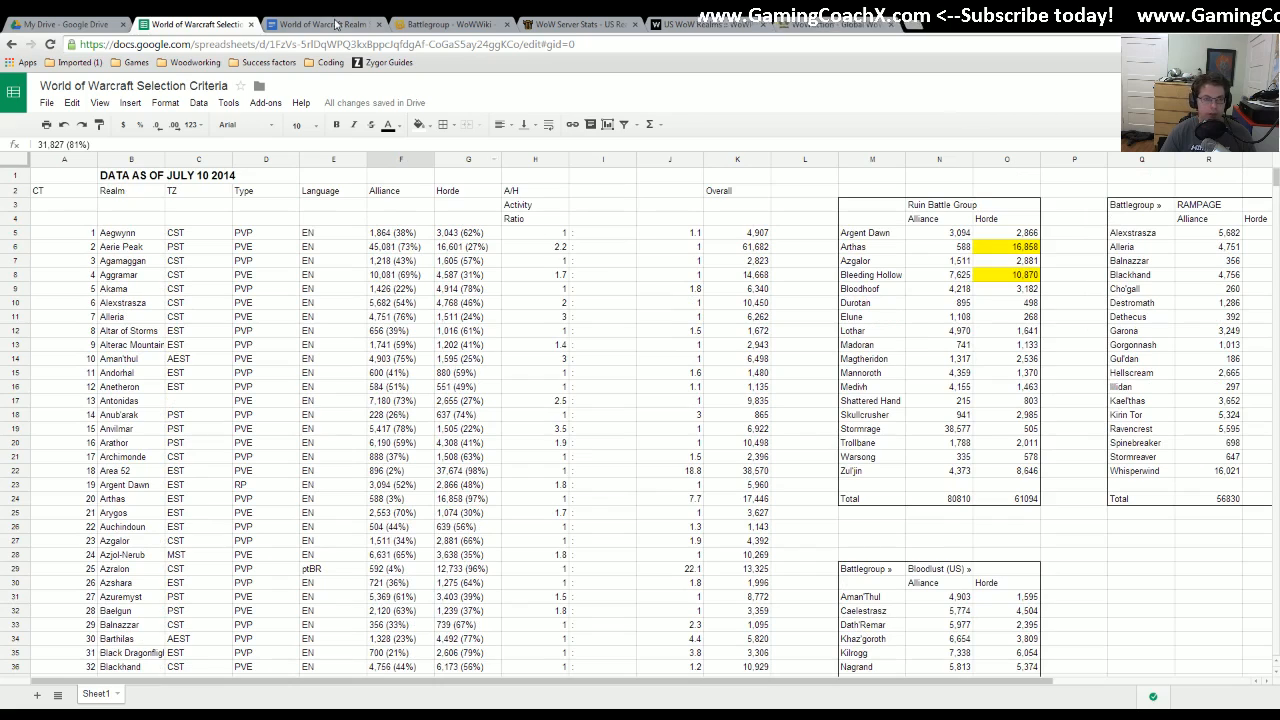
# - Browse WoWWiki's US Battlegroups boxes like Nightfall, Rampage and Ruin, then return to the spreadsheet
pyautogui.click(455, 23)
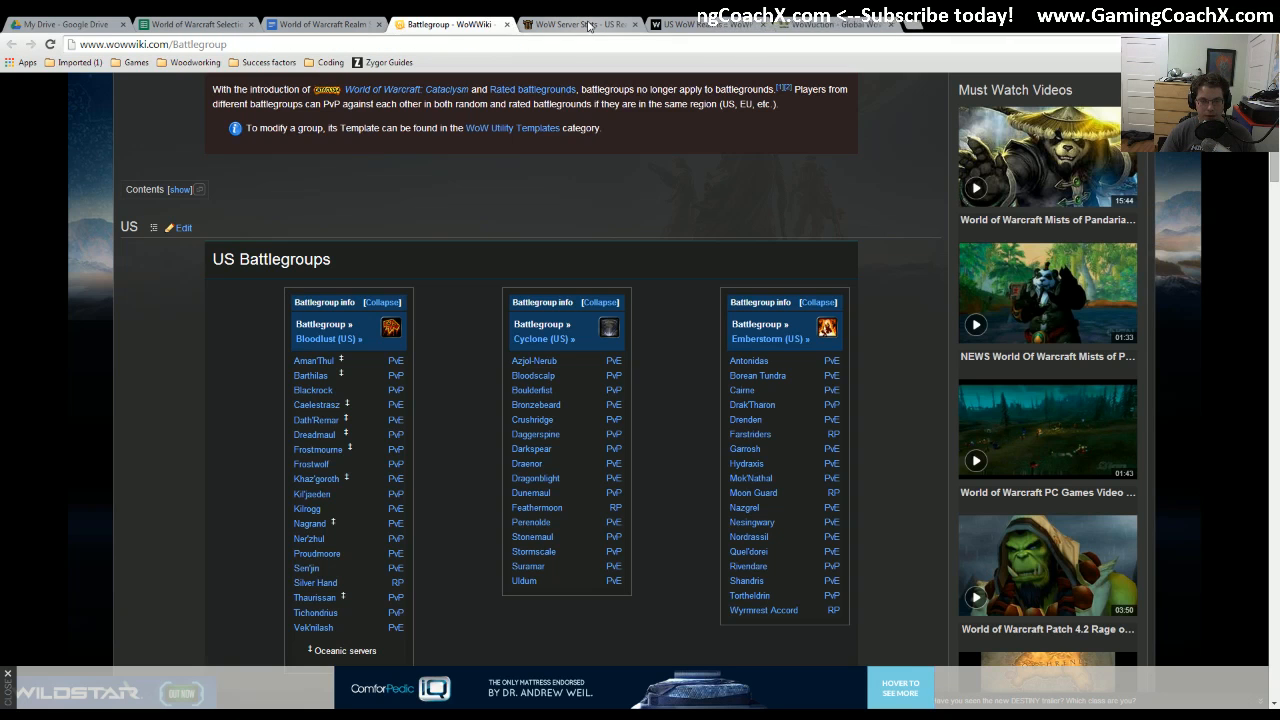
pyautogui.scroll(-3)
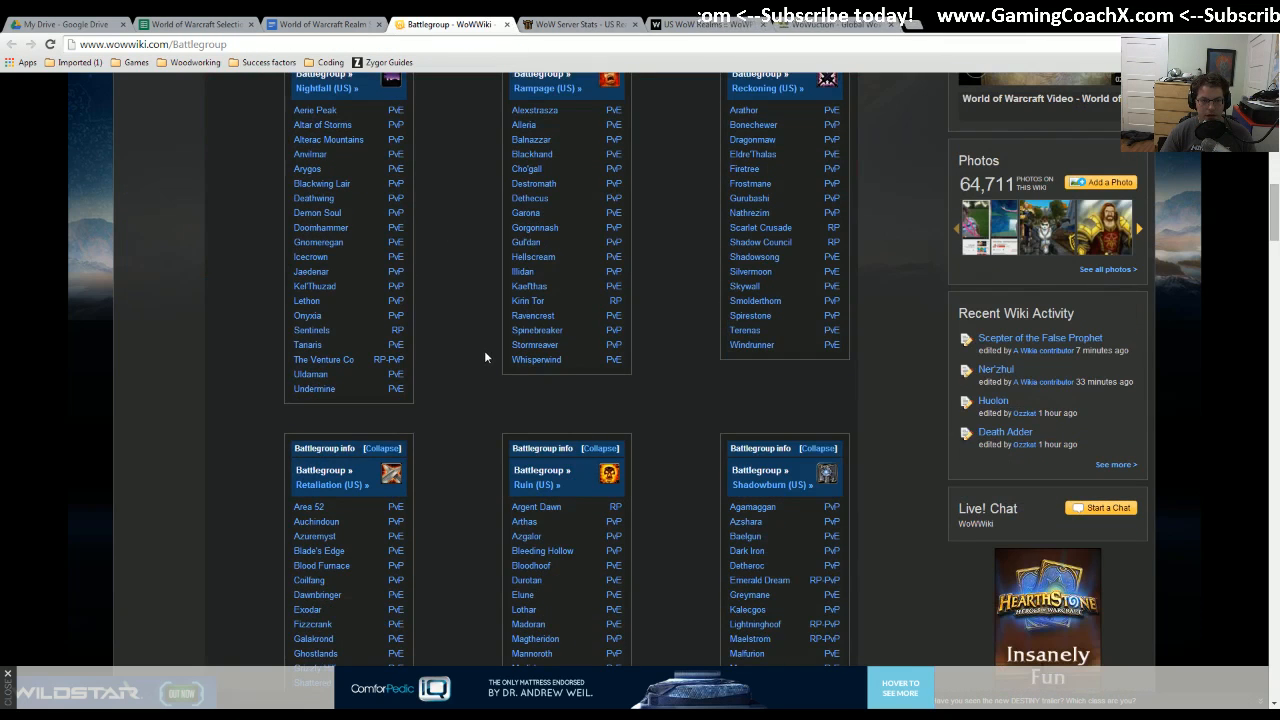
pyautogui.moveTo(425, 389)
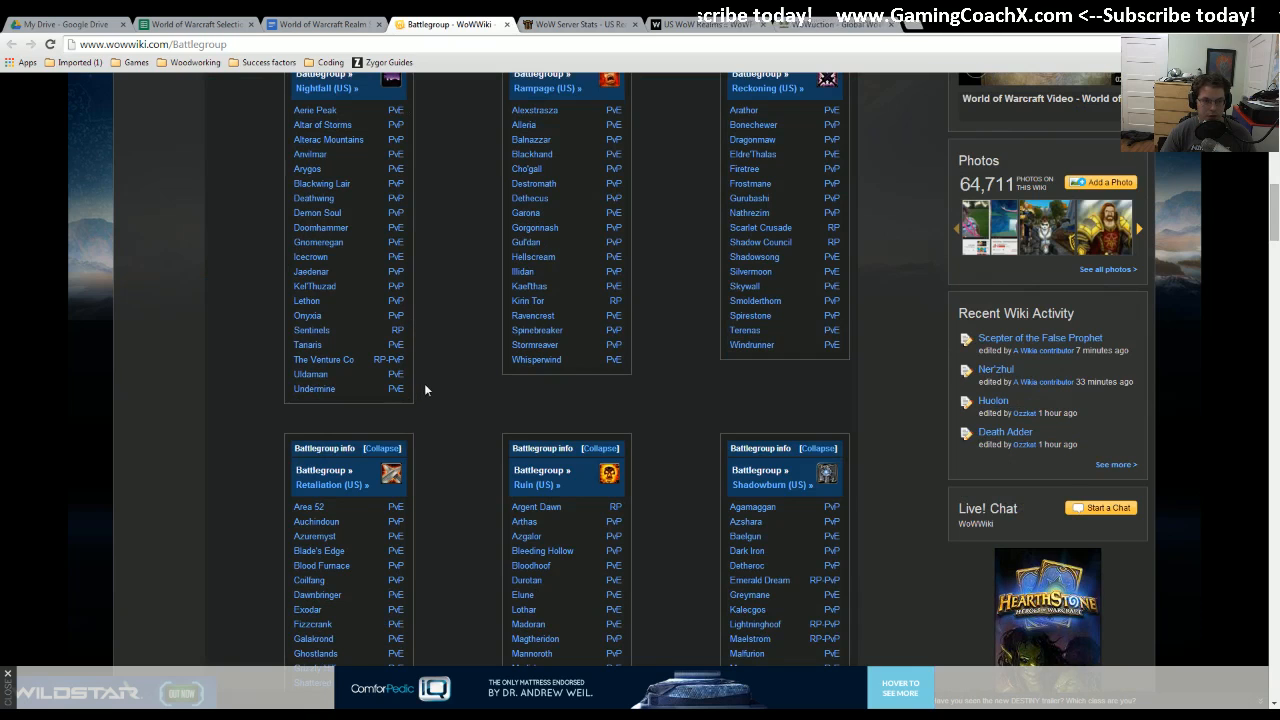
pyautogui.scroll(3)
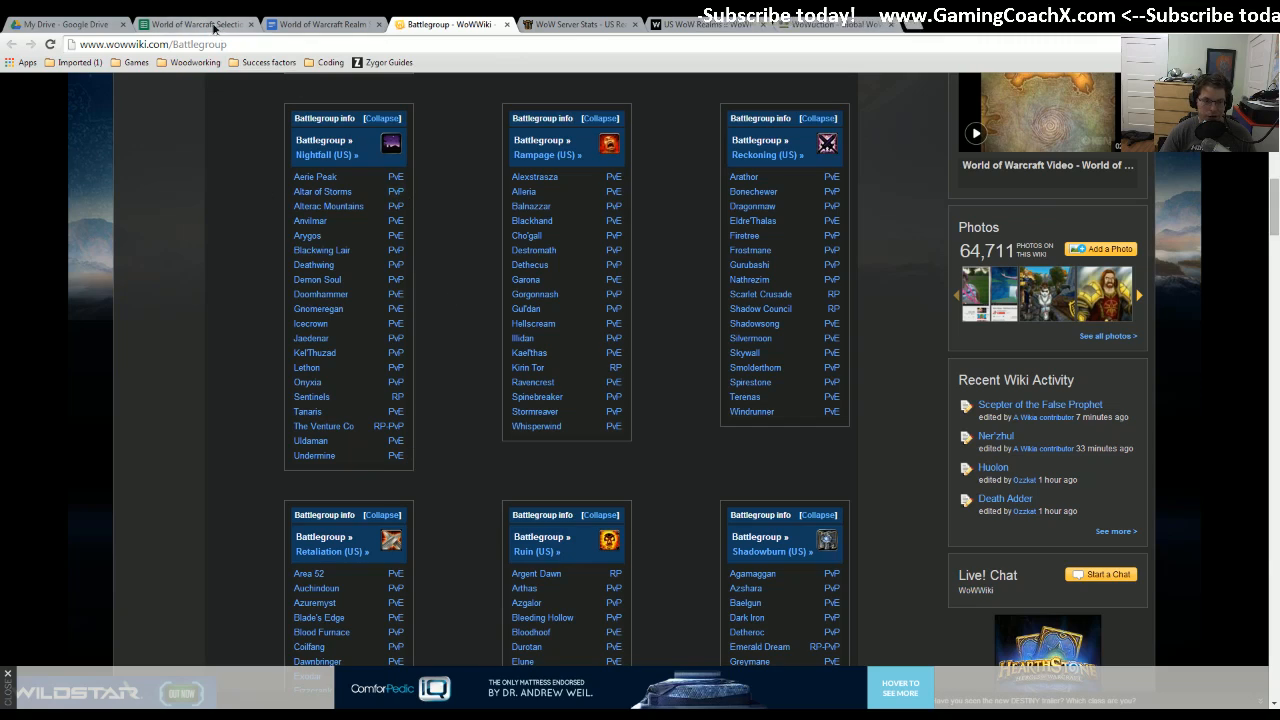
pyautogui.click(200, 24)
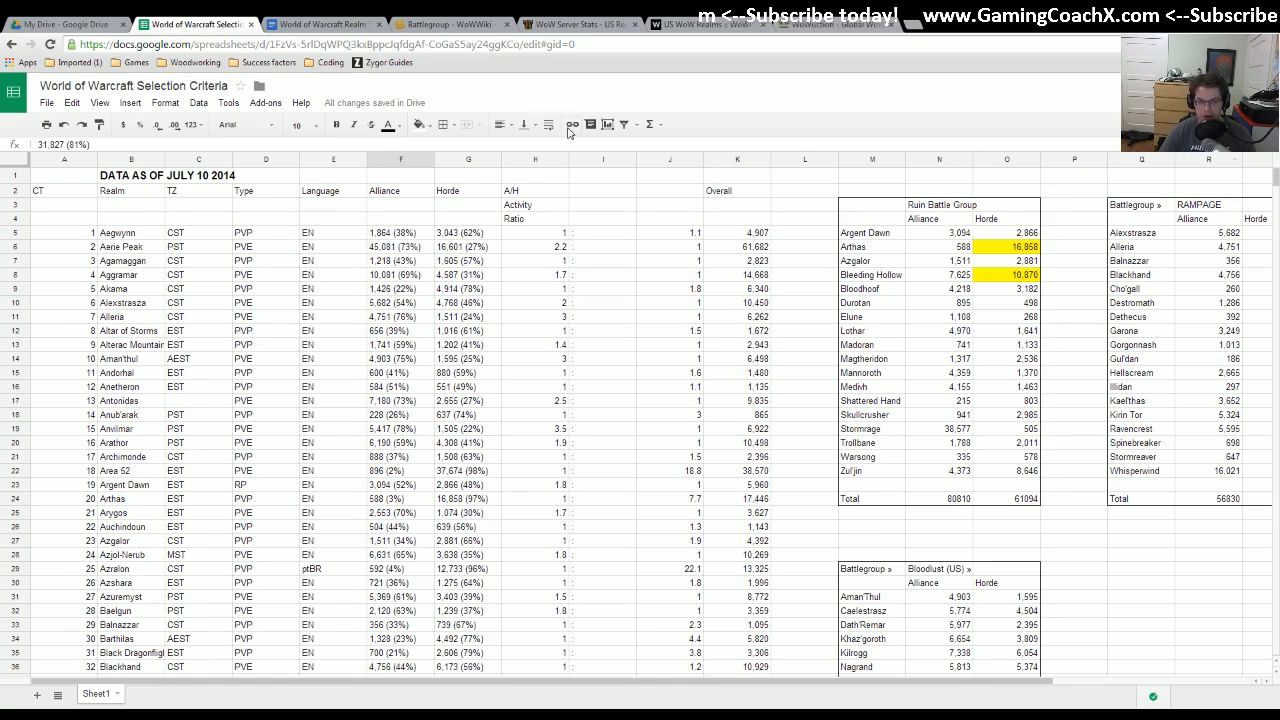
# - Revisit WoWuction, the spreadsheet and the Realm Selection Sites doc, ending on WoWProgress's US rankings
pyautogui.click(814, 38)
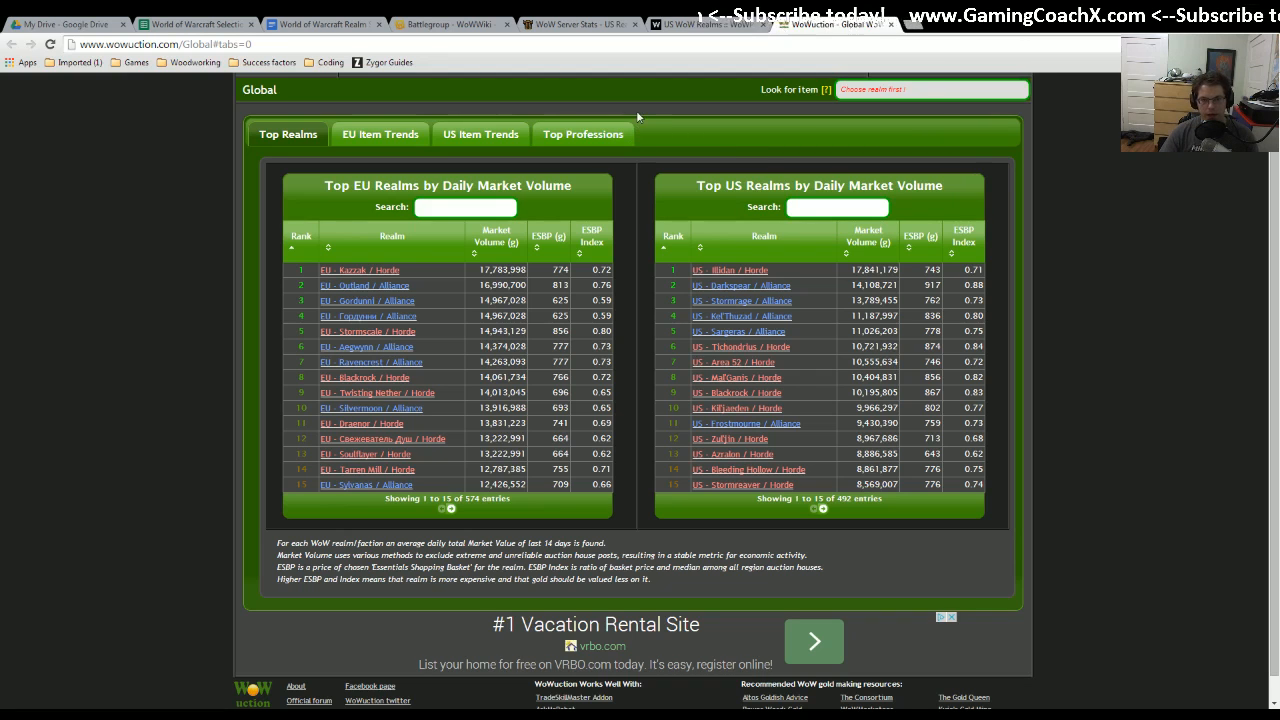
pyautogui.click(200, 23)
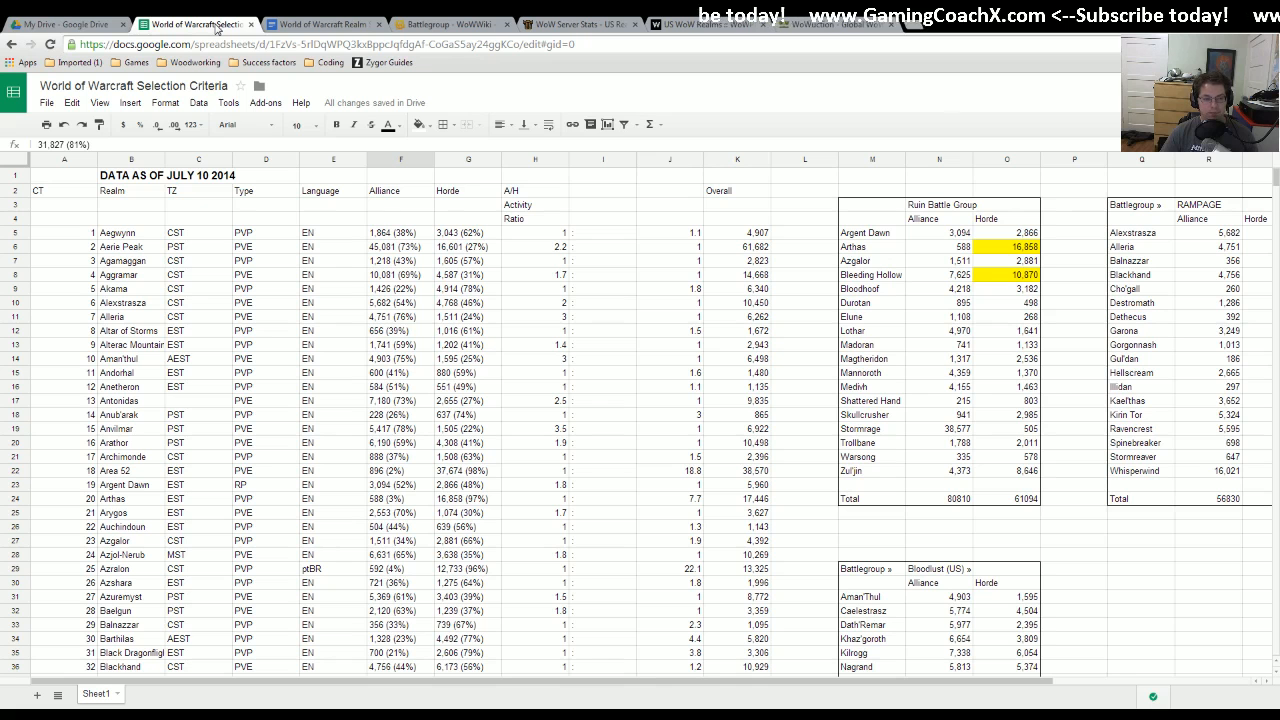
pyautogui.click(320, 24)
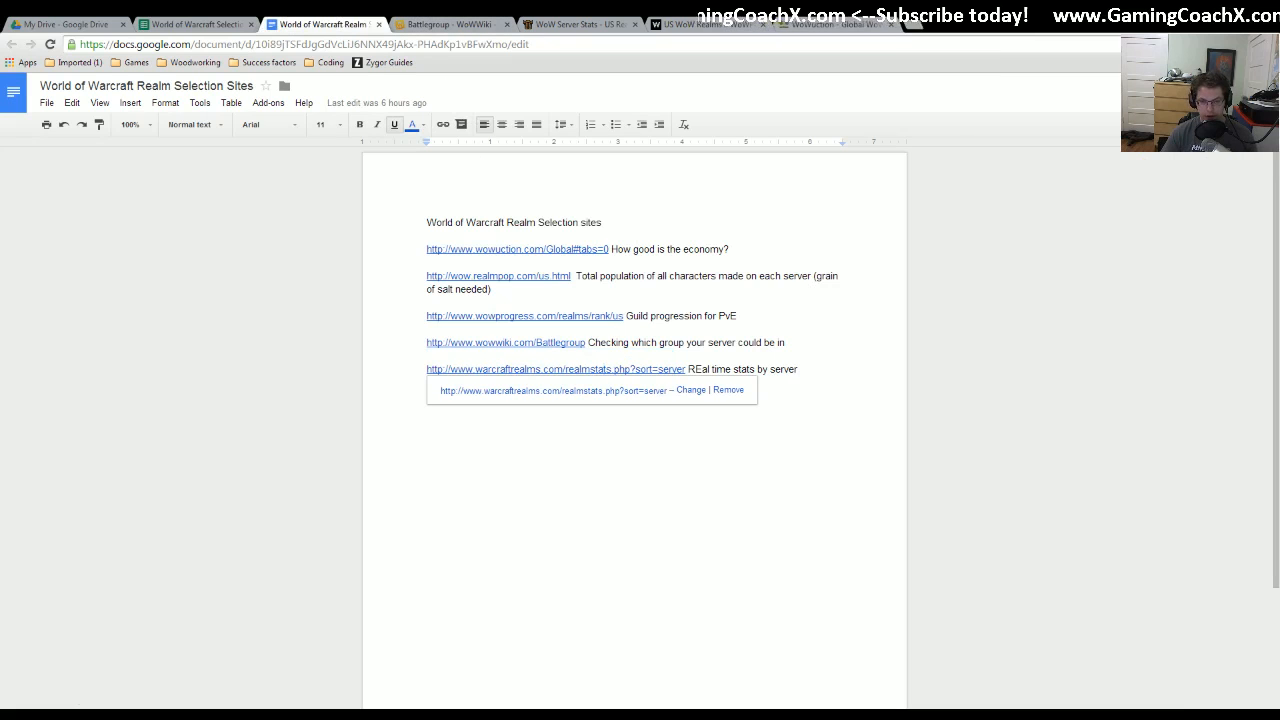
pyautogui.click(445, 22)
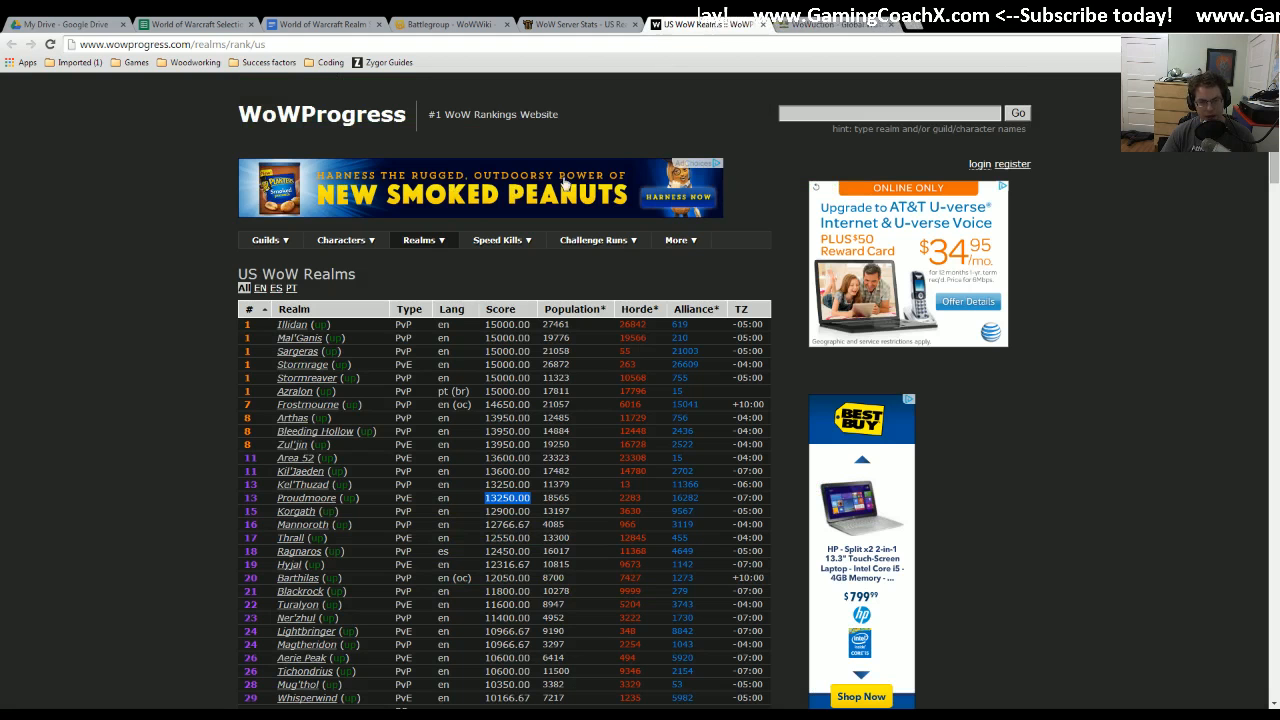
pyautogui.moveTo(538, 350)
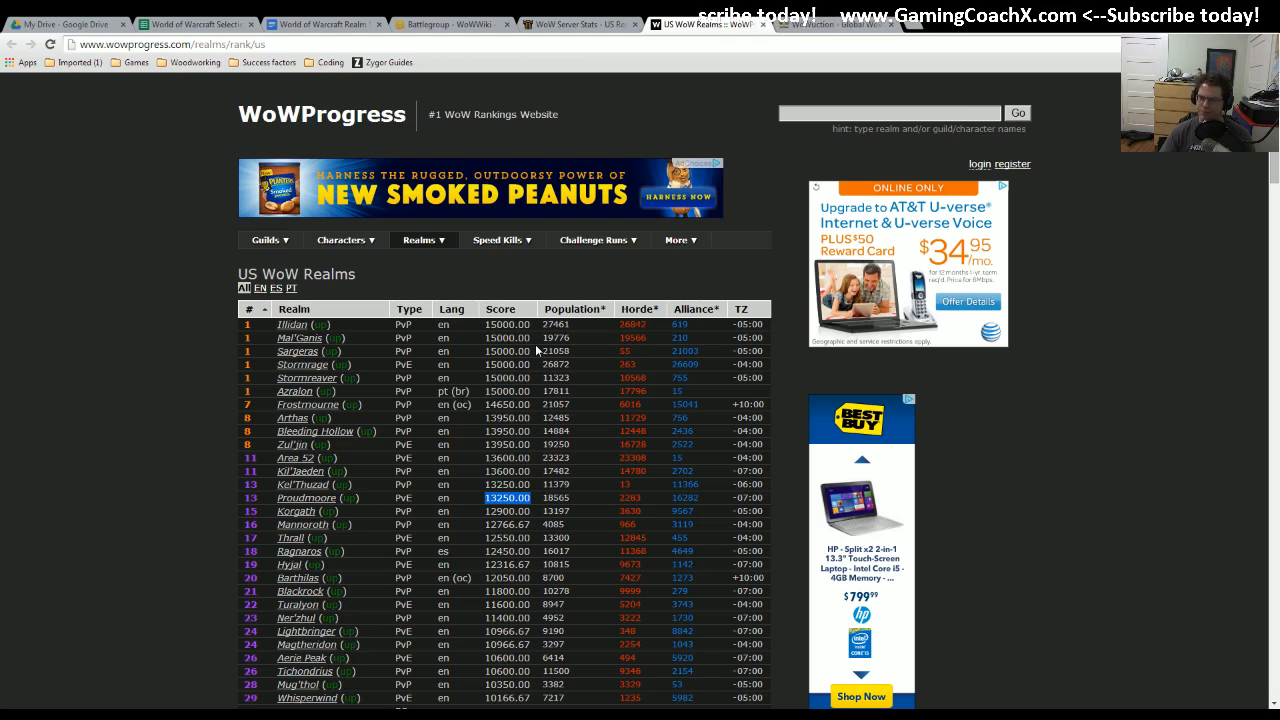
# - Glance at WoWWiki's battlegroup listings, then go back to the selection-criteria spreadsheet
pyautogui.click(449, 23)
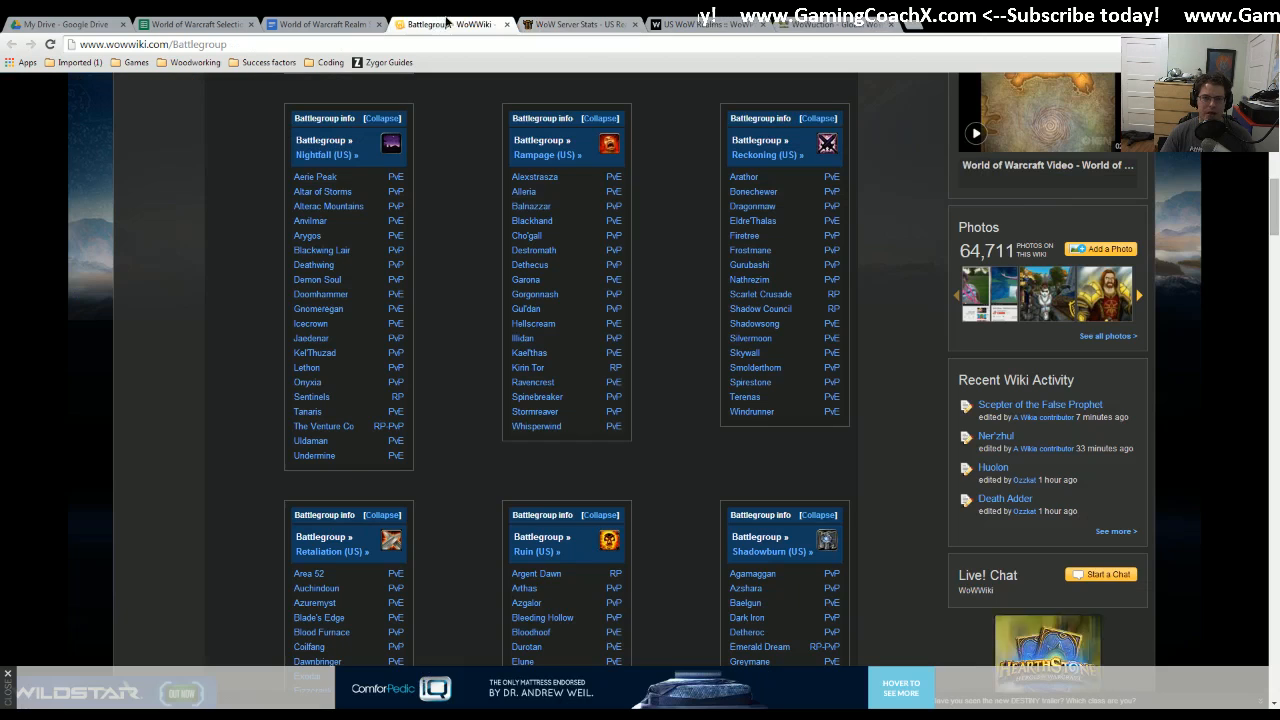
pyautogui.click(195, 24)
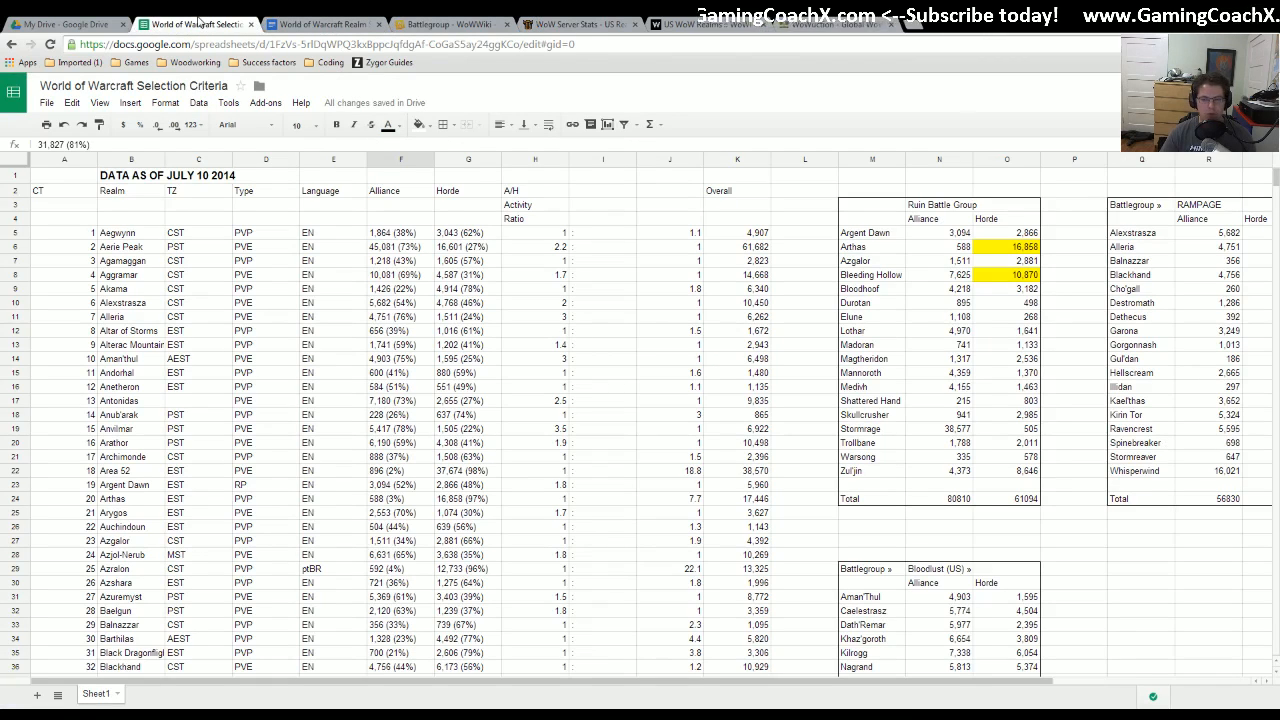